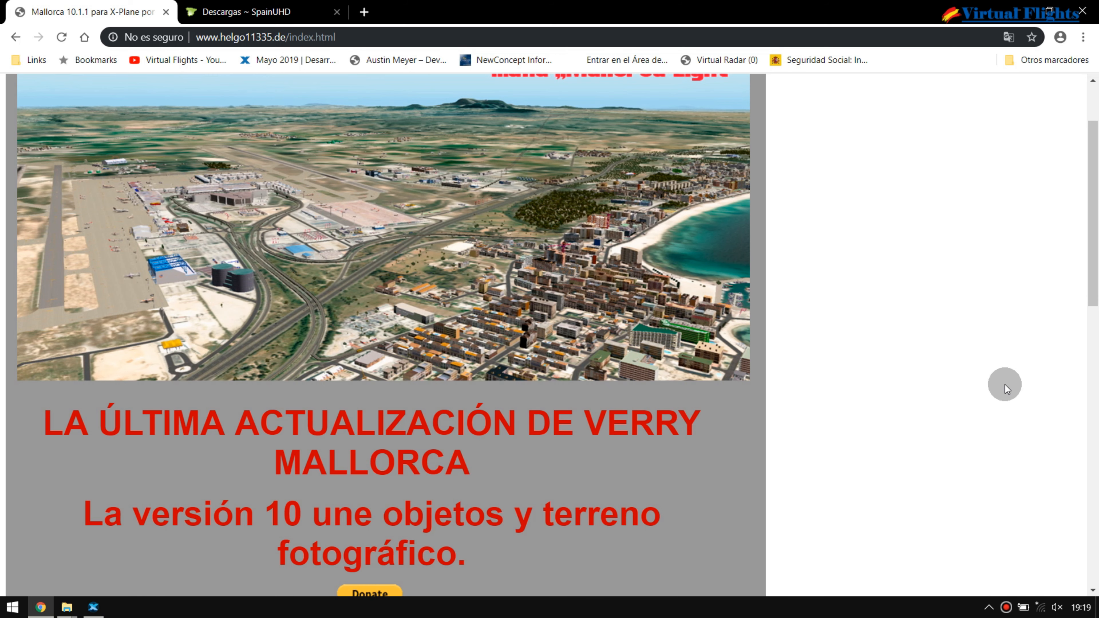
Step: Scroll the Mallorca page down to the DESCARGAS Y ENLACES table with the 10.1.2 link
scroll("down", 3)
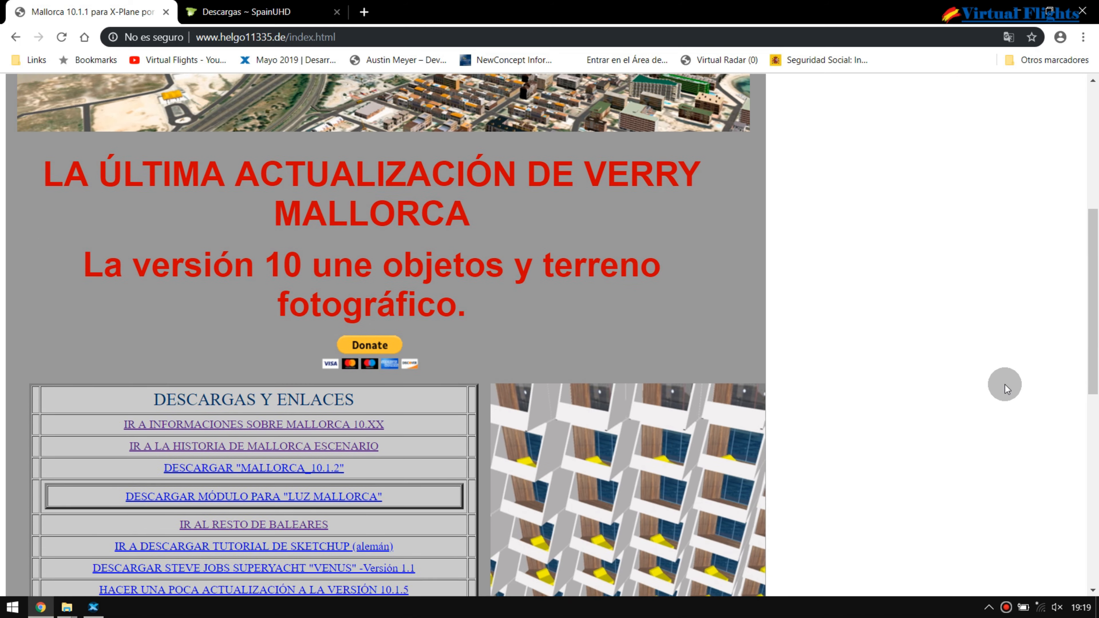
scroll("down", 3)
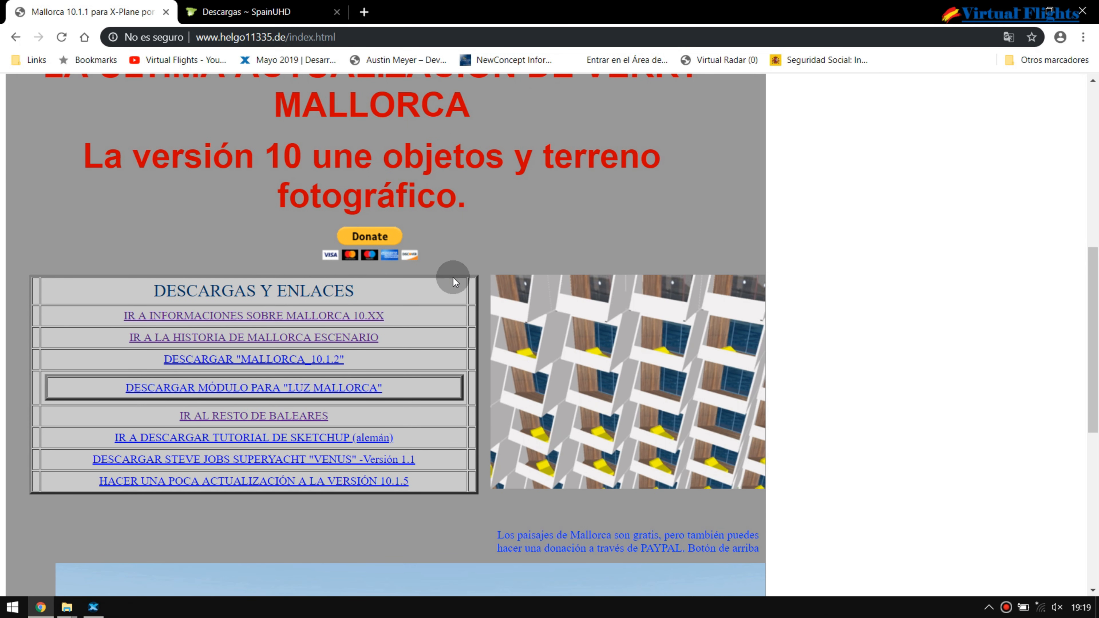
mouse_move(392, 455)
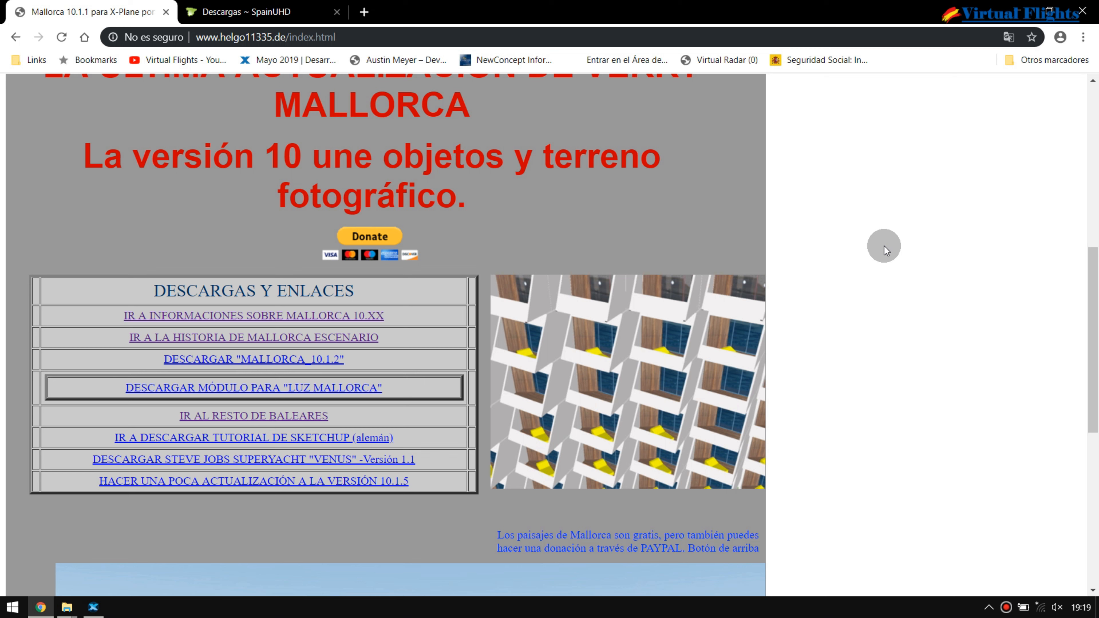
mouse_move(190, 244)
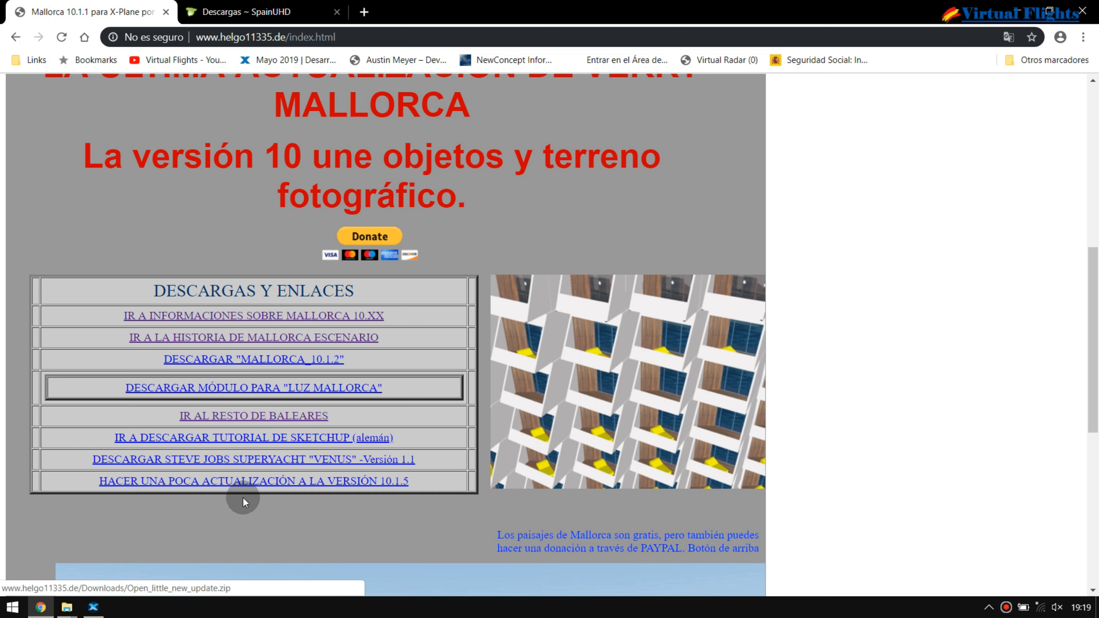
mouse_move(281, 534)
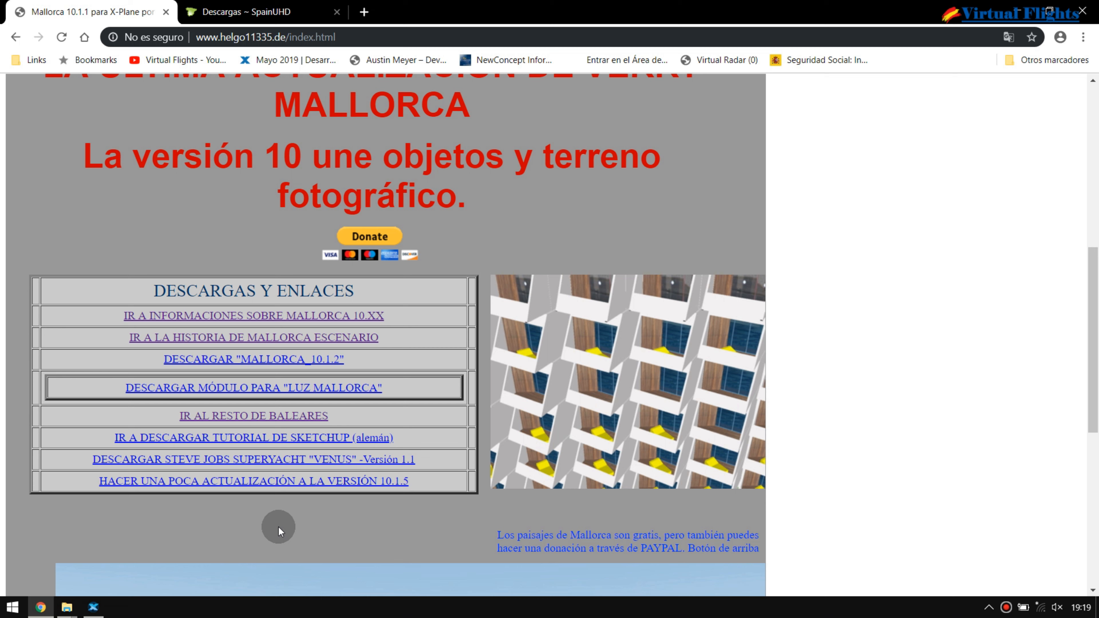
mouse_move(346, 300)
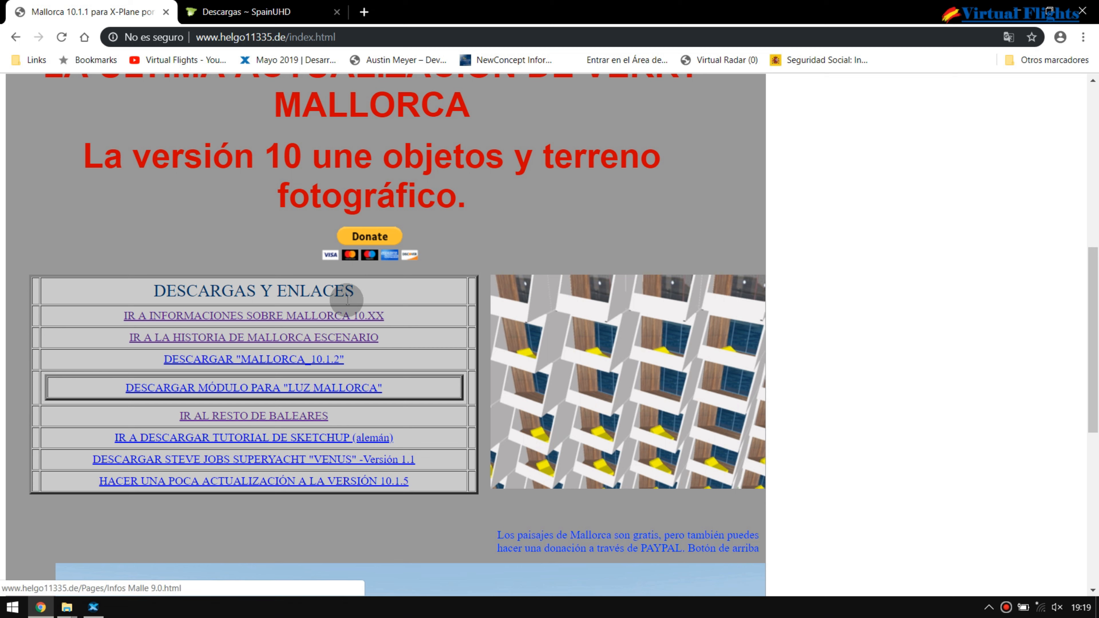
mouse_move(350, 316)
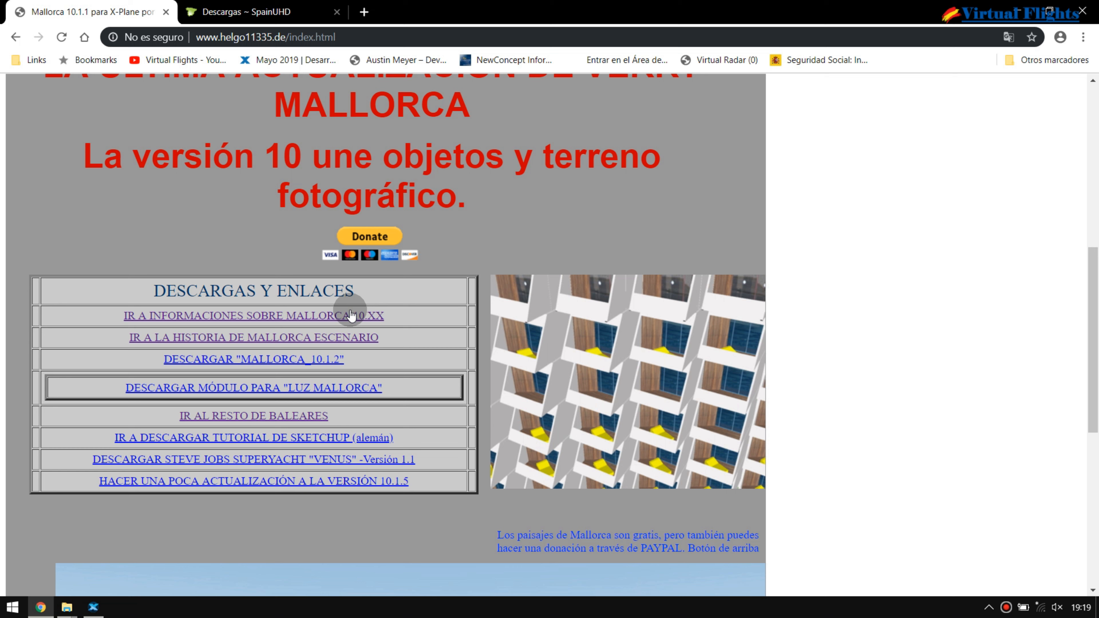
mouse_move(320, 435)
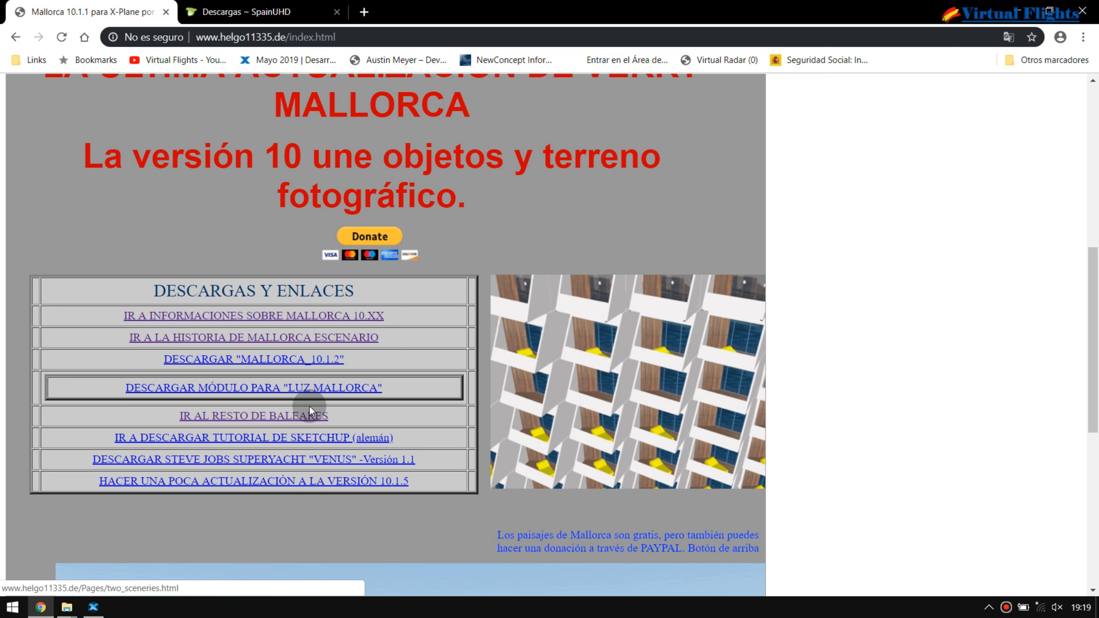
mouse_move(353, 493)
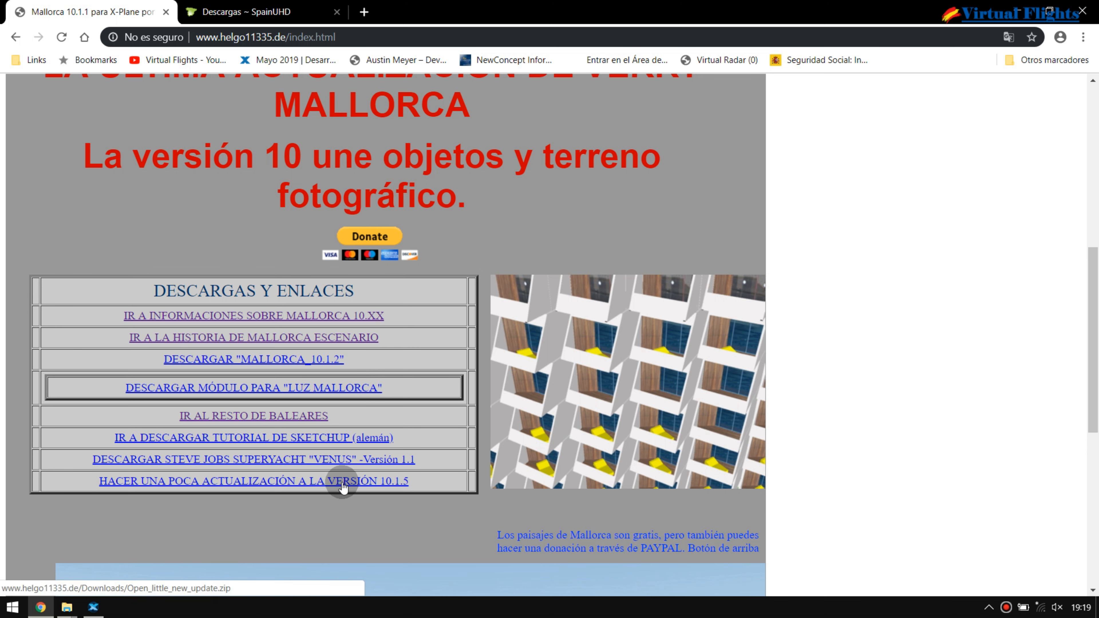
mouse_move(396, 489)
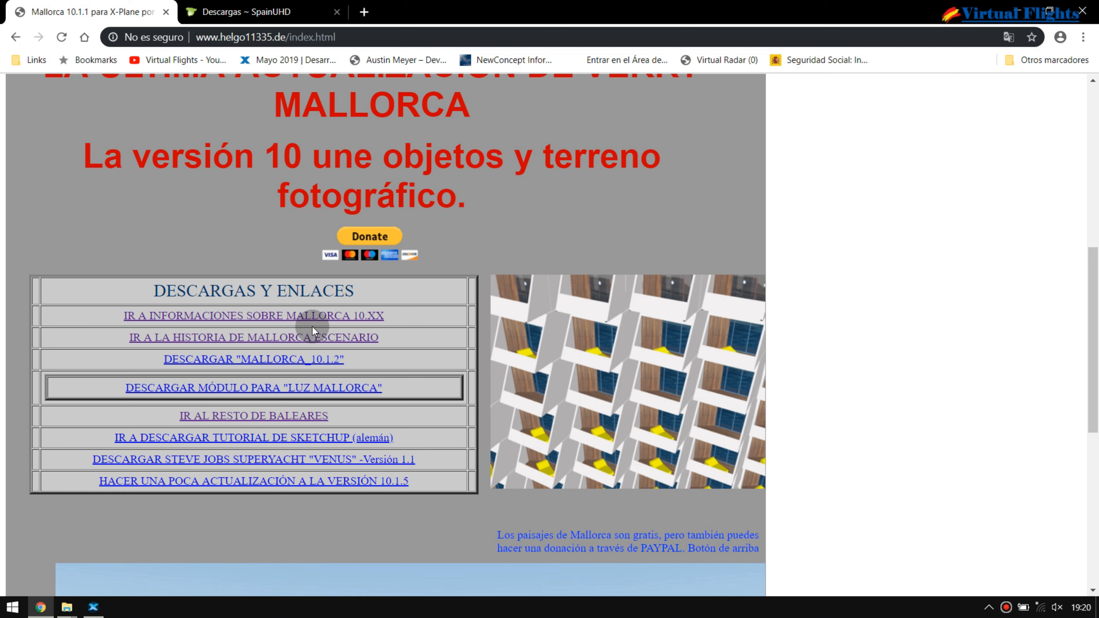
mouse_move(294, 451)
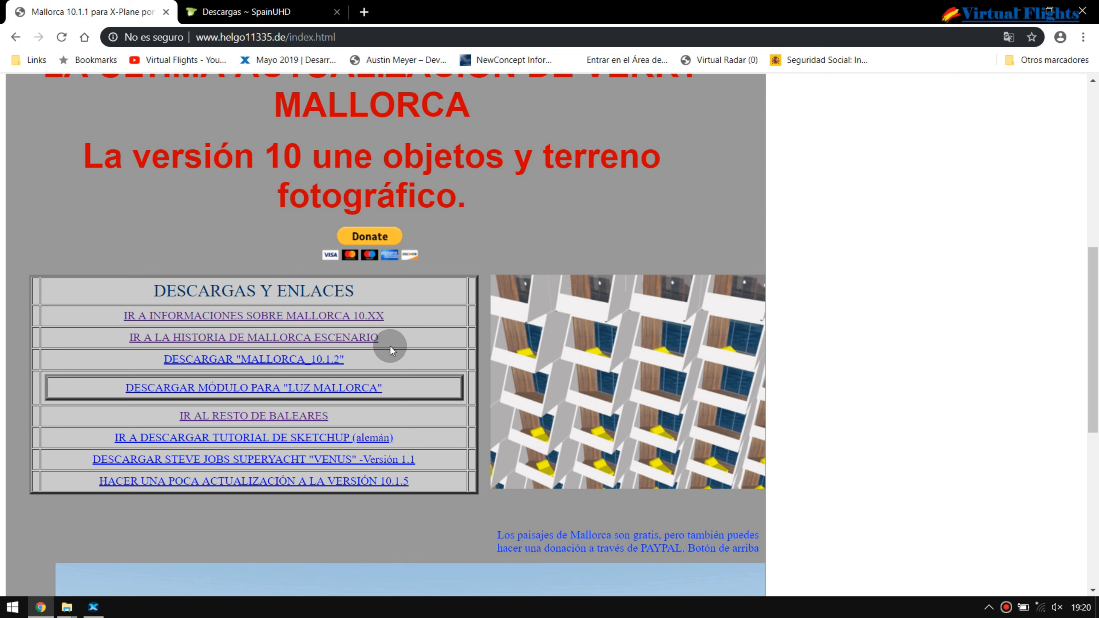
mouse_move(394, 353)
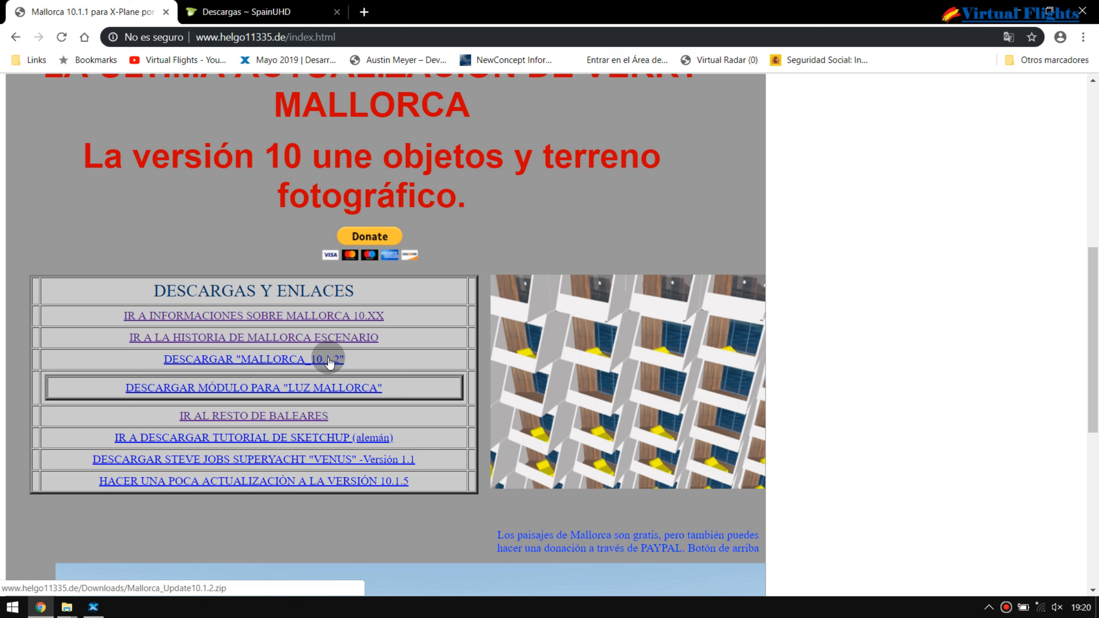
mouse_move(339, 466)
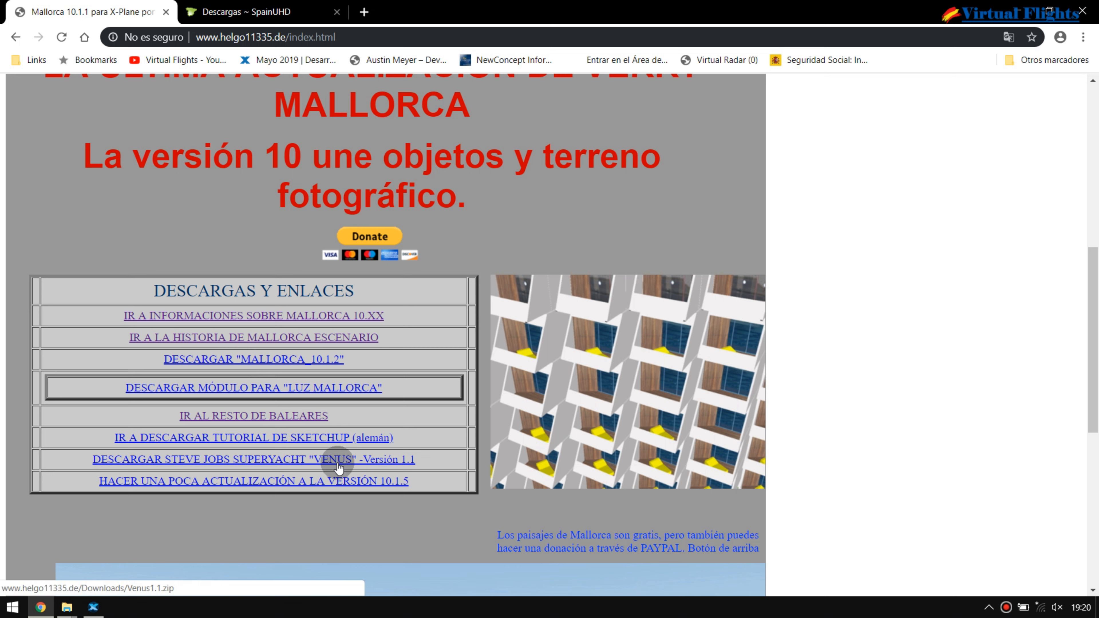
mouse_move(389, 489)
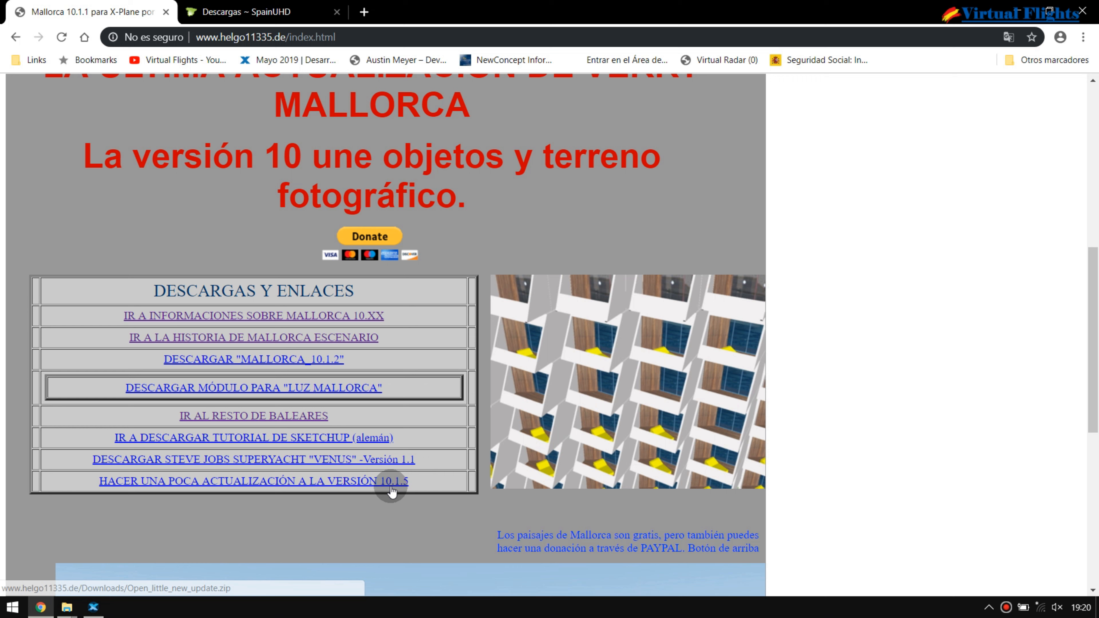
mouse_move(338, 360)
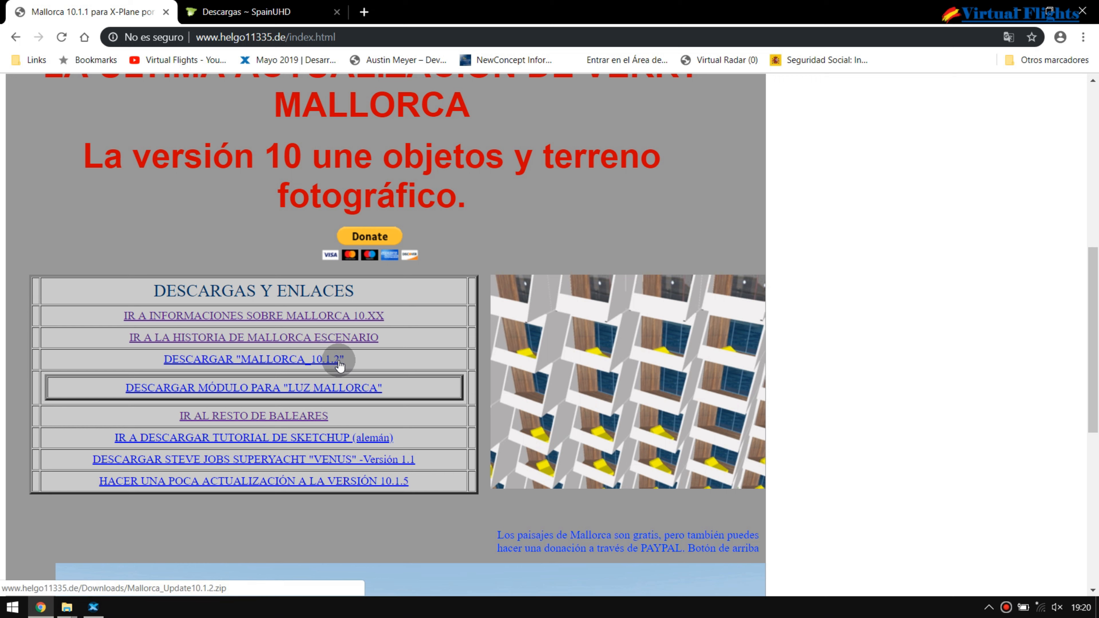
mouse_move(345, 367)
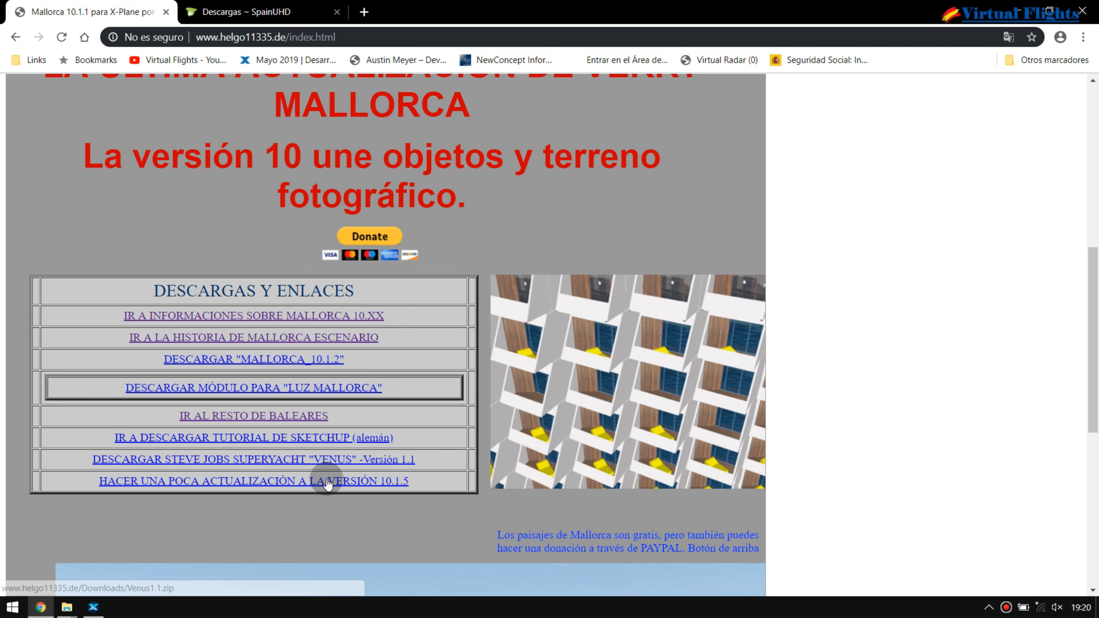
mouse_move(343, 365)
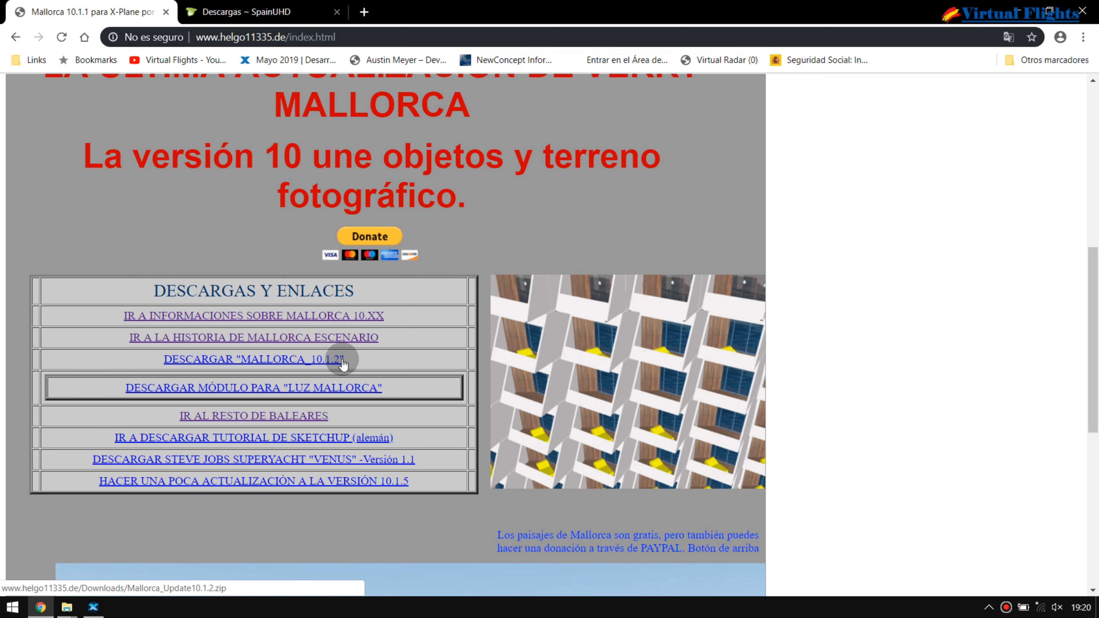
mouse_move(337, 368)
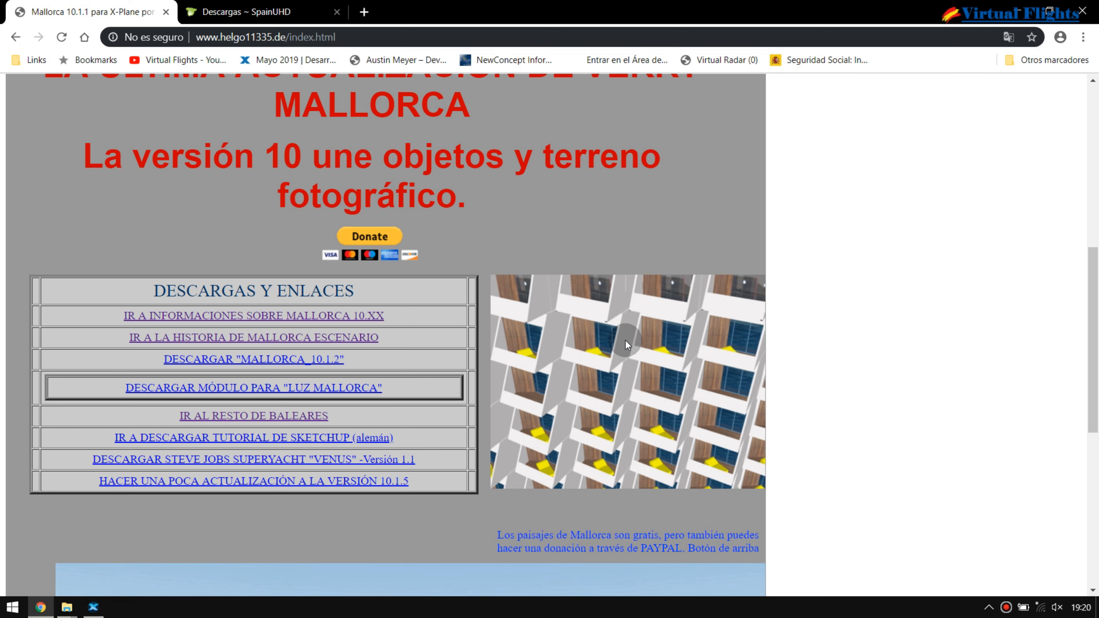
mouse_move(628, 348)
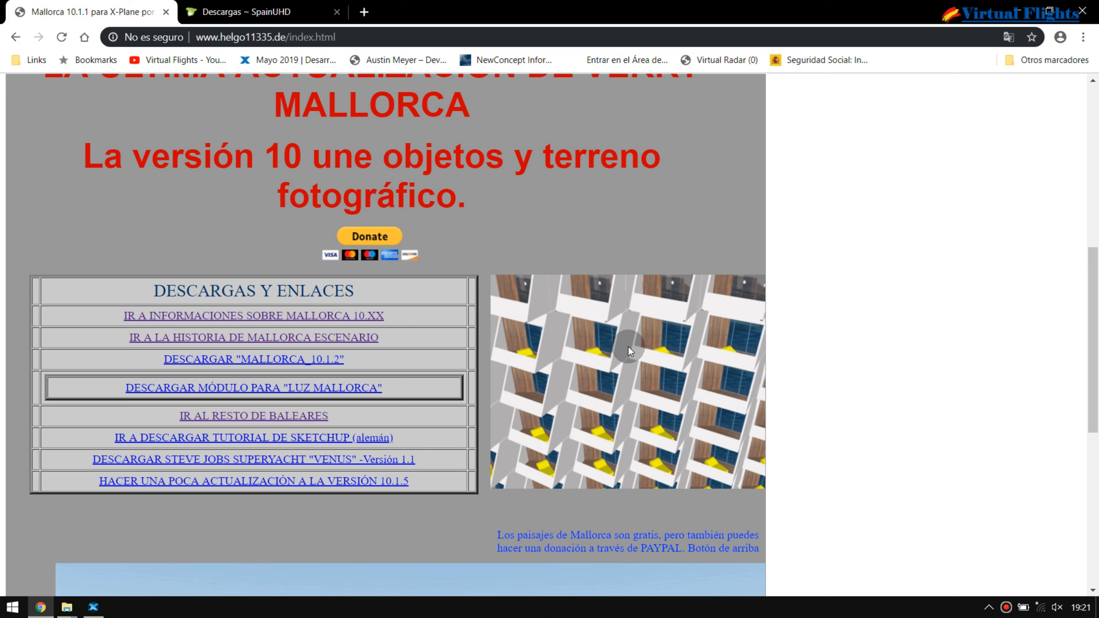
mouse_move(255, 383)
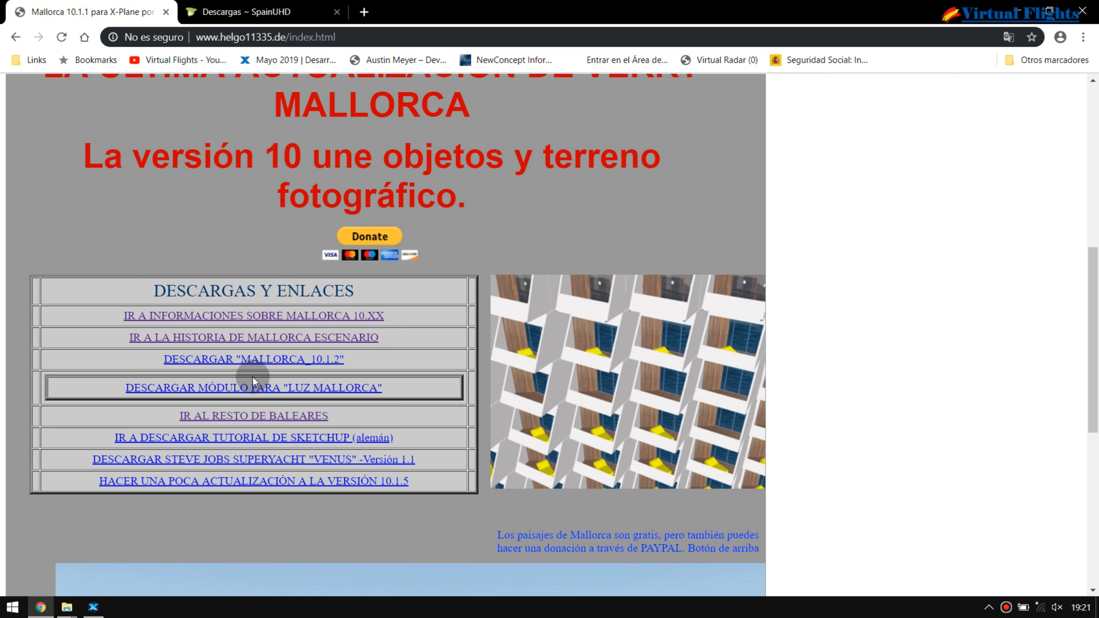
mouse_move(333, 357)
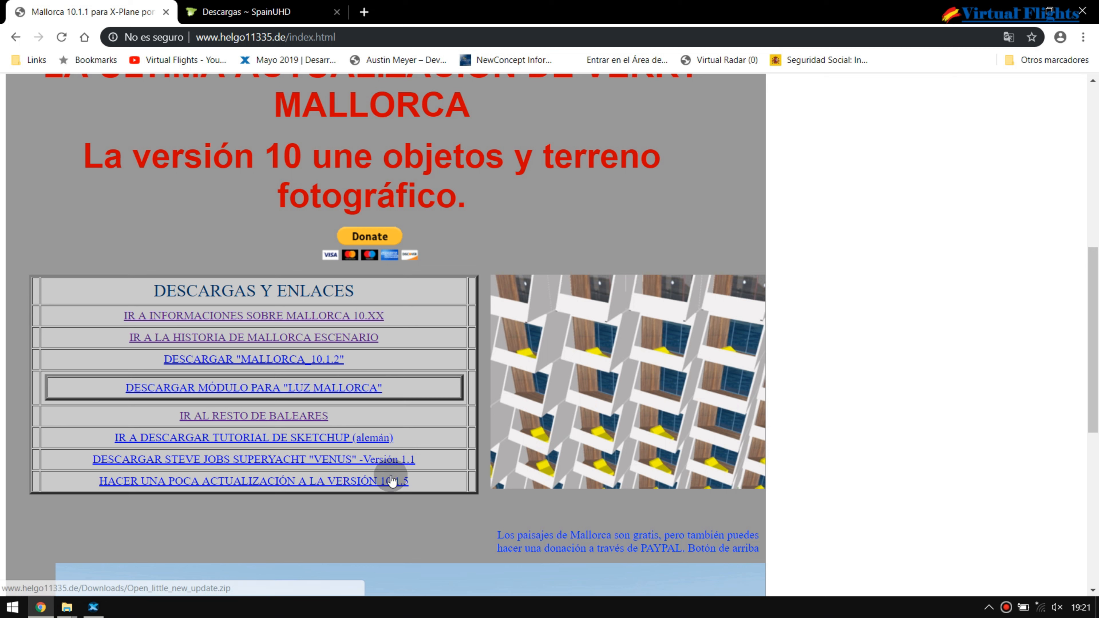
mouse_move(407, 465)
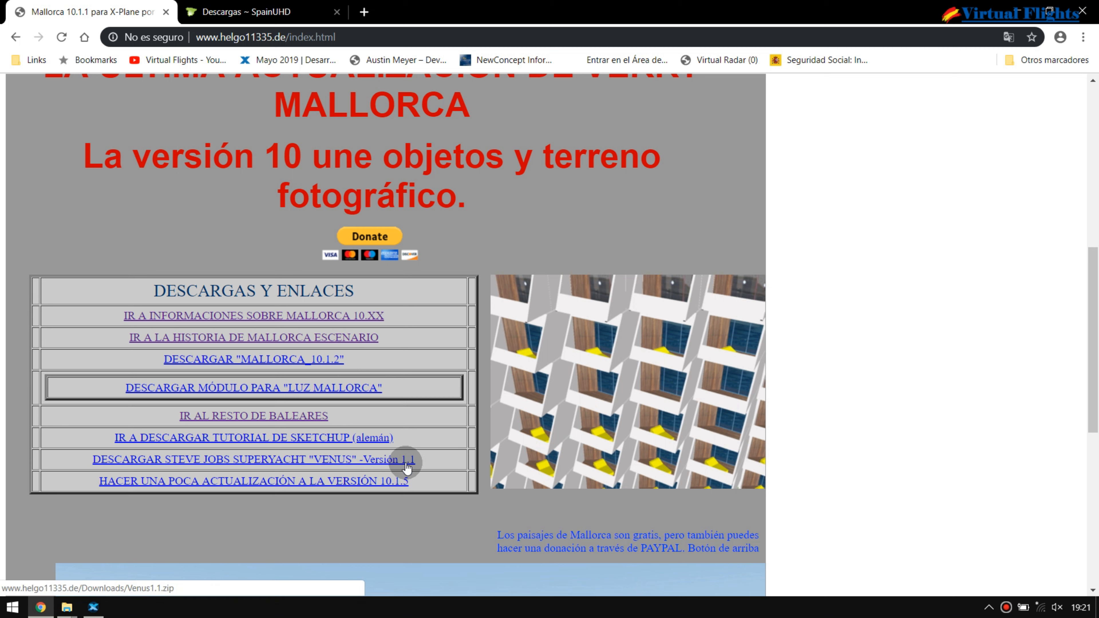
mouse_move(291, 340)
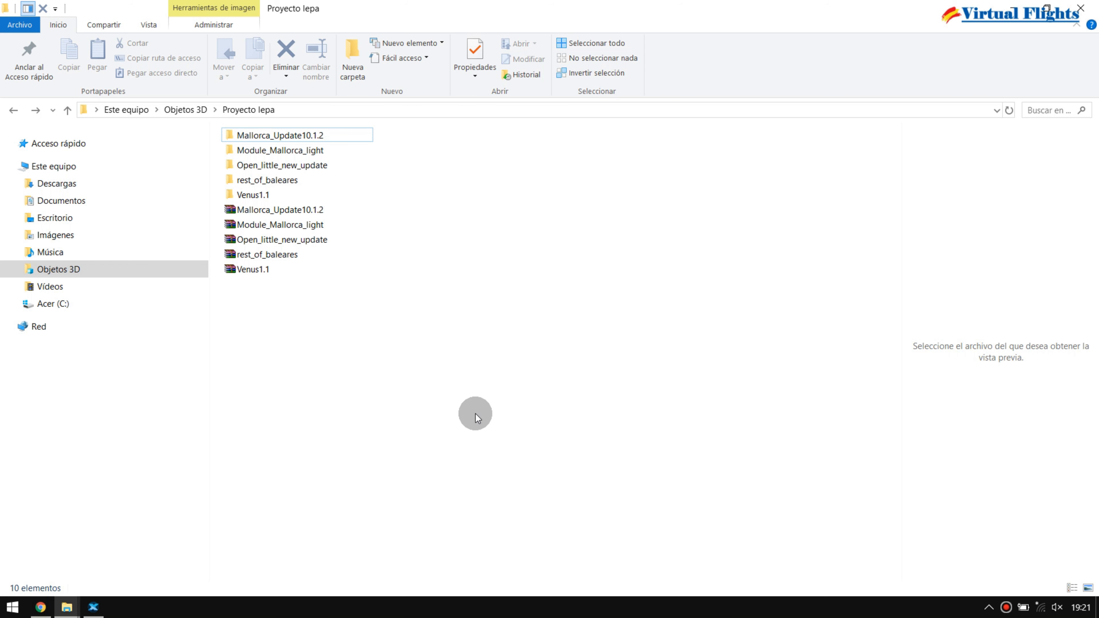
mouse_move(477, 422)
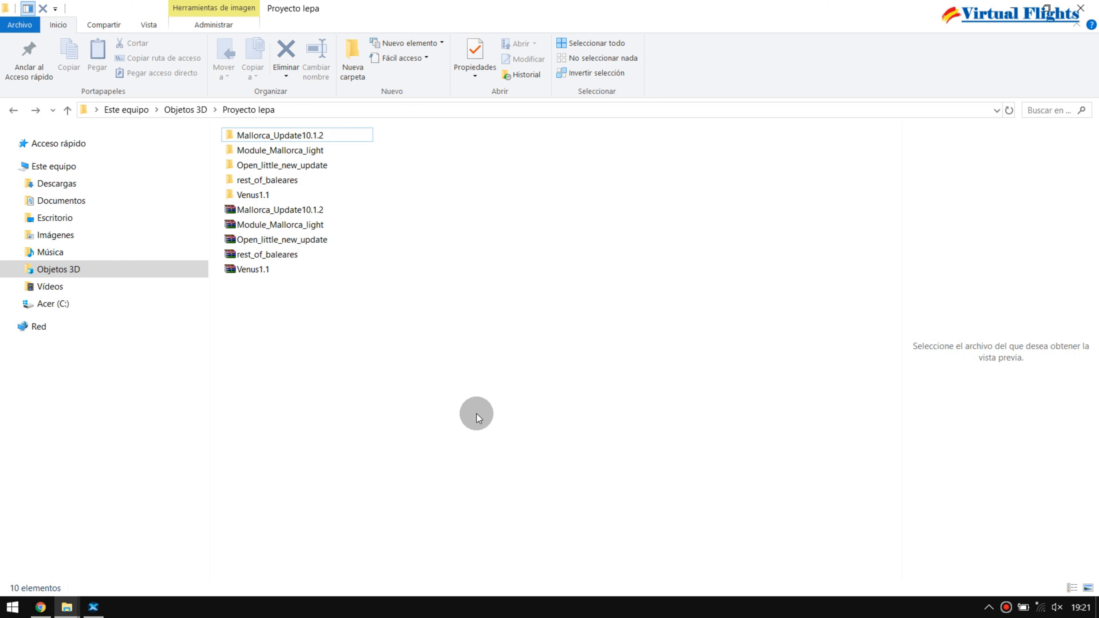
left_click(277, 210)
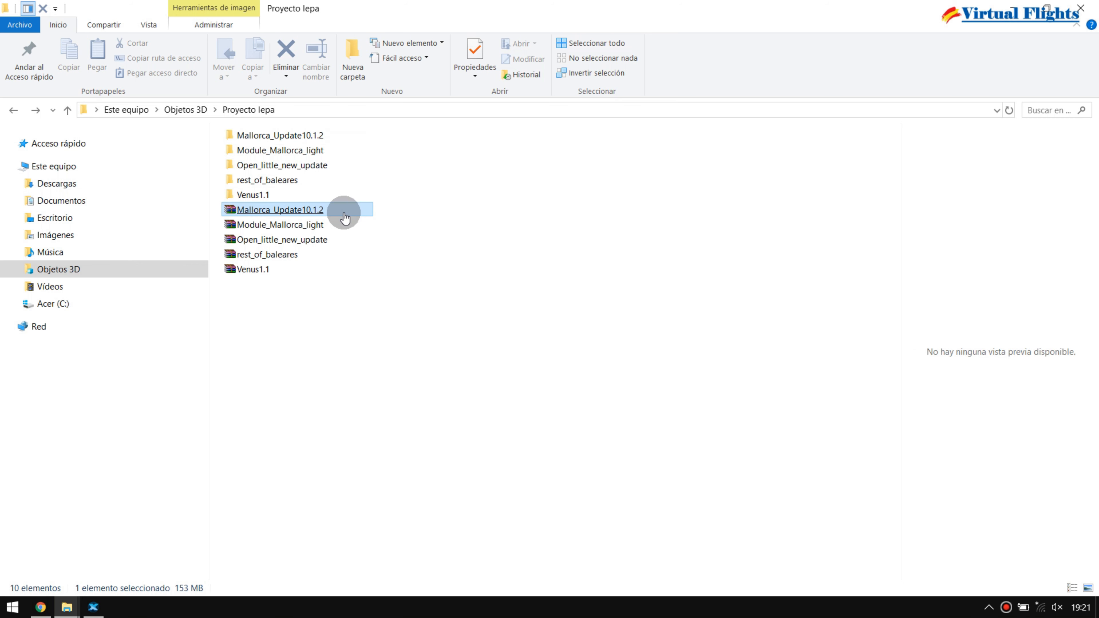
left_click(267, 254)
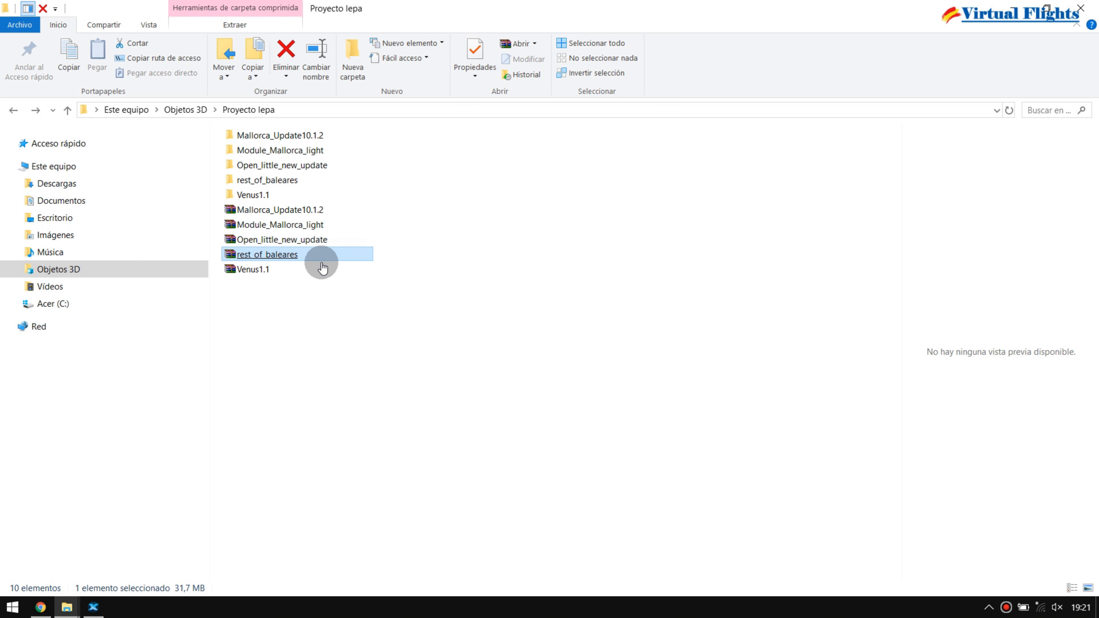
left_click(253, 270)
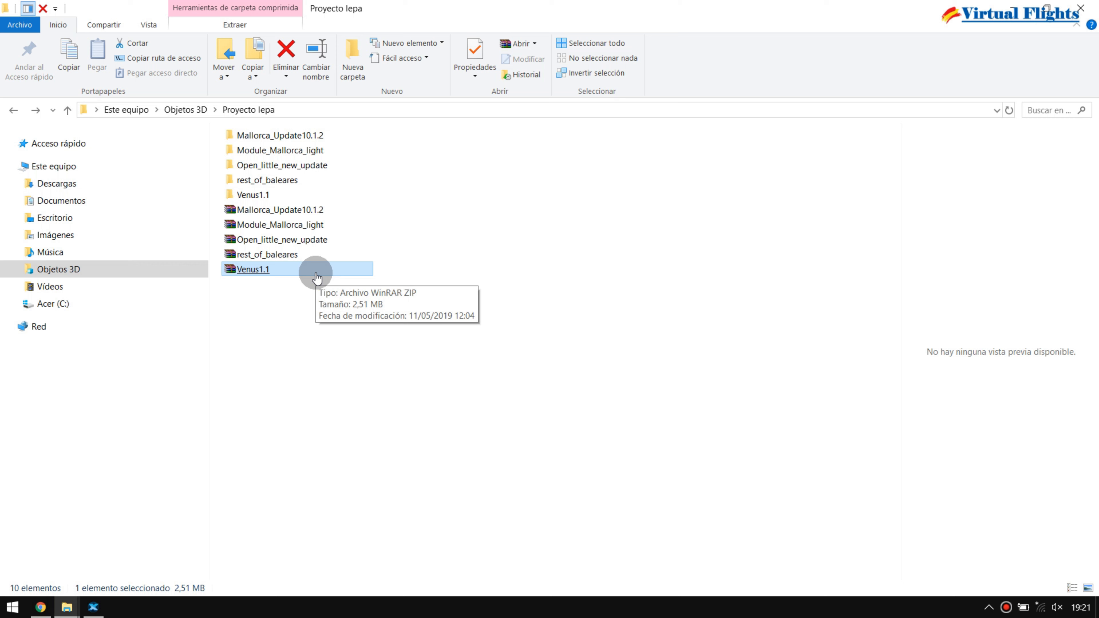
mouse_move(431, 206)
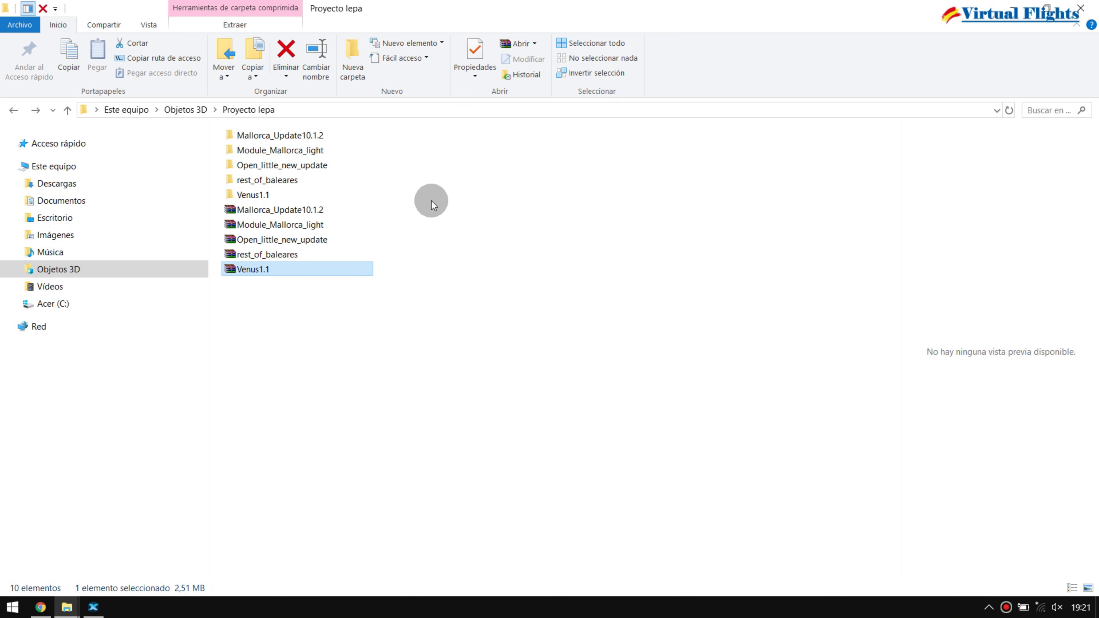
left_click(275, 210)
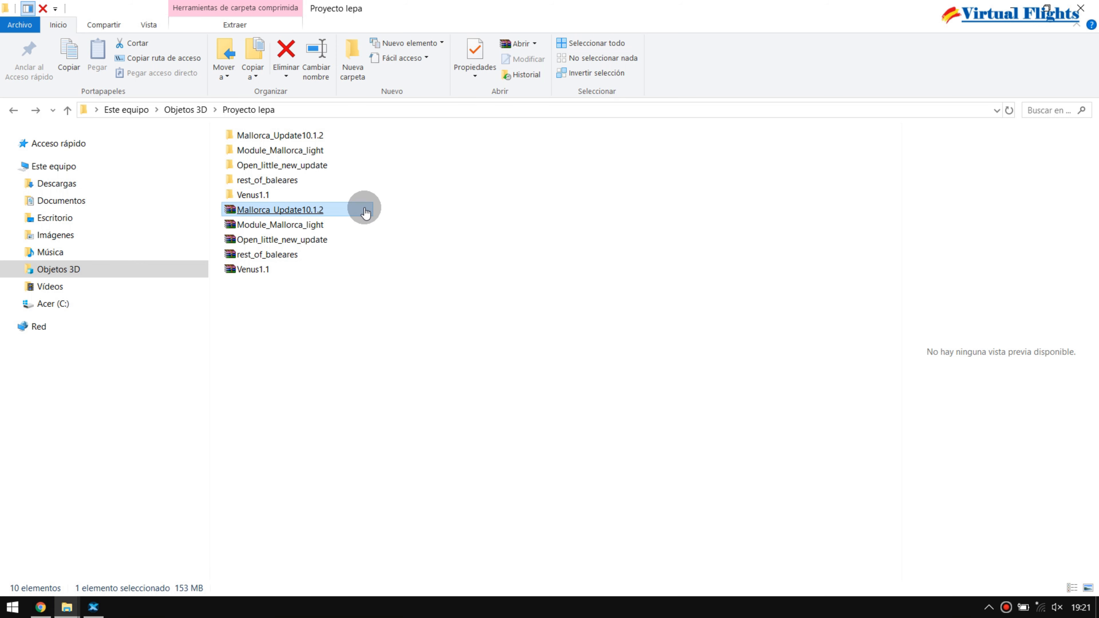
mouse_move(364, 211)
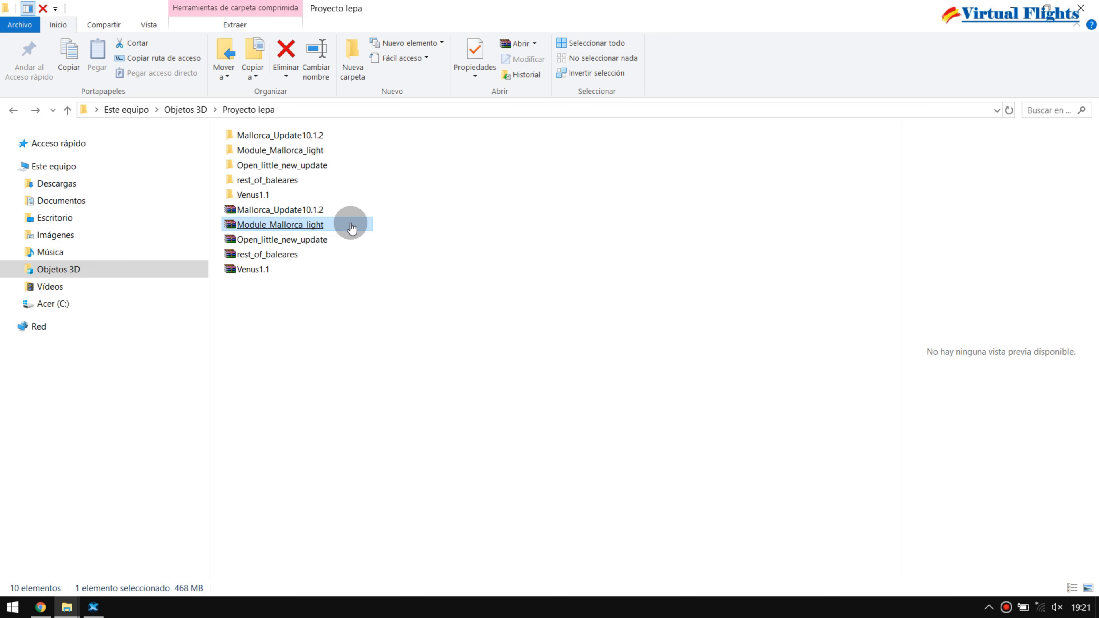
mouse_move(315, 235)
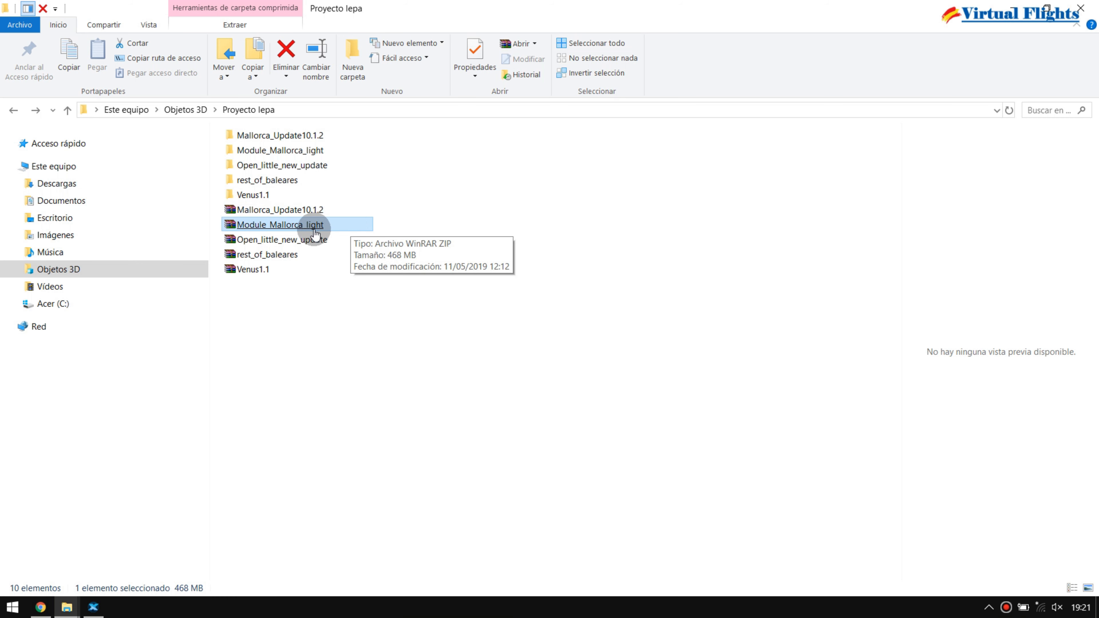
mouse_move(321, 234)
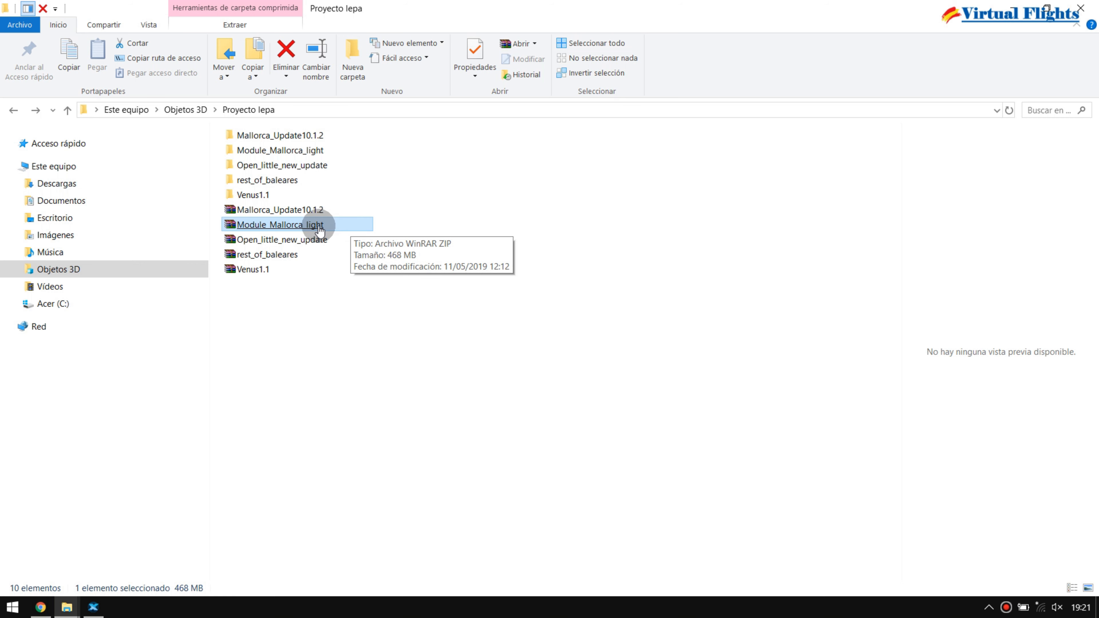
left_click(280, 209)
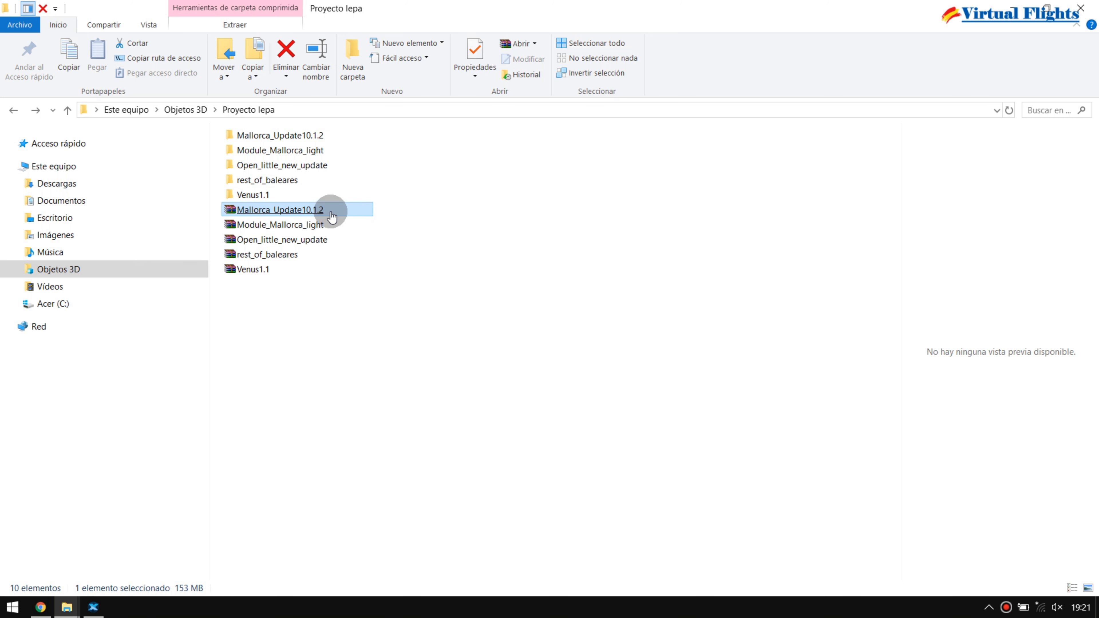
left_click(280, 225)
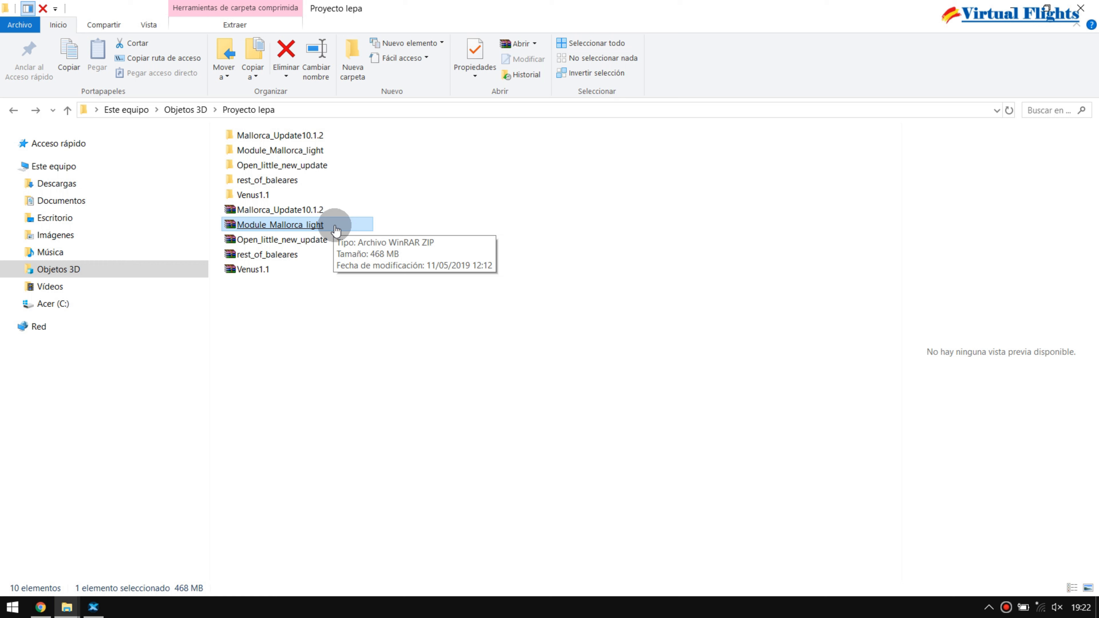
left_click(281, 239)
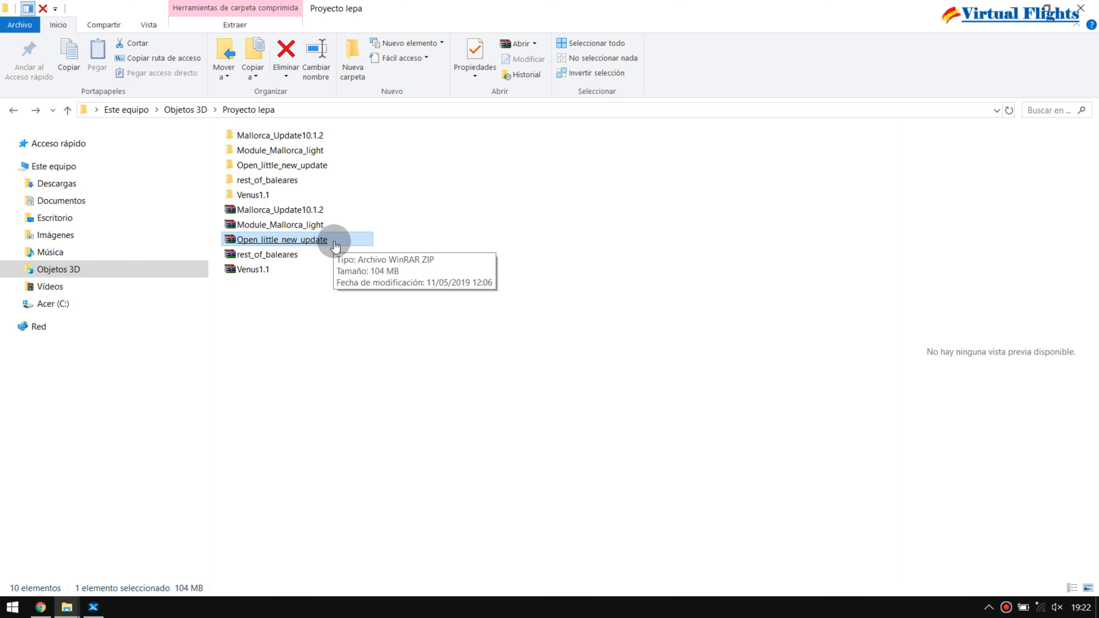
left_click(267, 255)
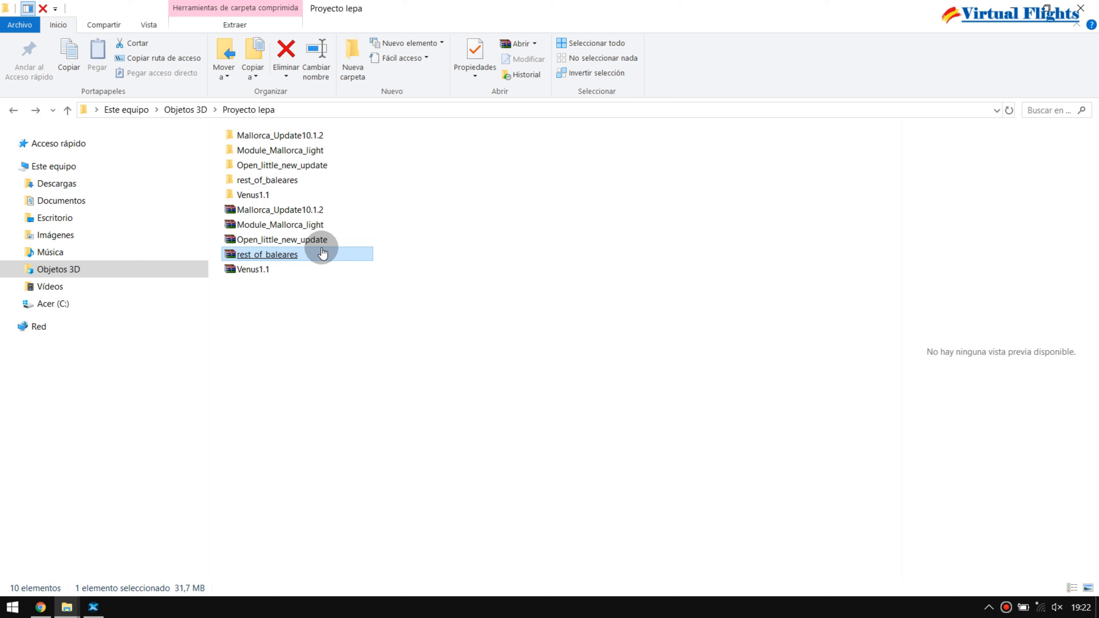
mouse_move(283, 260)
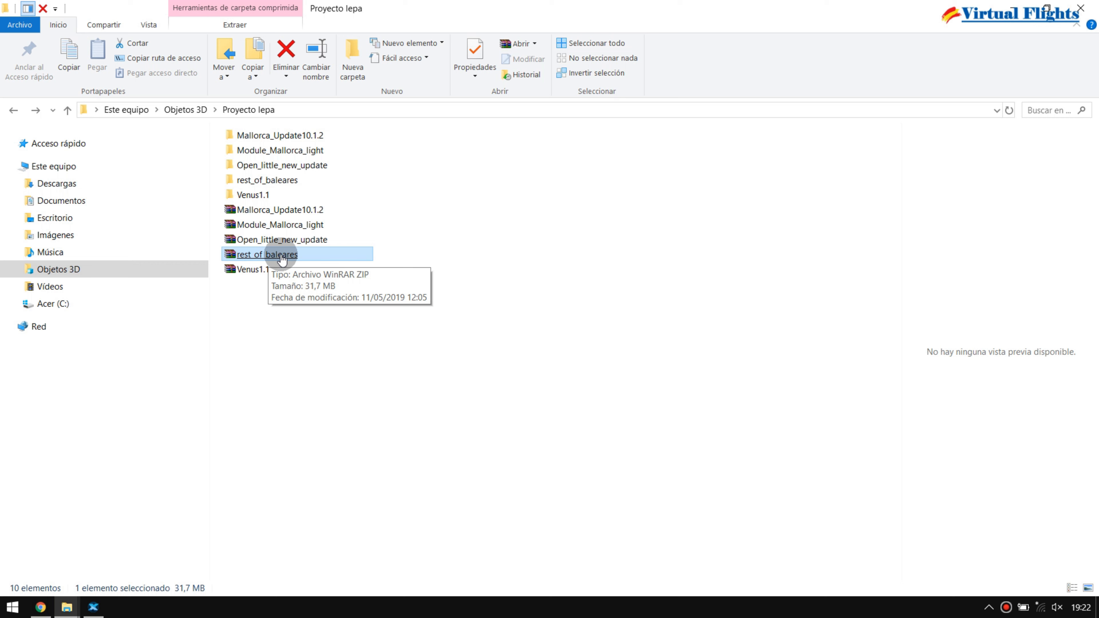
left_click(253, 269)
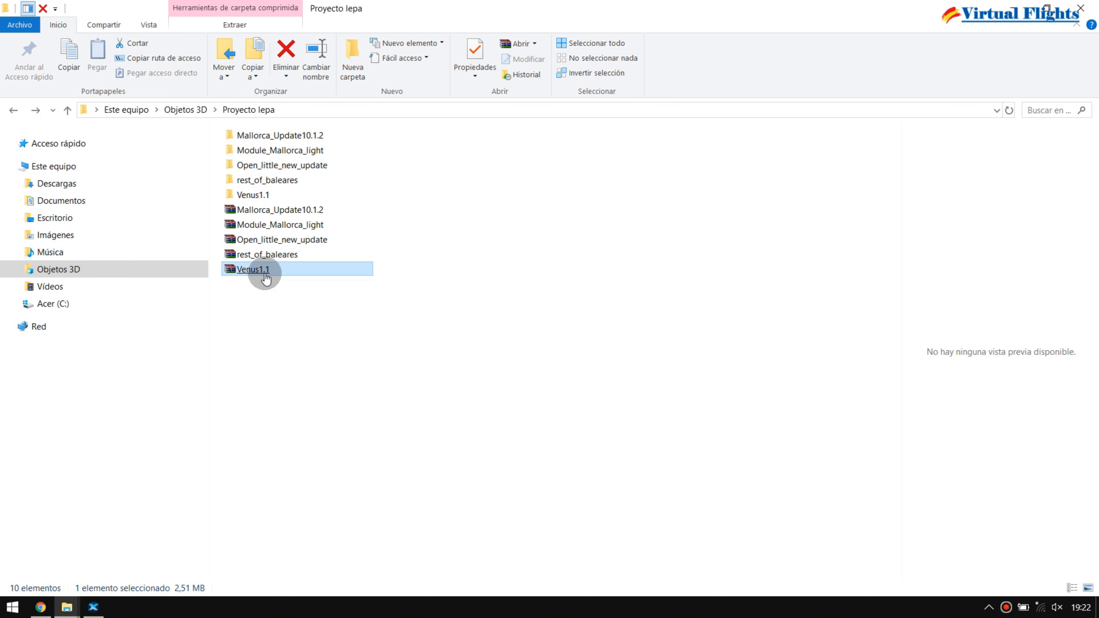
mouse_move(266, 278)
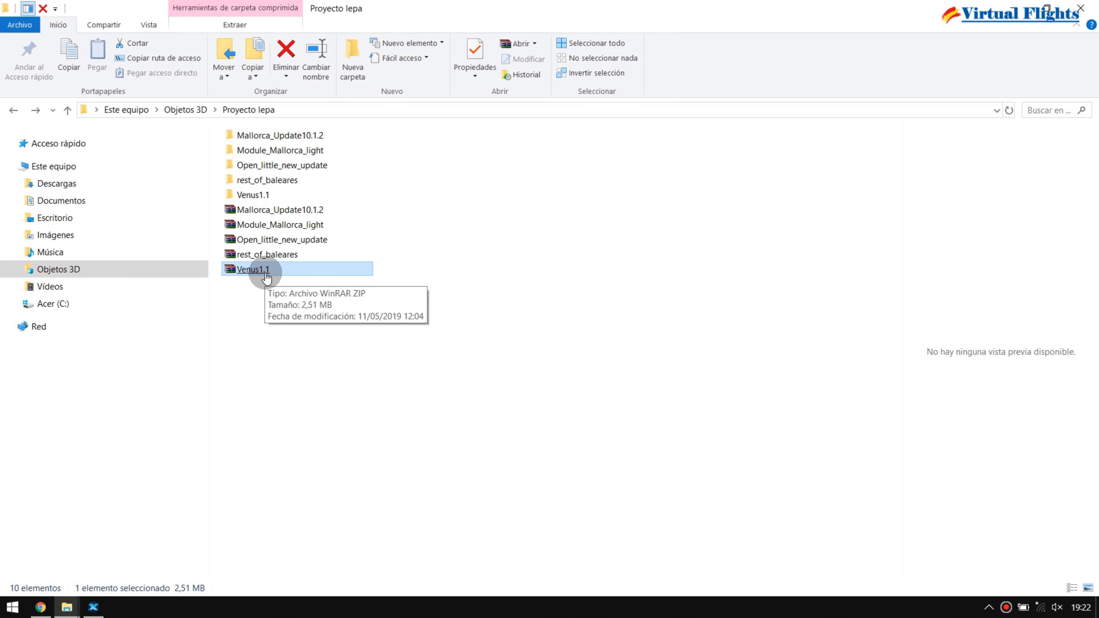
left_click(267, 254)
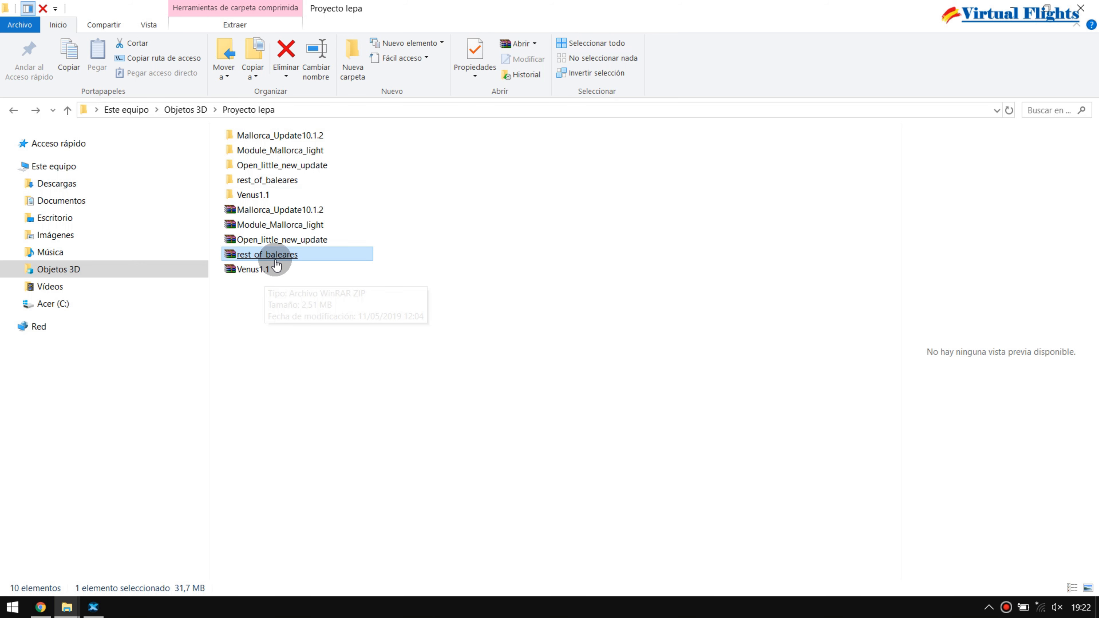
left_click(253, 269)
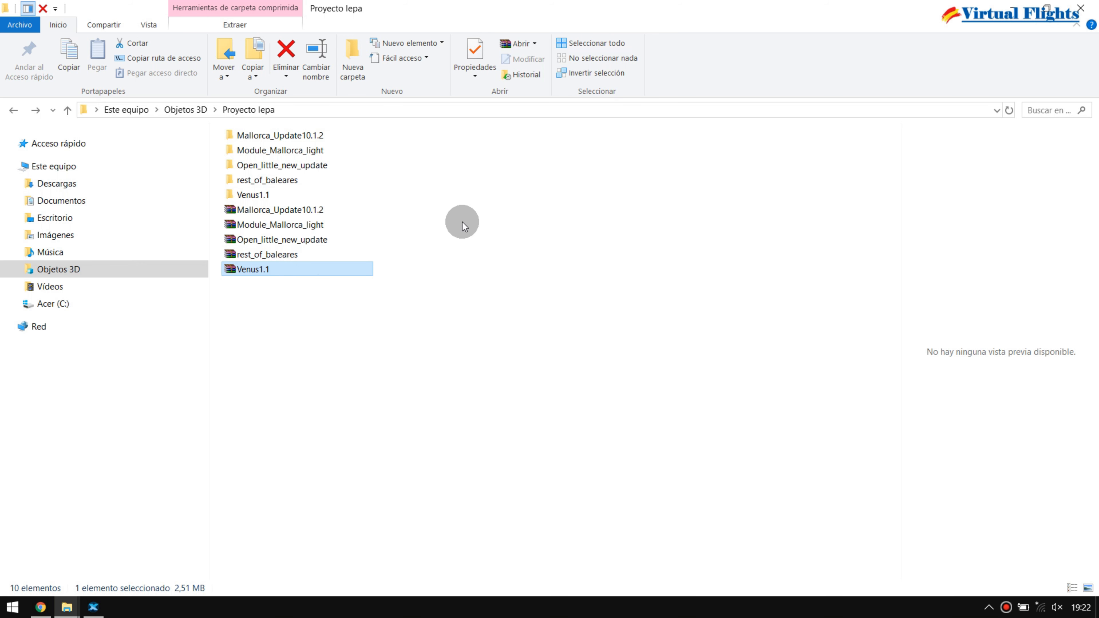
left_click(281, 209)
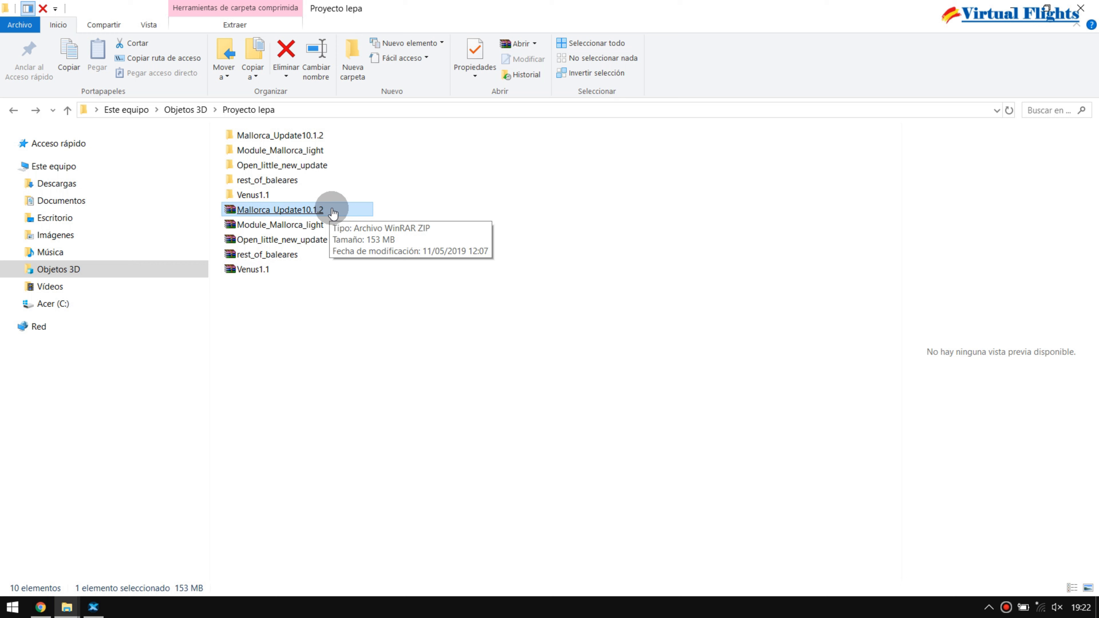
left_click(282, 240)
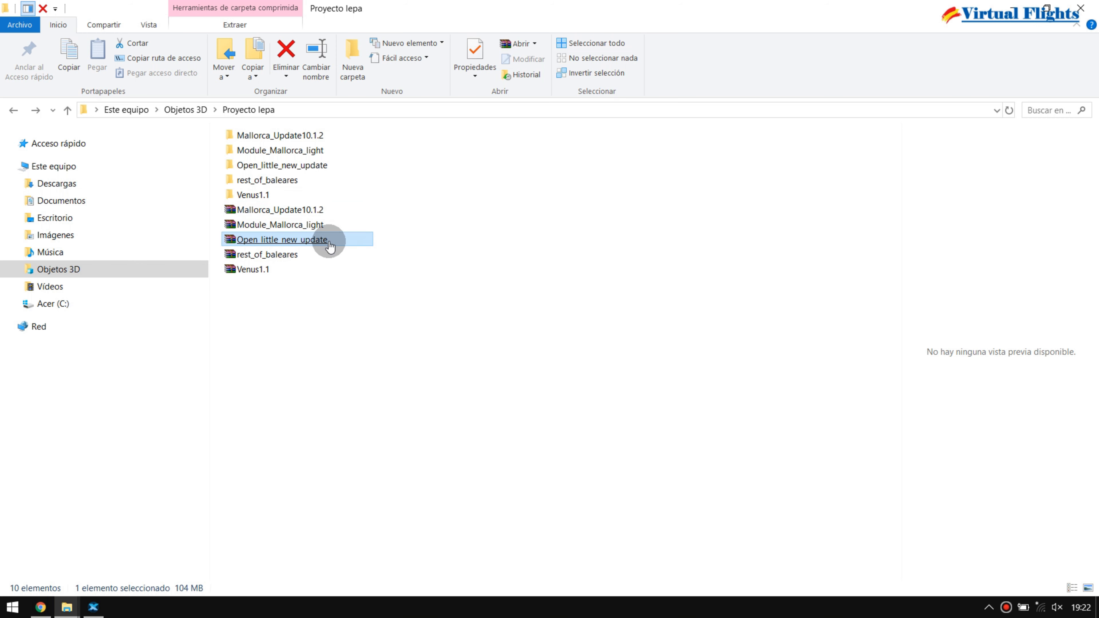
mouse_move(337, 247)
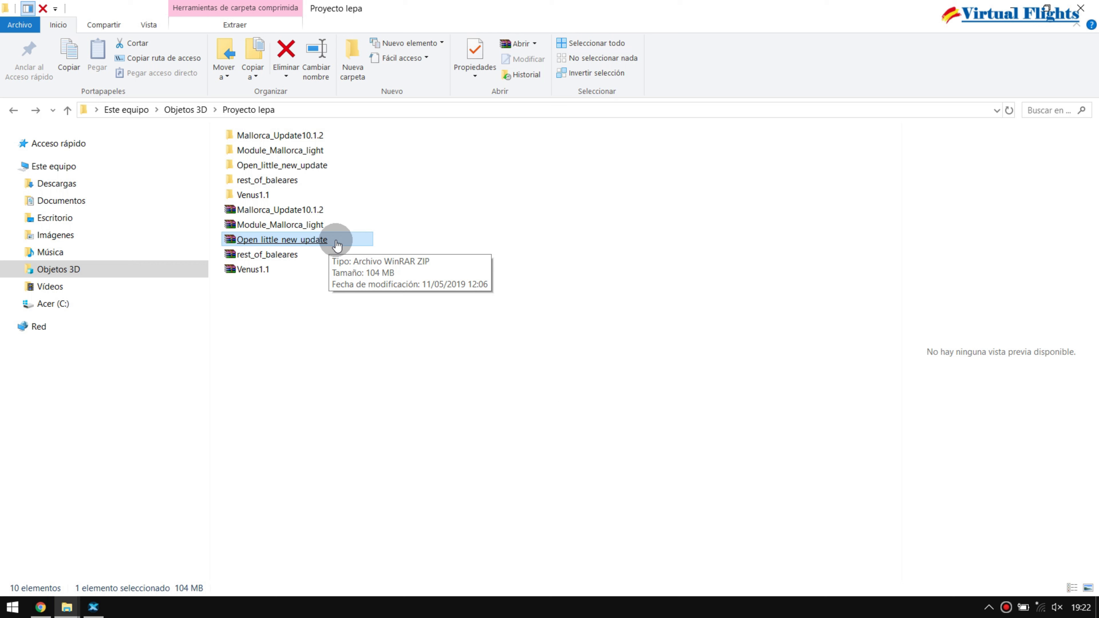
mouse_move(400, 175)
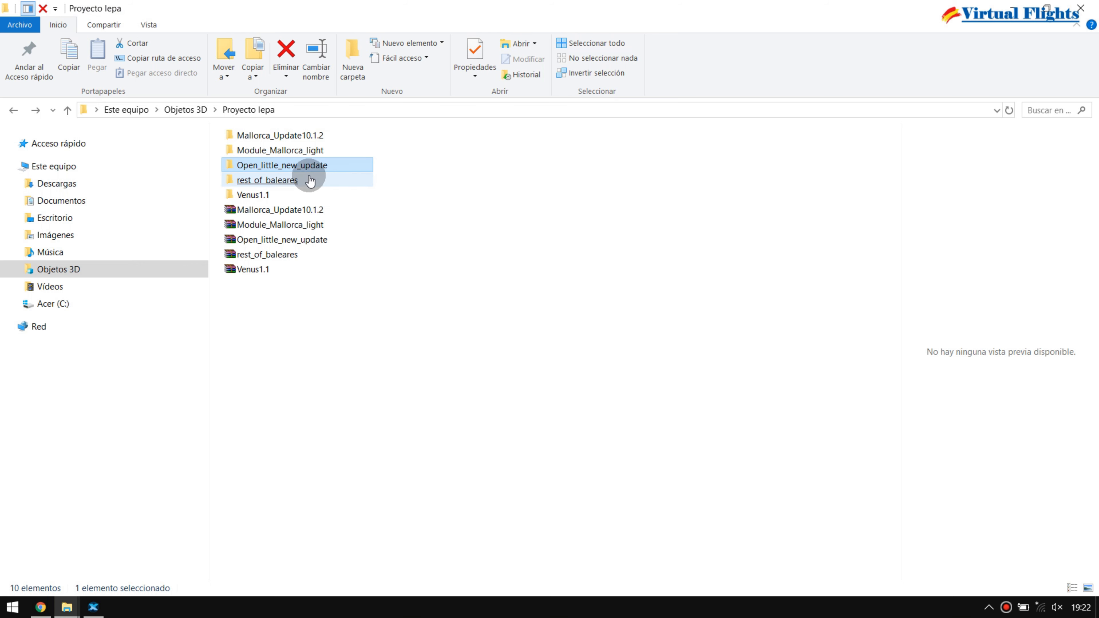
left_click(266, 180)
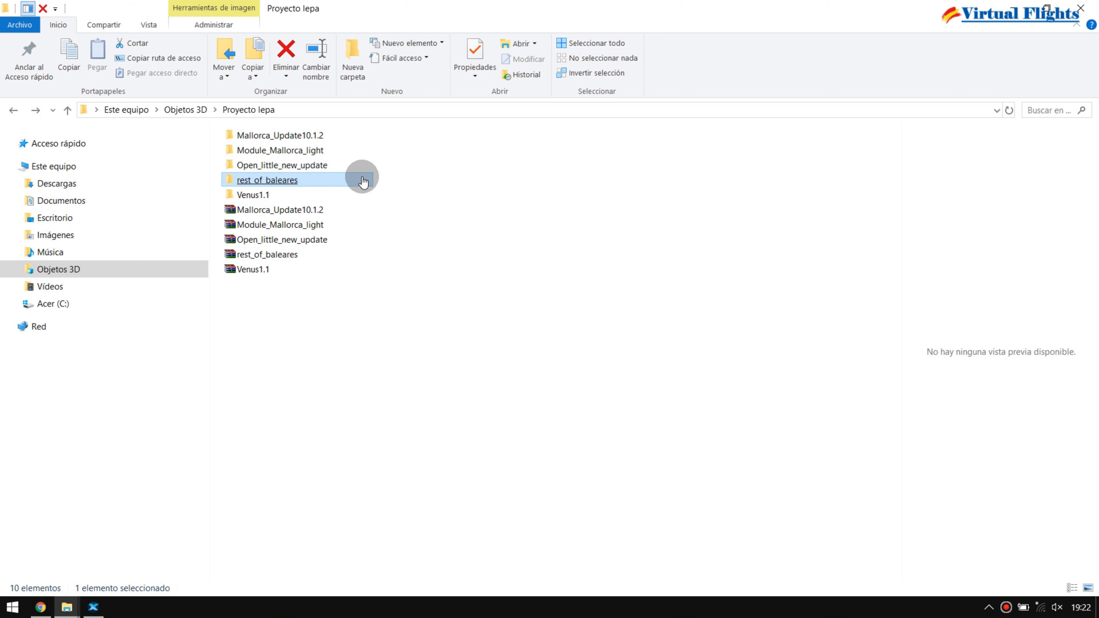
left_click(282, 165)
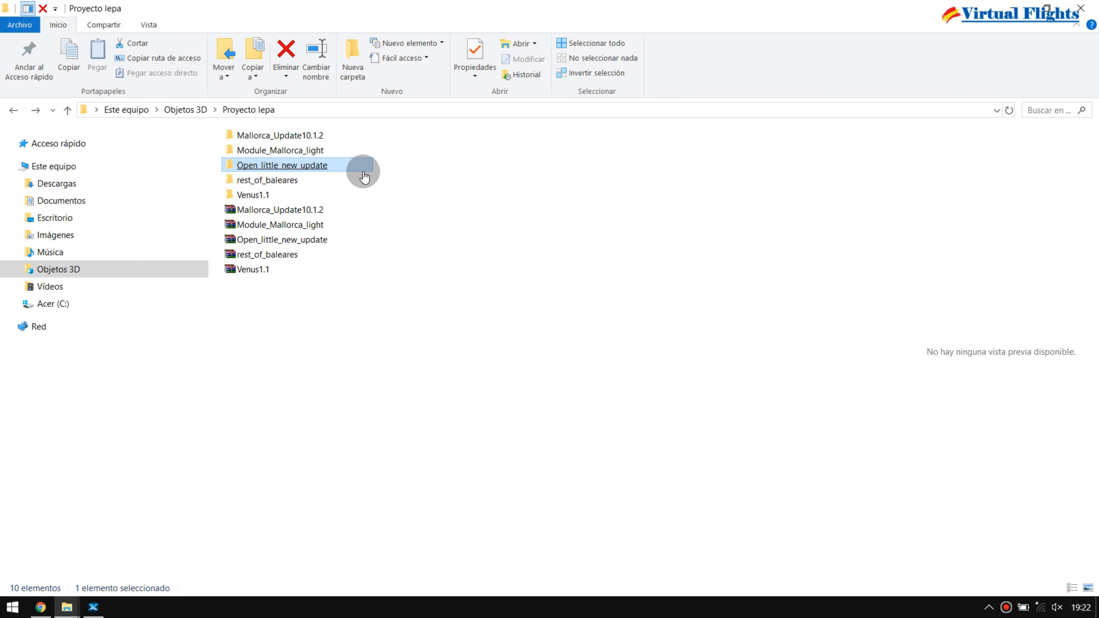
left_click(279, 150)
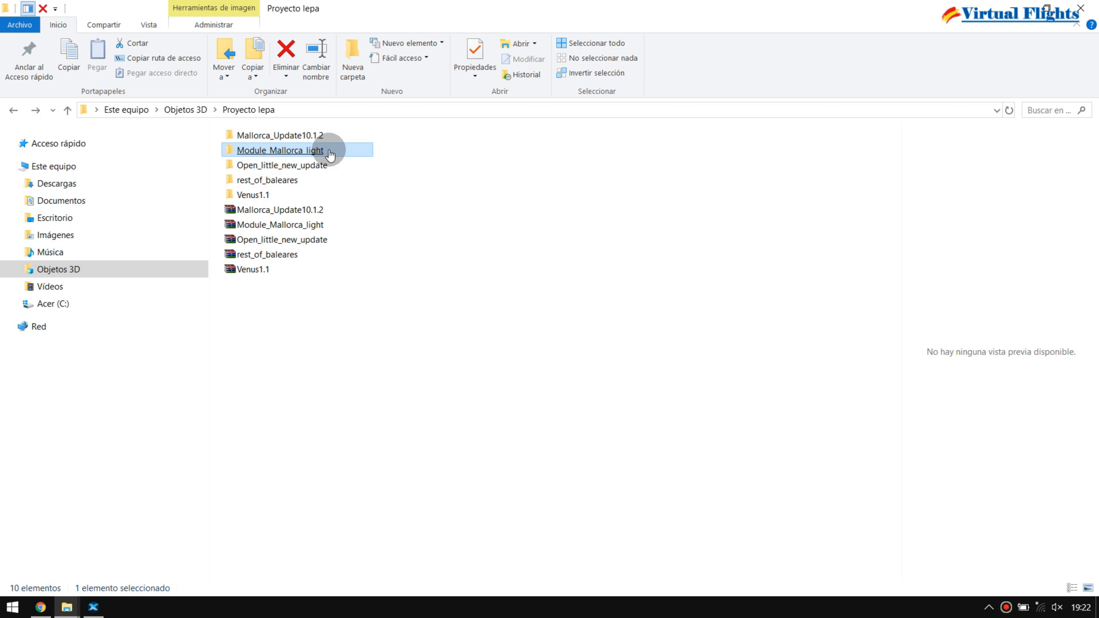
mouse_move(331, 156)
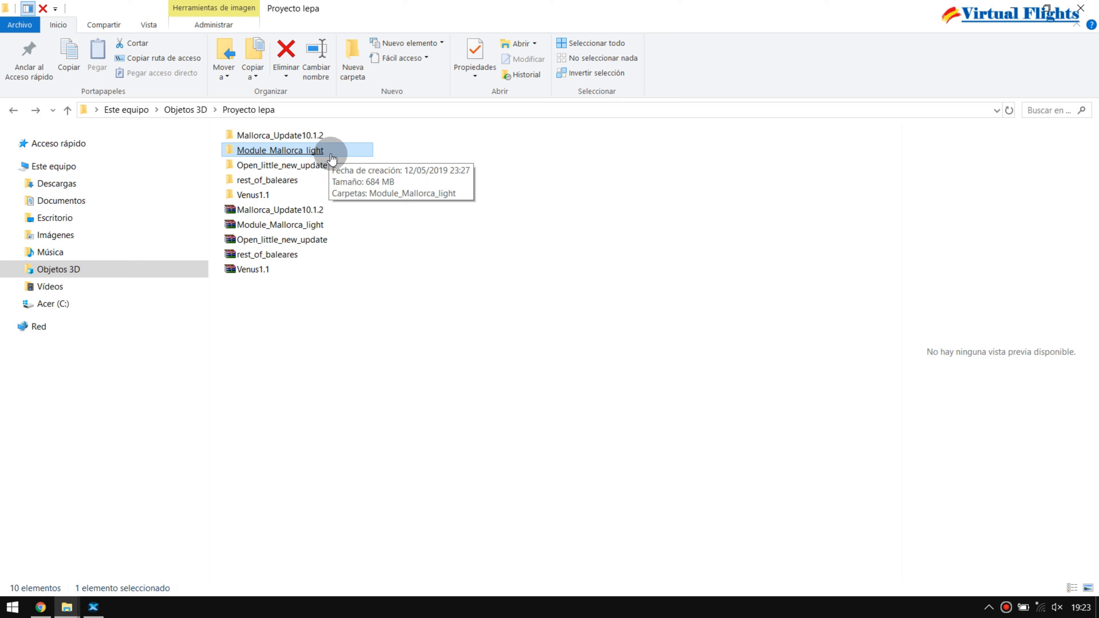
left_click(280, 135)
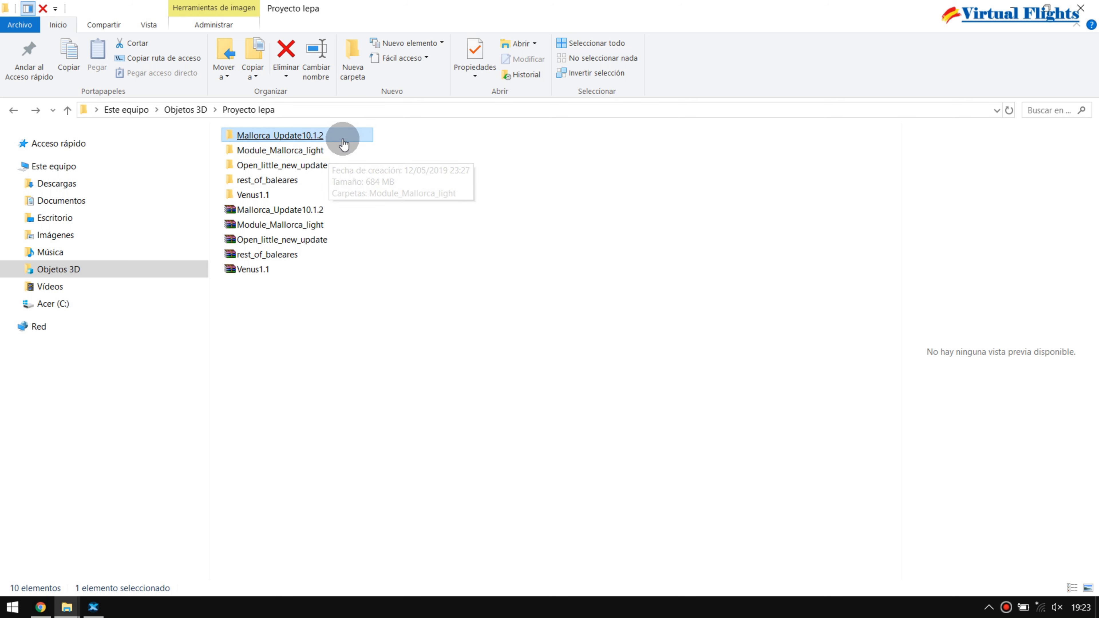
double_click(280, 135)
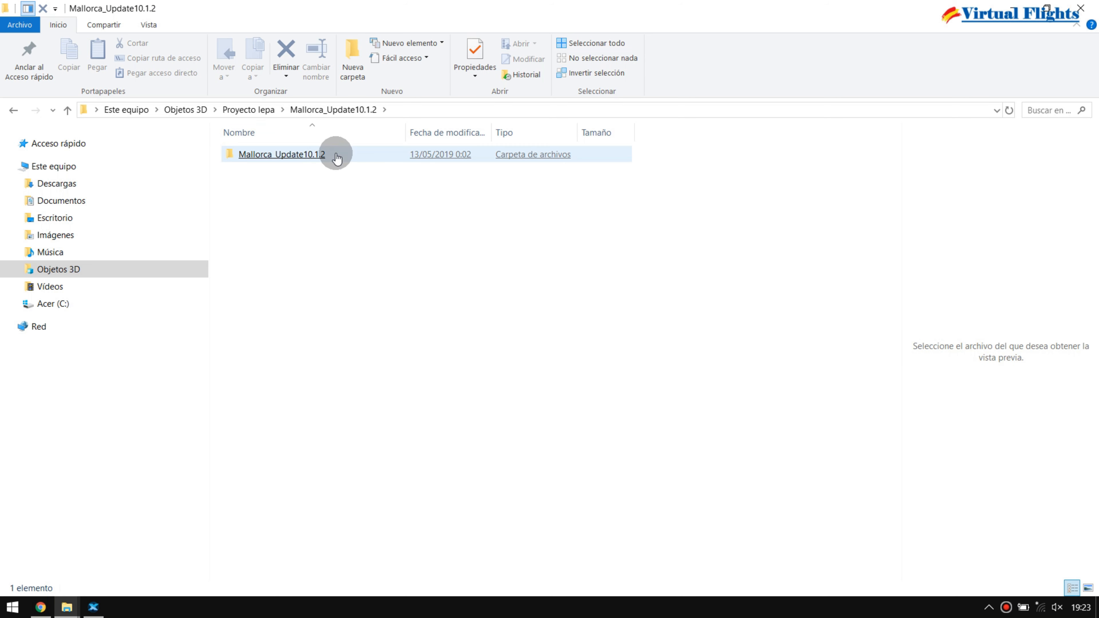
double_click(281, 154)
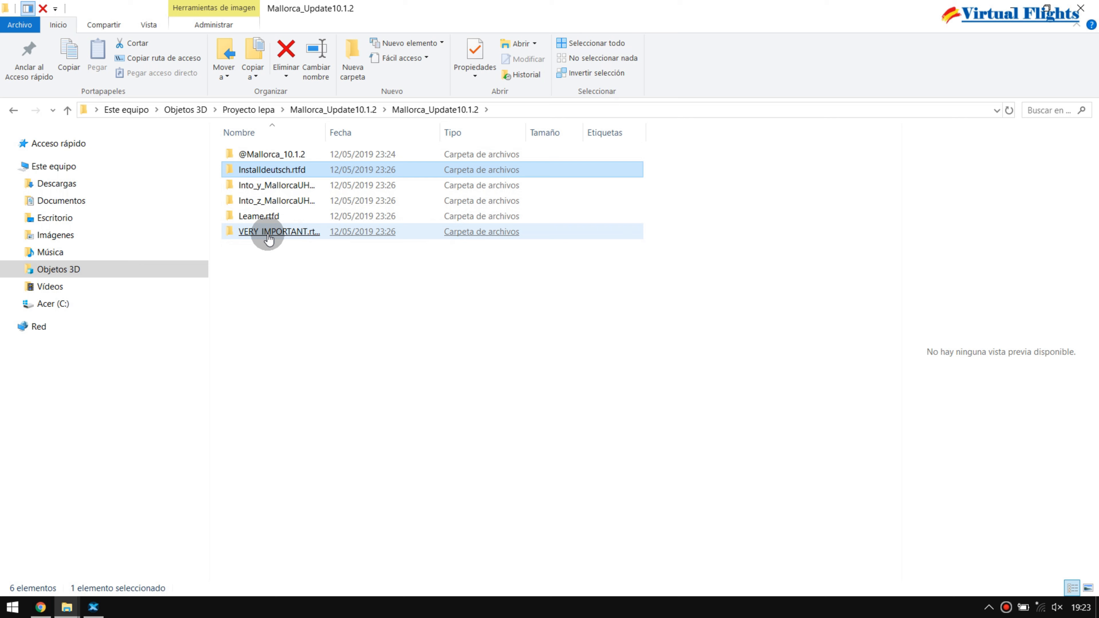
left_click(275, 186)
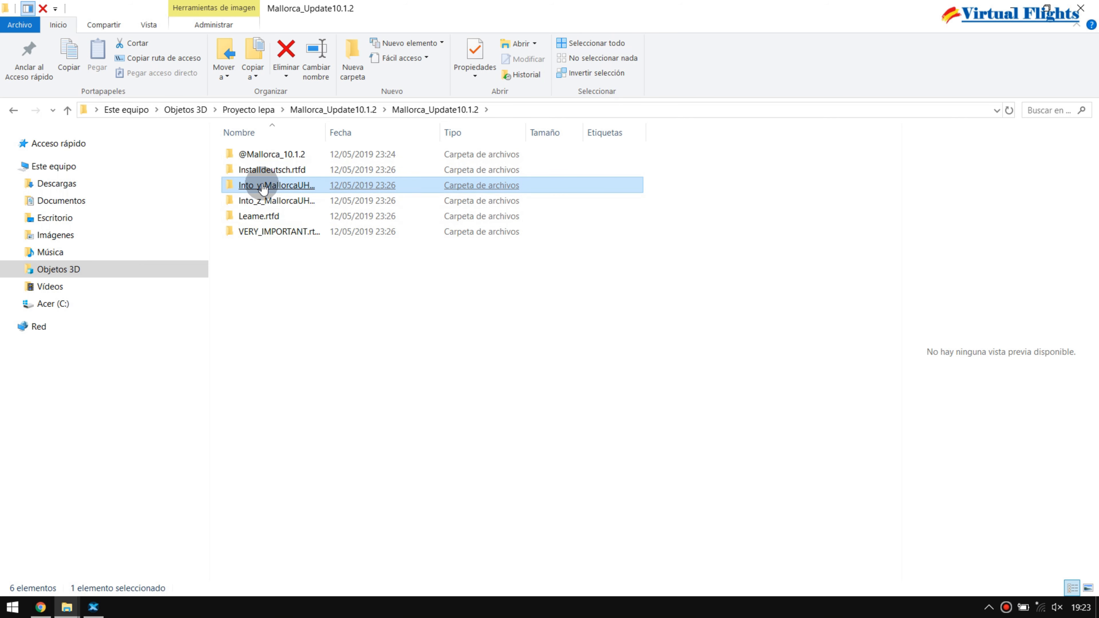
left_click(270, 170)
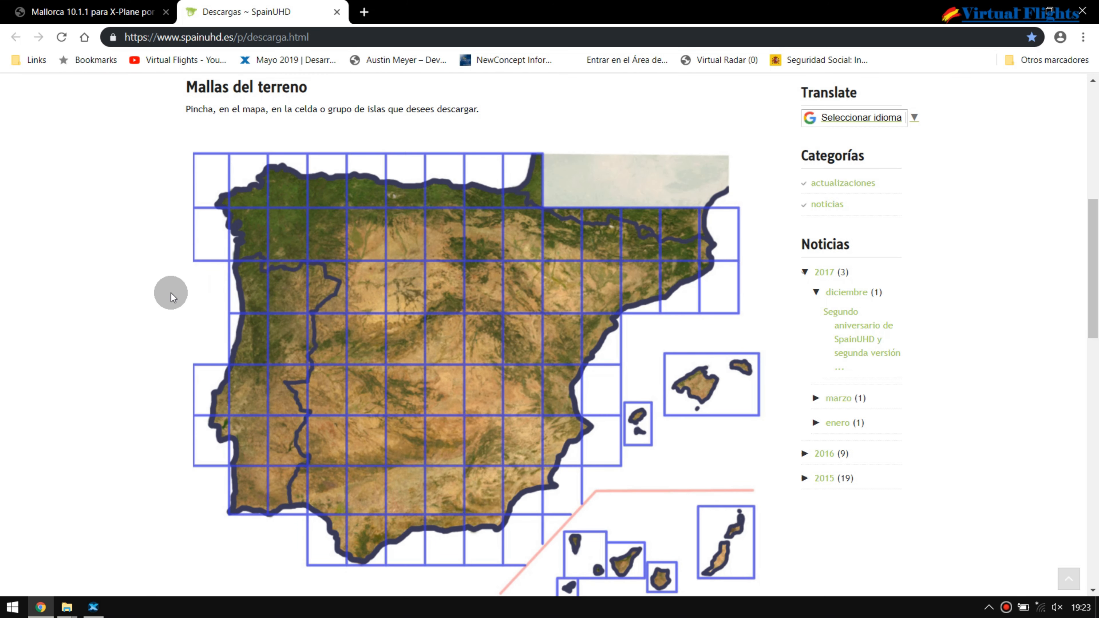
mouse_move(121, 276)
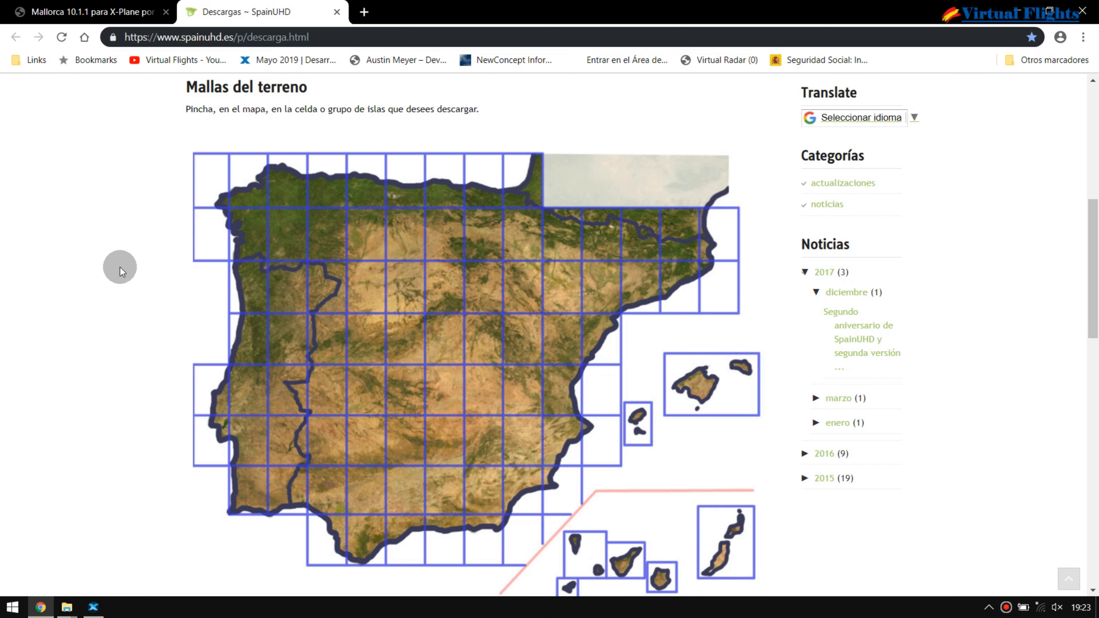
mouse_move(749, 434)
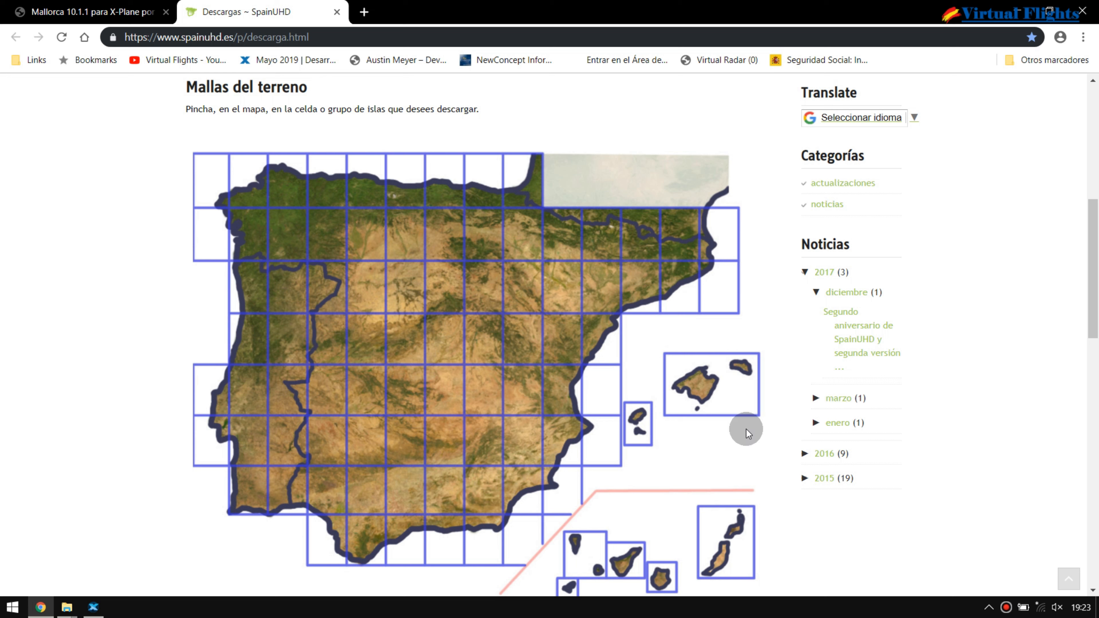
mouse_move(721, 434)
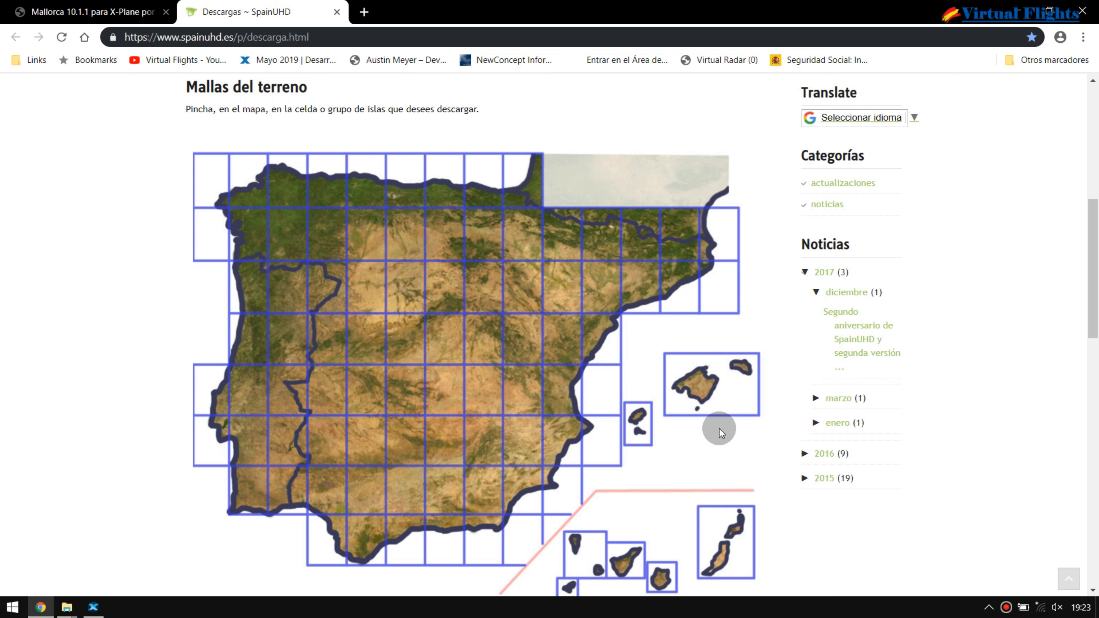
mouse_move(729, 356)
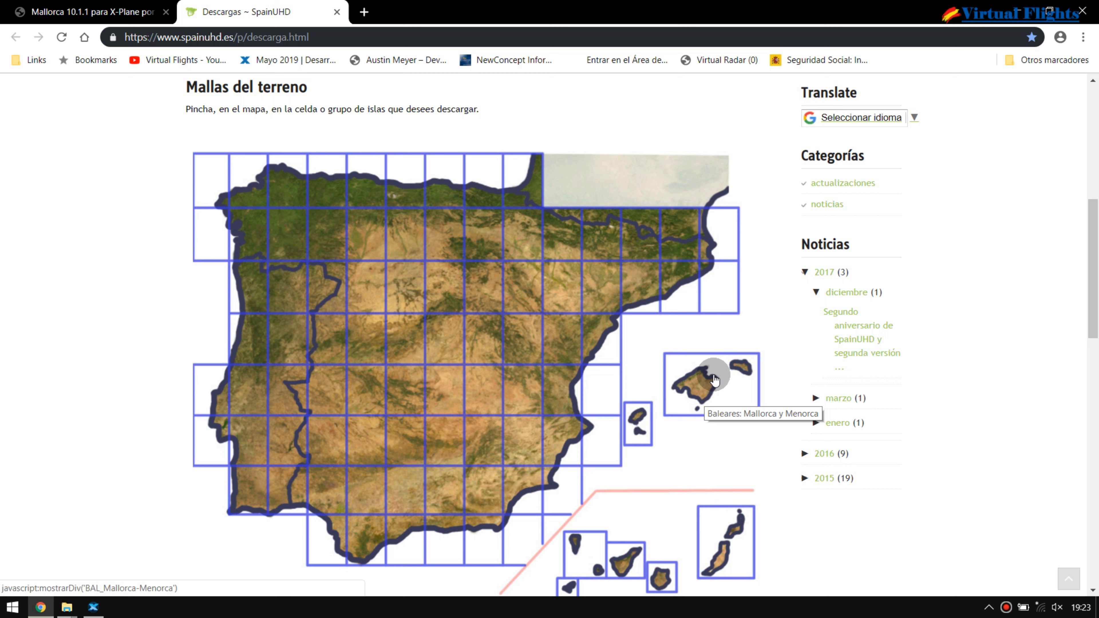
mouse_move(715, 380)
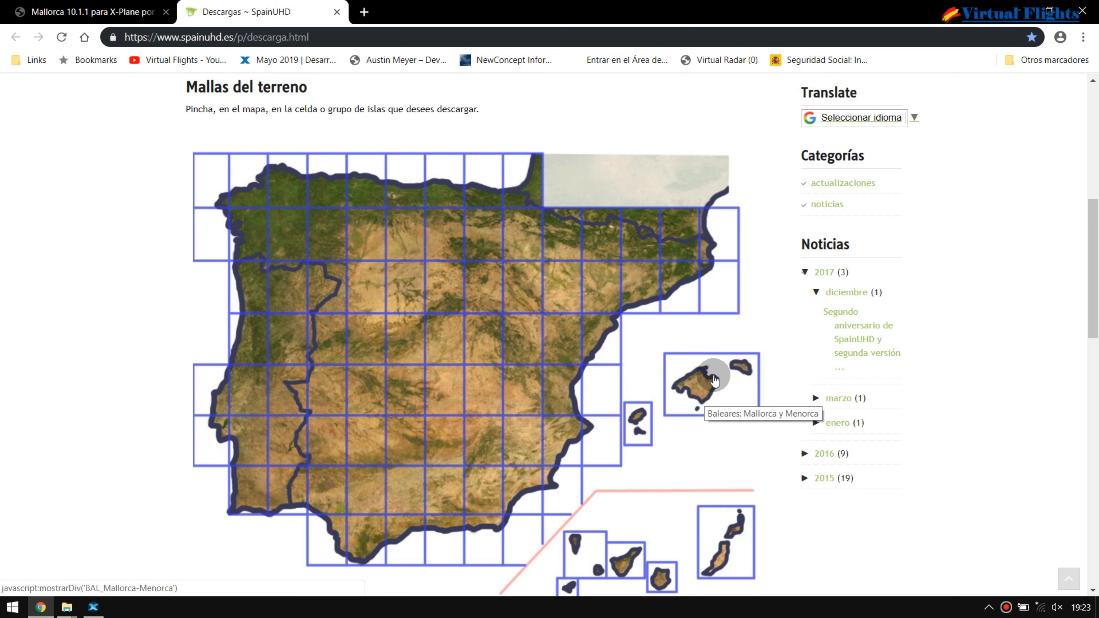
mouse_move(707, 386)
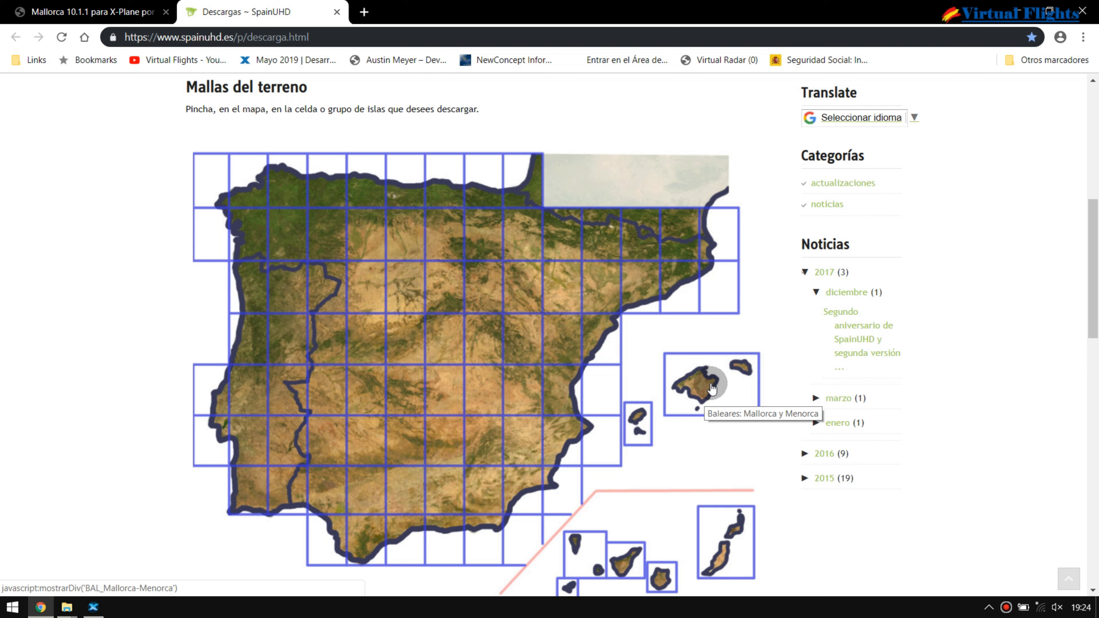
mouse_move(711, 388)
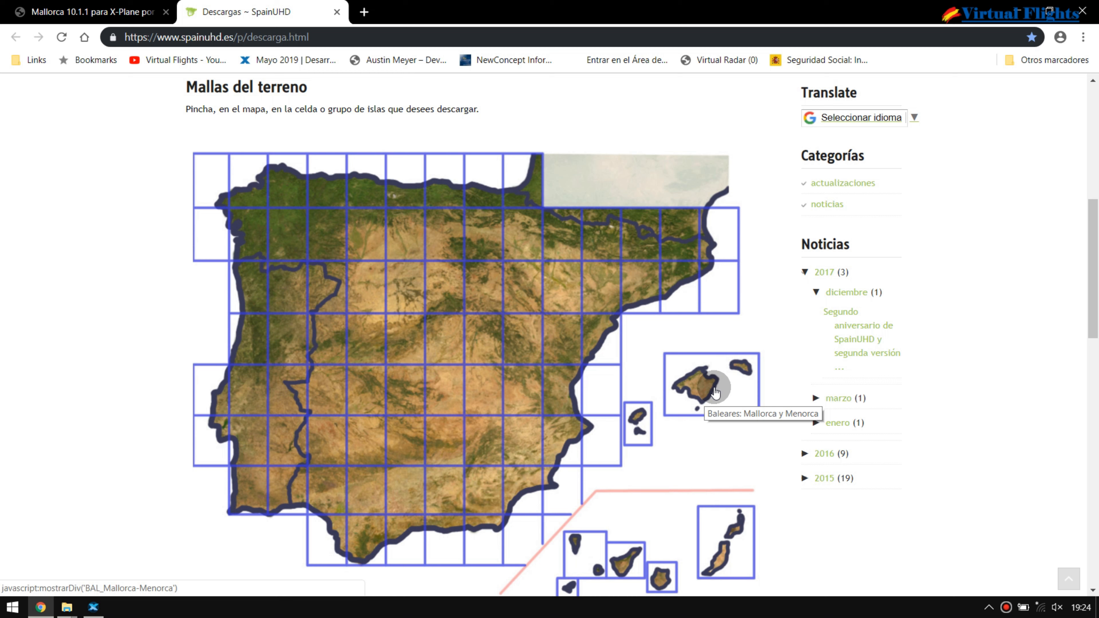
mouse_move(716, 396)
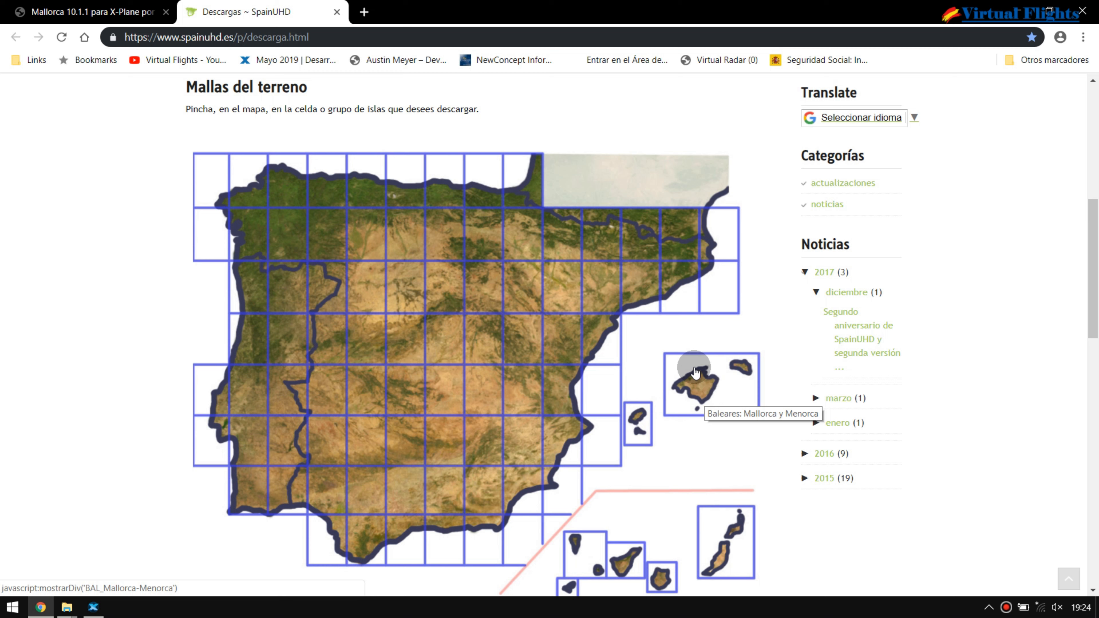
mouse_move(636, 390)
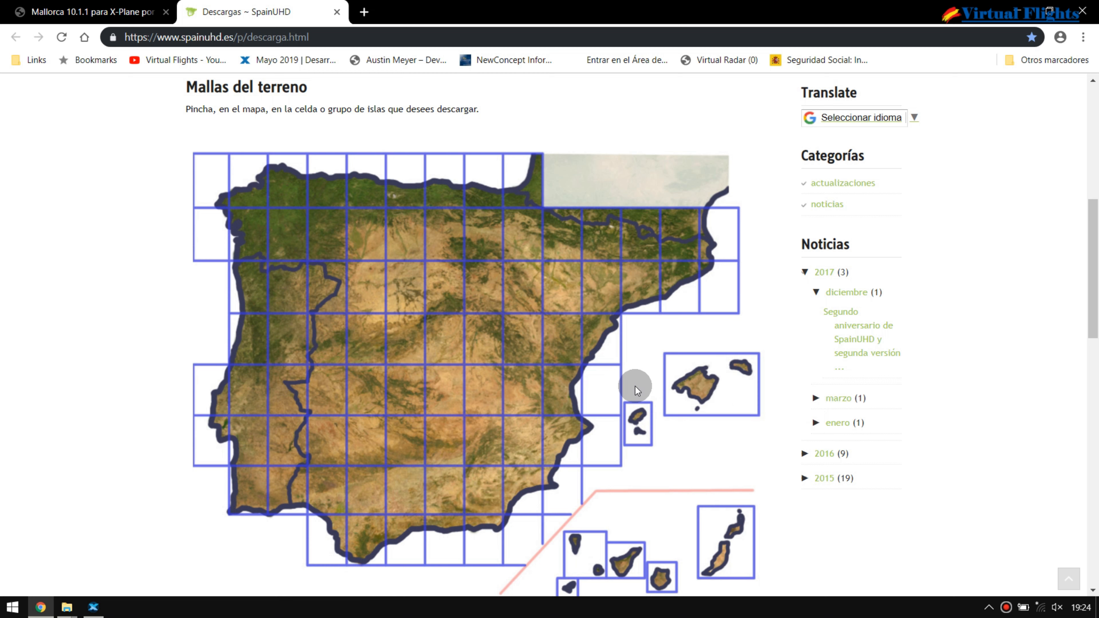
mouse_move(732, 400)
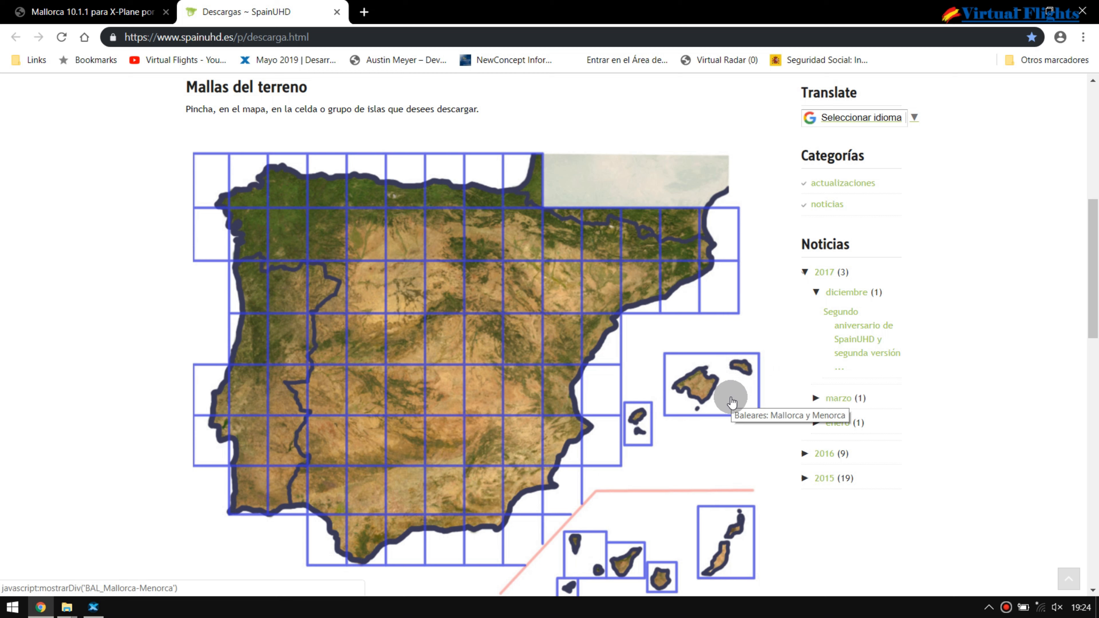
mouse_move(674, 234)
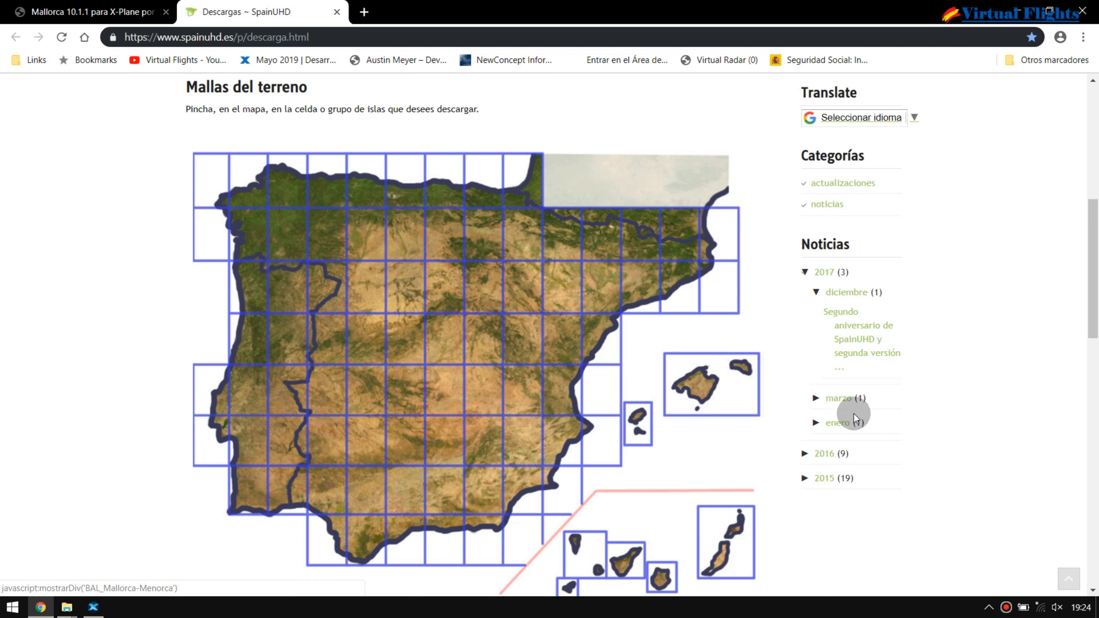
mouse_move(859, 423)
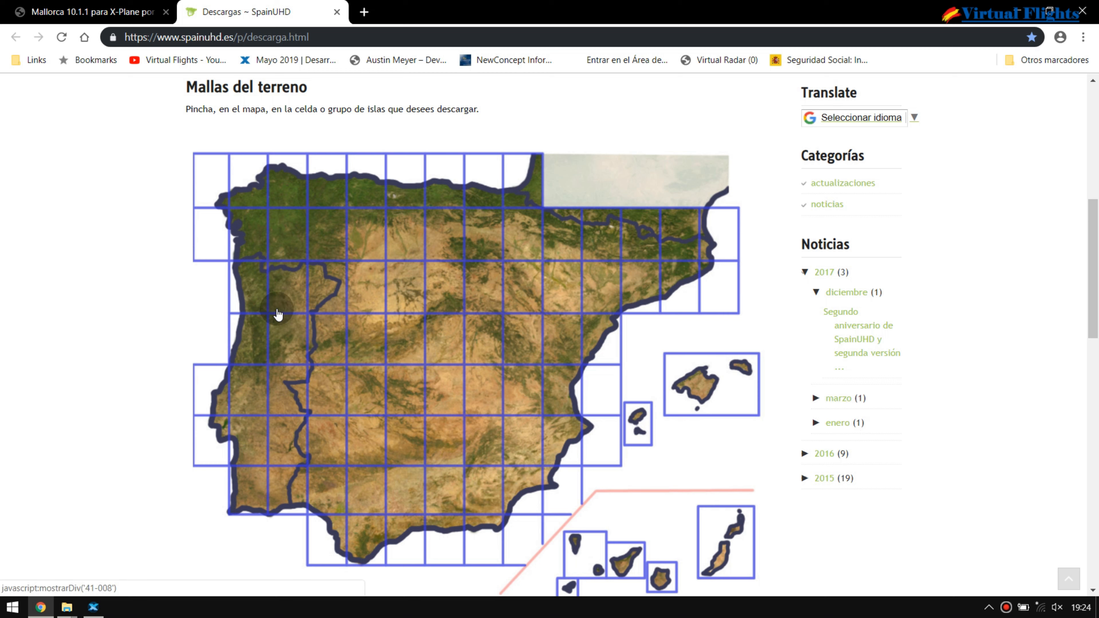
mouse_move(128, 193)
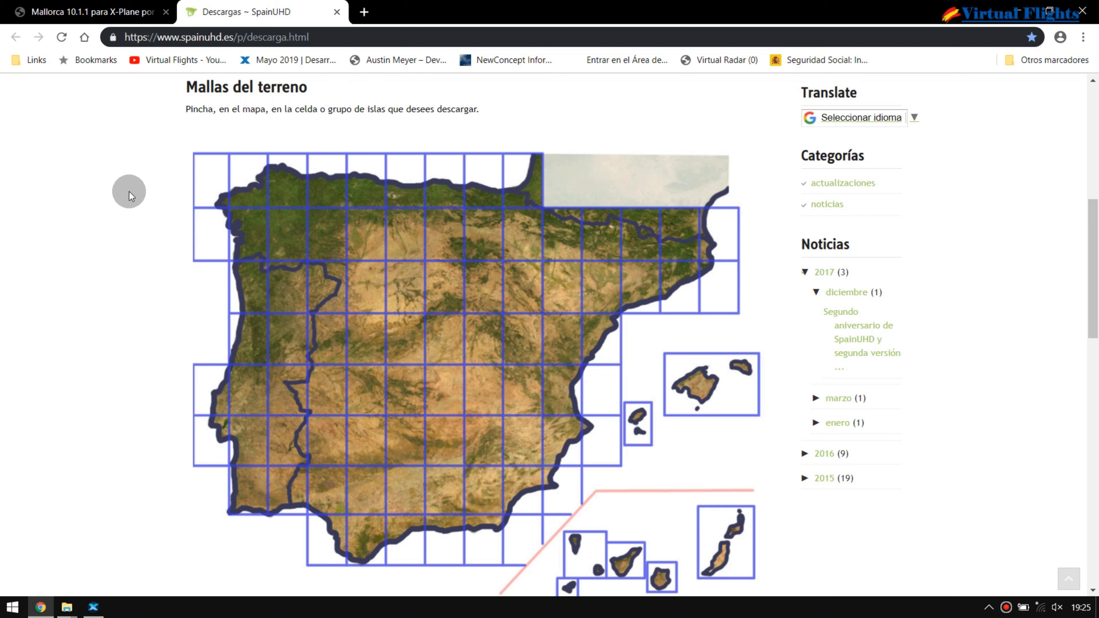
mouse_move(186, 253)
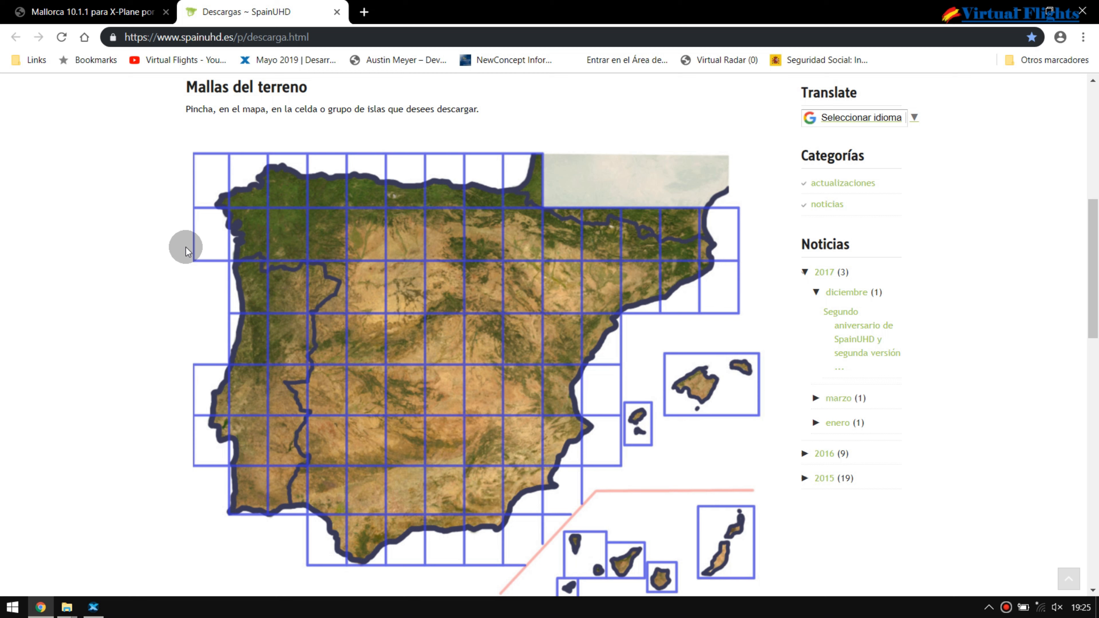
mouse_move(242, 168)
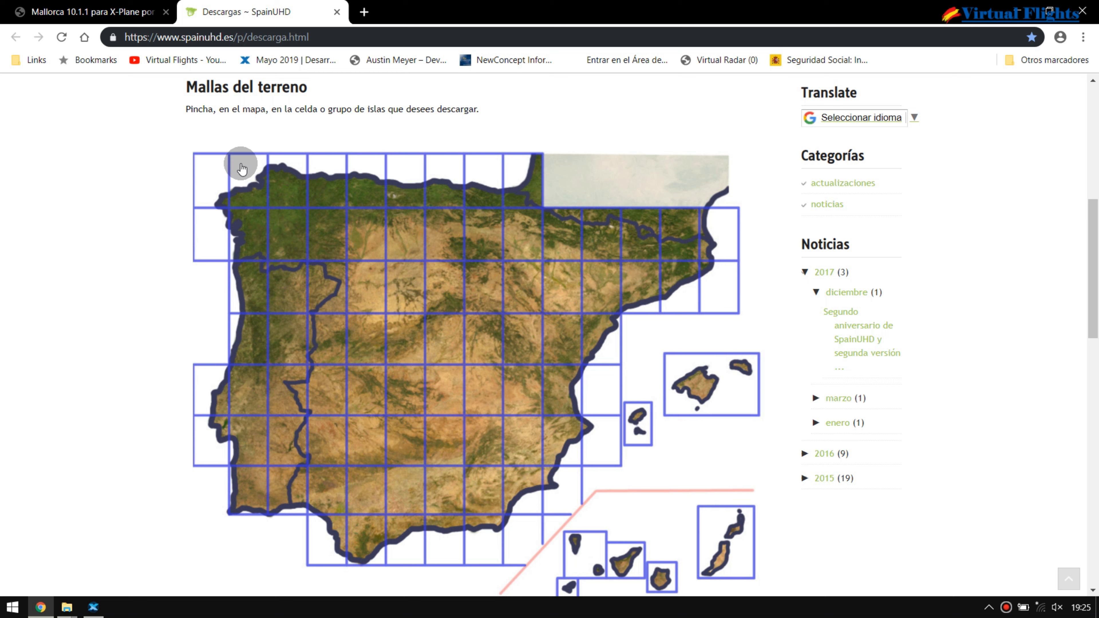
mouse_move(643, 241)
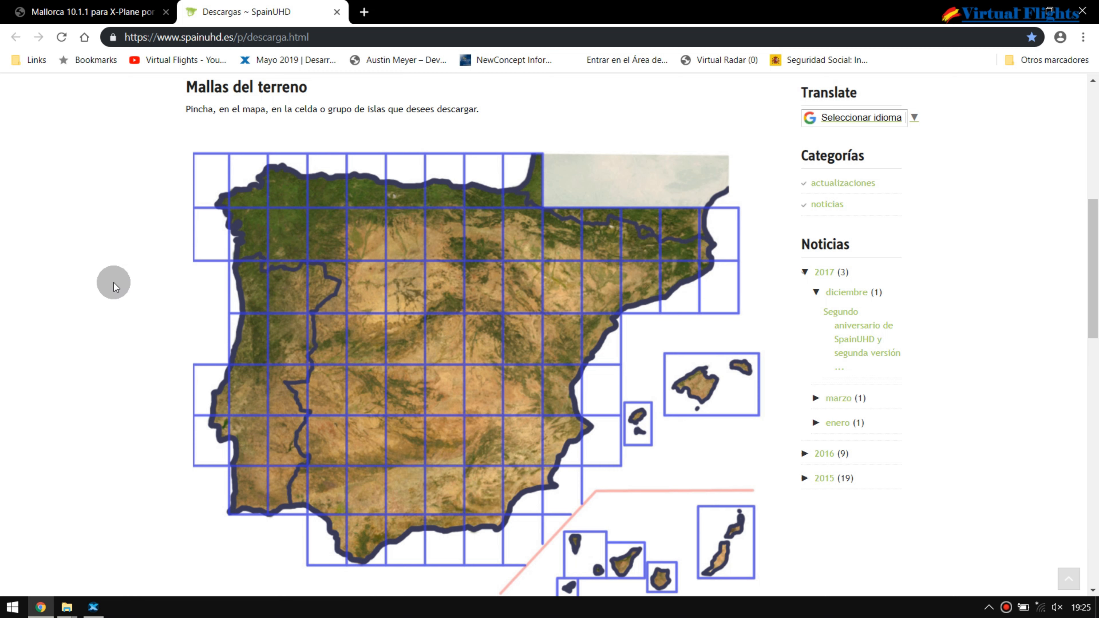
mouse_move(121, 297)
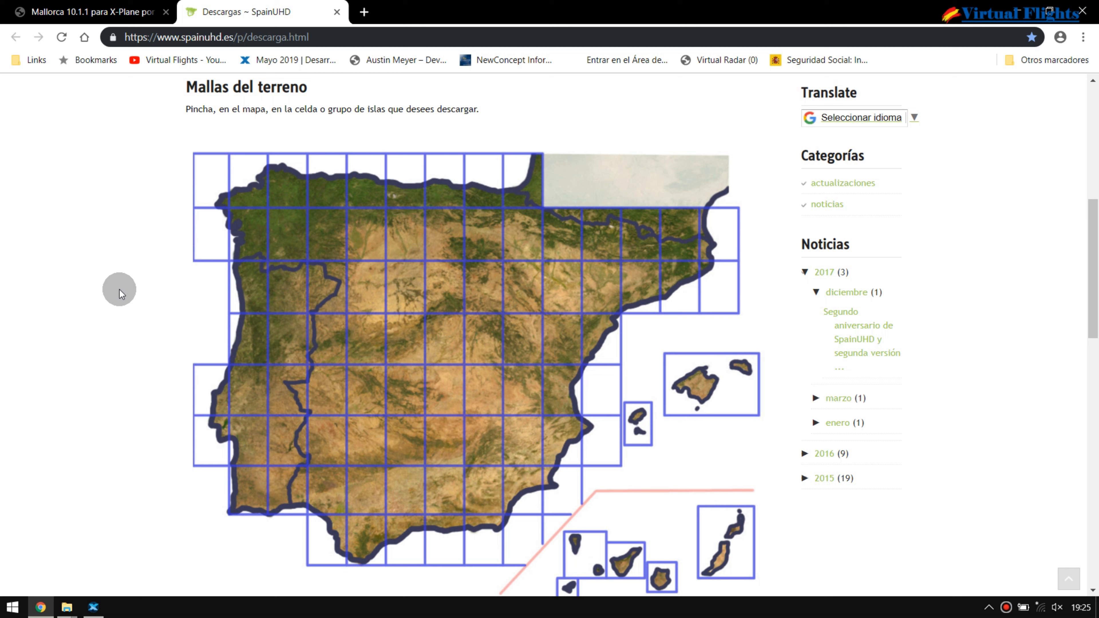
mouse_move(225, 497)
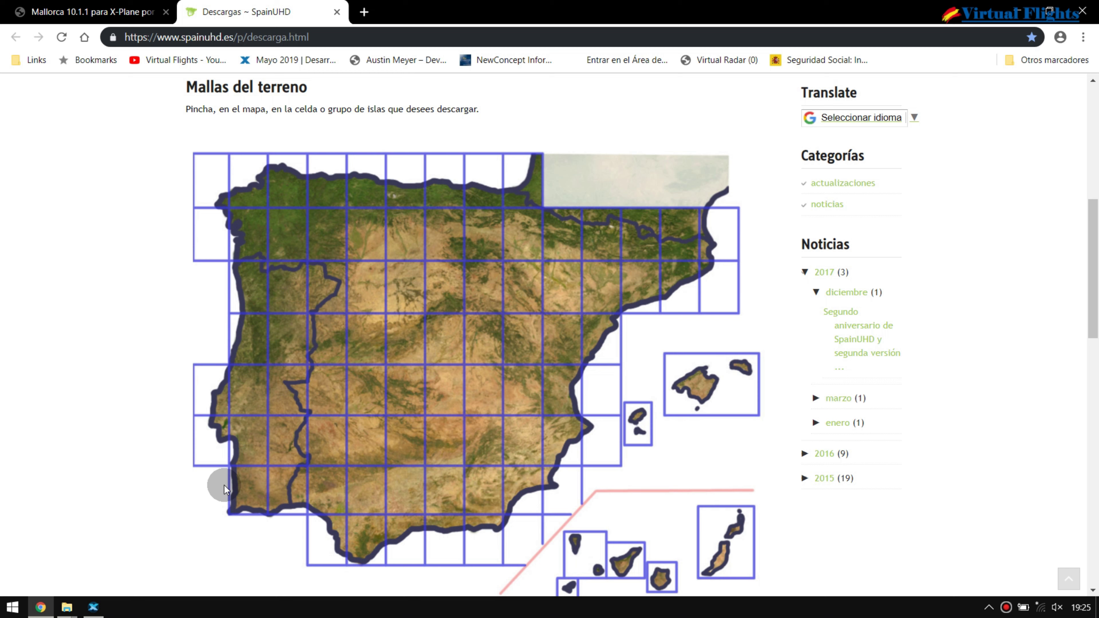
mouse_move(409, 431)
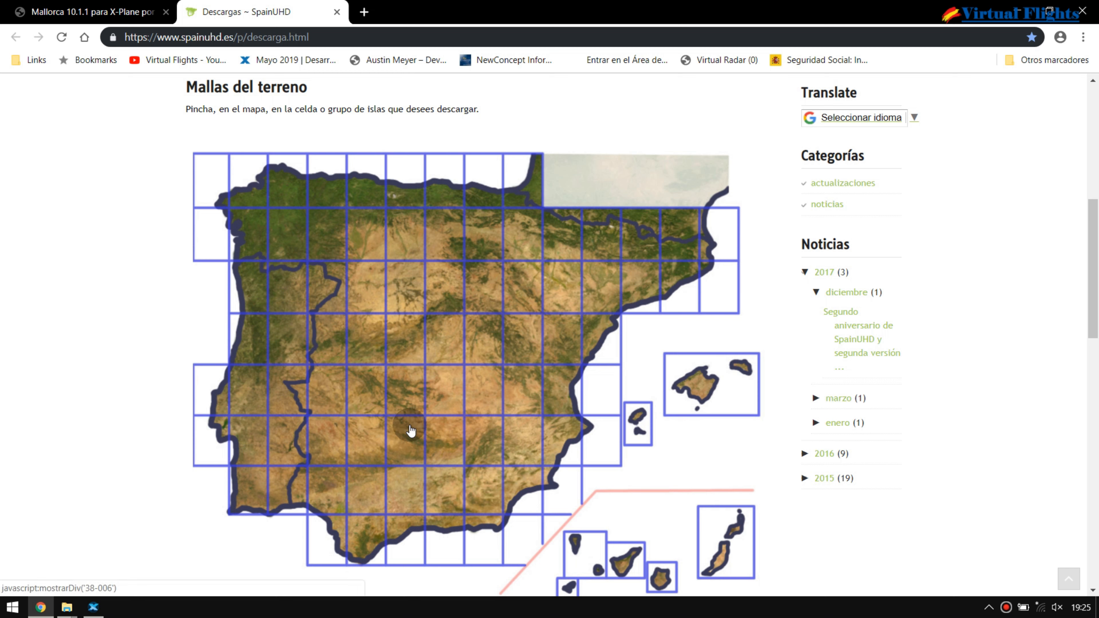
mouse_move(566, 384)
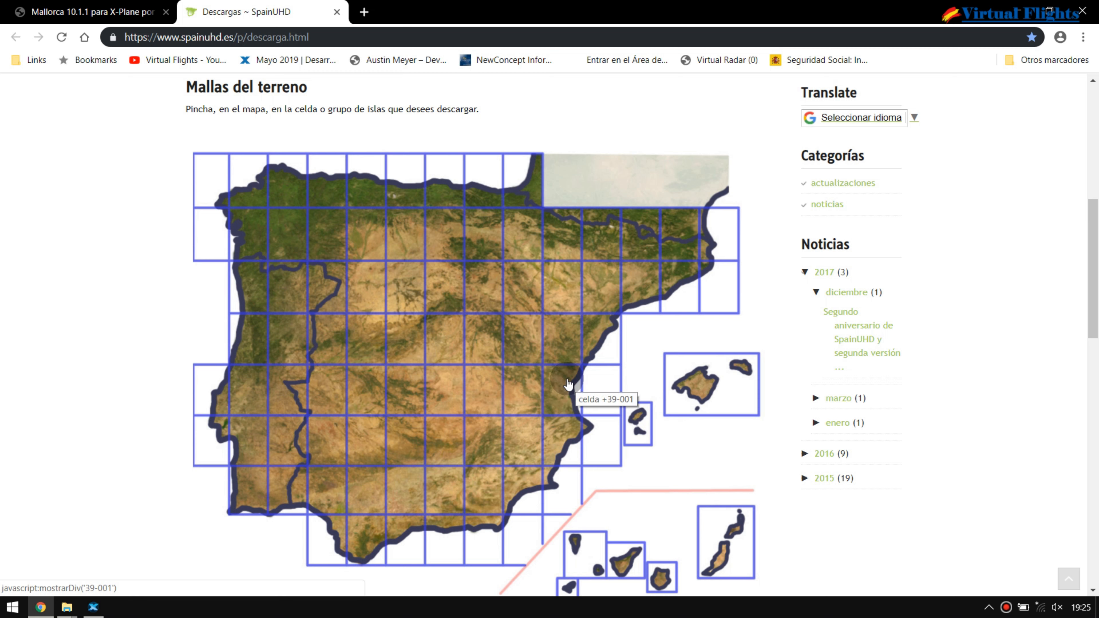
mouse_move(561, 403)
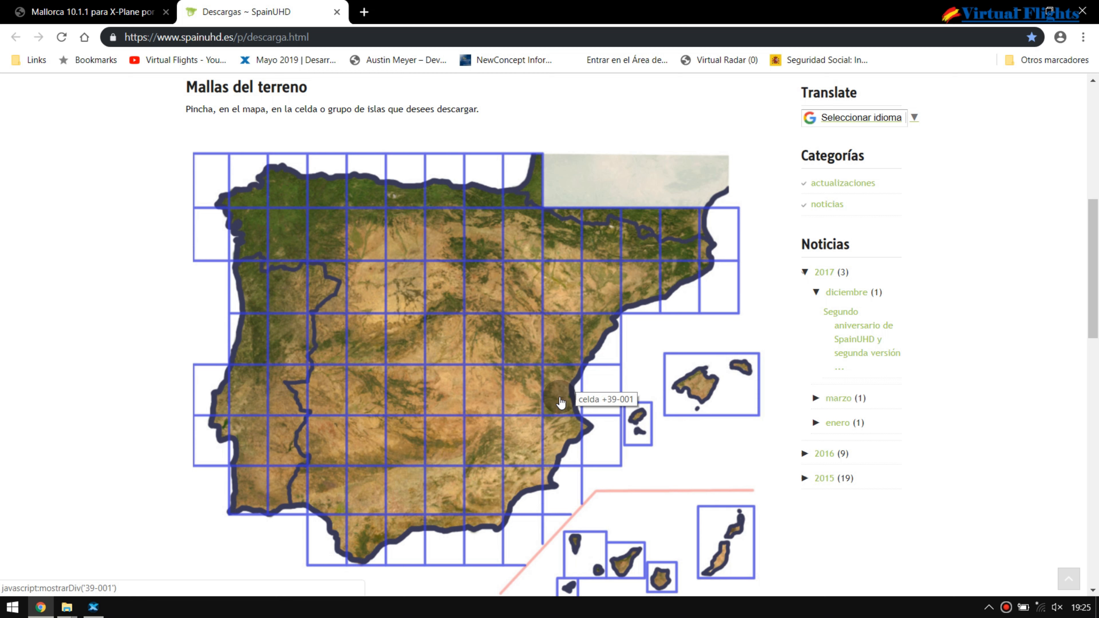
mouse_move(353, 229)
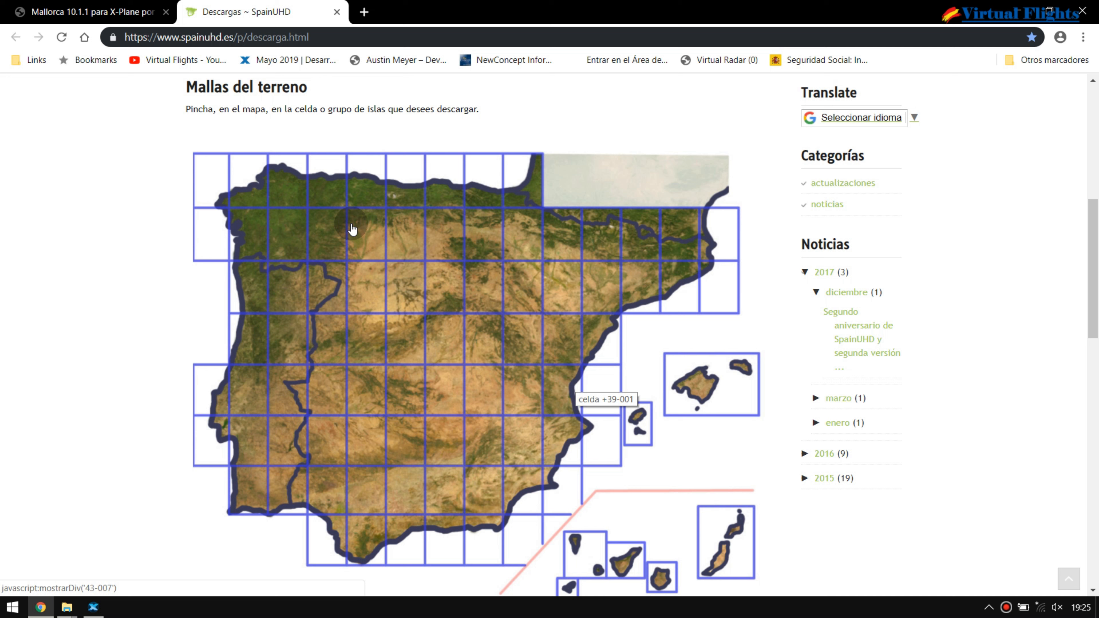
mouse_move(713, 433)
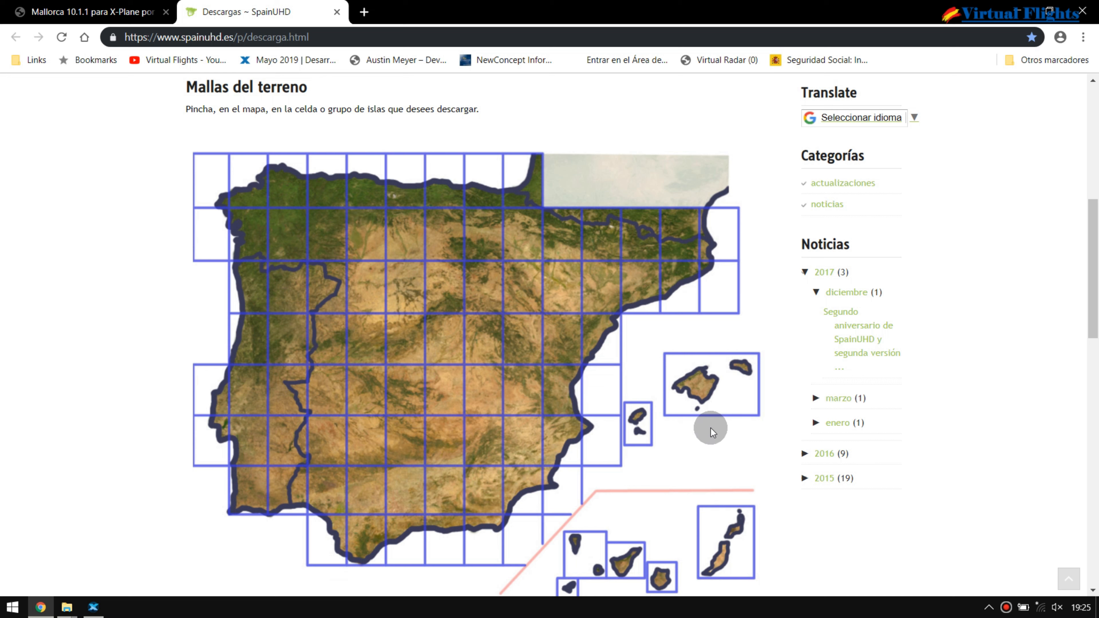
mouse_move(711, 439)
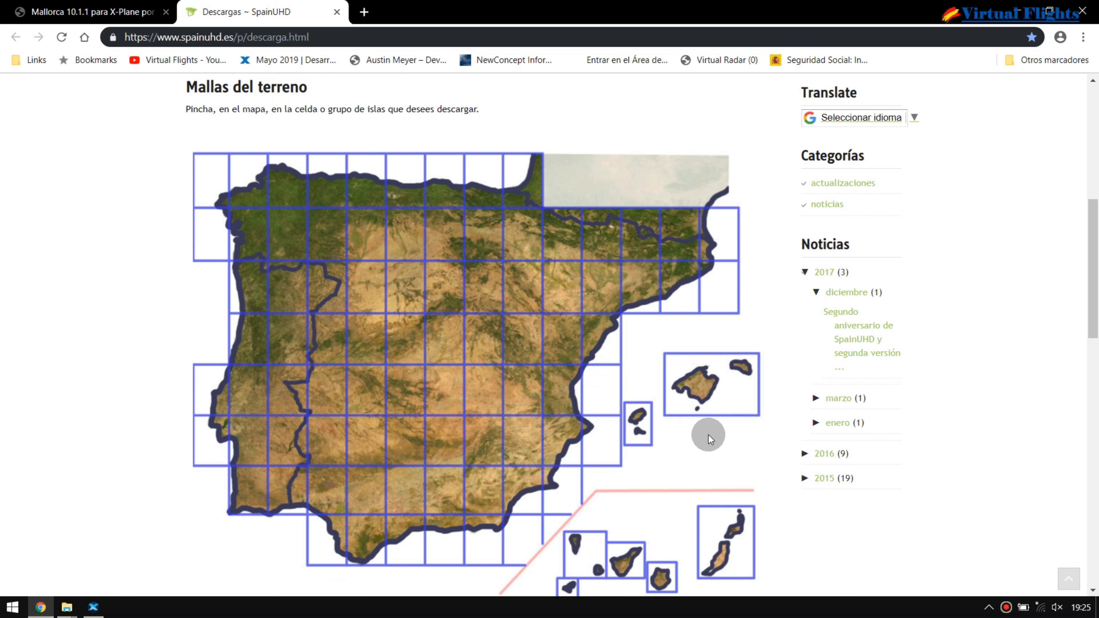
mouse_move(557, 491)
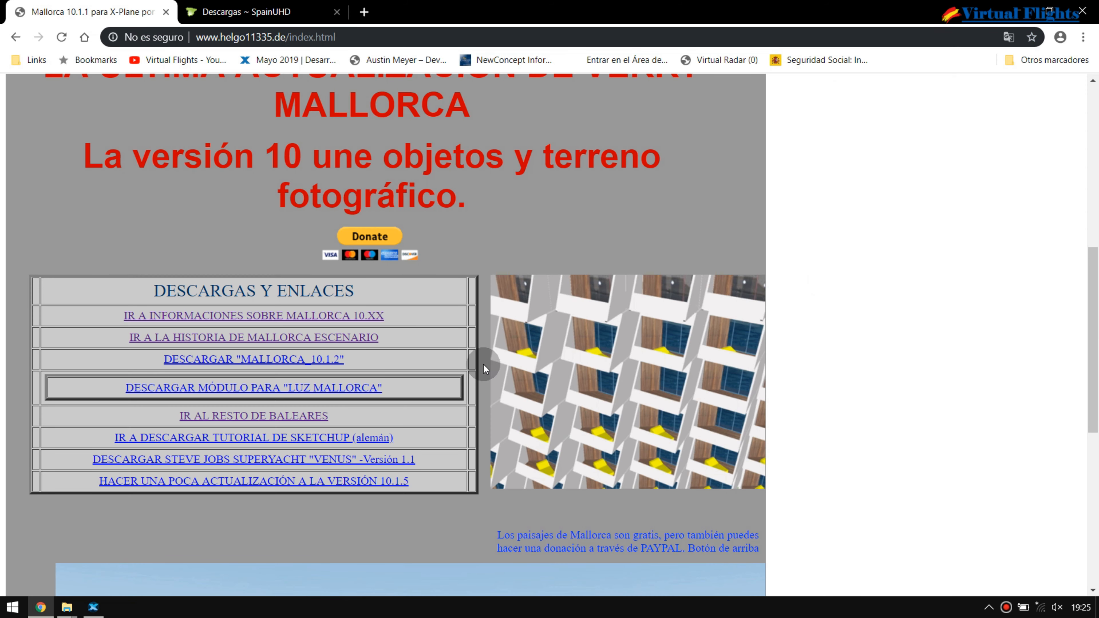
Step: Scroll the helgo11335.de Mallorca page down to its DESCARGAS Y ENLACES table
scroll("down", 3)
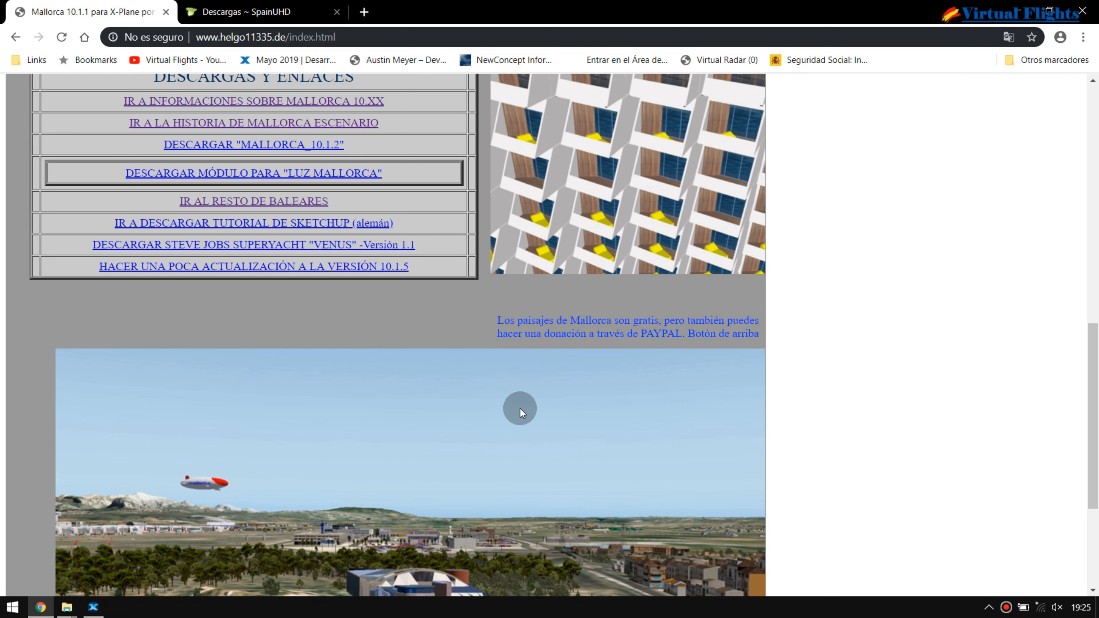
scroll("down", 3)
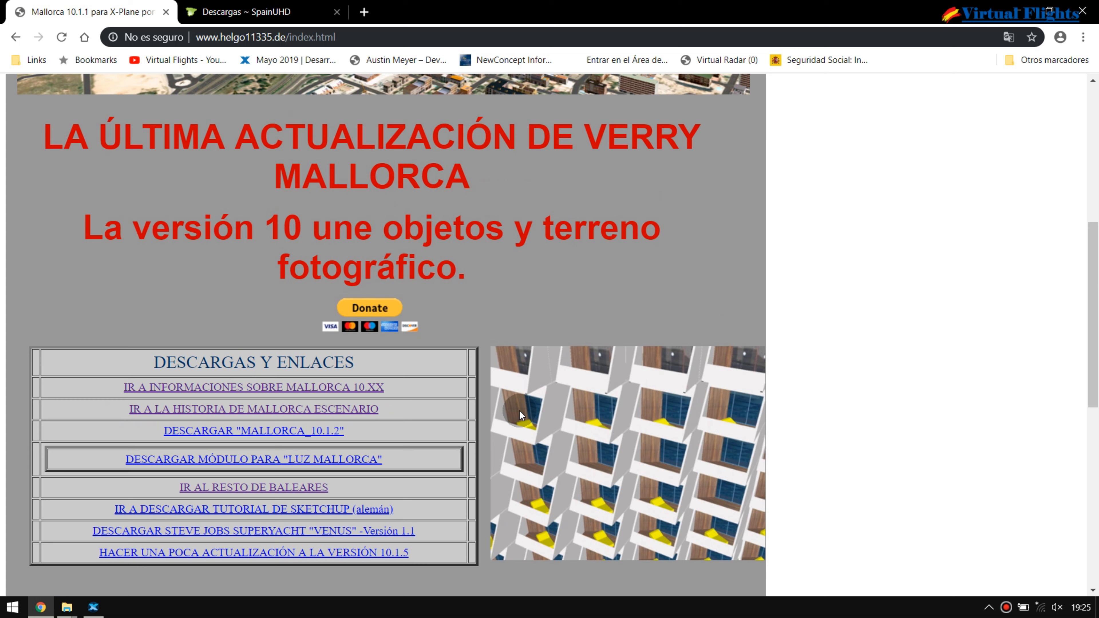
scroll("down", 3)
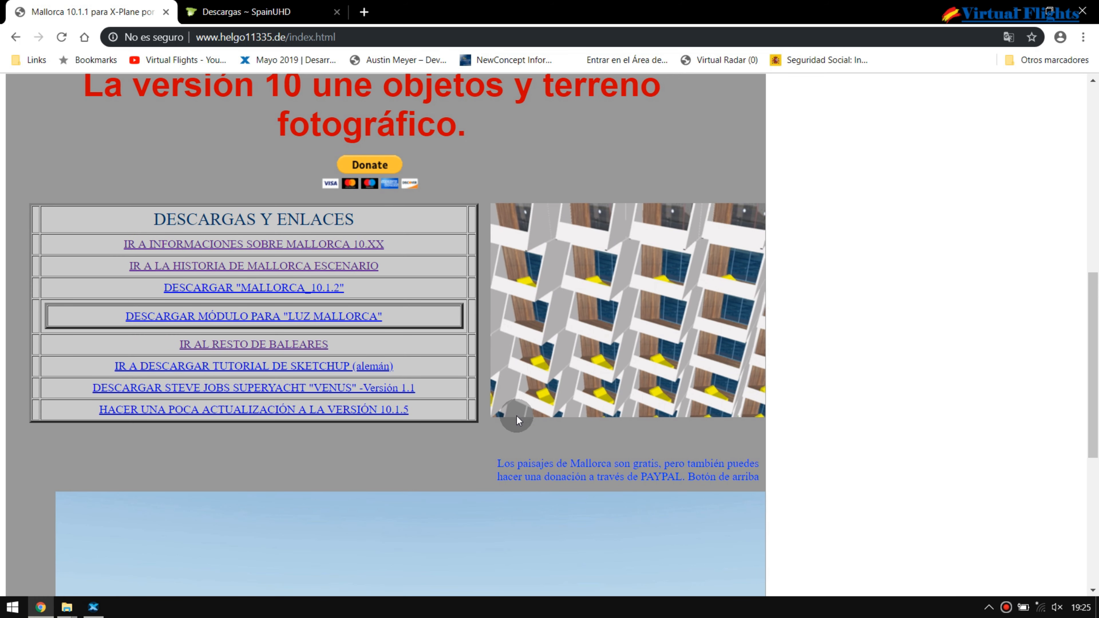
mouse_move(327, 436)
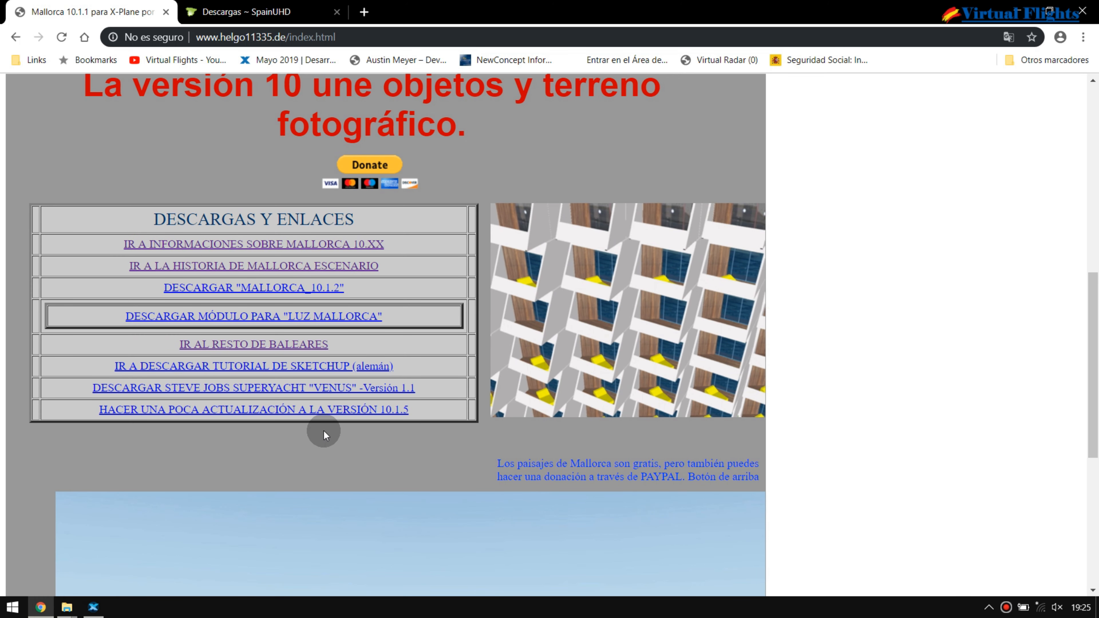
mouse_move(331, 436)
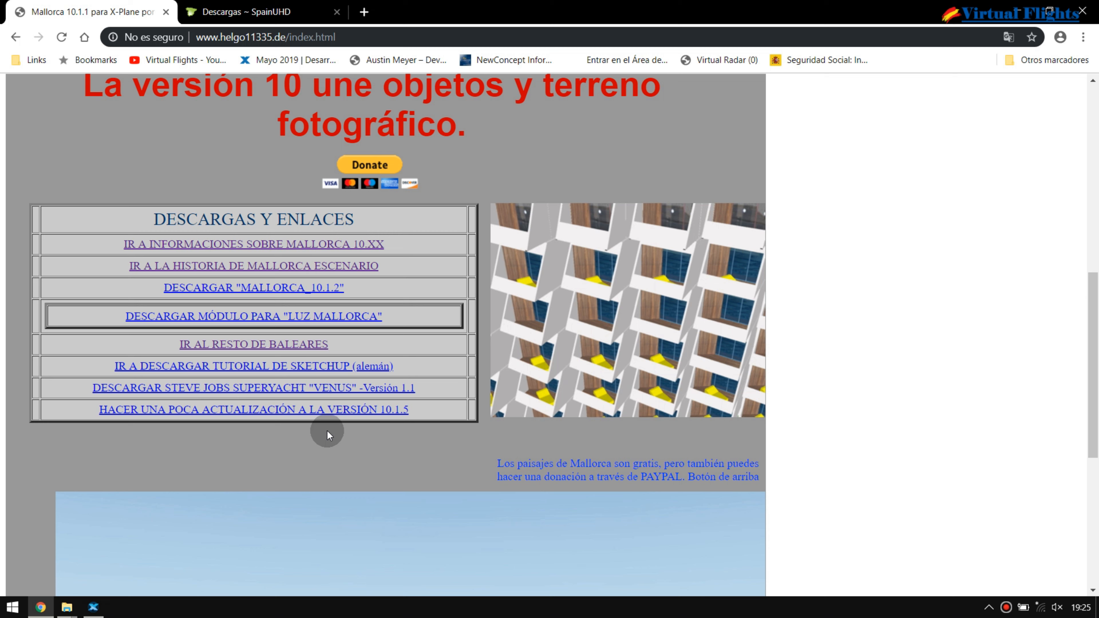
mouse_move(325, 433)
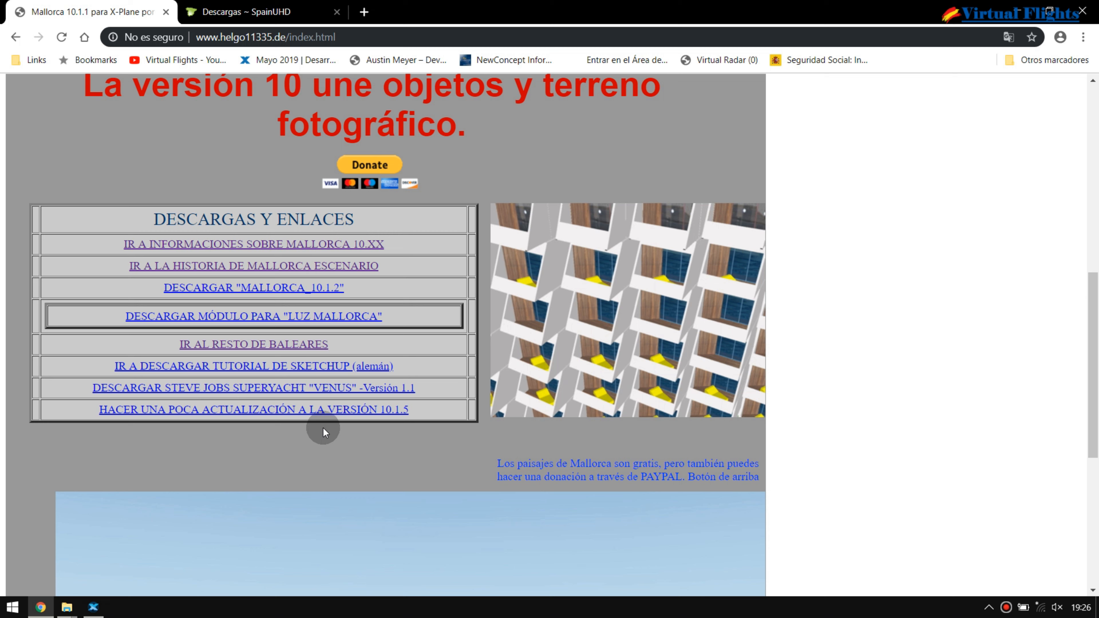
mouse_move(345, 419)
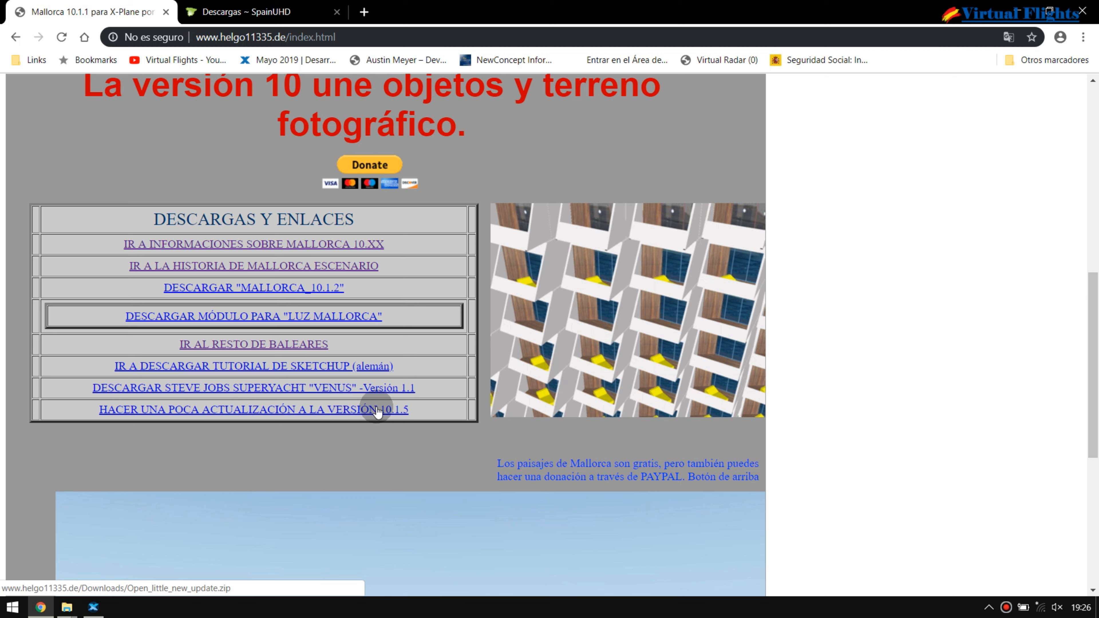
mouse_move(415, 408)
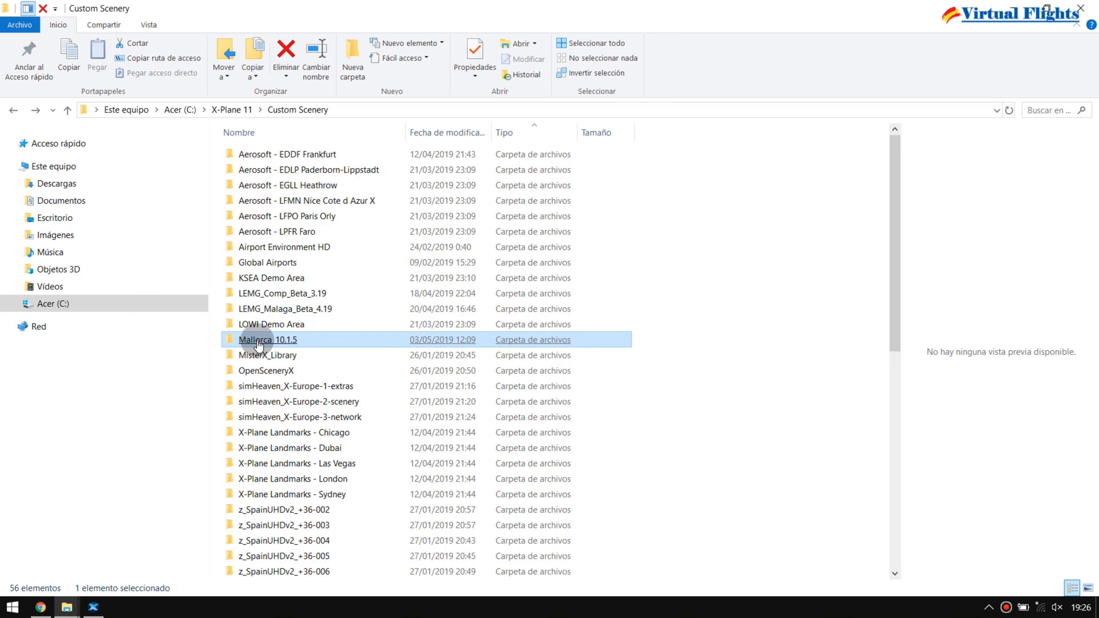
mouse_move(247, 344)
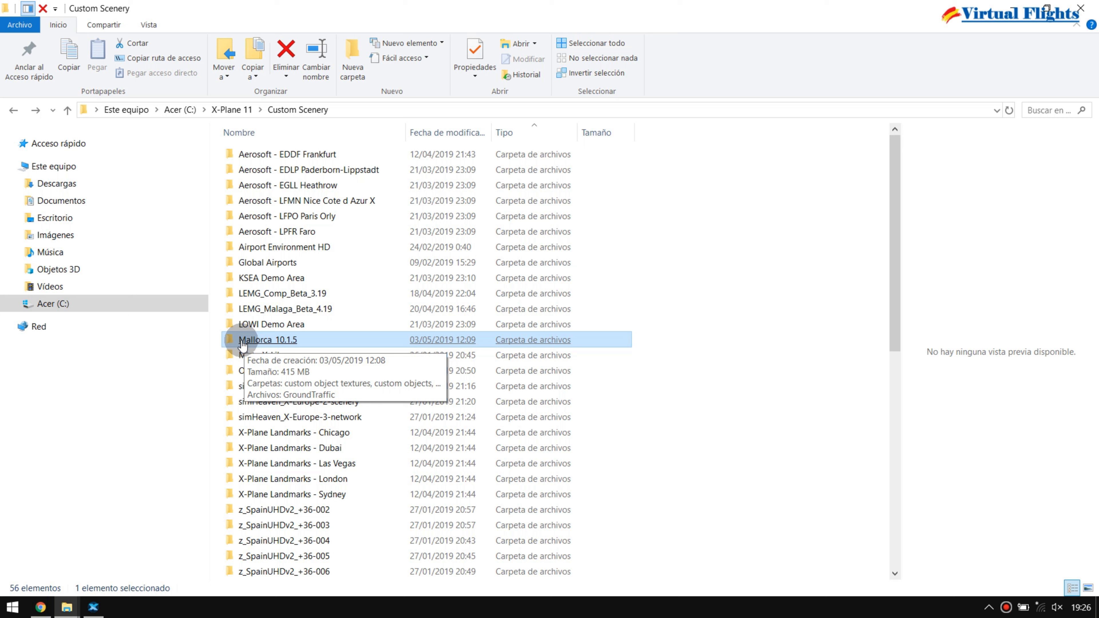
Step: Open Mallorca_10.1.5 in Custom Scenery to show its objects, textures, nav data and plugins
left_click(278, 324)
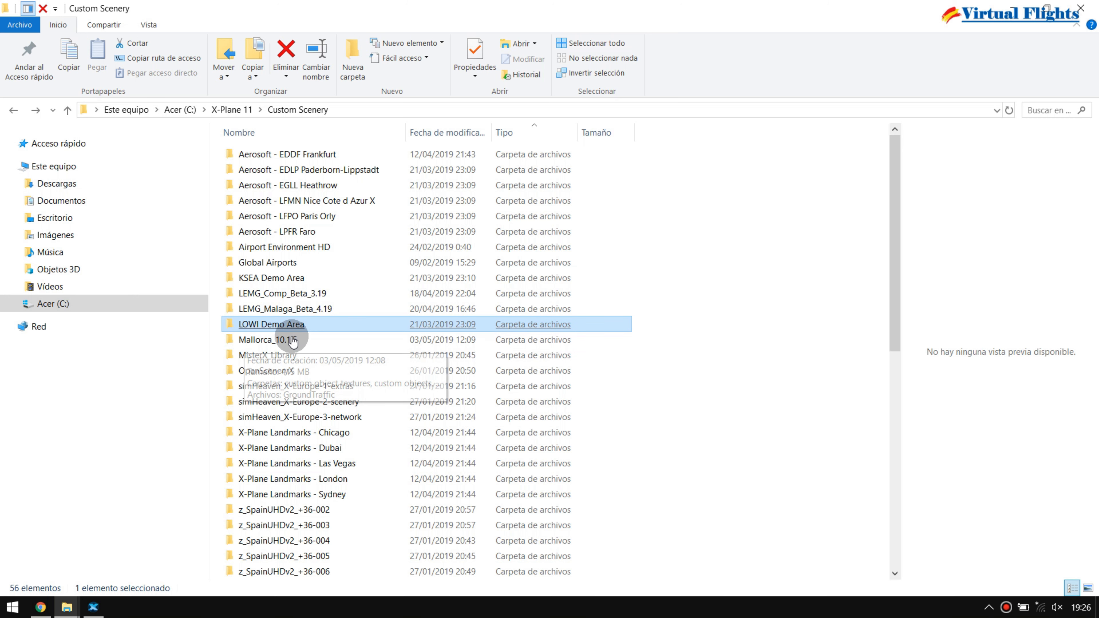
left_click(277, 339)
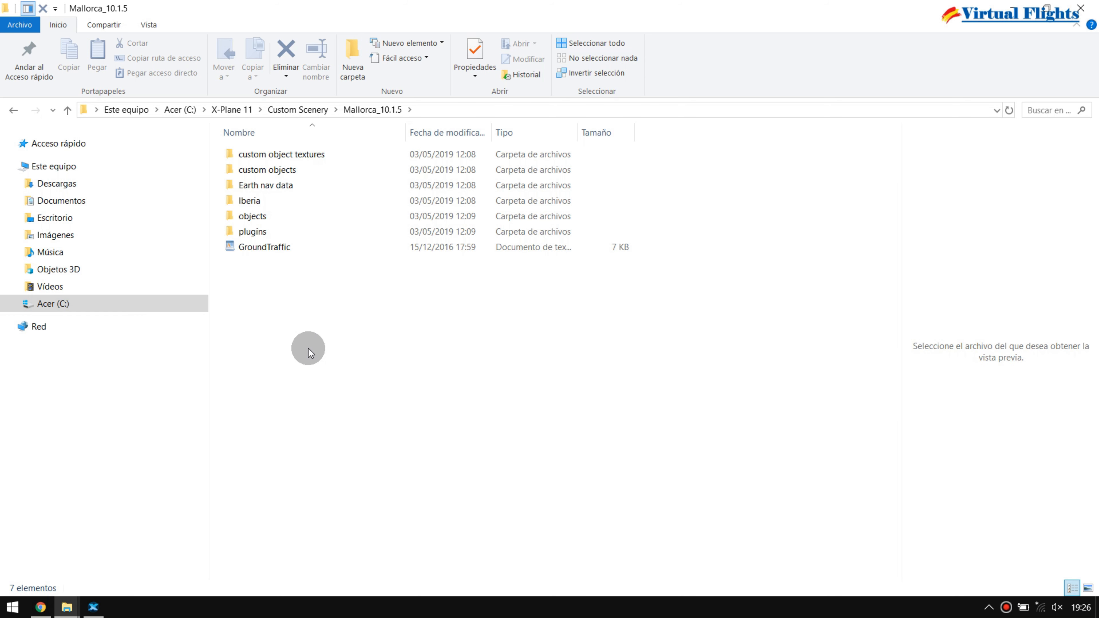
mouse_move(311, 358)
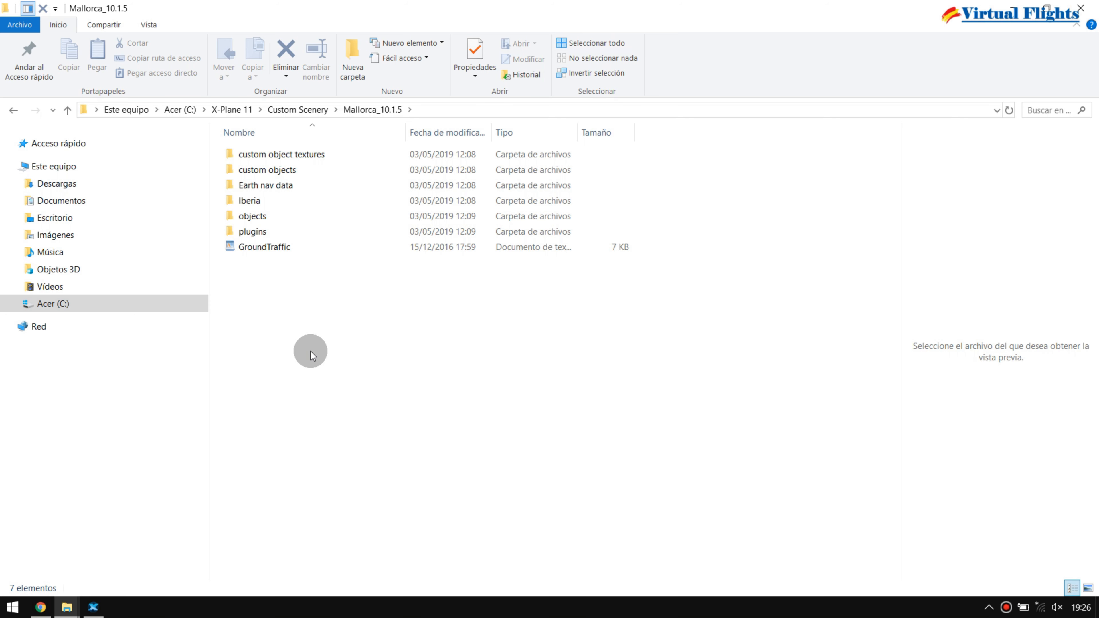
Step: Preview GroundTraffic's train route coordinates while pointing out the plugins, objects, Iberia and custom objects folders, then go back
left_click(265, 247)
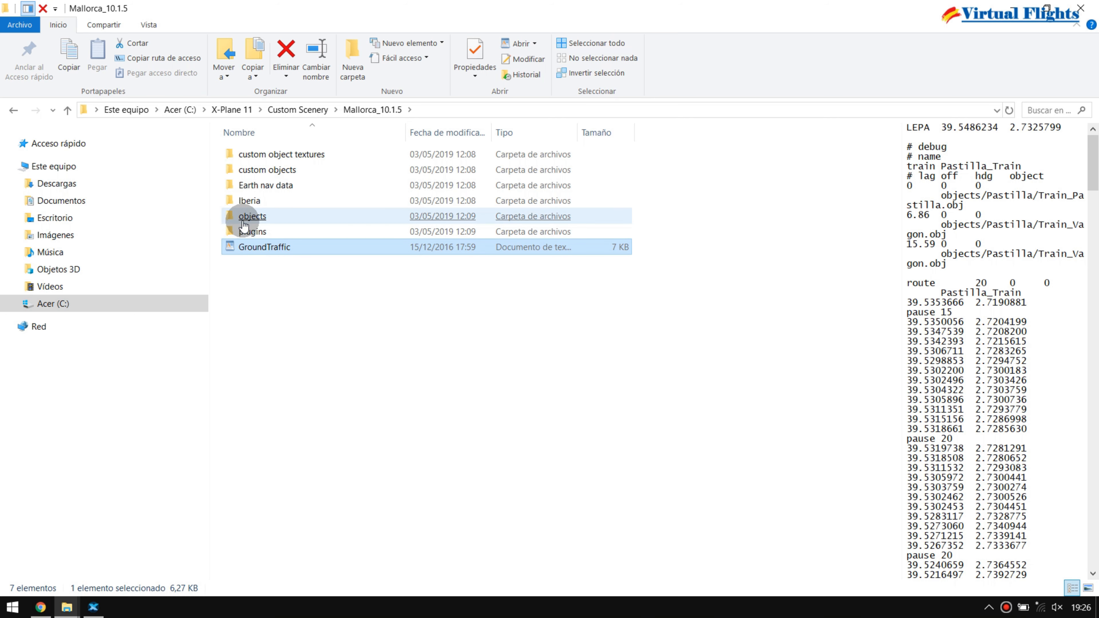
left_click(252, 231)
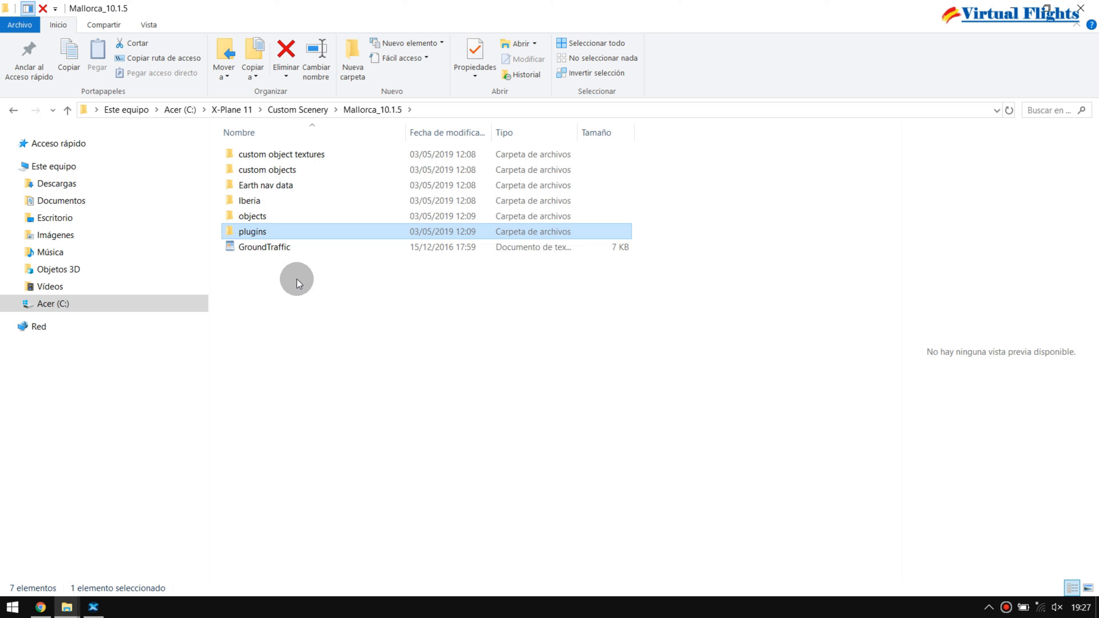
mouse_move(259, 302)
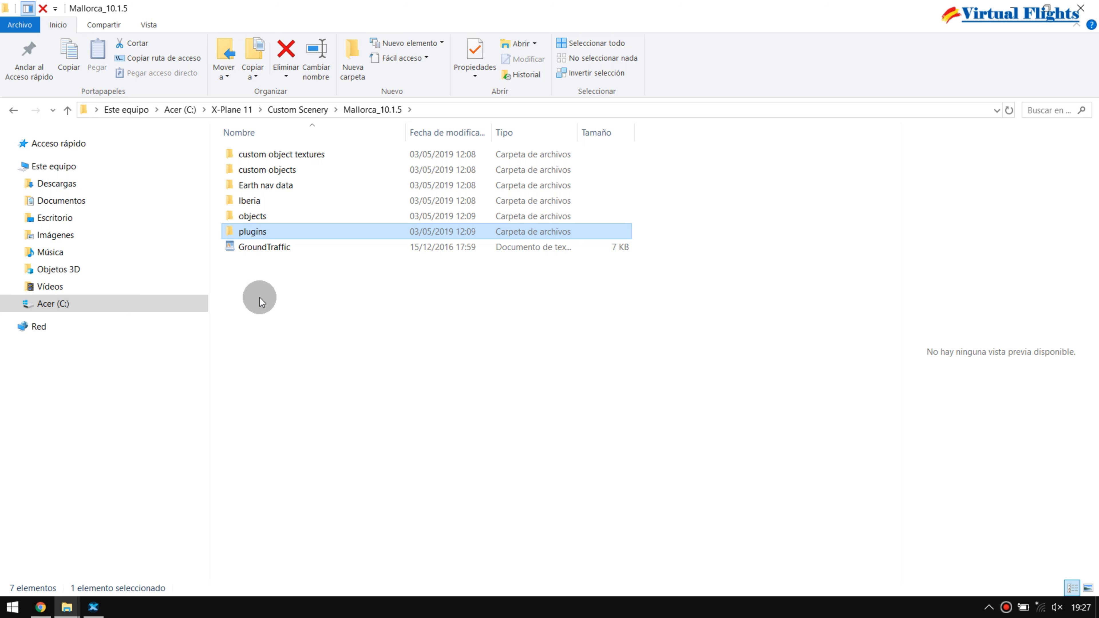
left_click(252, 217)
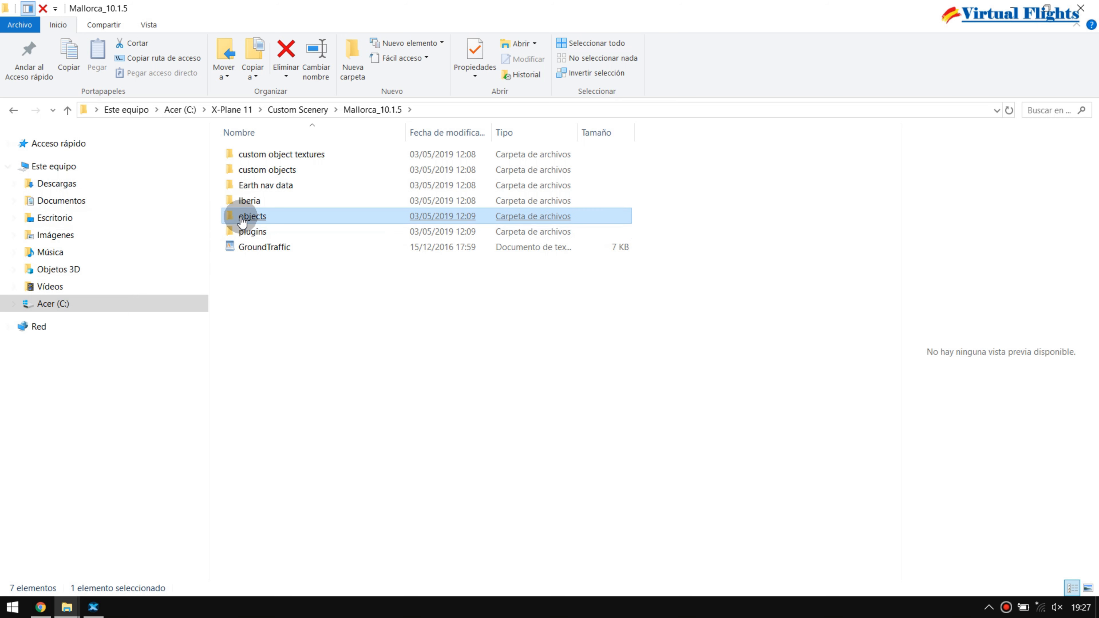
mouse_move(257, 219)
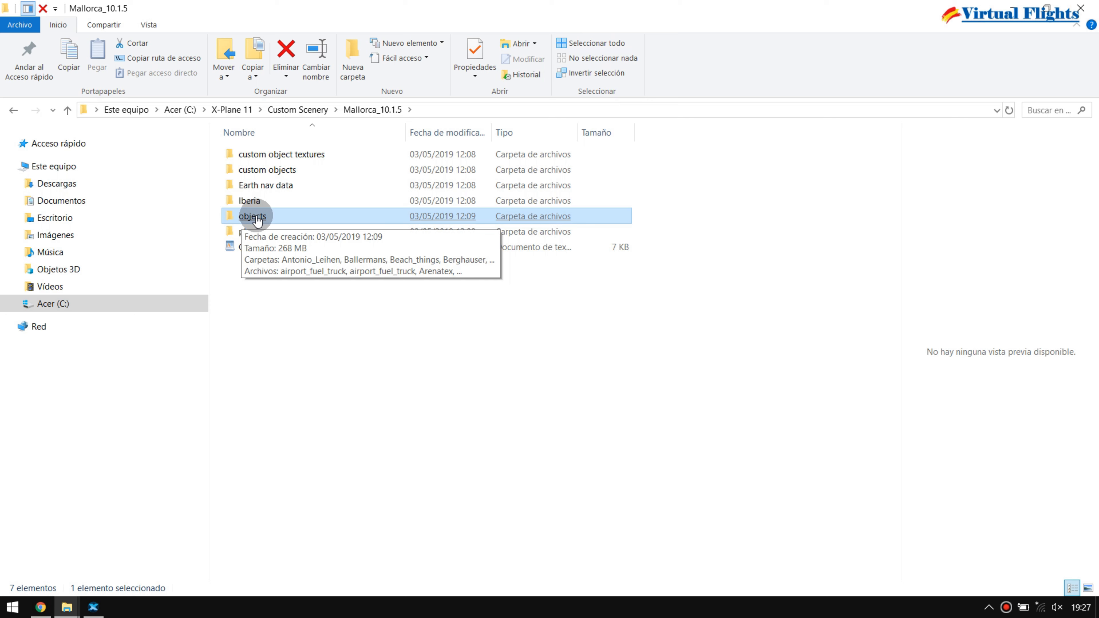
left_click(242, 201)
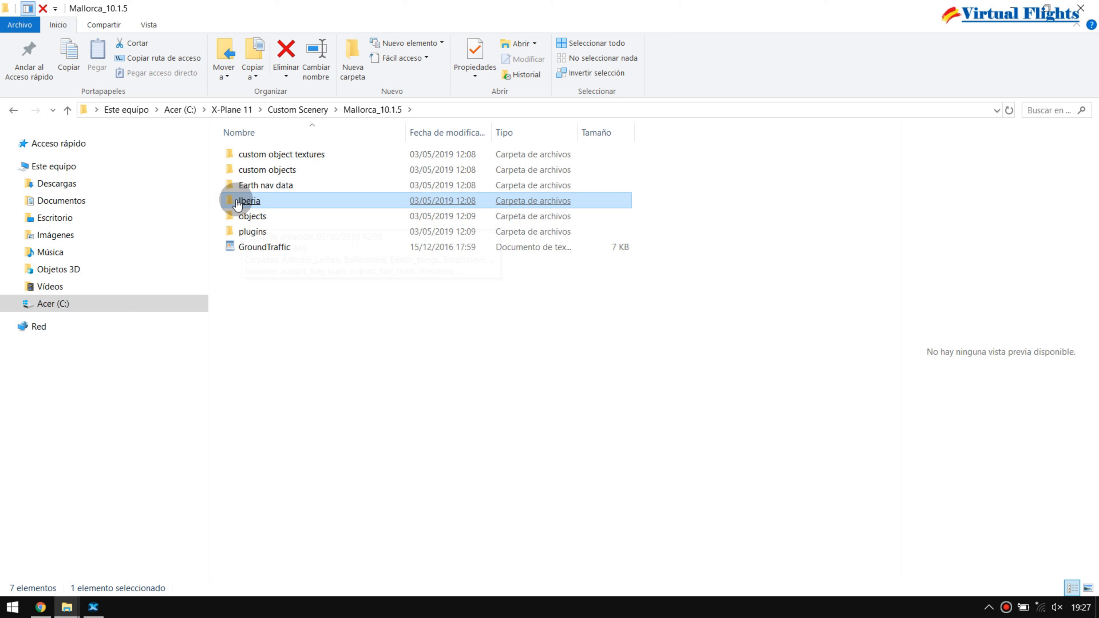
mouse_move(241, 205)
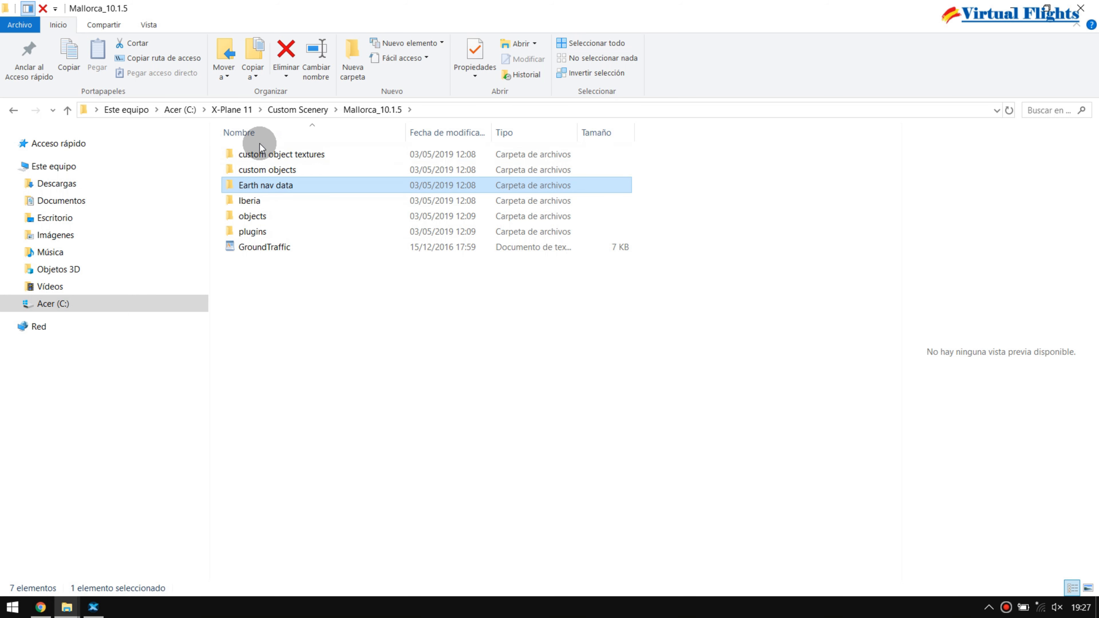
left_click(267, 169)
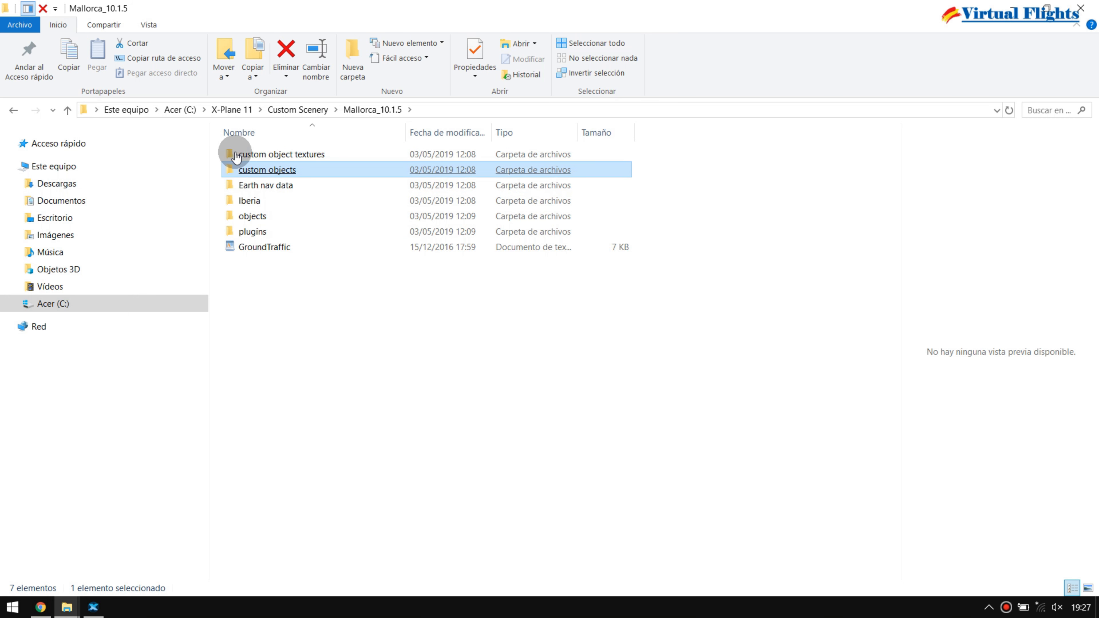
mouse_move(221, 147)
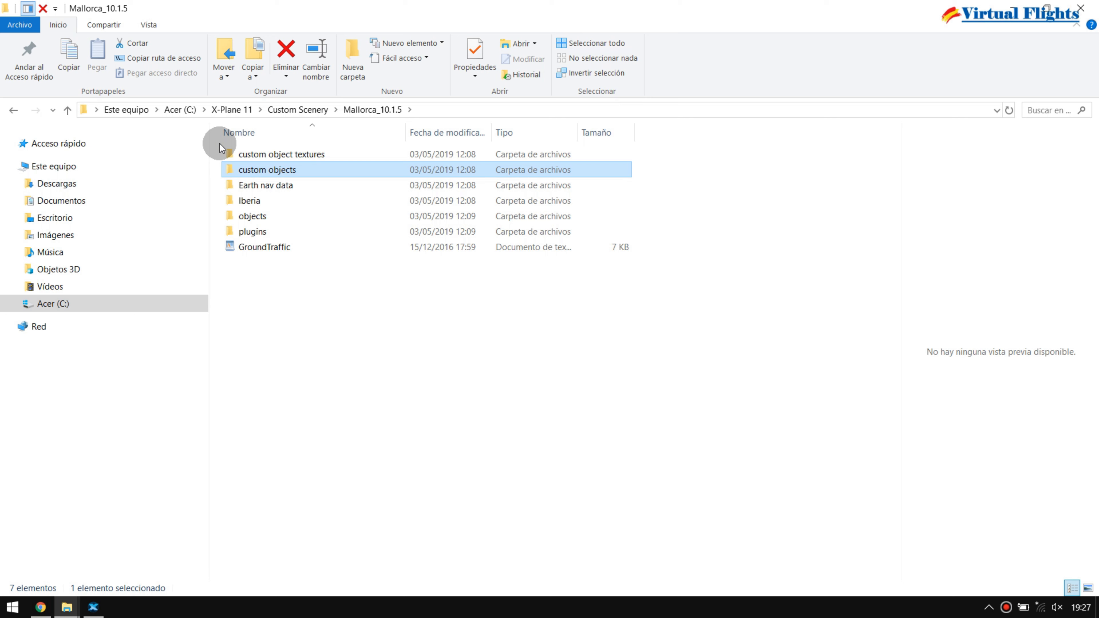
mouse_move(254, 216)
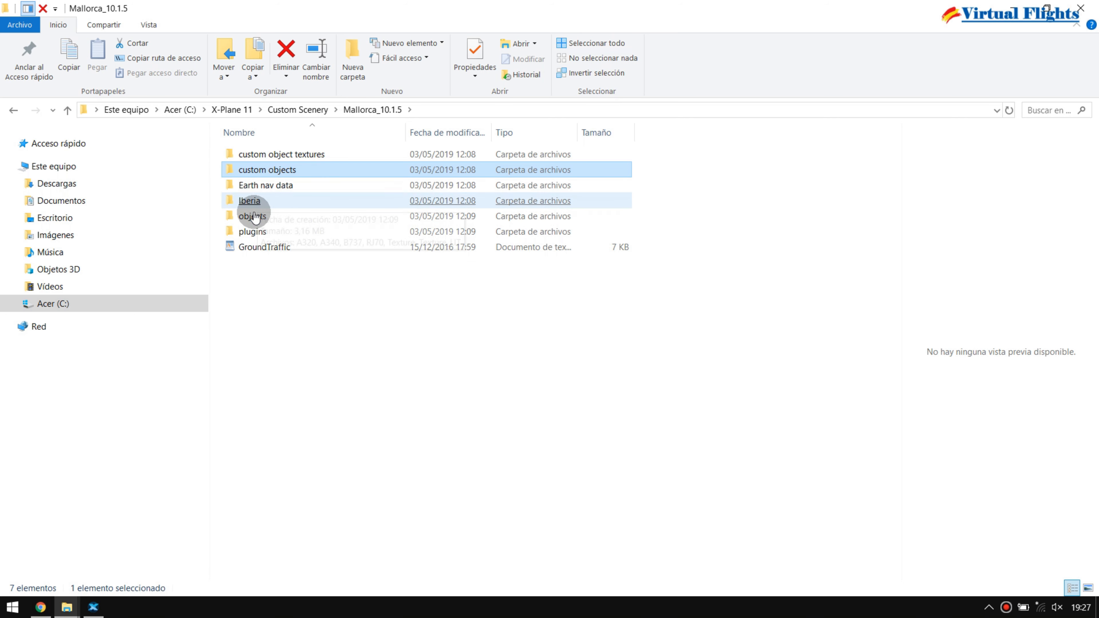
left_click(265, 247)
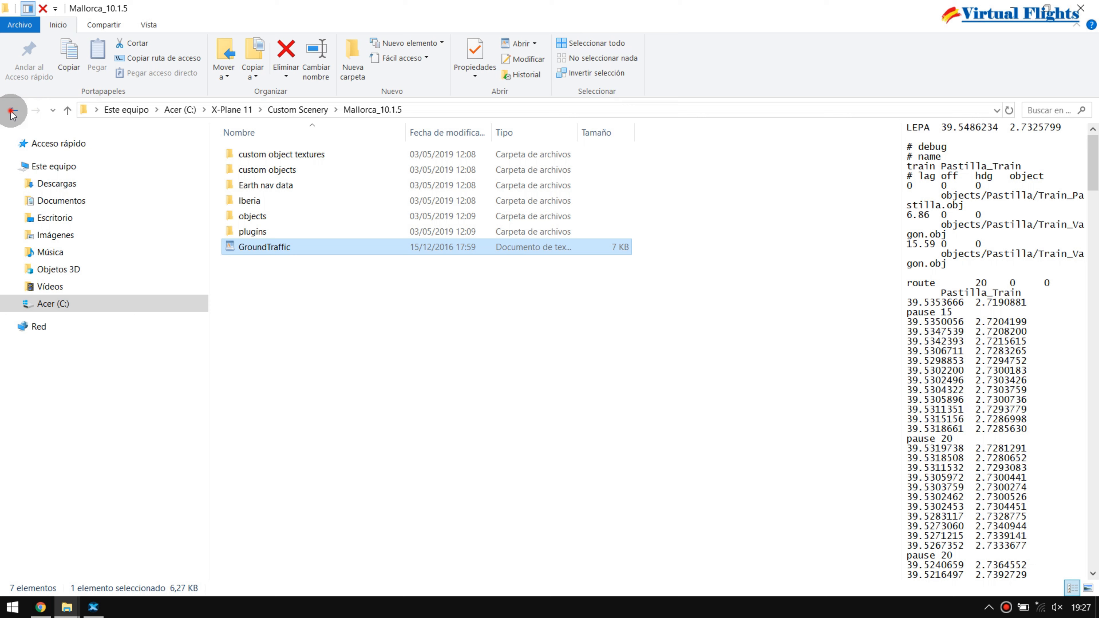
left_click(12, 111)
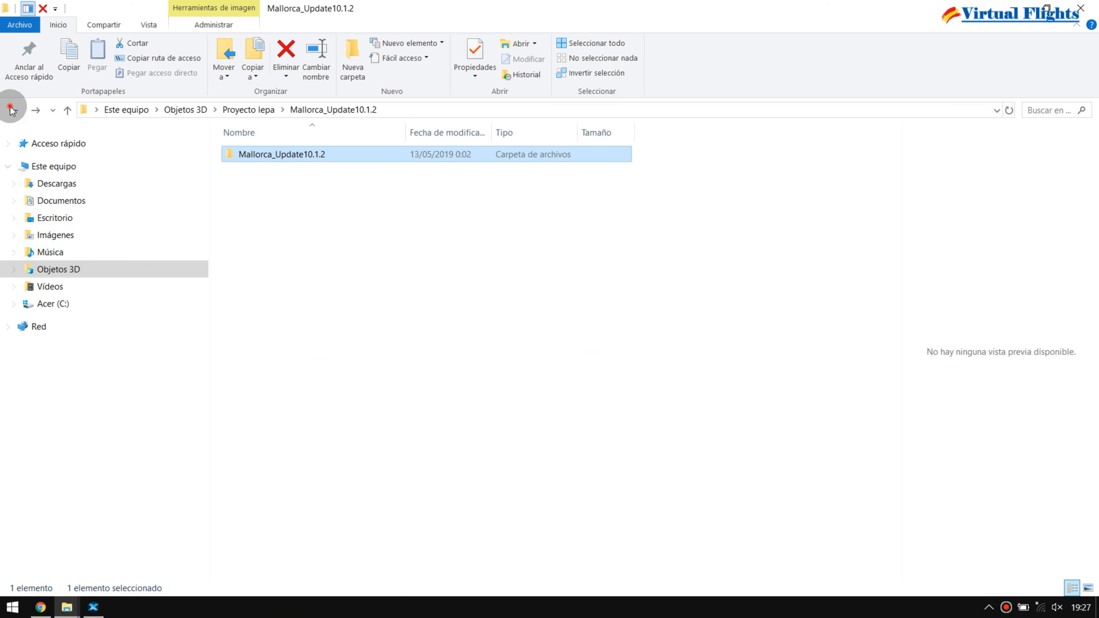
Step: Return to Proyecto lepa and point out its update folders and Venus1.1 beside their zip archives
left_click(10, 110)
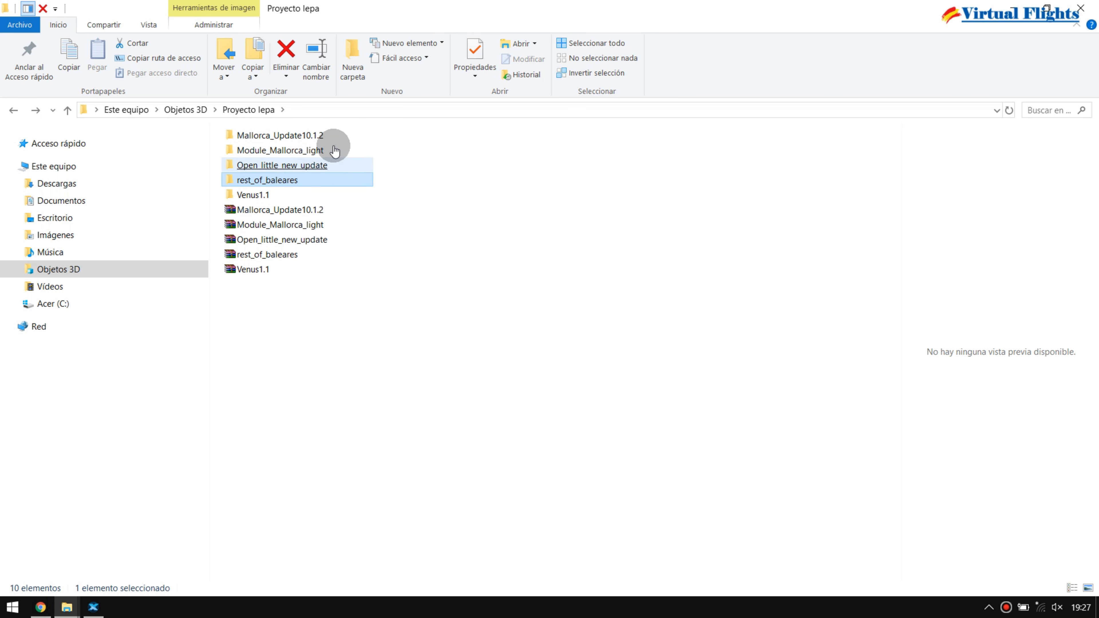
left_click(253, 270)
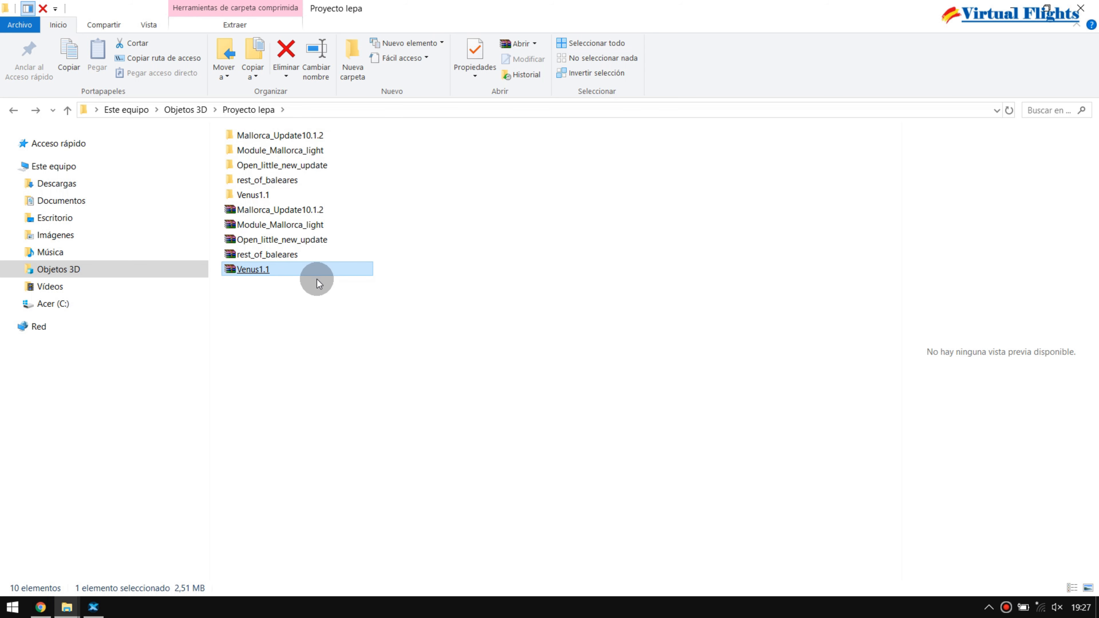
mouse_move(384, 191)
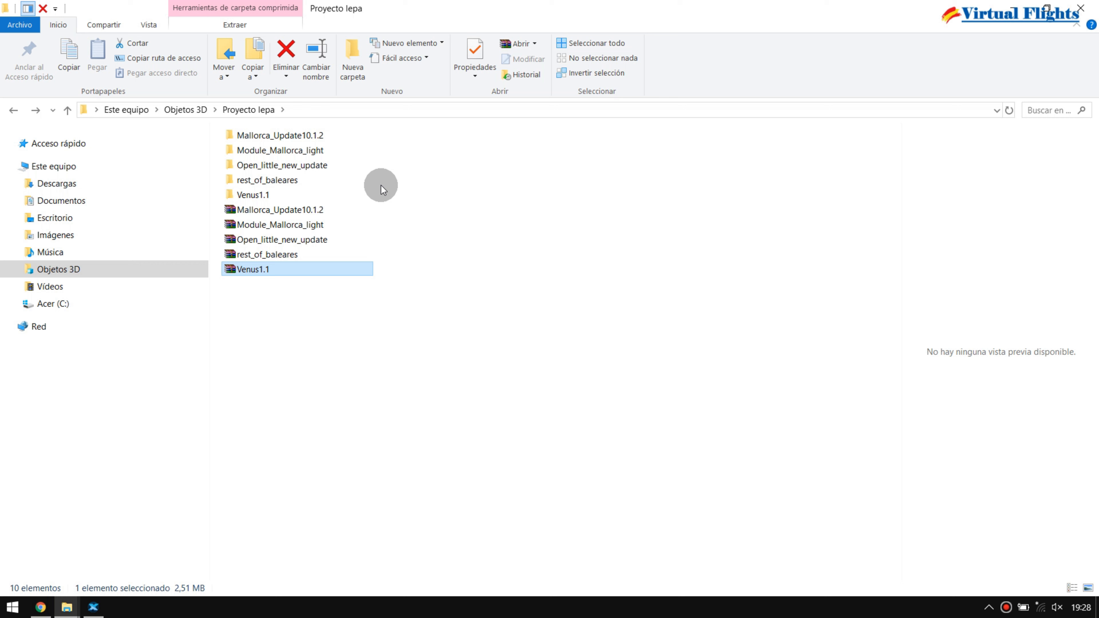
left_click(280, 135)
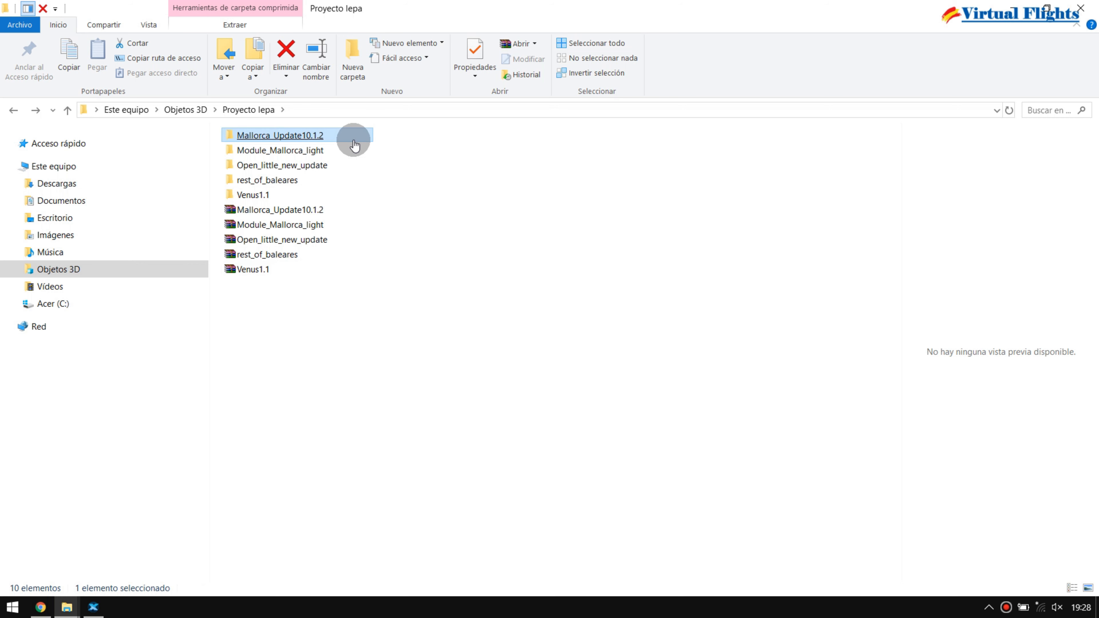
left_click(279, 151)
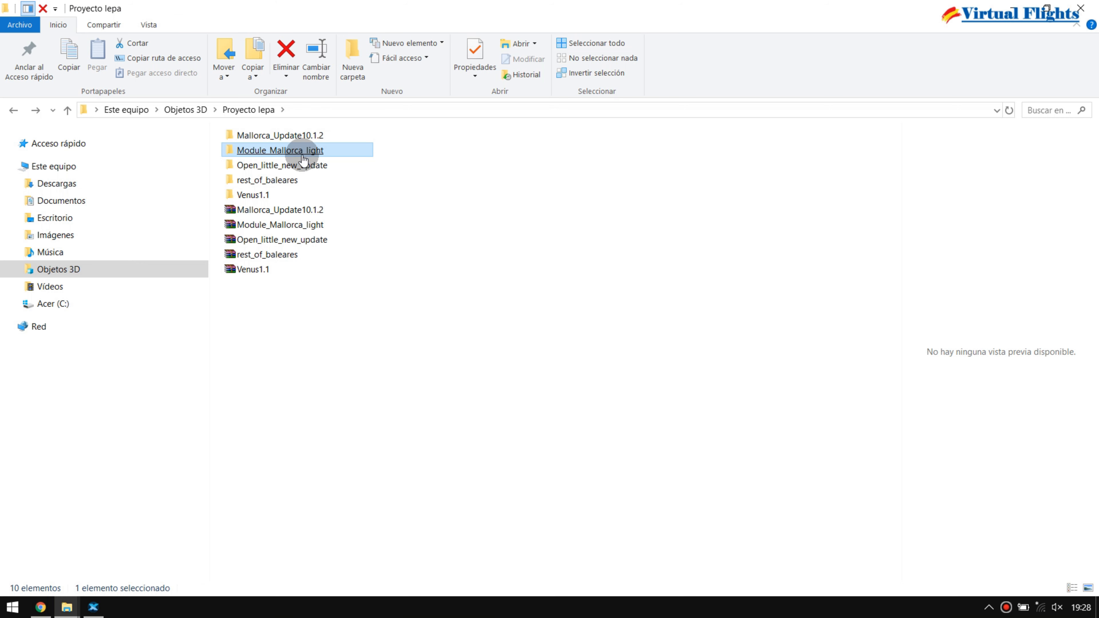
left_click(253, 195)
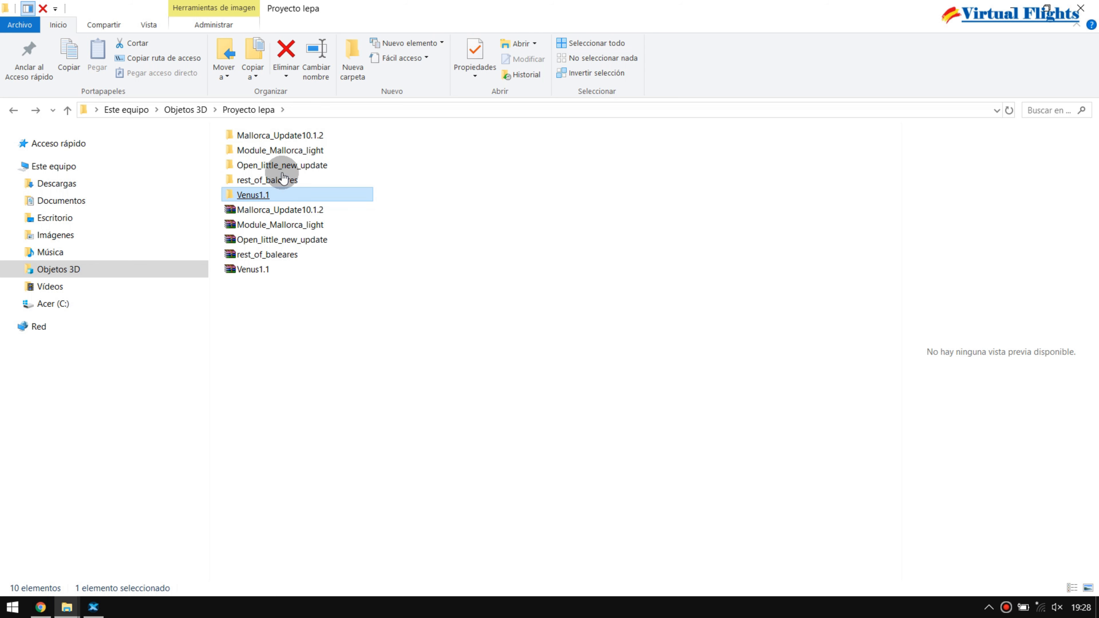
left_click(267, 180)
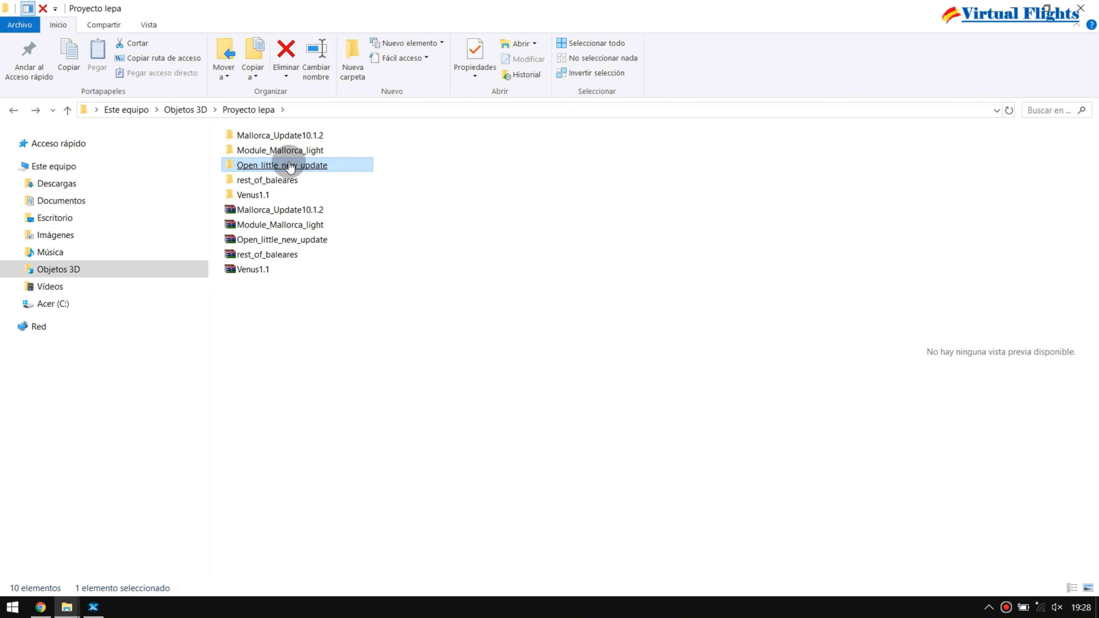
double_click(281, 165)
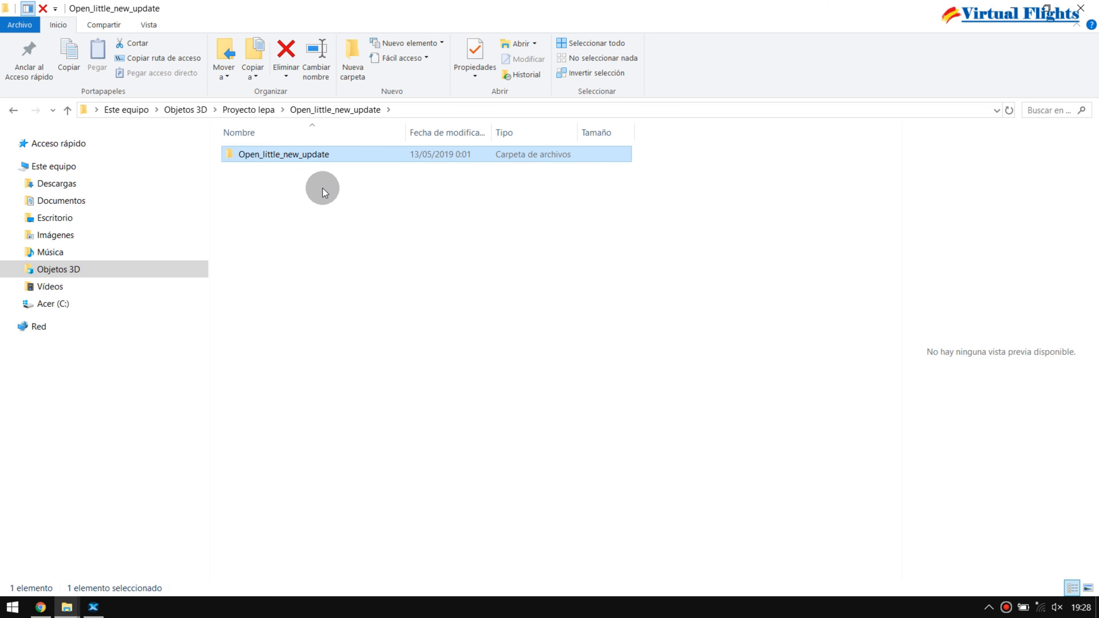
mouse_move(288, 172)
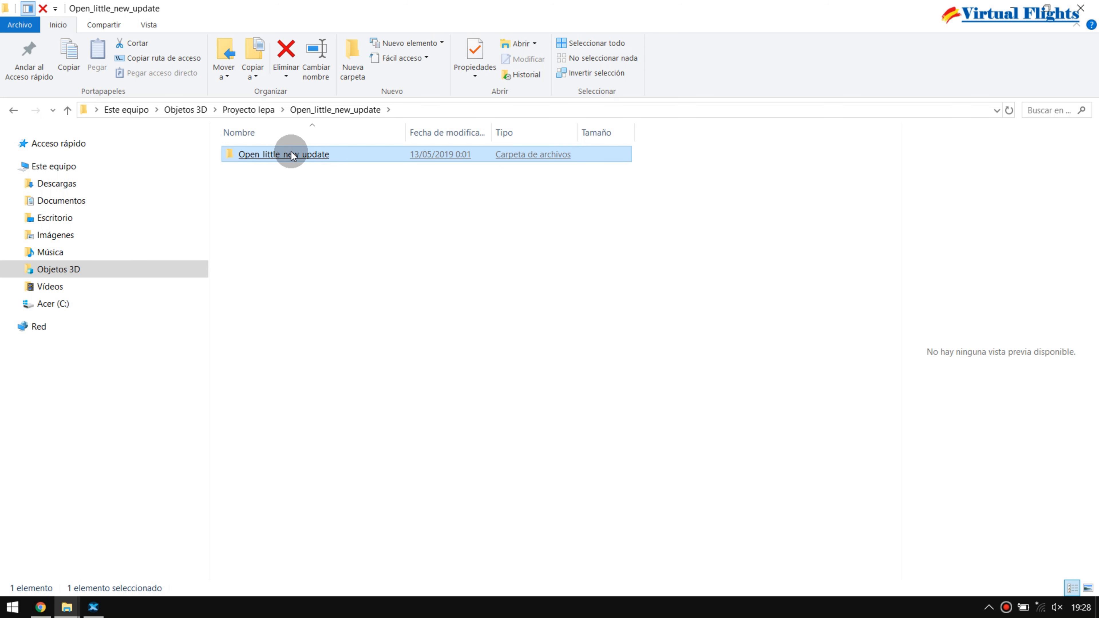
double_click(291, 154)
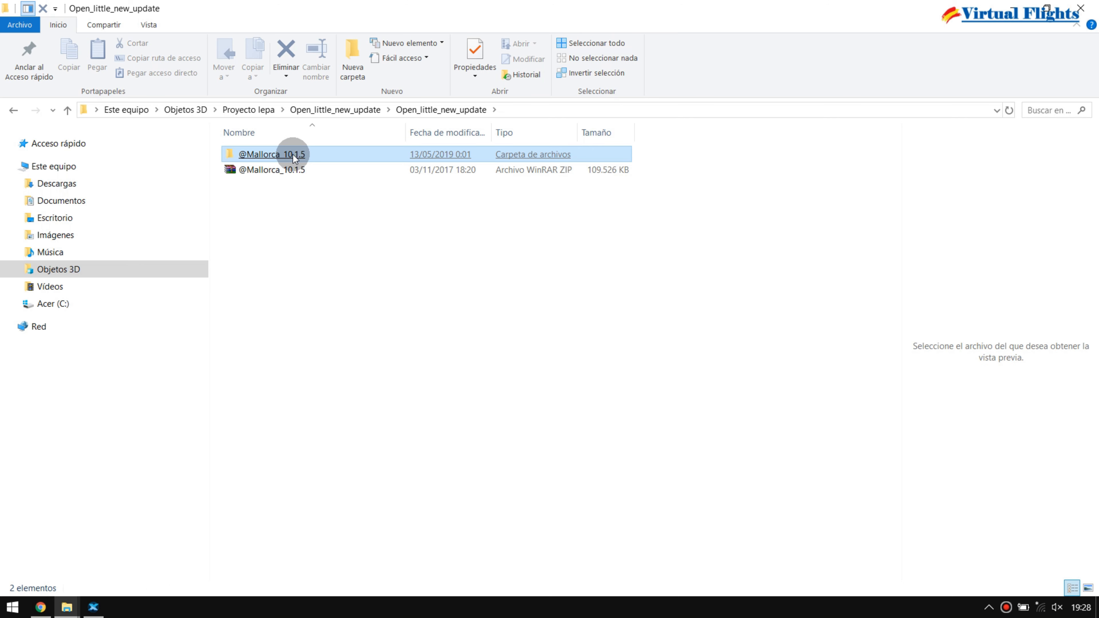
left_click(269, 155)
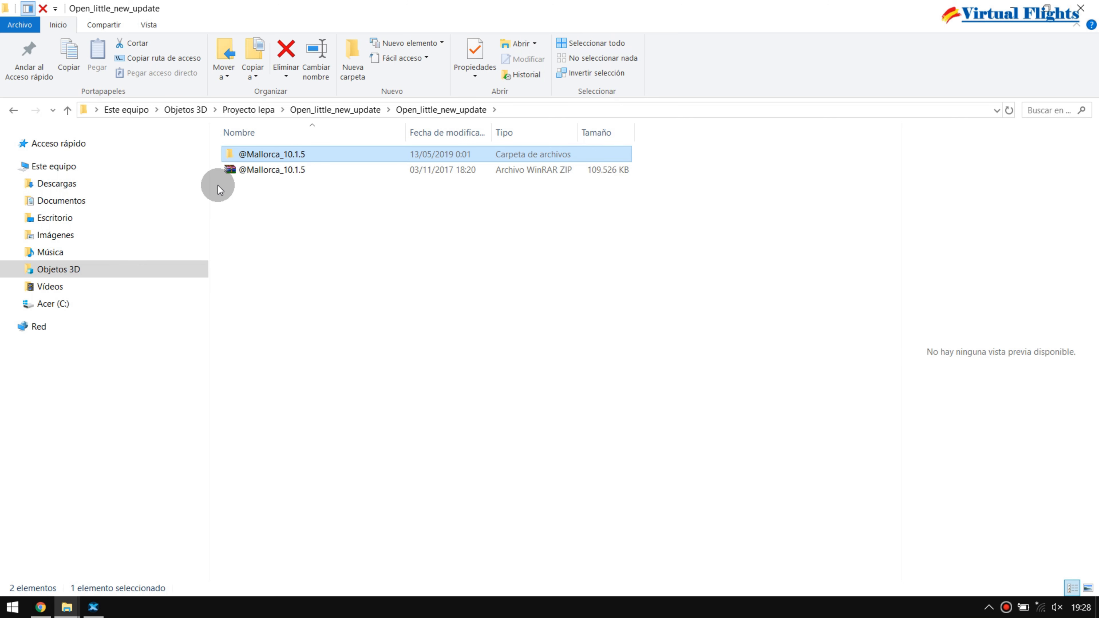
mouse_move(219, 183)
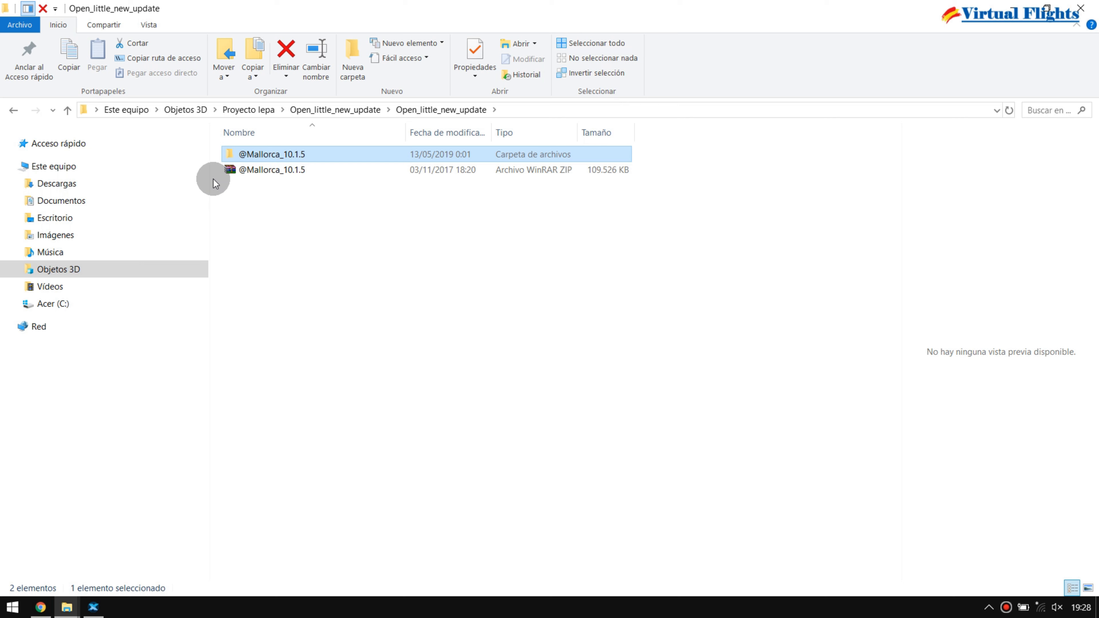
left_click(272, 170)
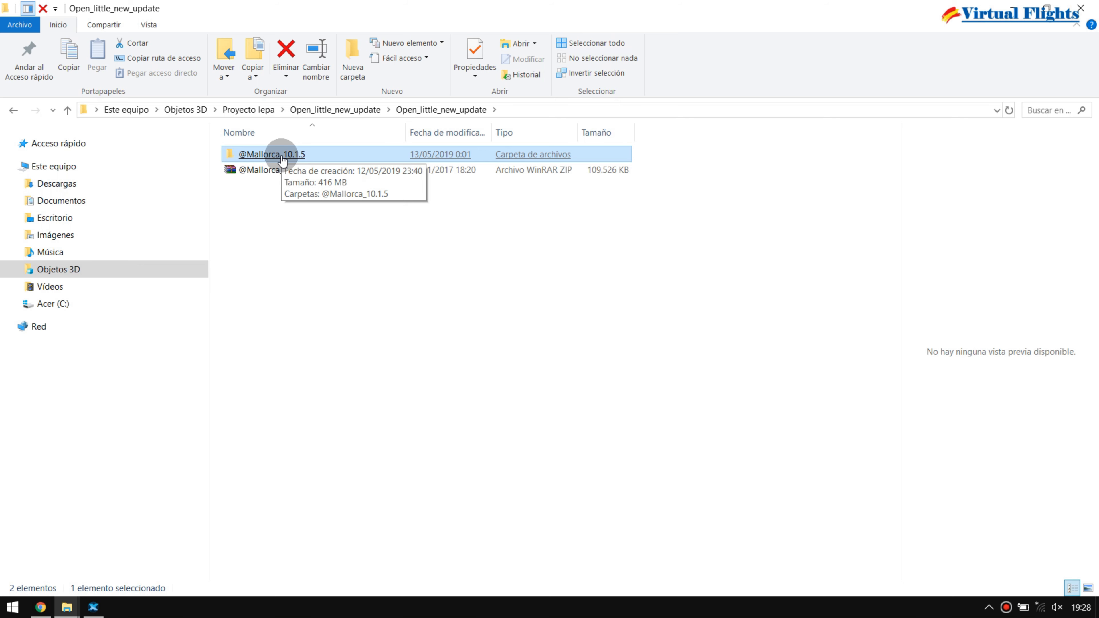
mouse_move(256, 156)
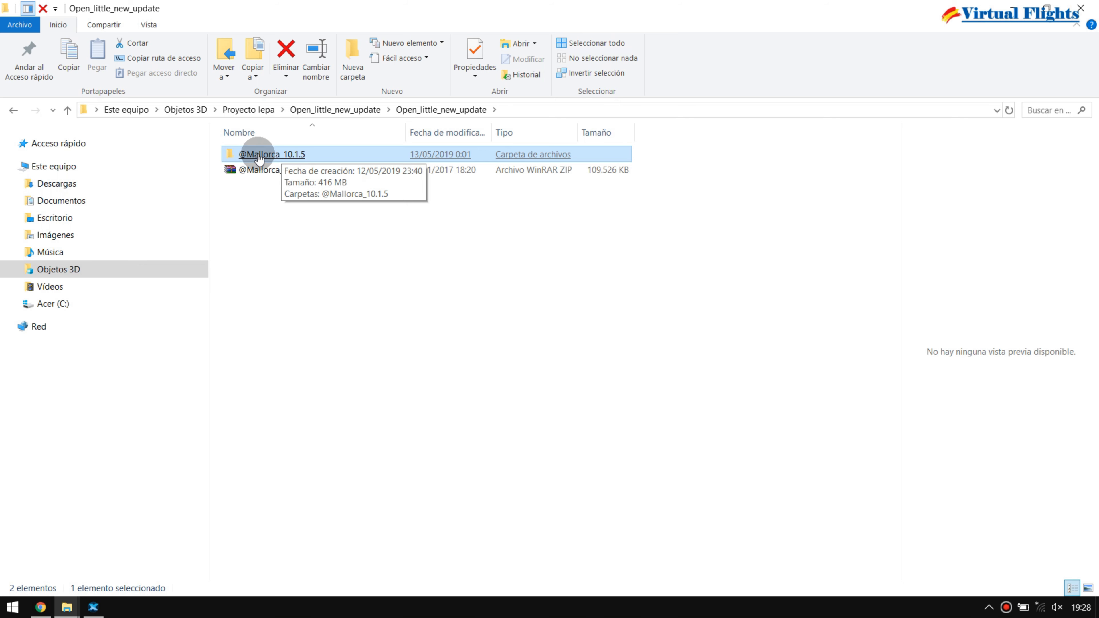
double_click(263, 155)
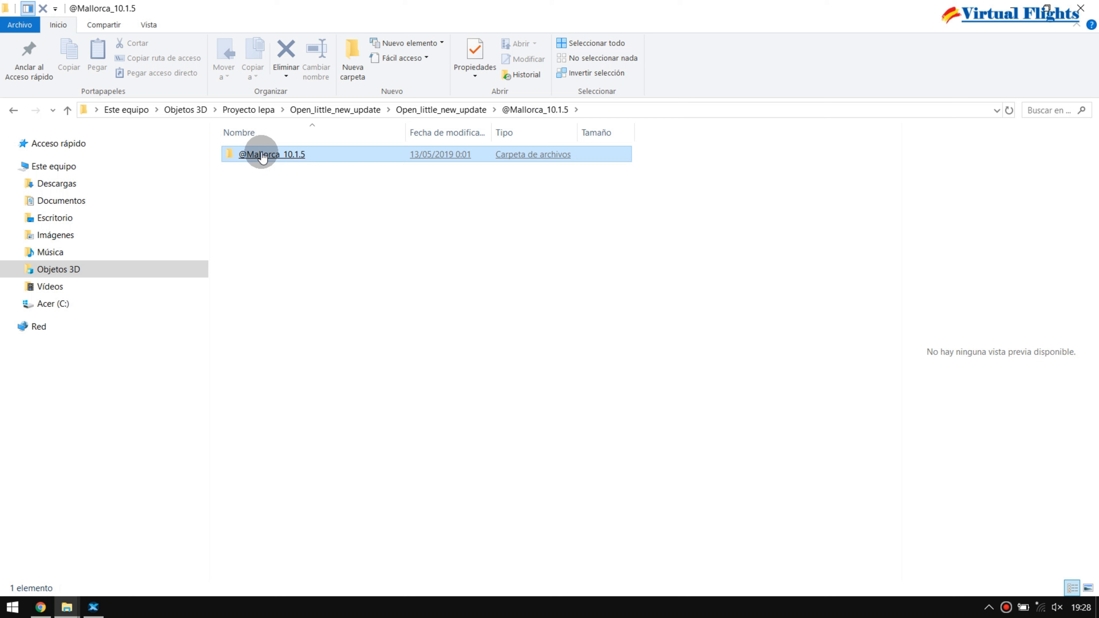
left_click(269, 155)
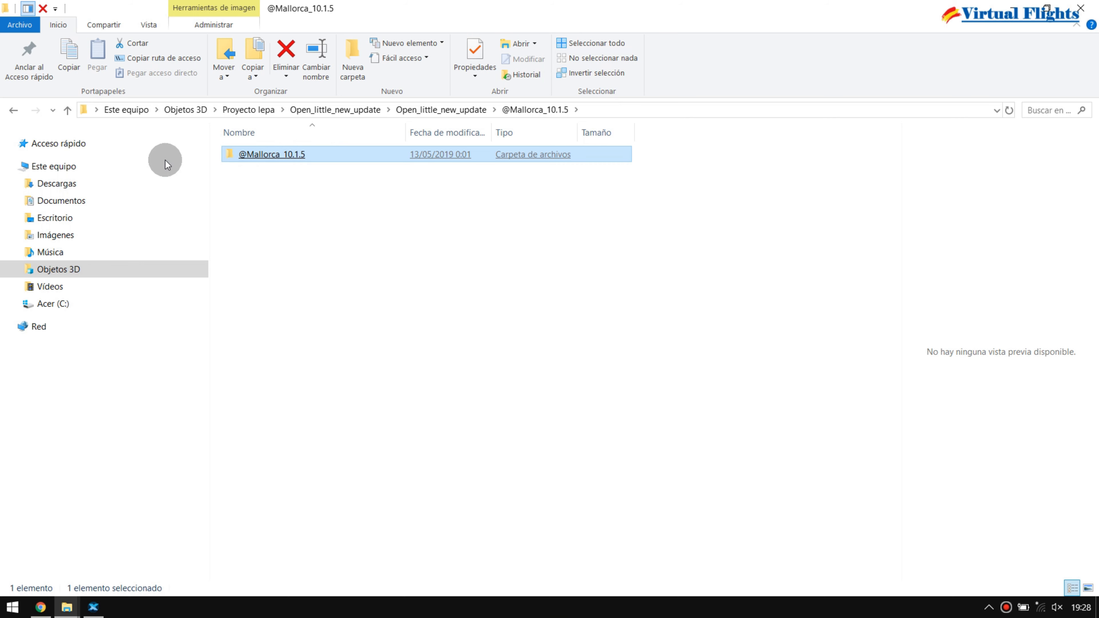
left_click(12, 111)
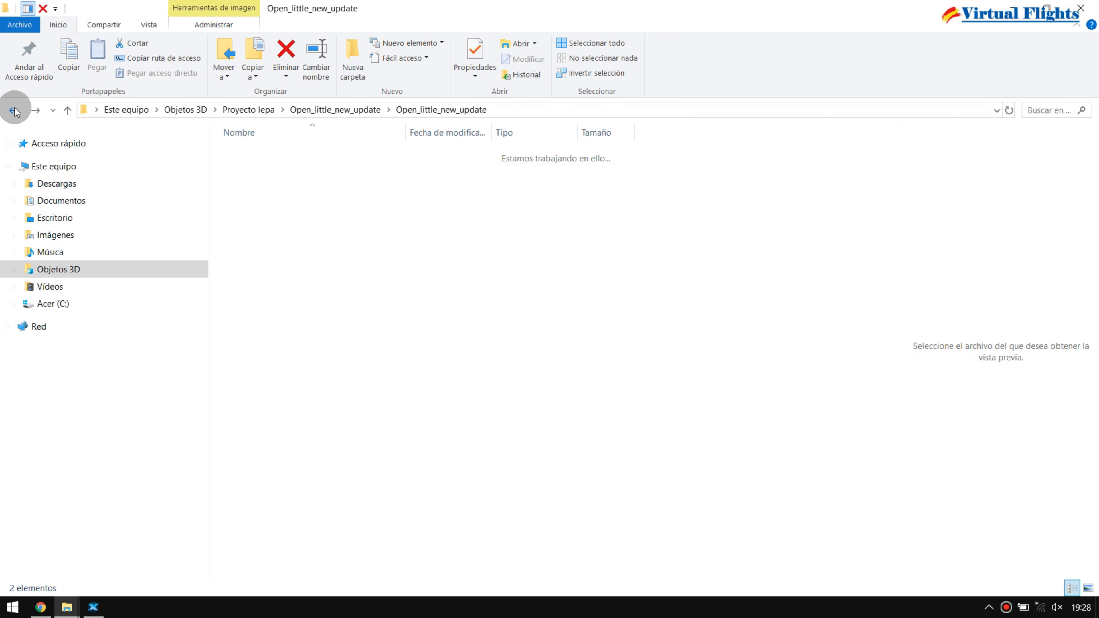
left_click(13, 110)
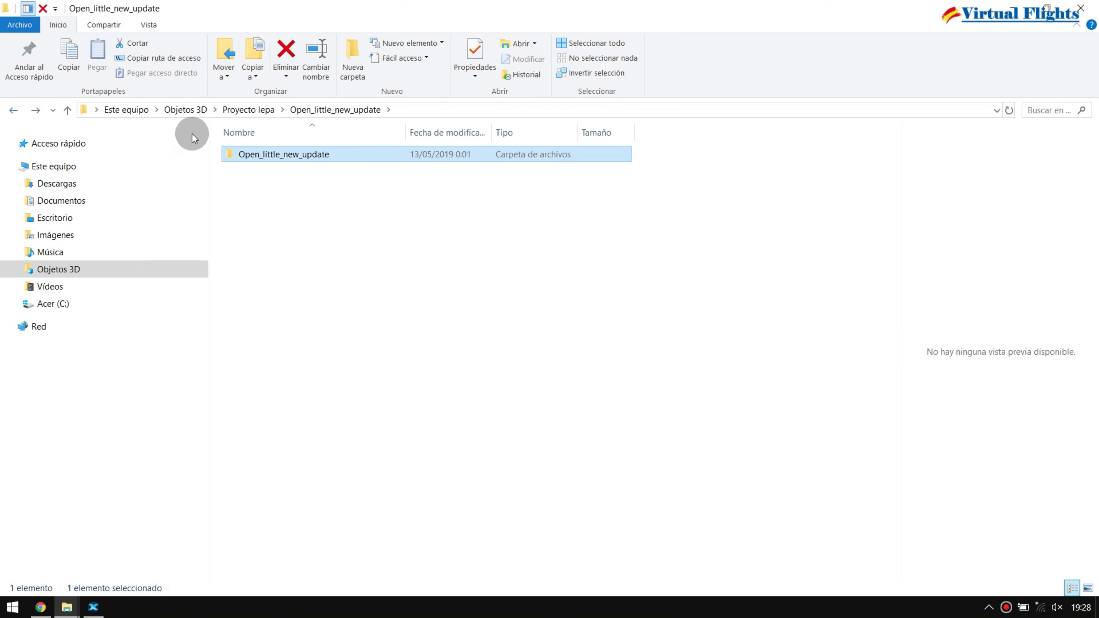
mouse_move(275, 155)
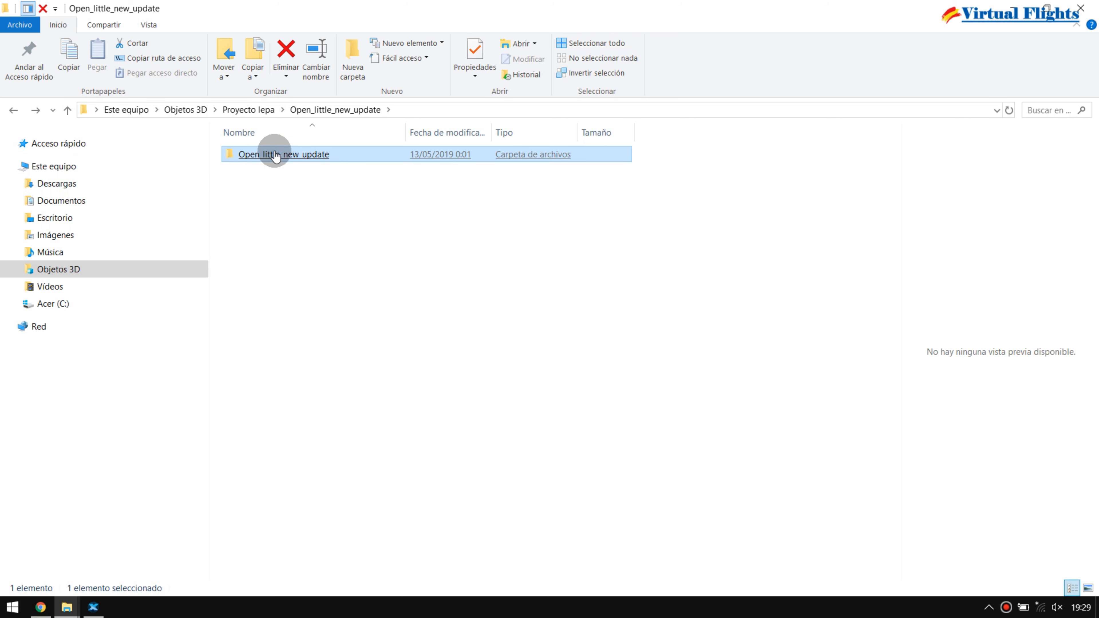
double_click(277, 155)
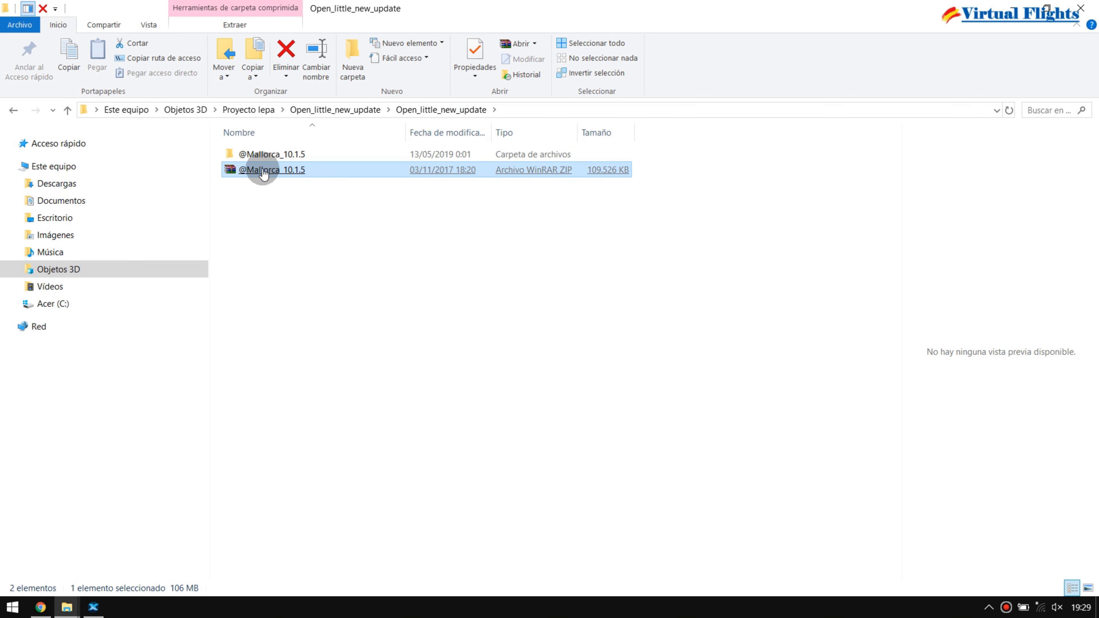
left_click(278, 154)
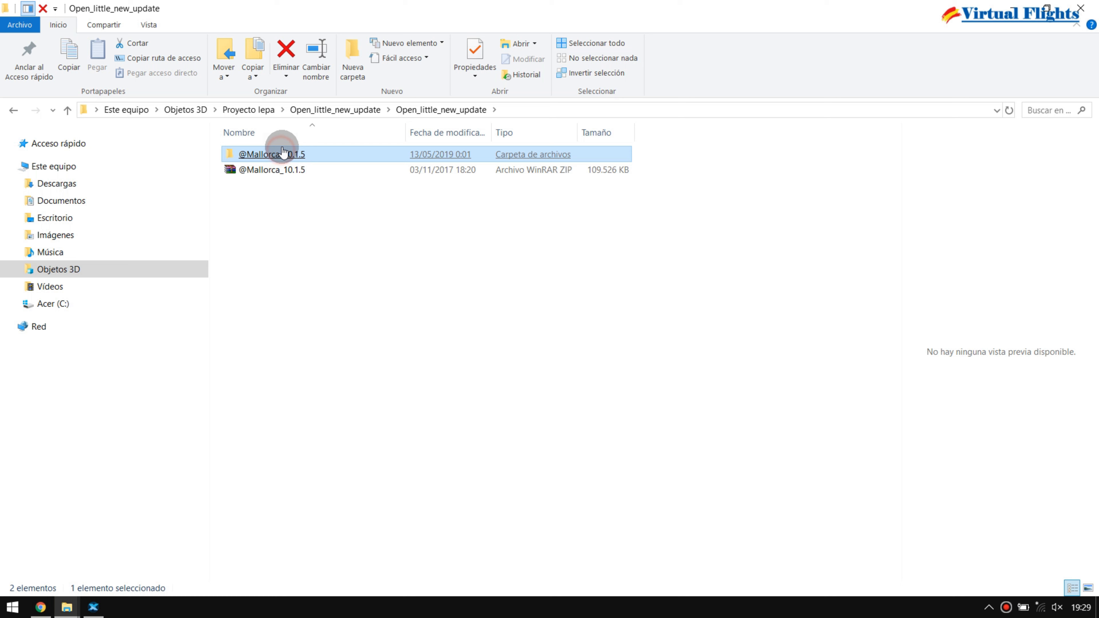
double_click(272, 154)
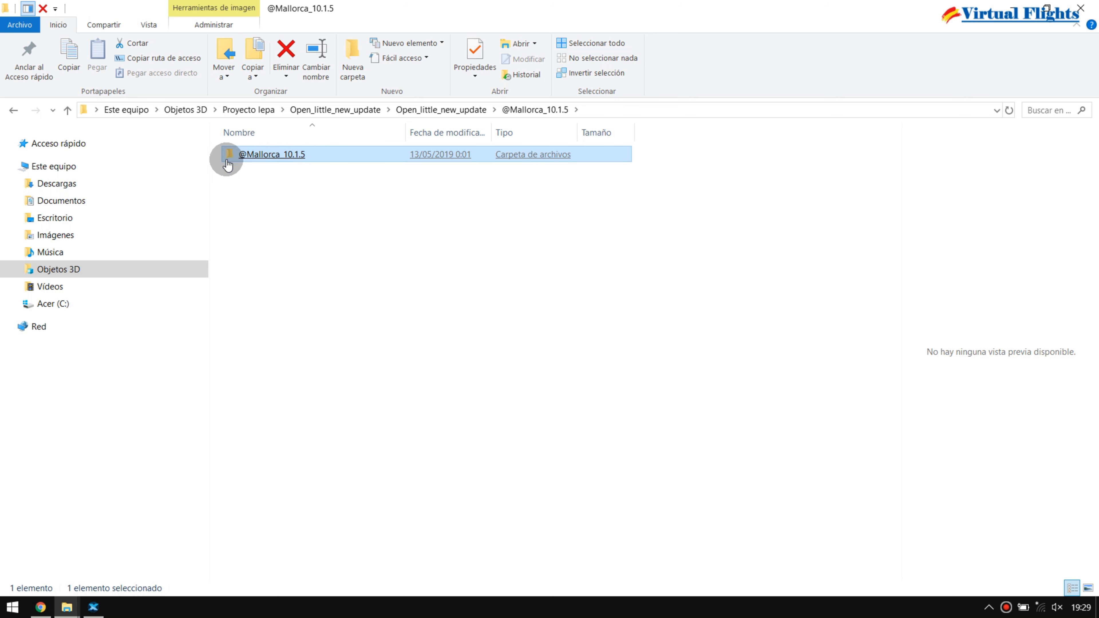
mouse_move(252, 157)
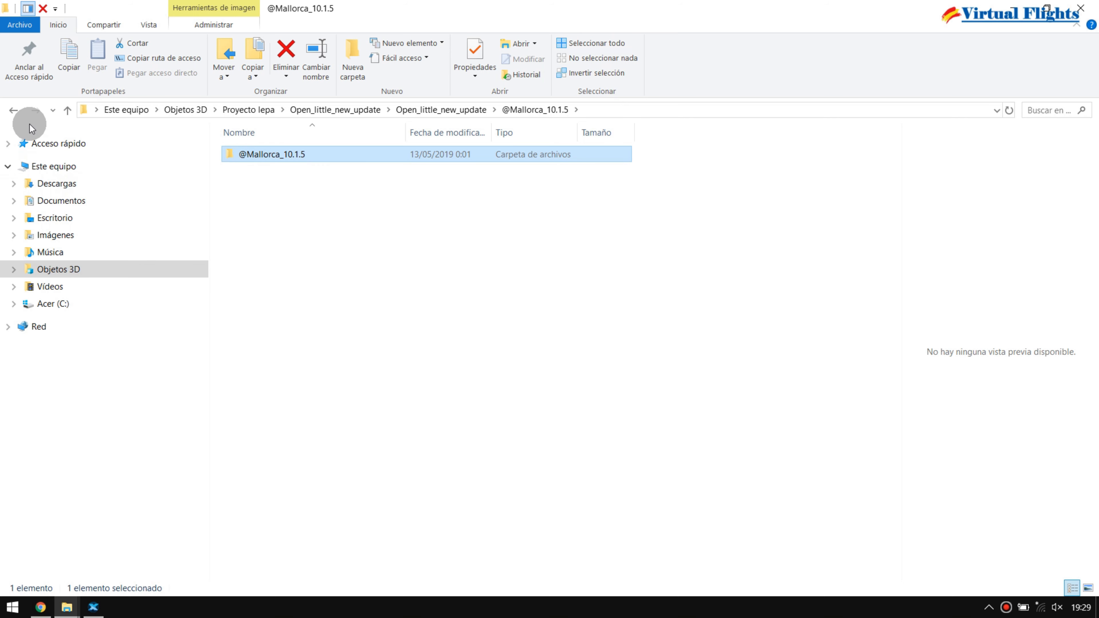
left_click(13, 111)
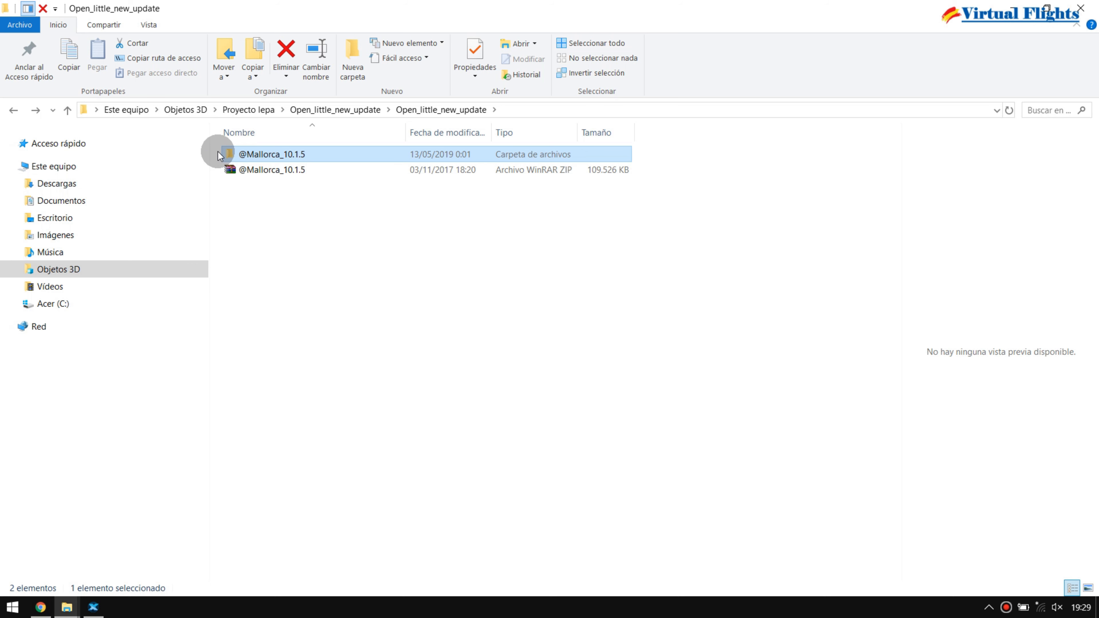
mouse_move(304, 156)
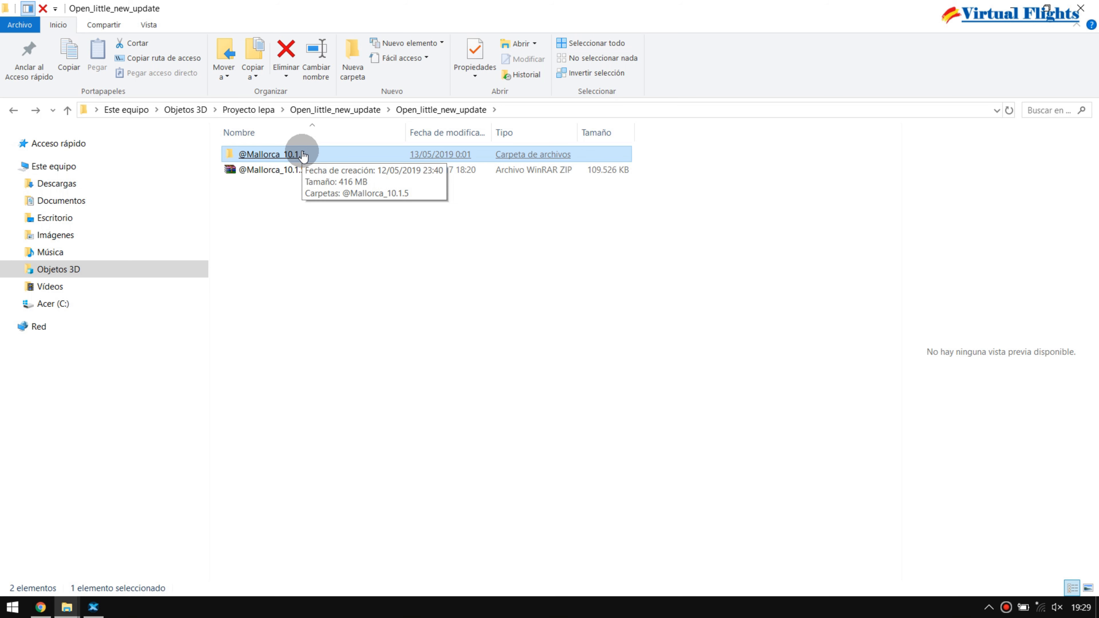
double_click(283, 155)
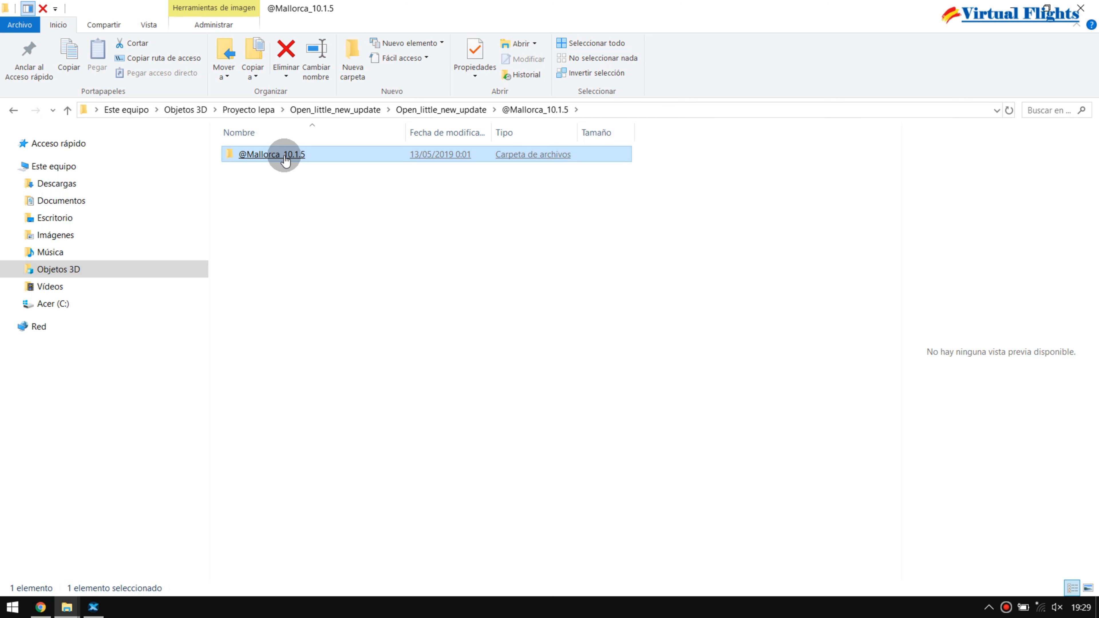
double_click(272, 154)
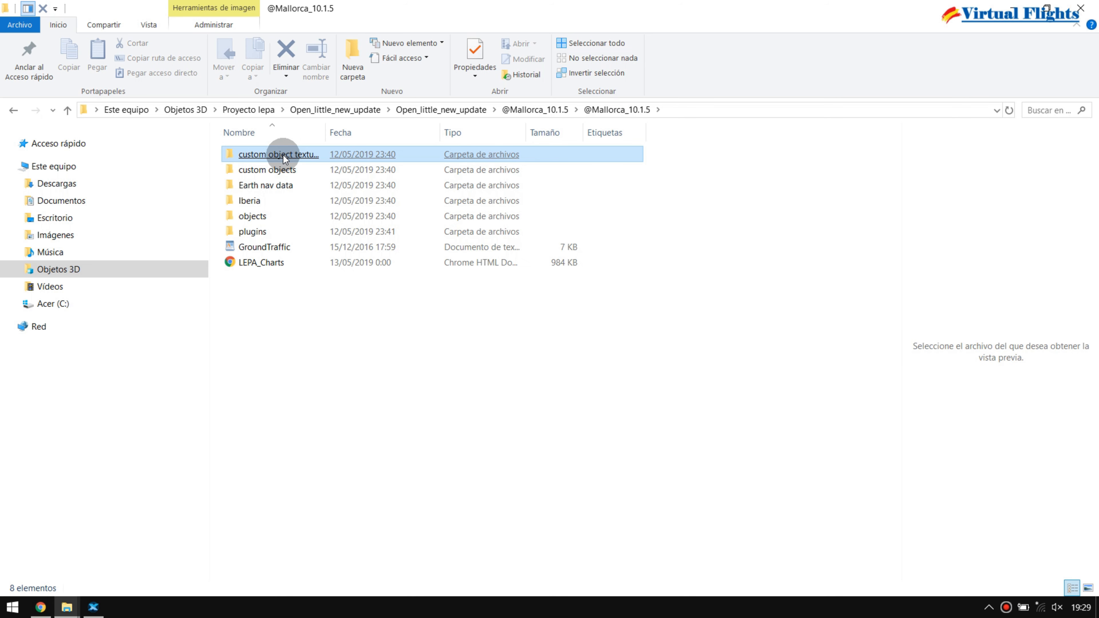
left_click(279, 154)
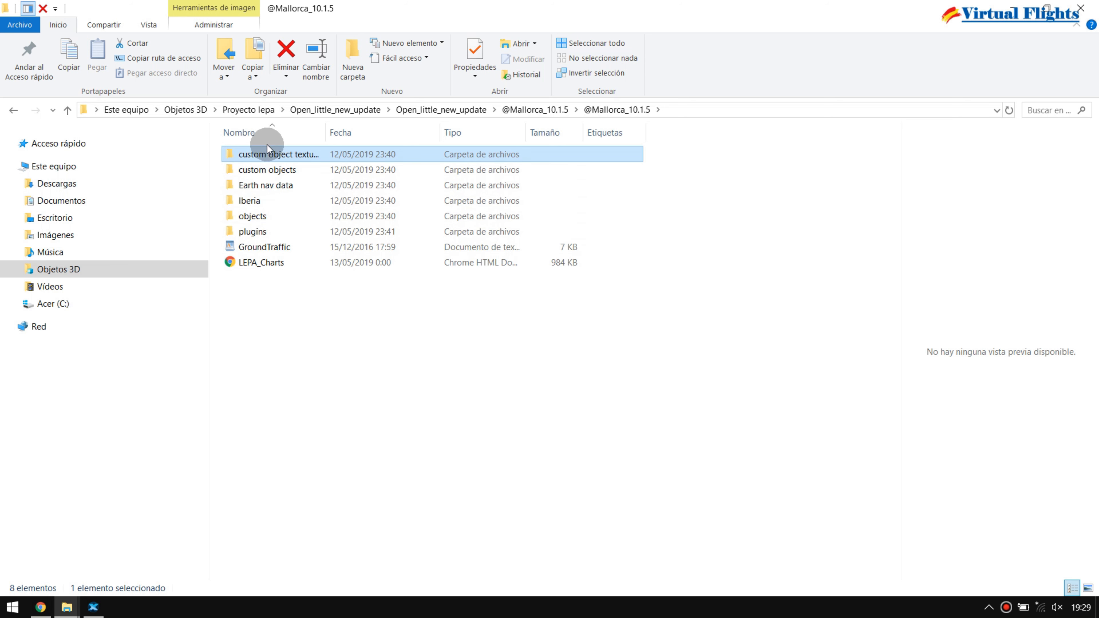
mouse_move(283, 283)
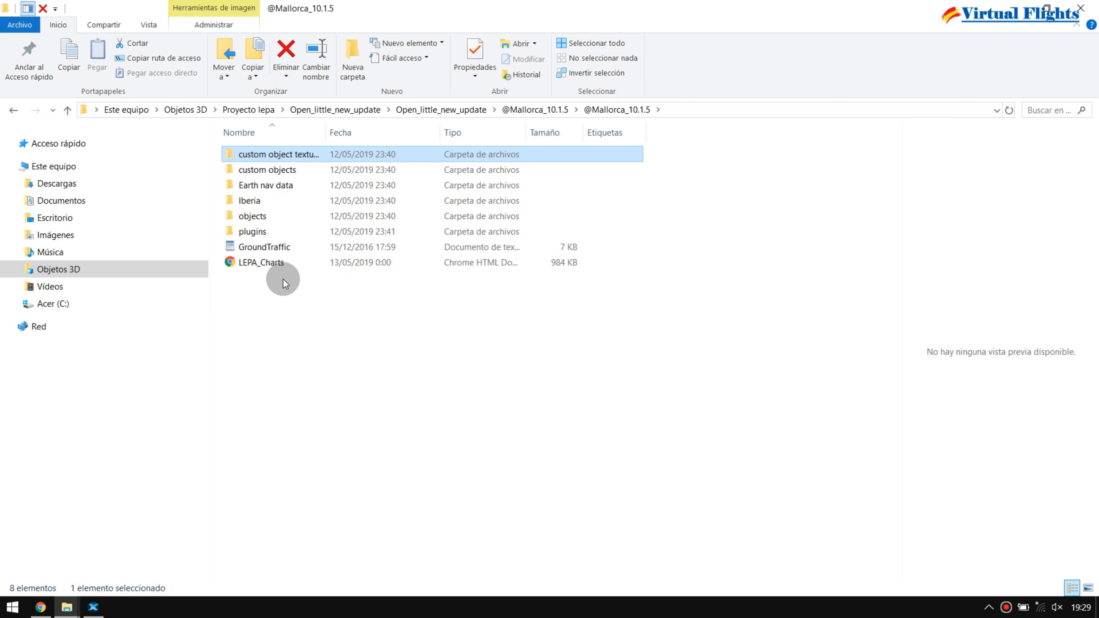
mouse_move(253, 286)
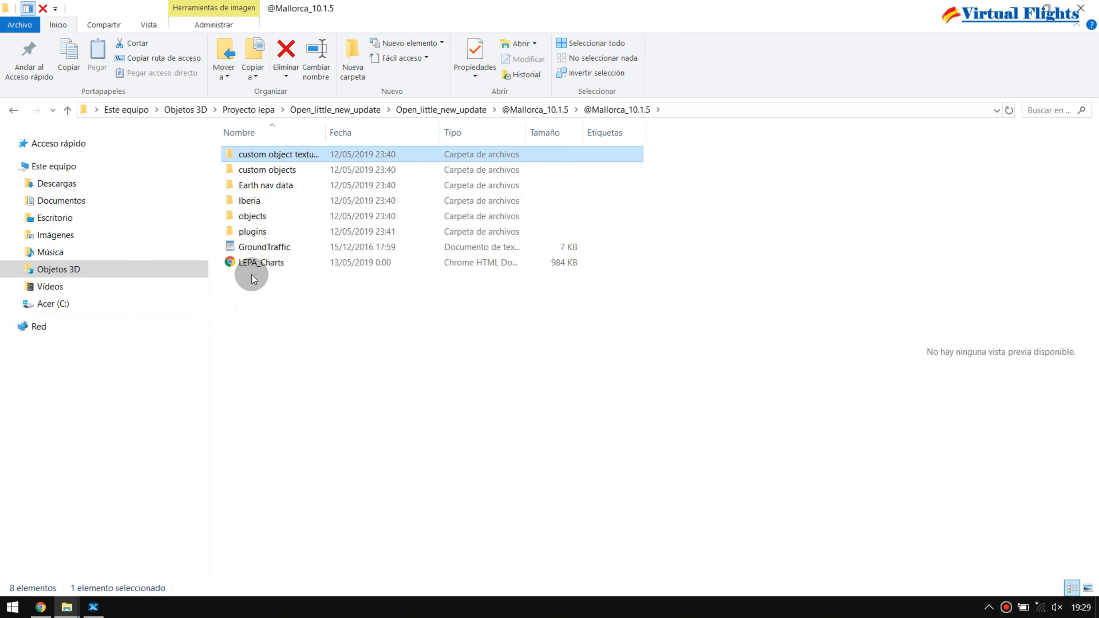
left_click(259, 263)
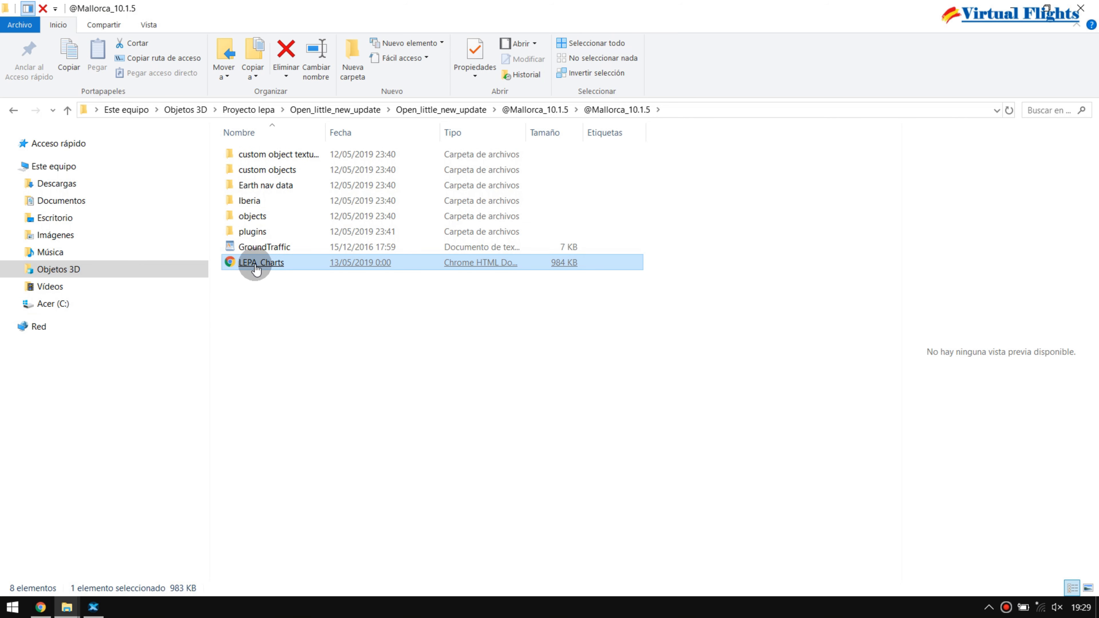
mouse_move(267, 269)
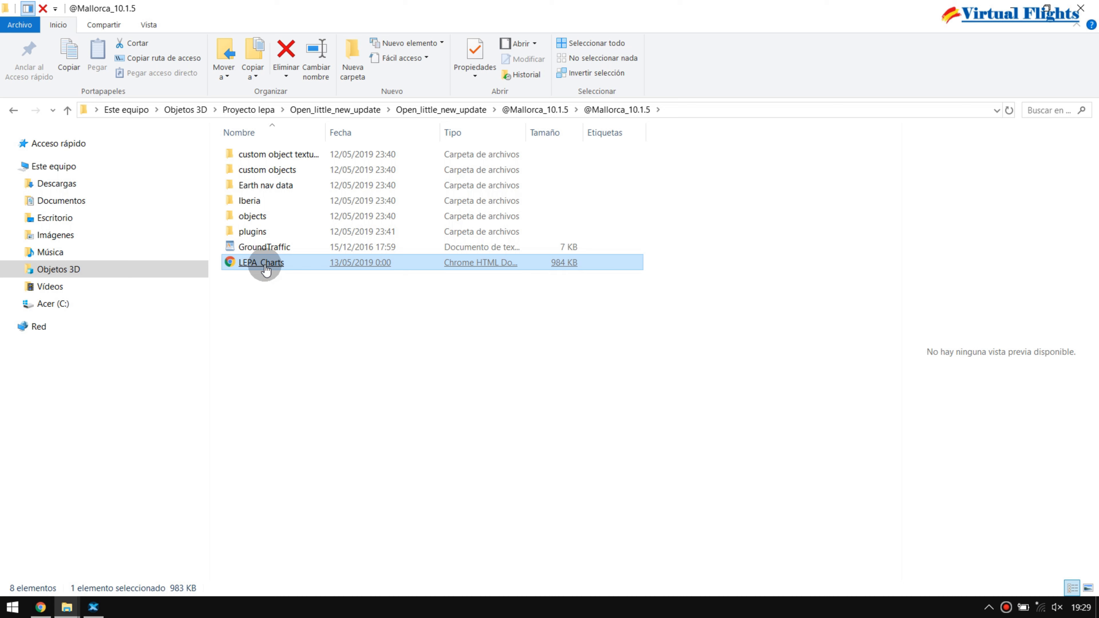
double_click(261, 262)
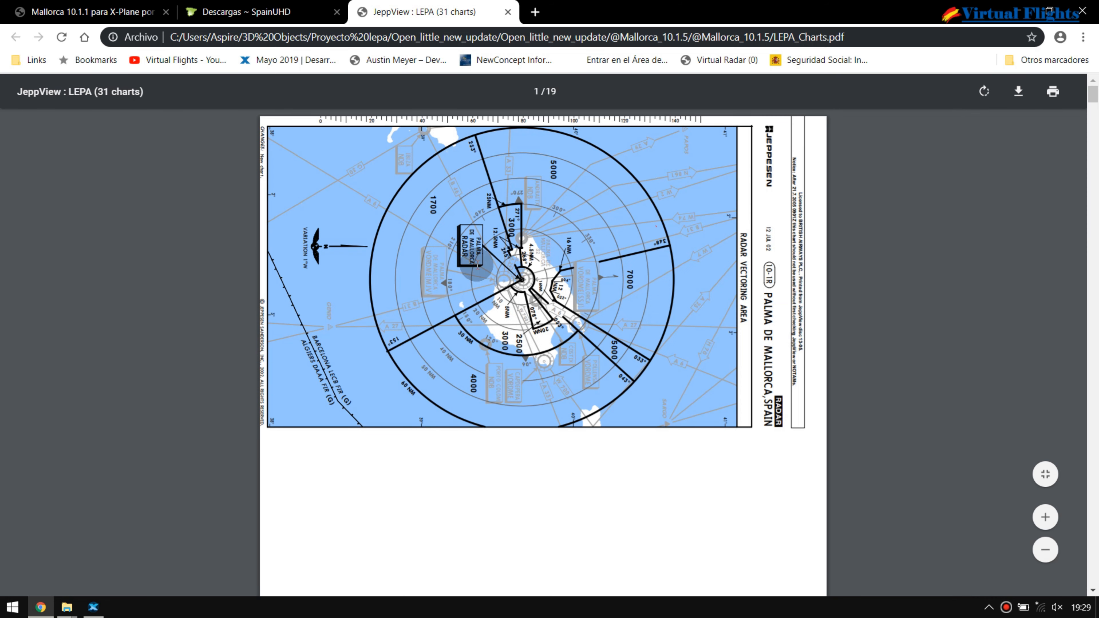
mouse_move(492, 291)
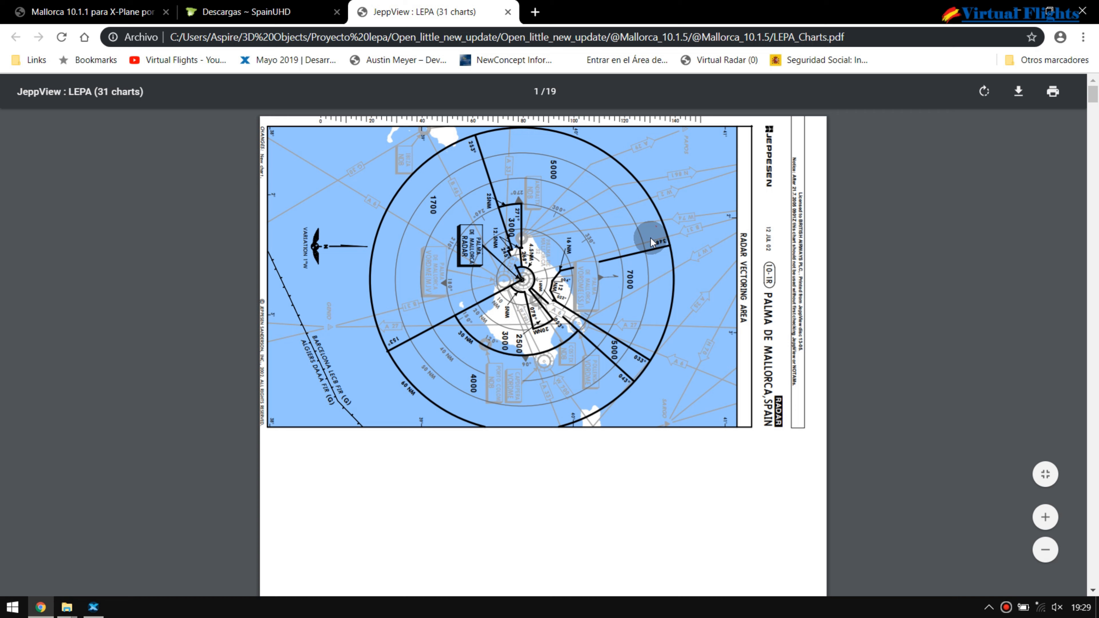
mouse_move(986, 90)
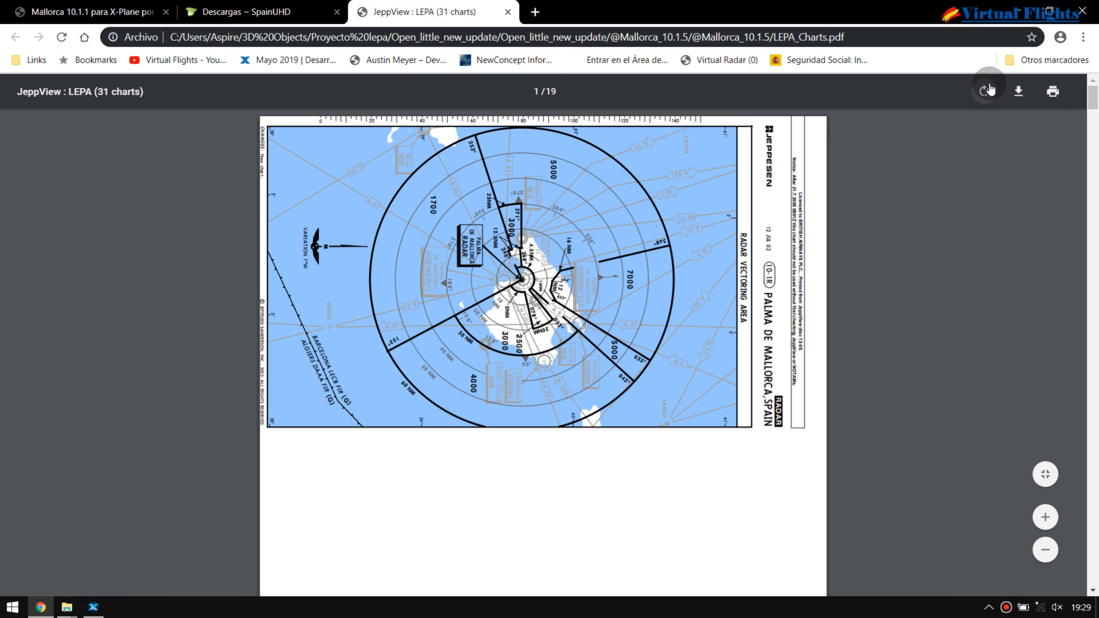
Step: Rotate the LEPA_Charts PDF counterclockwise so the Palma charts read upright
left_click(984, 91)
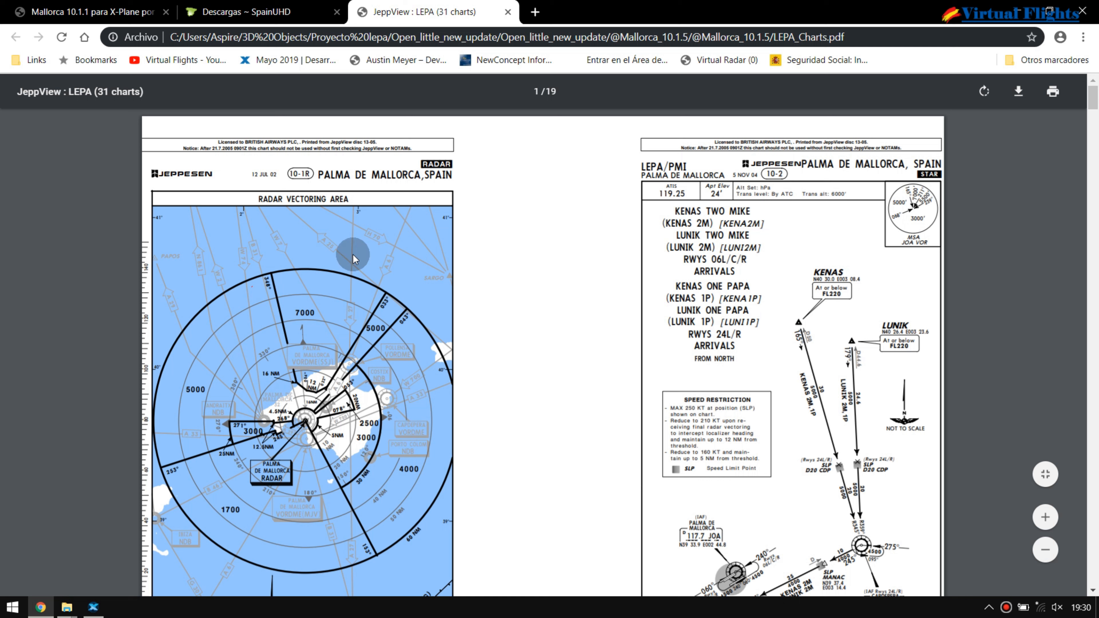
mouse_move(536, 221)
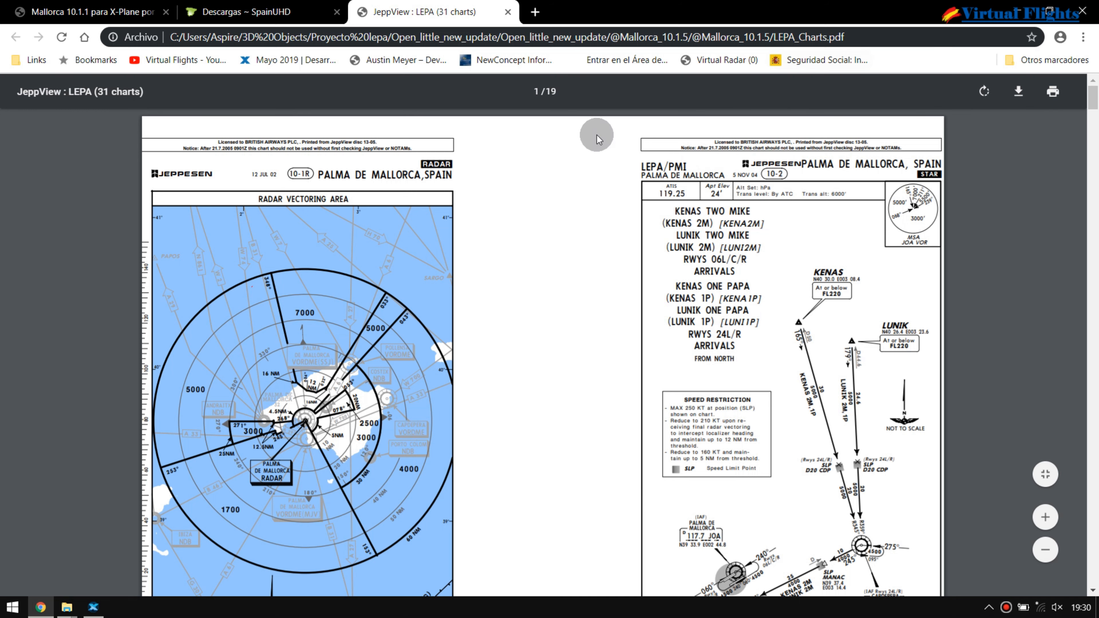
mouse_move(533, 208)
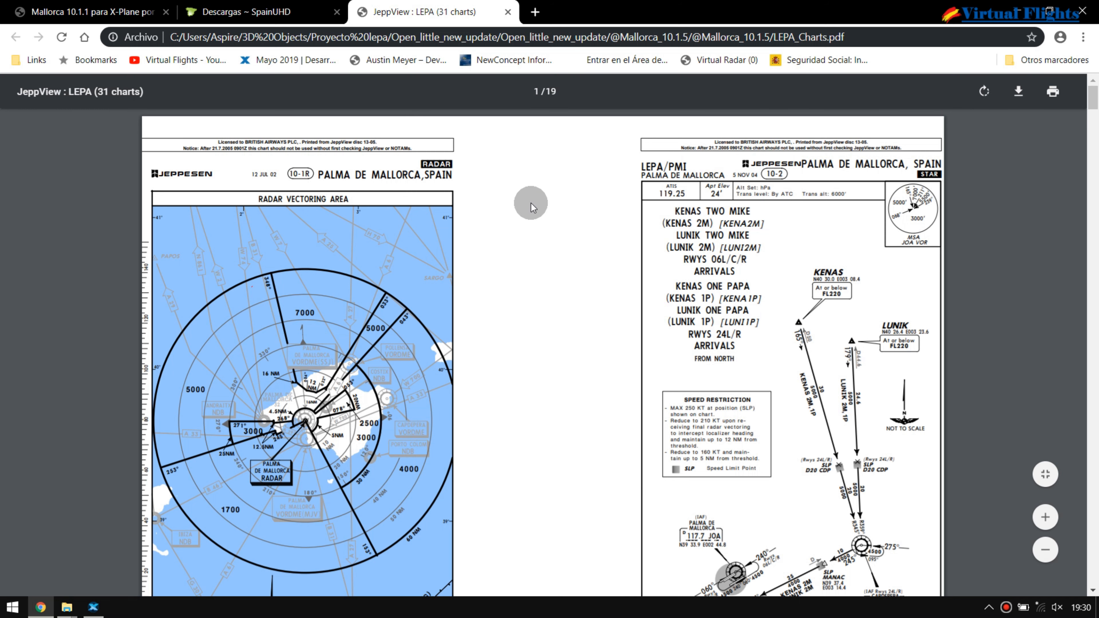
mouse_move(533, 211)
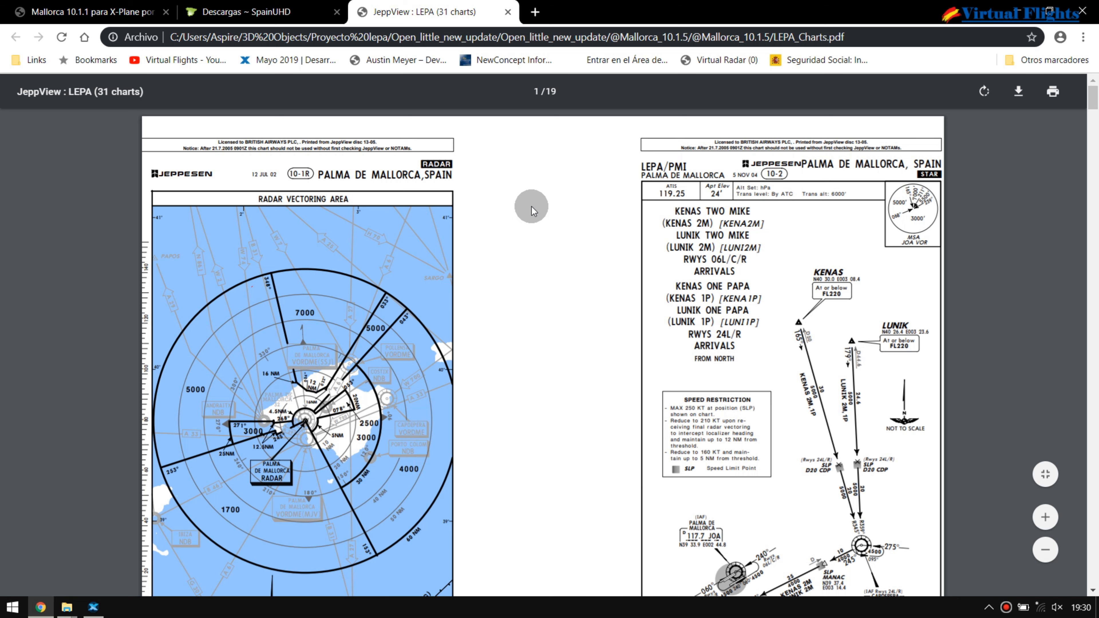
mouse_move(964, 280)
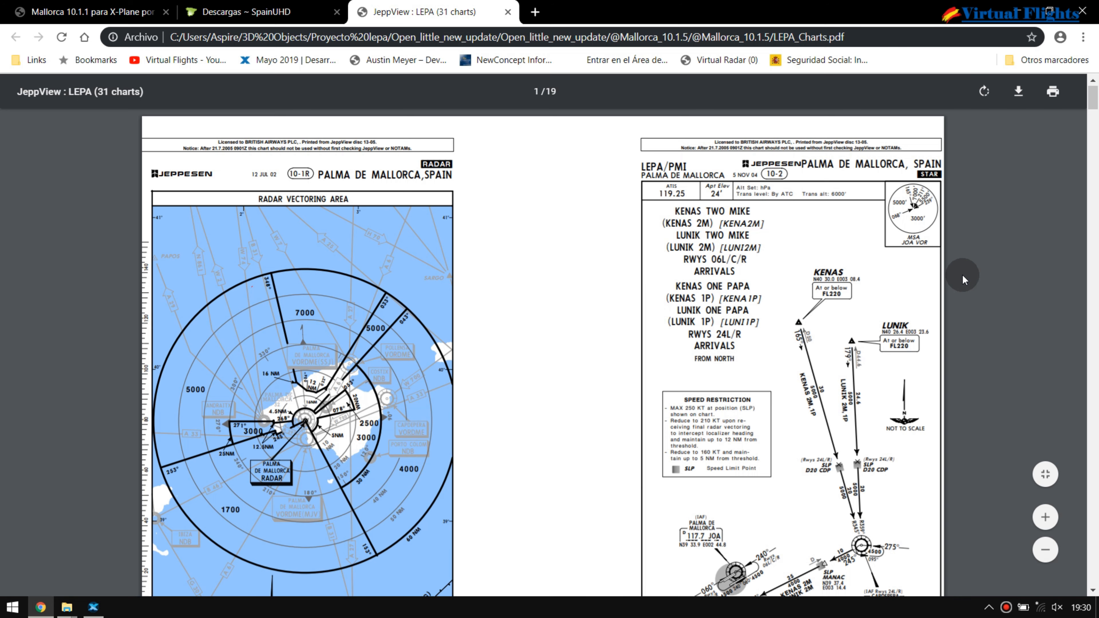
scroll("down", 3)
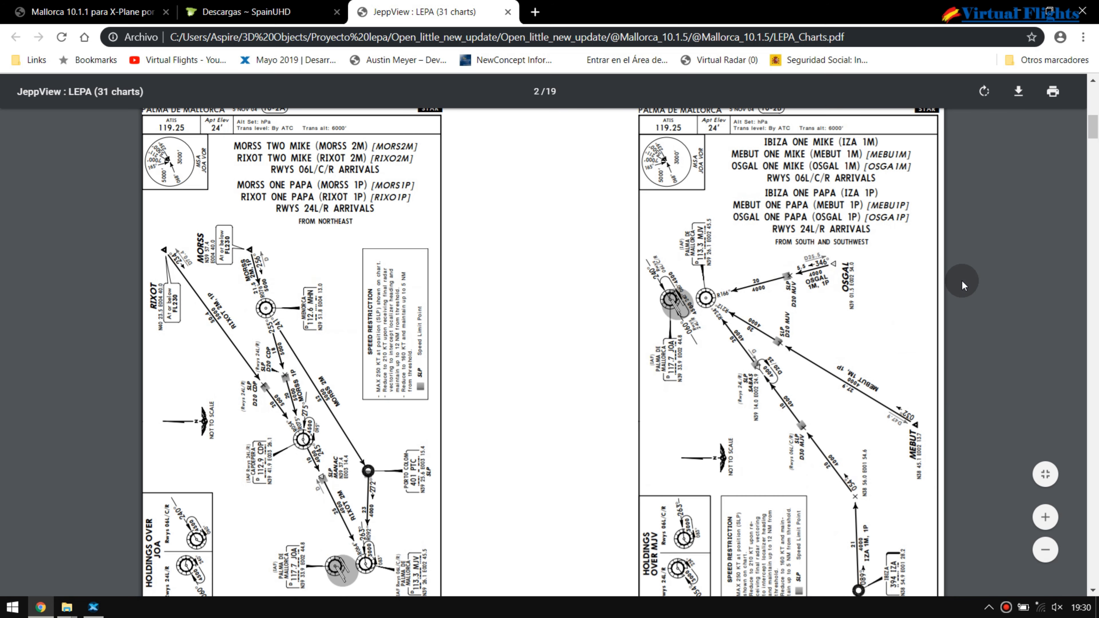
scroll("down", 3)
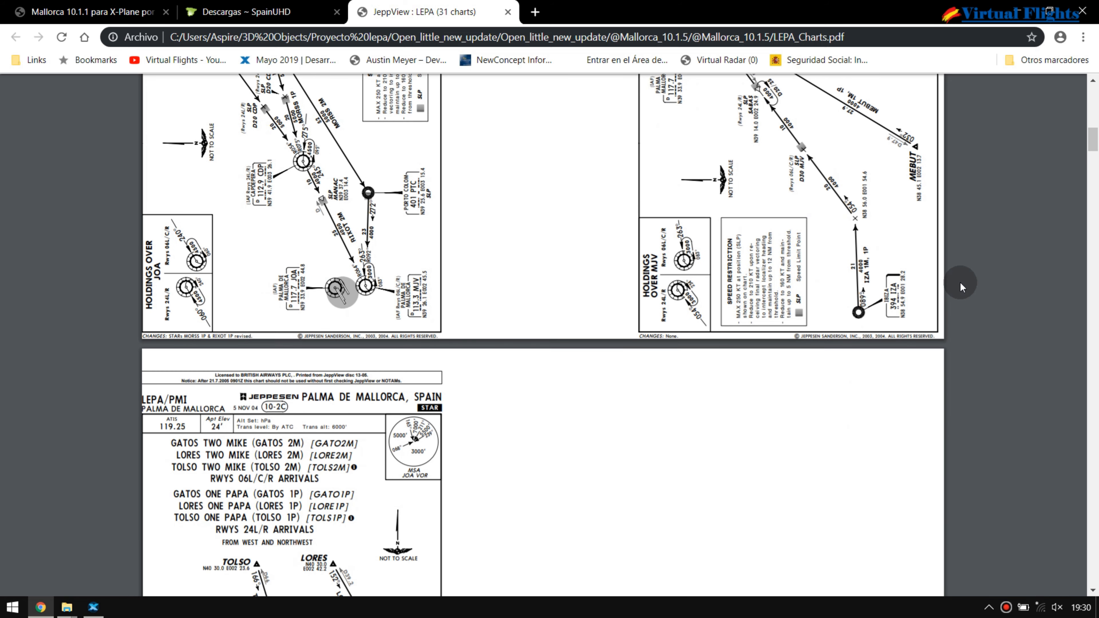
scroll("down", 3)
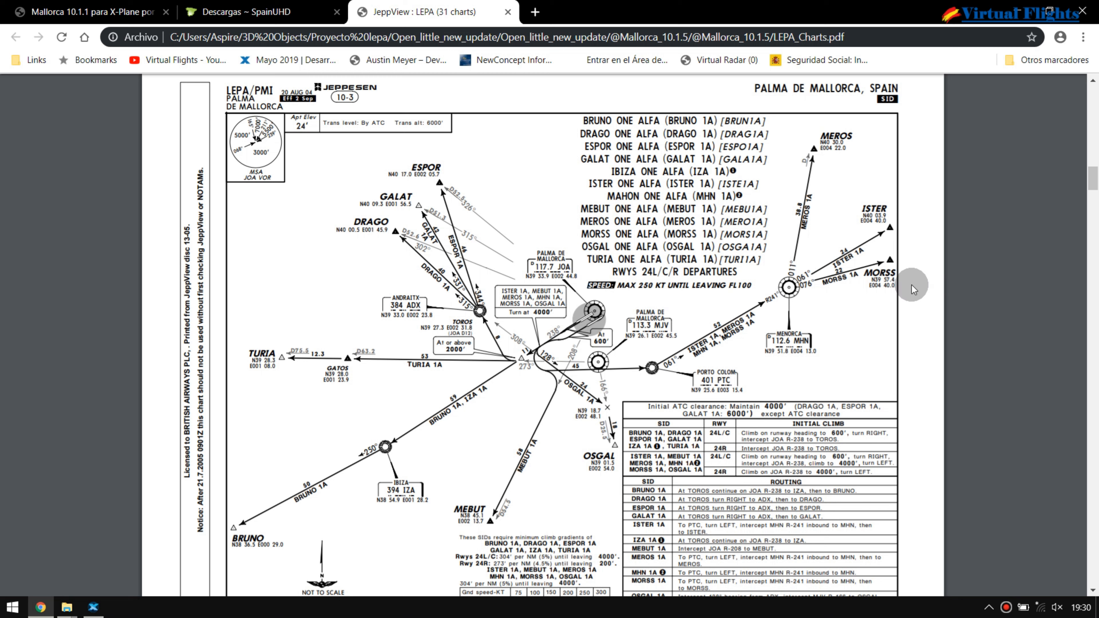
mouse_move(822, 337)
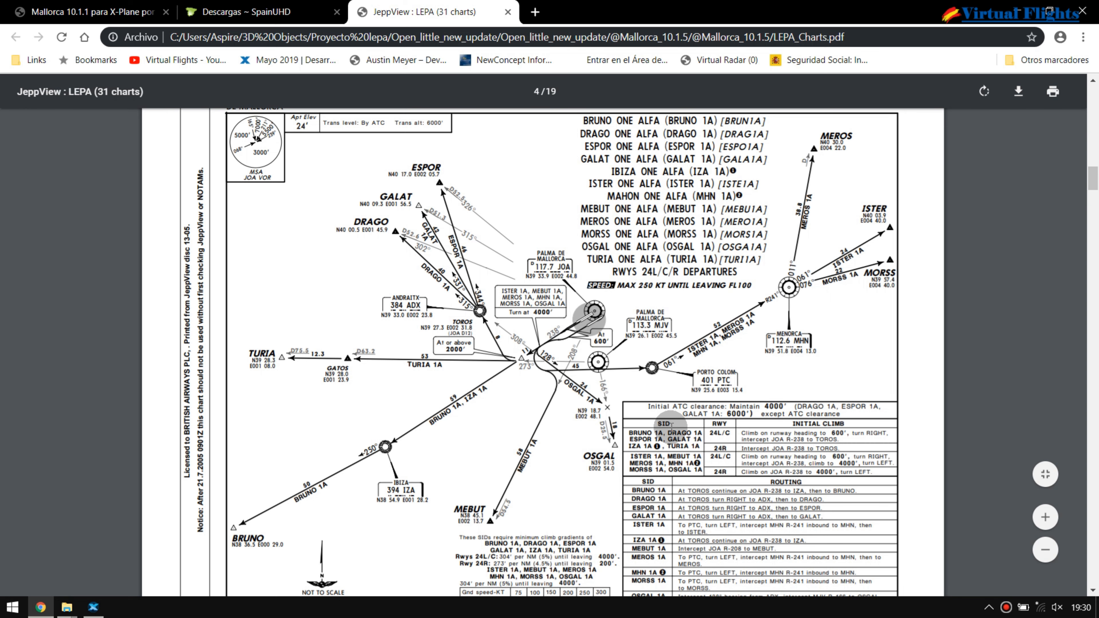
scroll("down", 3)
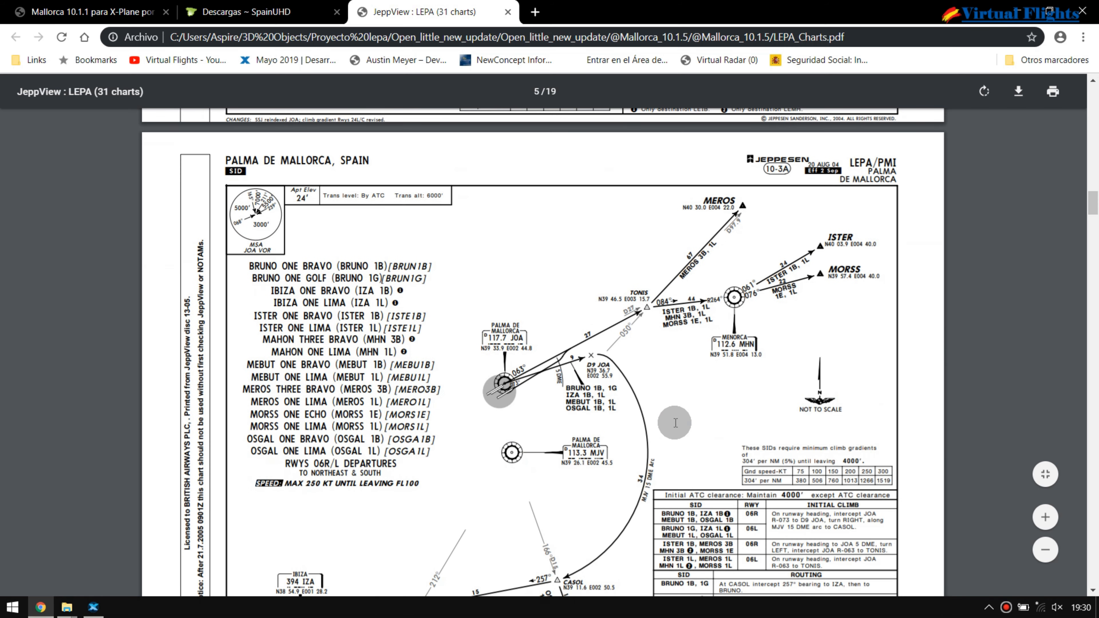
scroll("down", 3)
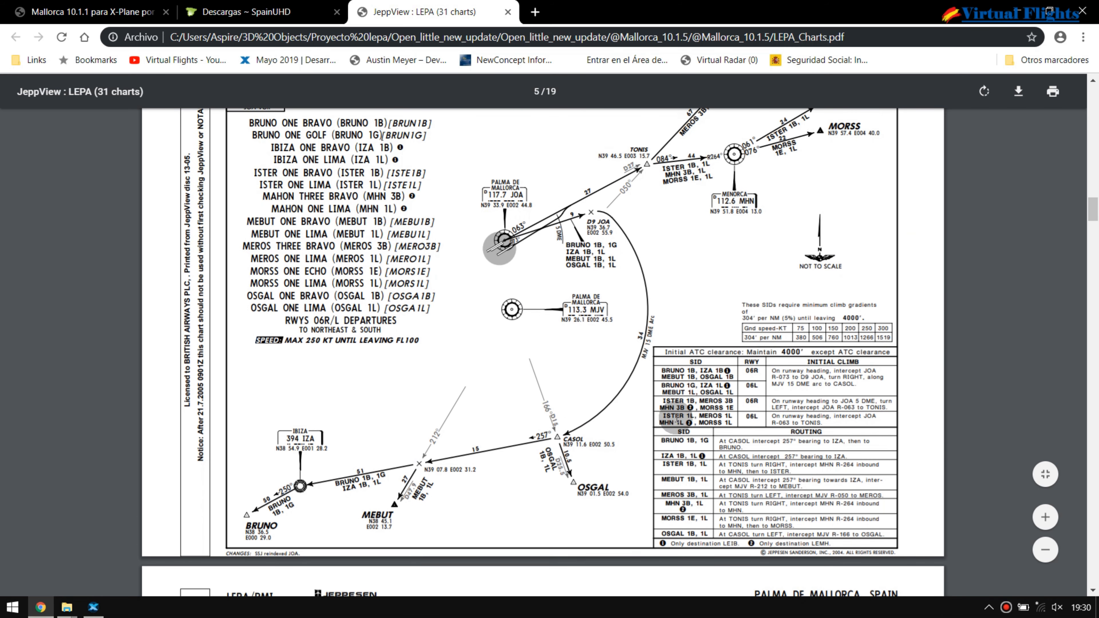
scroll("down", 3)
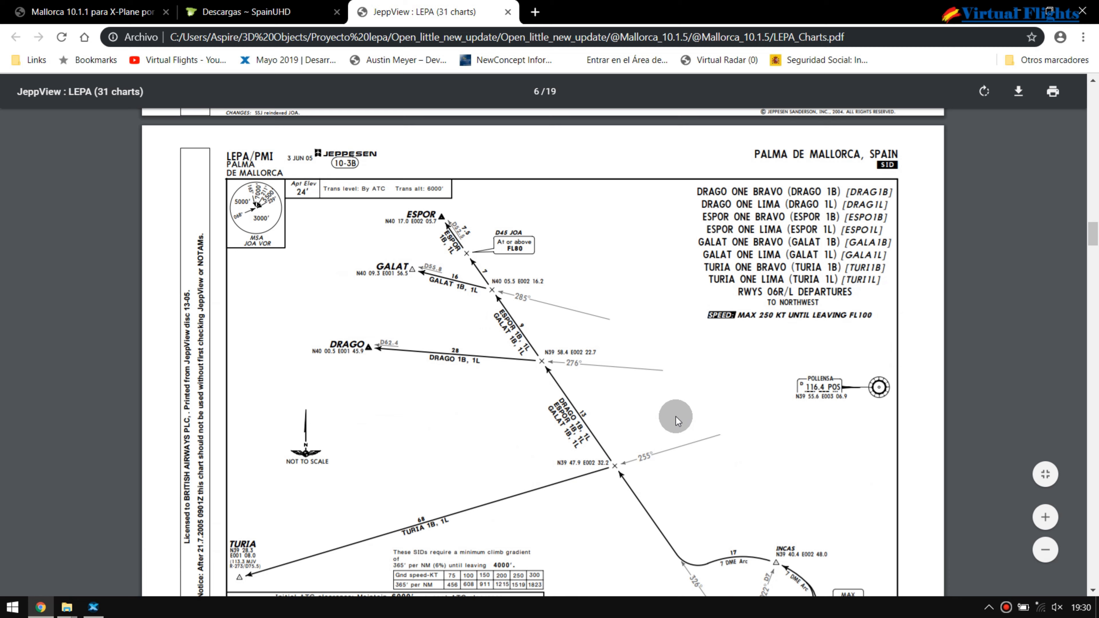
scroll("down", 3)
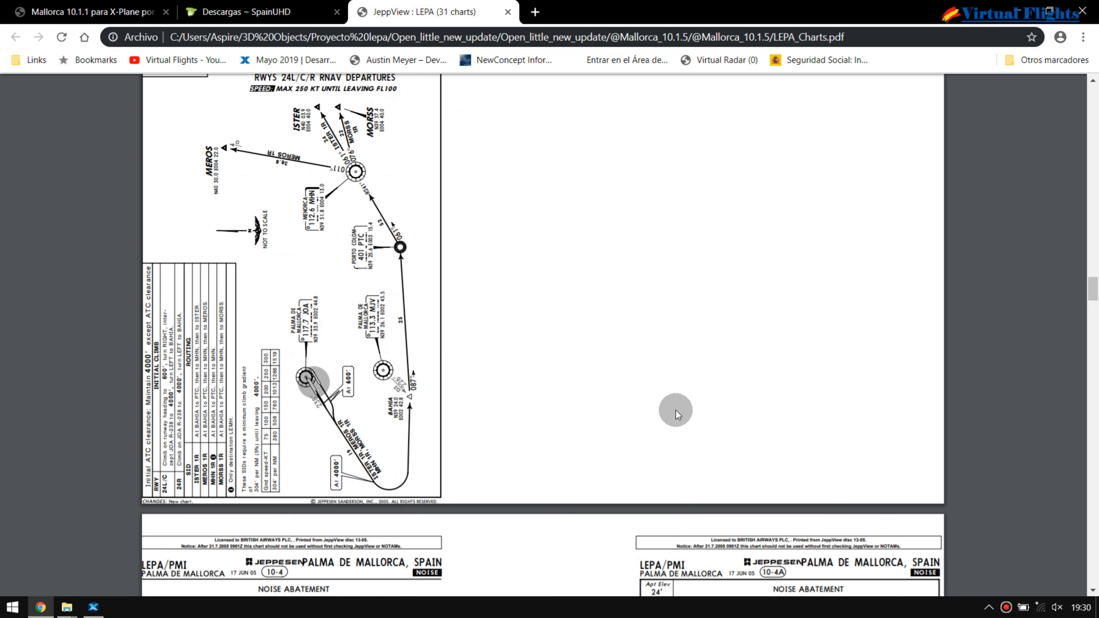
scroll("down", 3)
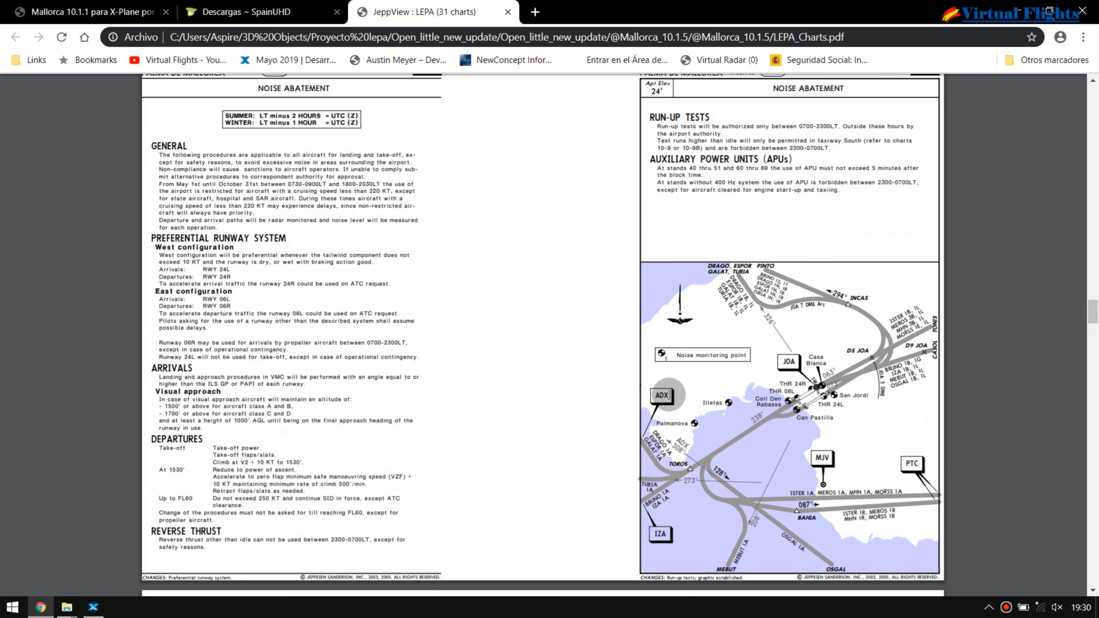
scroll("down", 3)
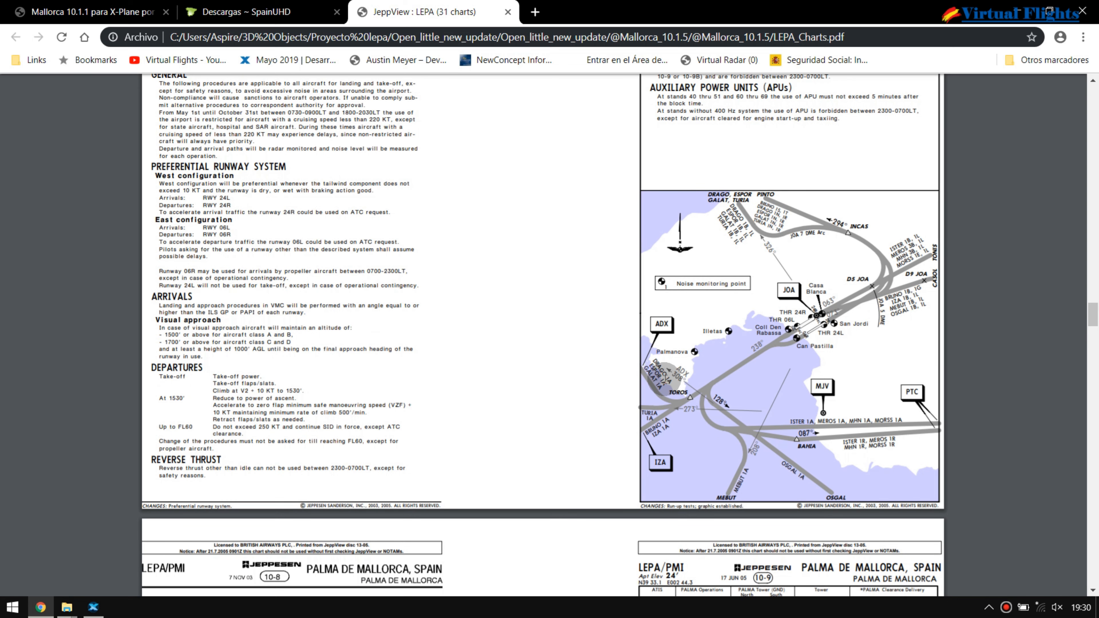
scroll("down", 3)
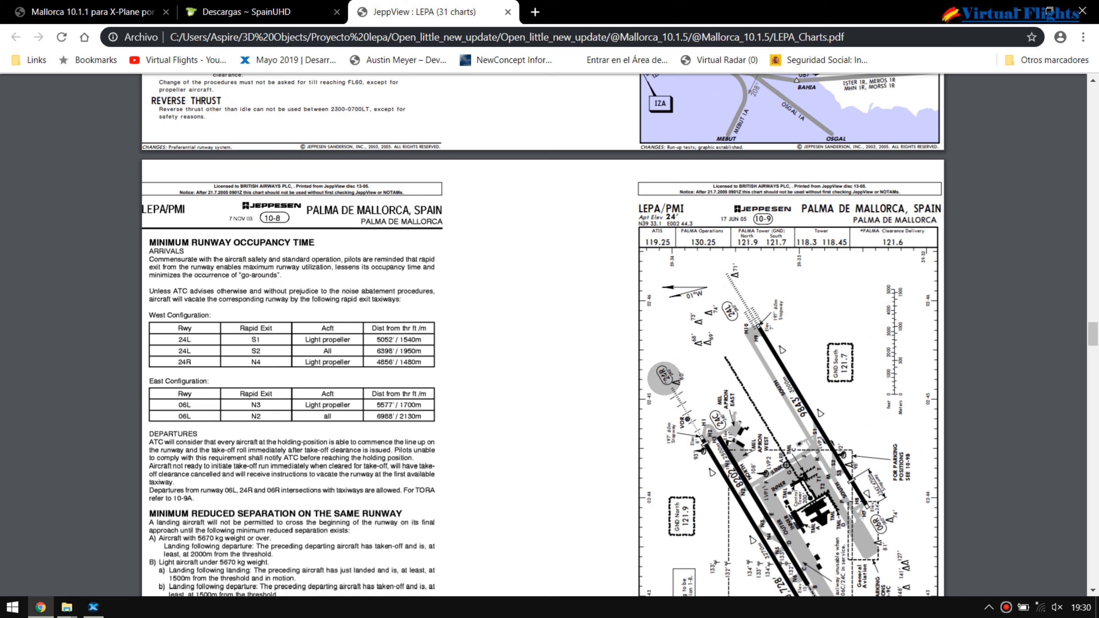
scroll("down", 3)
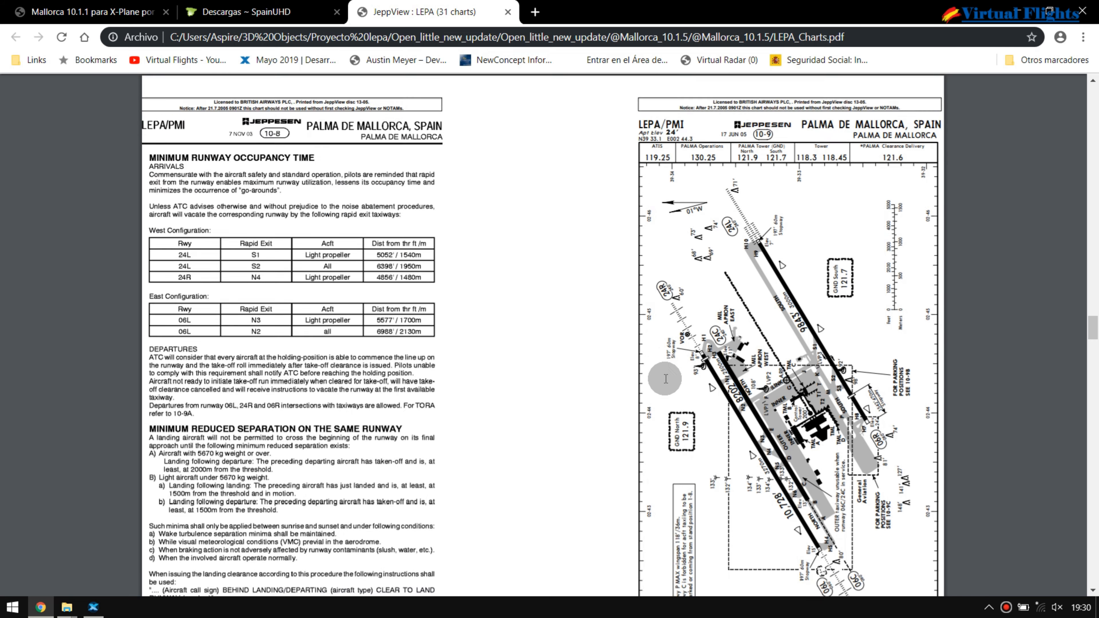
scroll("down", 3)
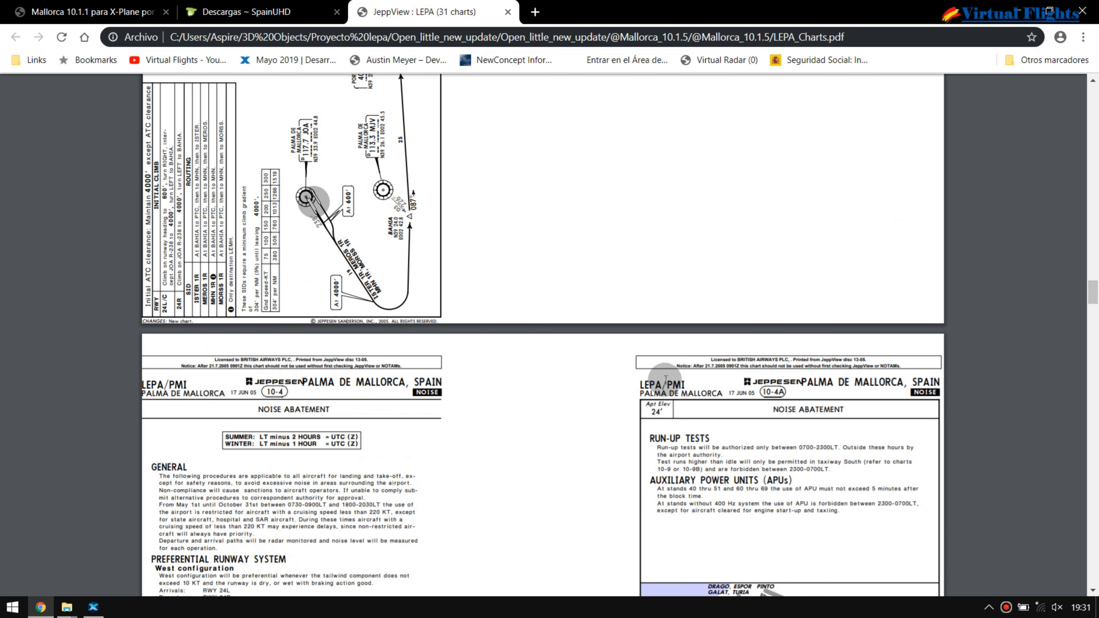
scroll("down", 3)
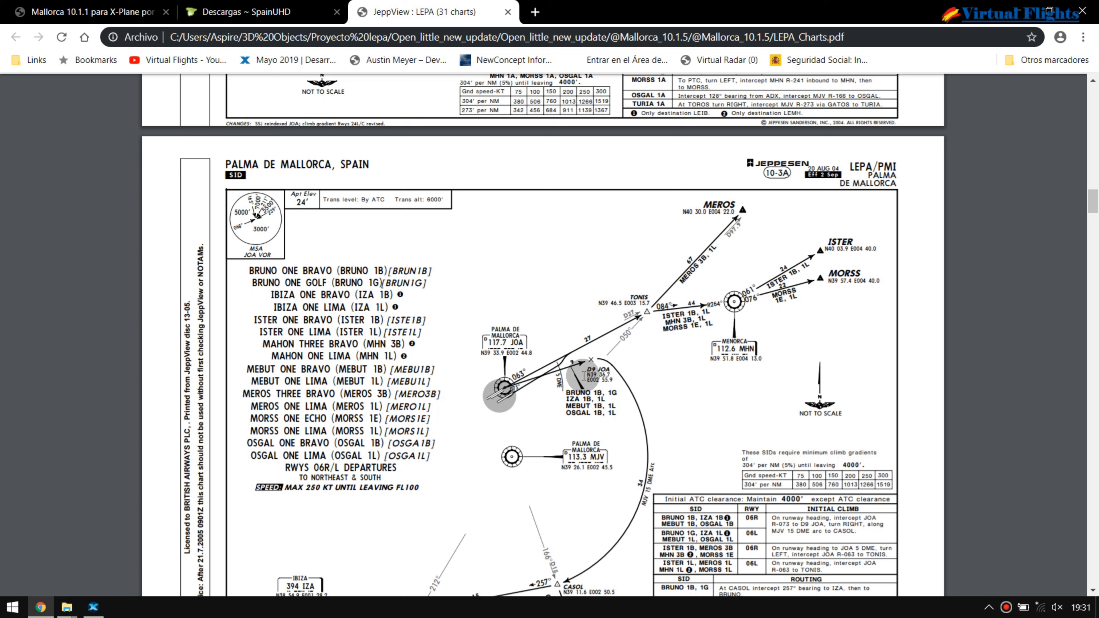
scroll("down", 3)
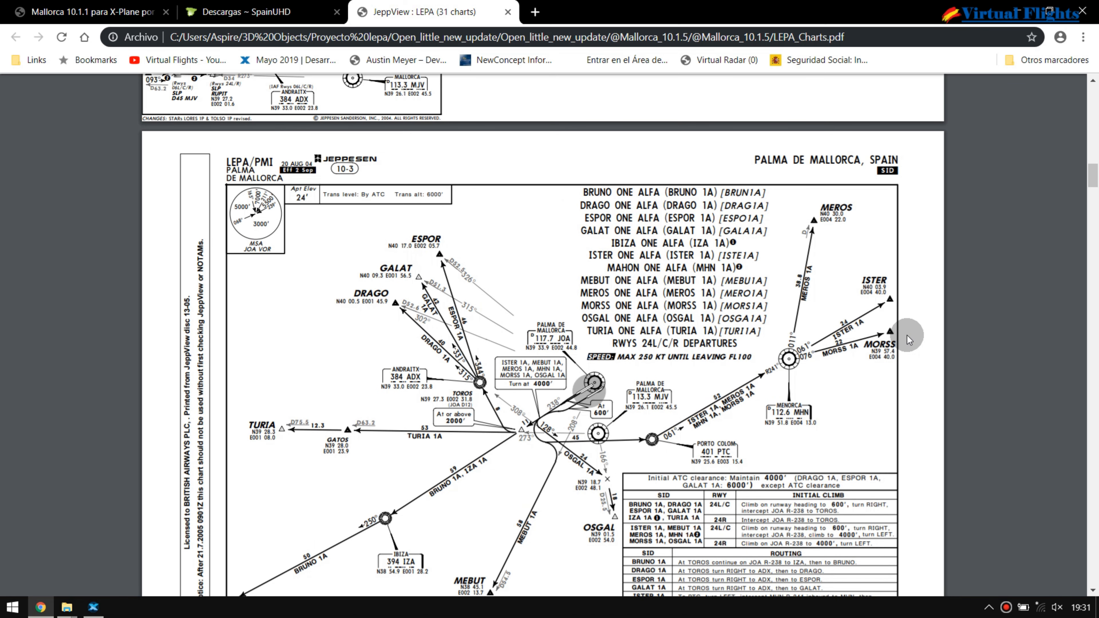
mouse_move(911, 344)
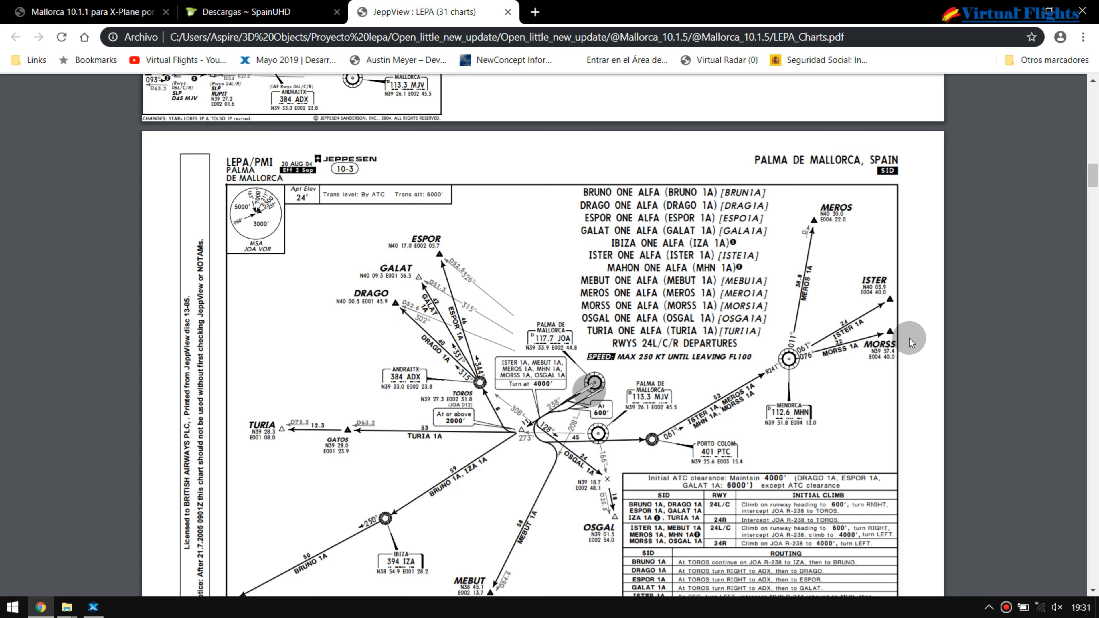
mouse_move(861, 247)
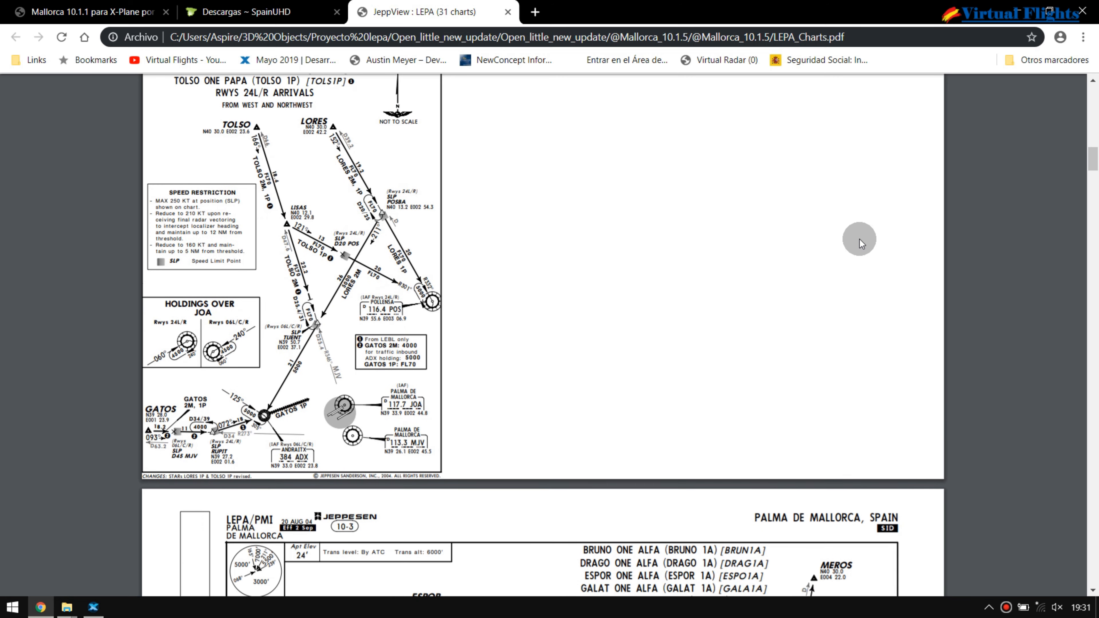
scroll("down", 3)
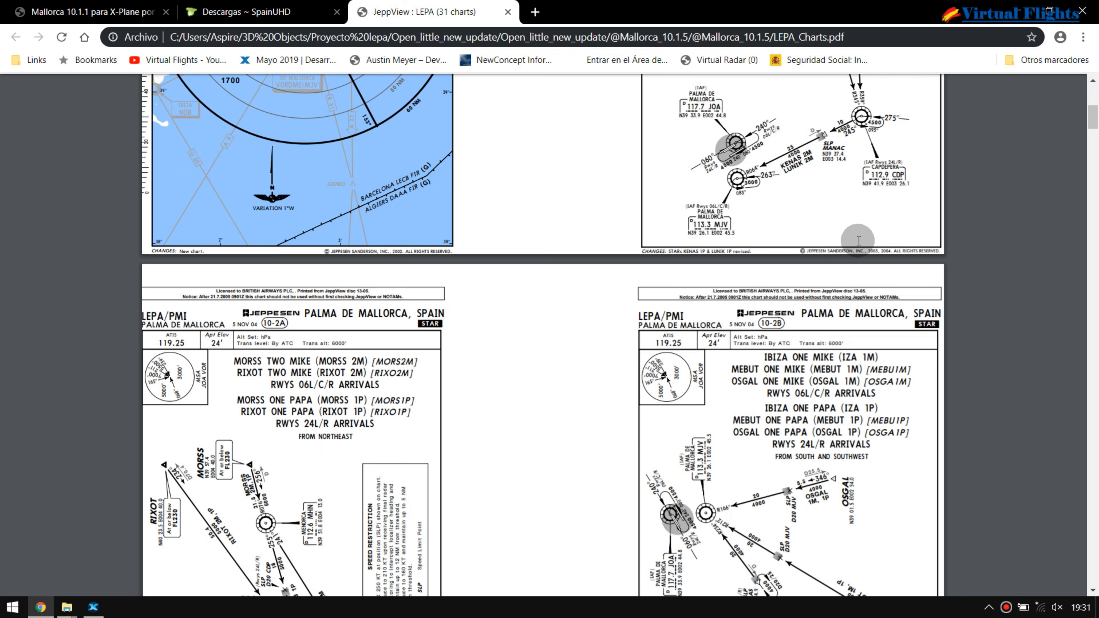
mouse_move(834, 334)
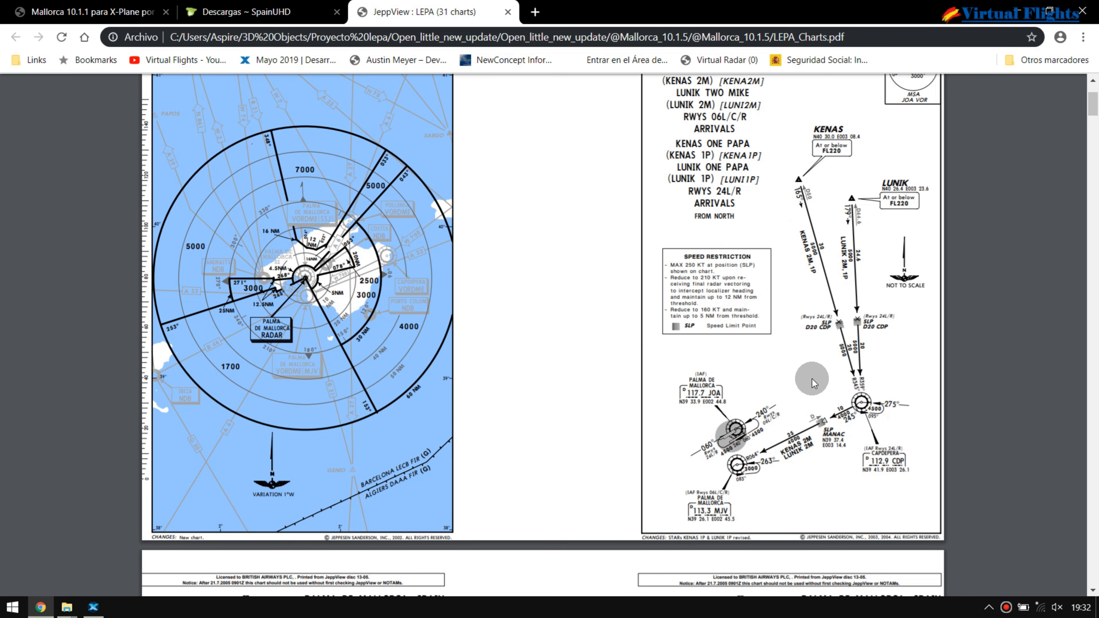
mouse_move(780, 448)
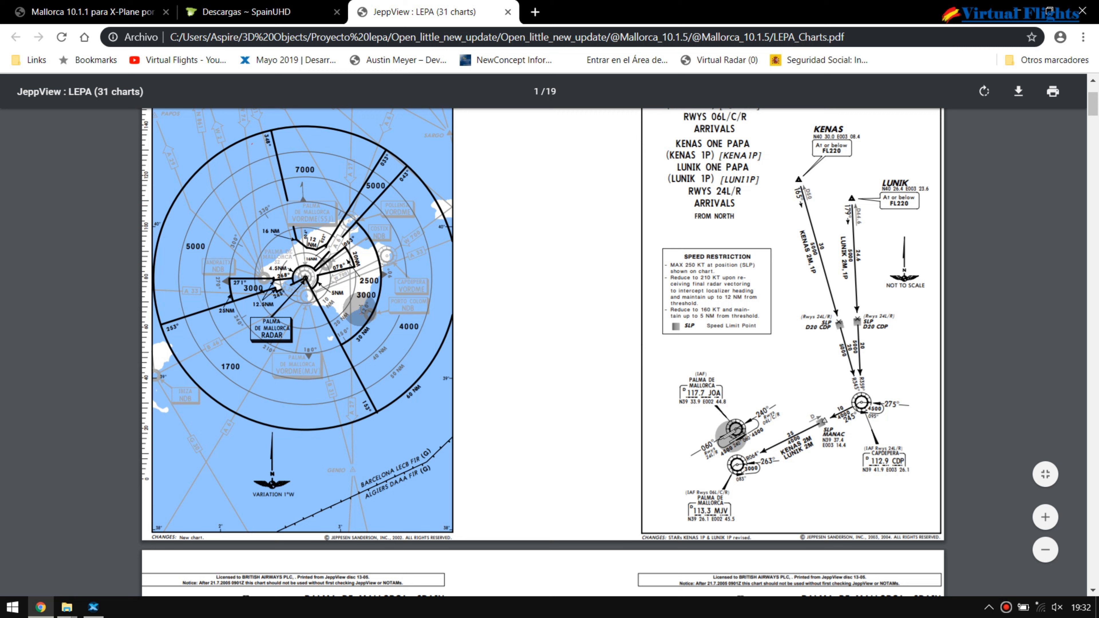
mouse_move(373, 369)
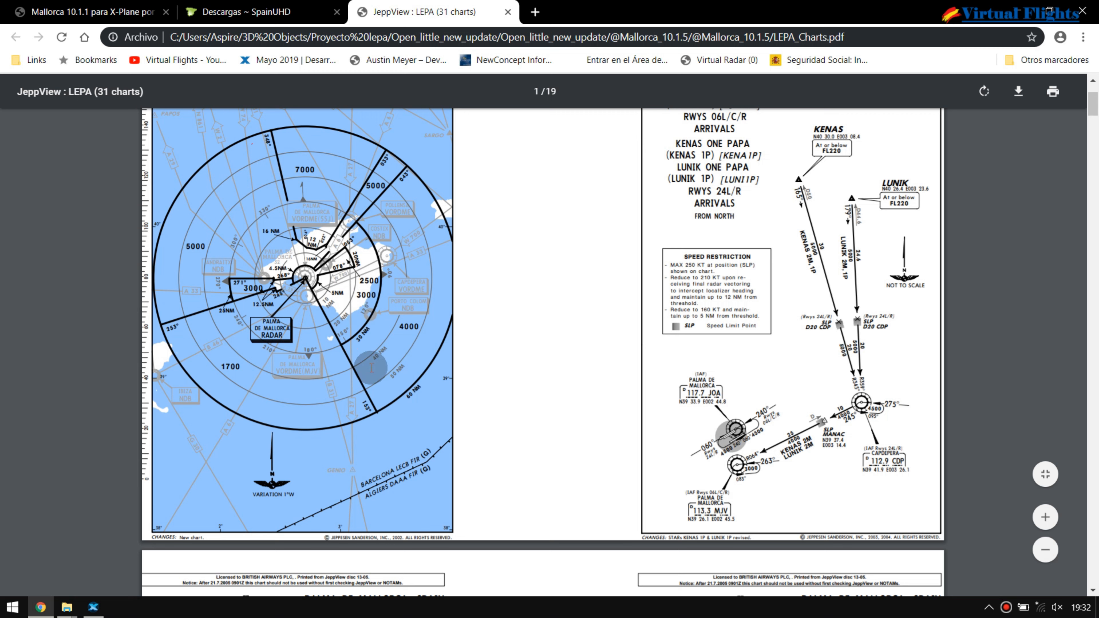
mouse_move(279, 147)
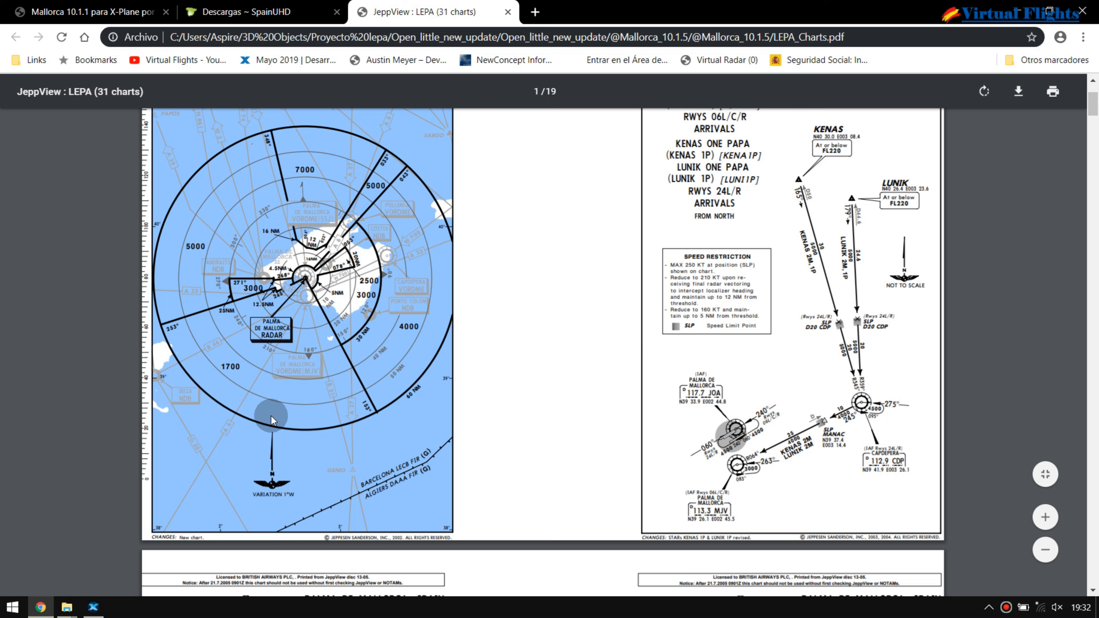
mouse_move(329, 442)
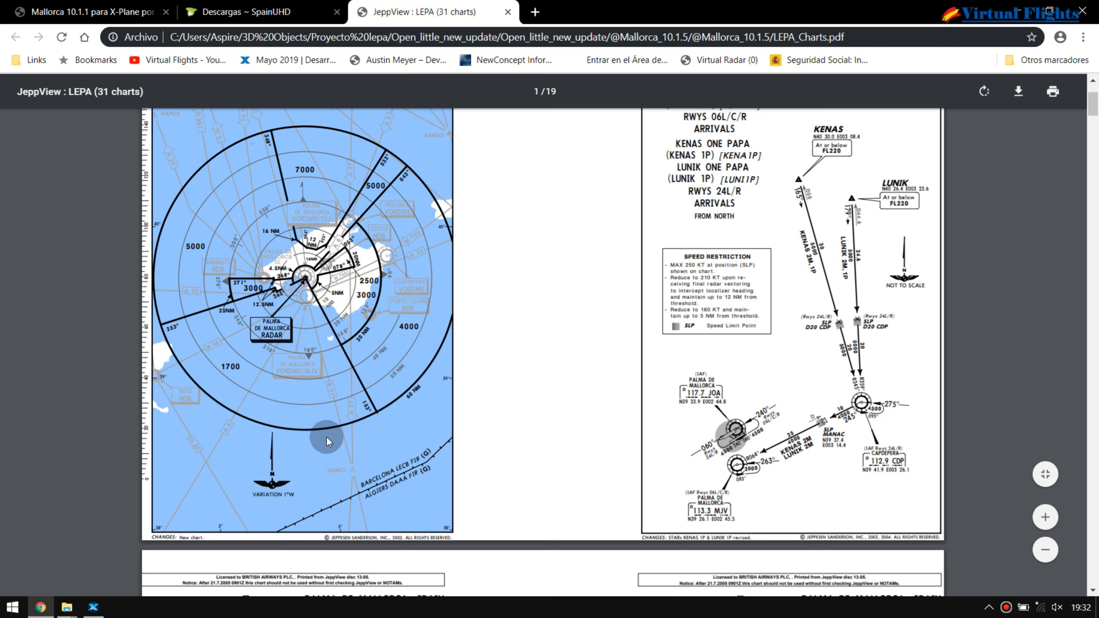
mouse_move(360, 443)
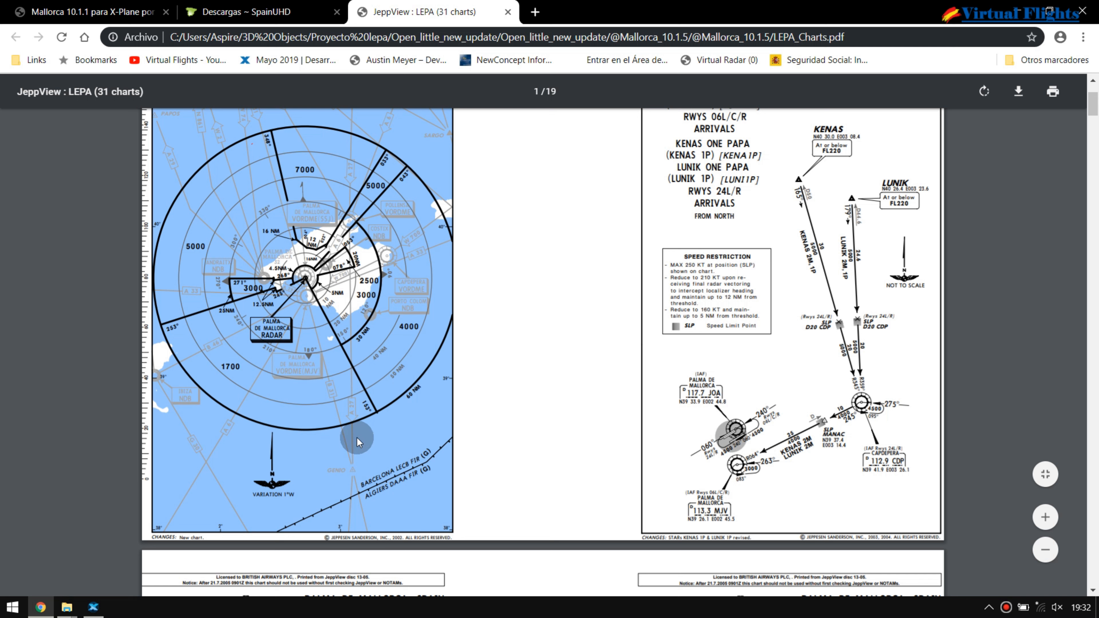
mouse_move(366, 434)
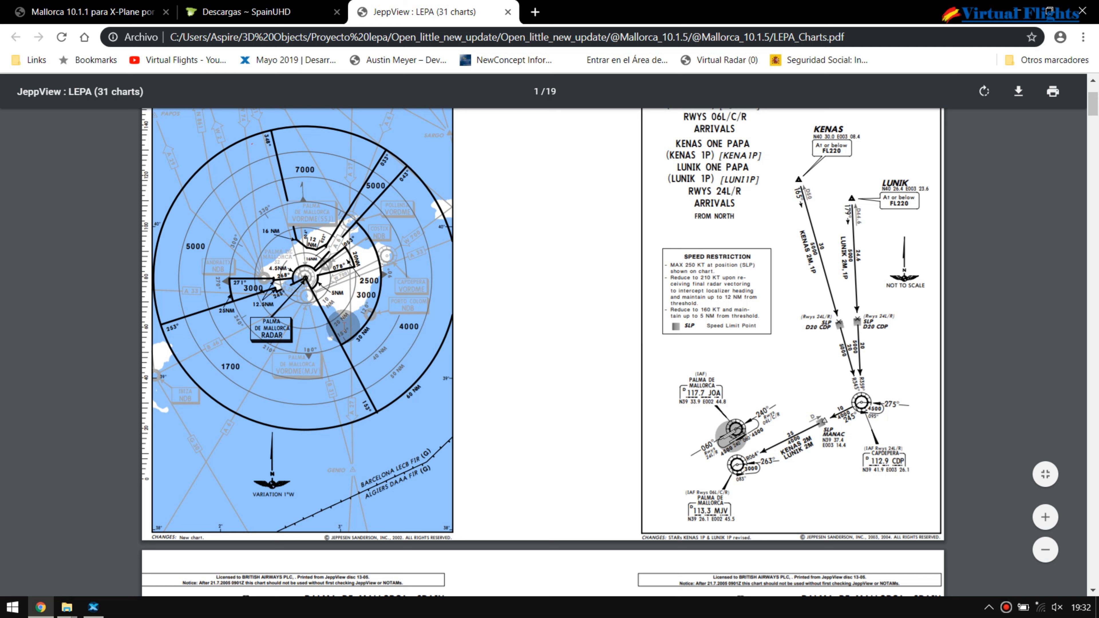
mouse_move(530, 386)
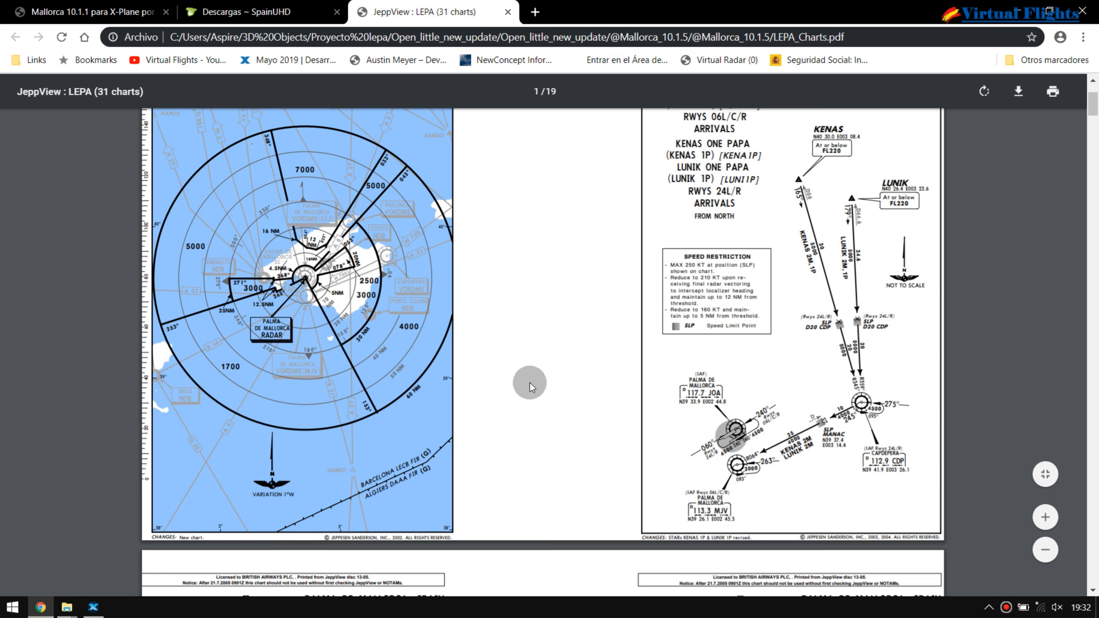
left_click(293, 13)
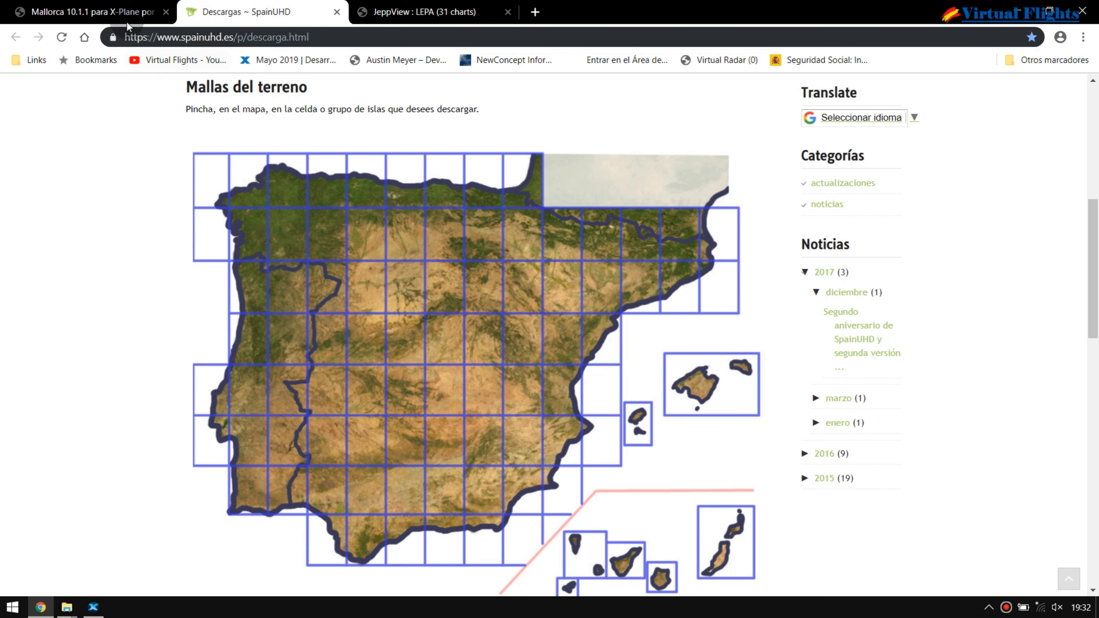
Step: Return to the helgo11335.de Mallorca page and scroll to its downloads table with the 10.1.5 link
left_click(86, 11)
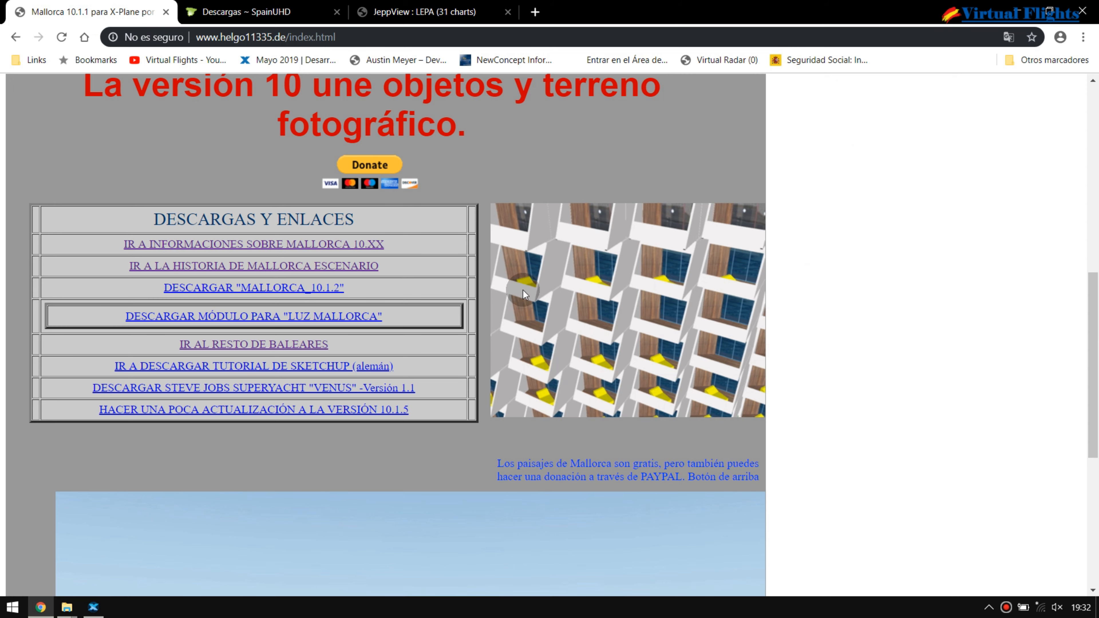
scroll("down", 3)
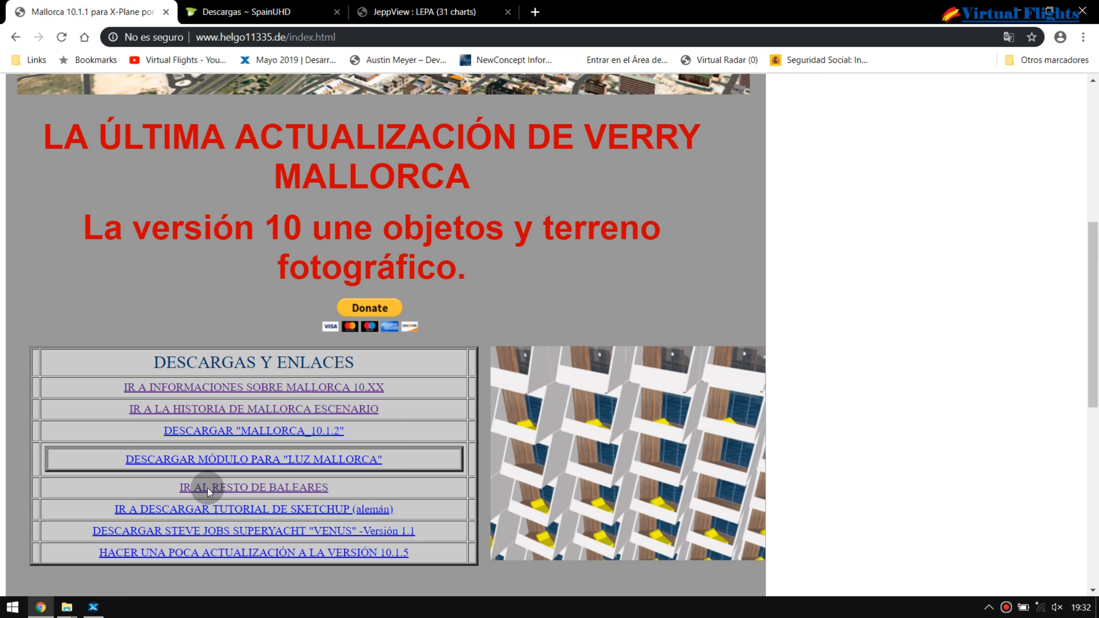
scroll("down", 3)
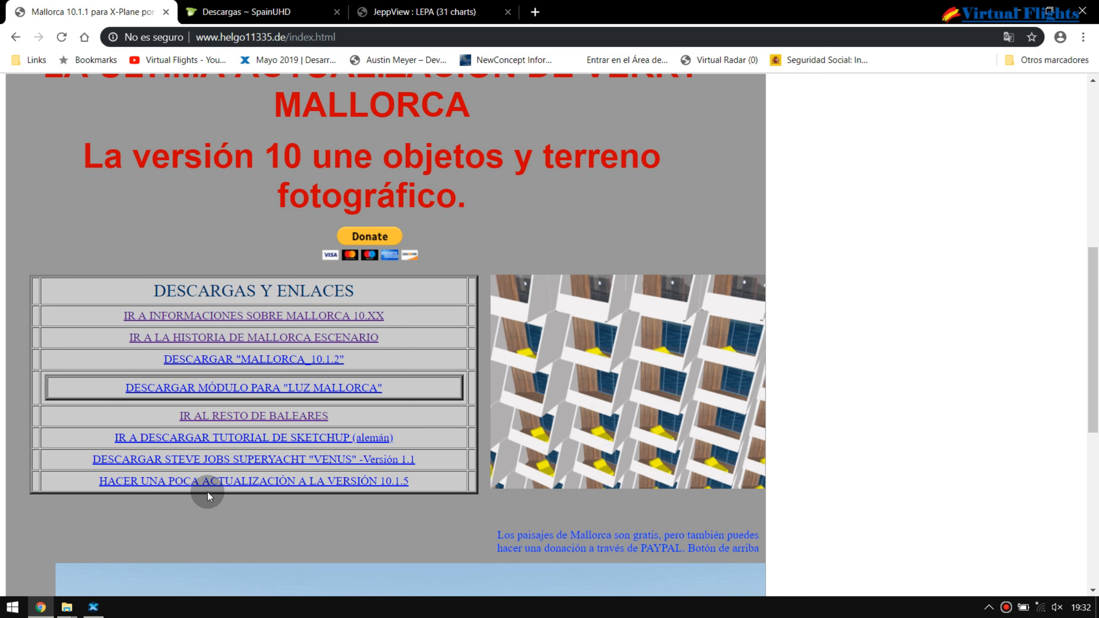
mouse_move(407, 278)
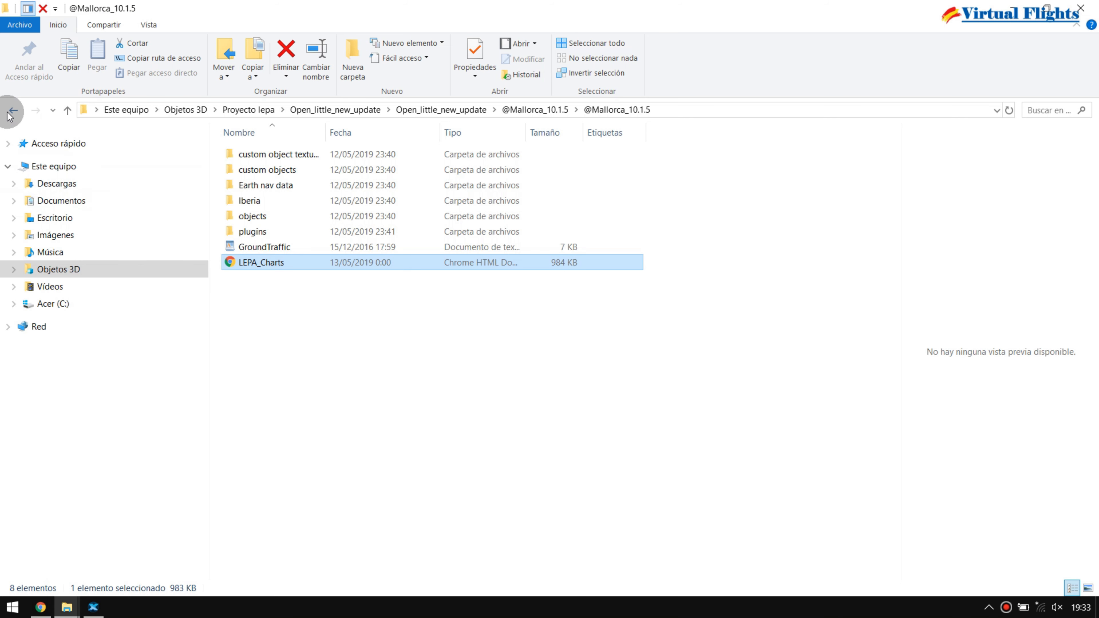
Step: Back out to the Proyecto lepa folder and reopen the Open_little_new_update download folder
left_click(11, 110)
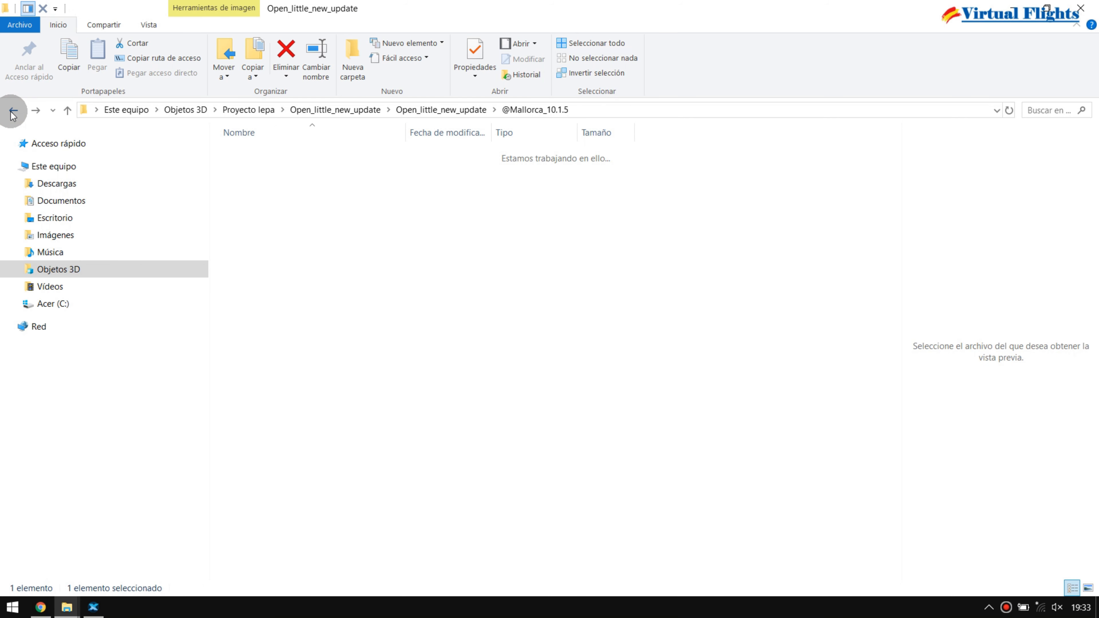
left_click(12, 111)
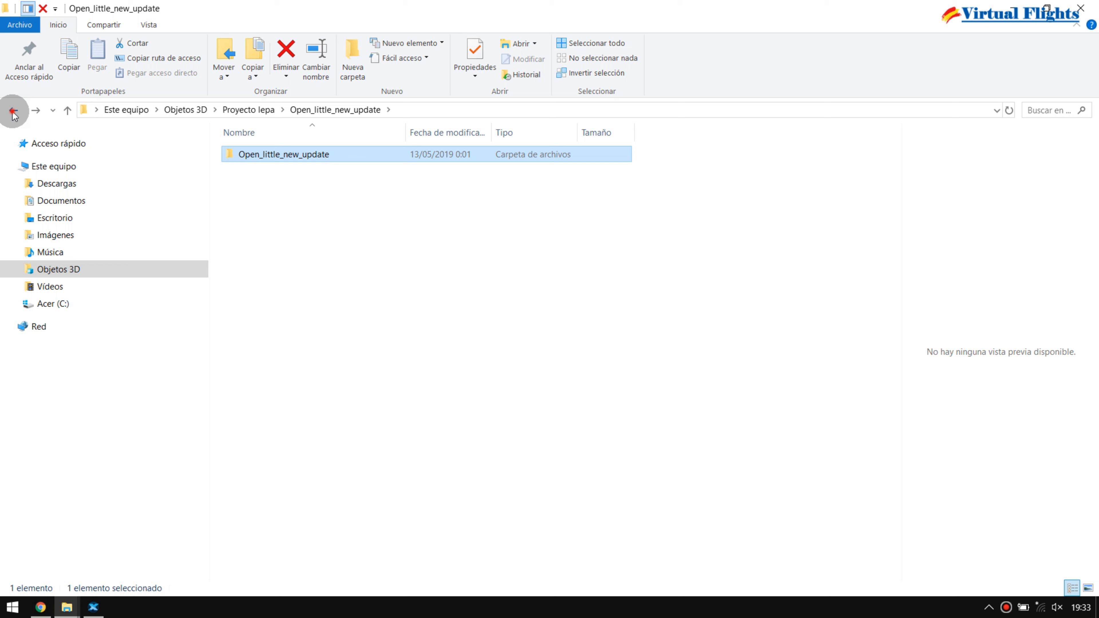
left_click(12, 110)
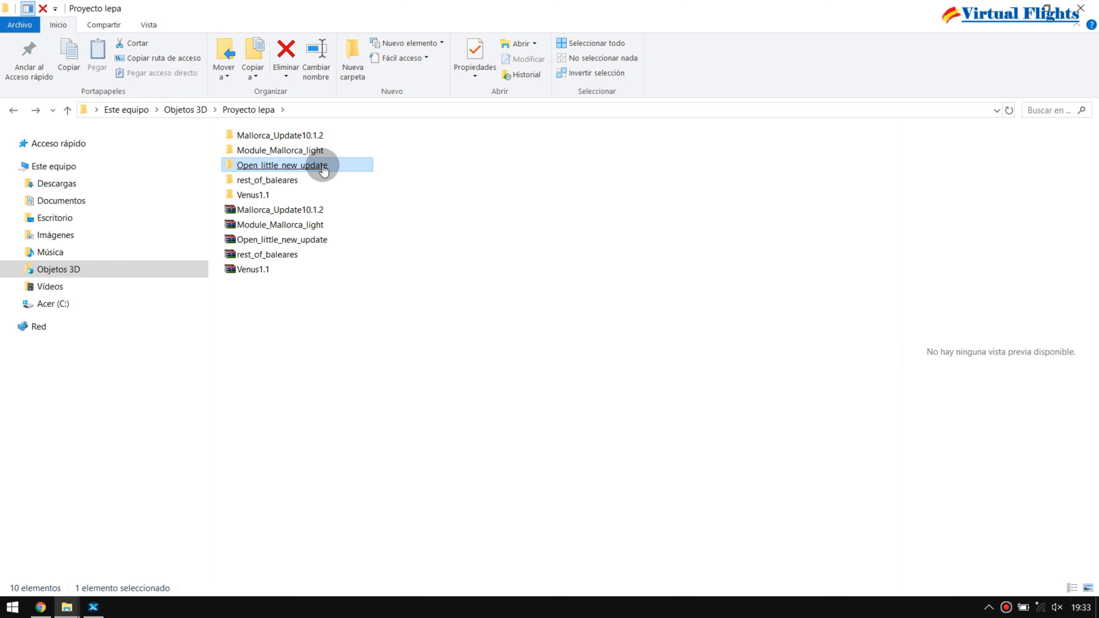
mouse_move(316, 170)
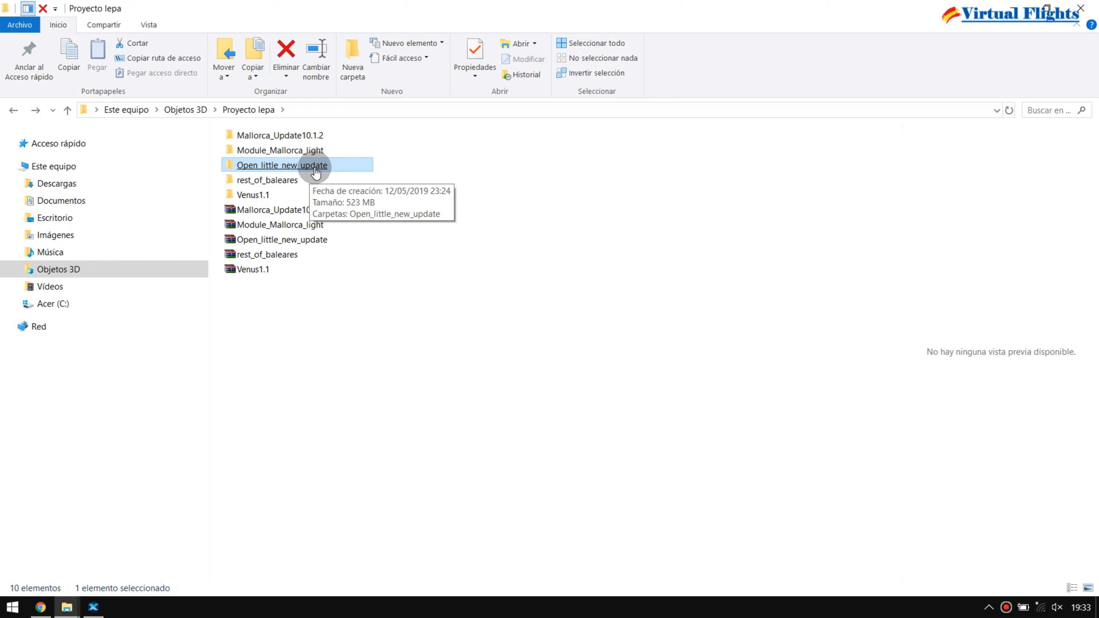
left_click(282, 224)
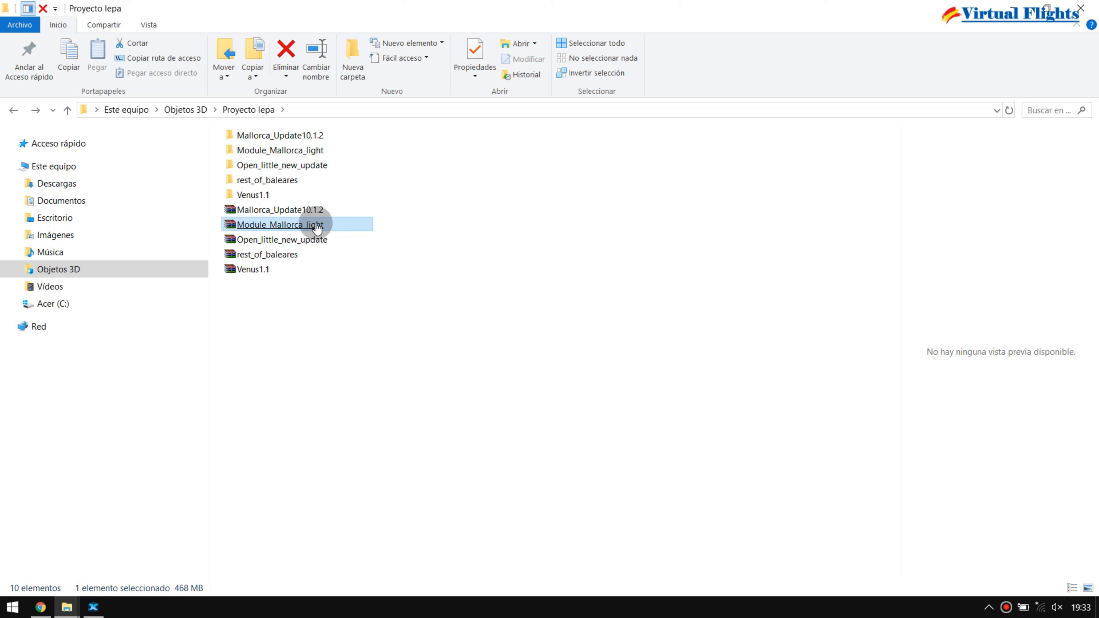
left_click(282, 240)
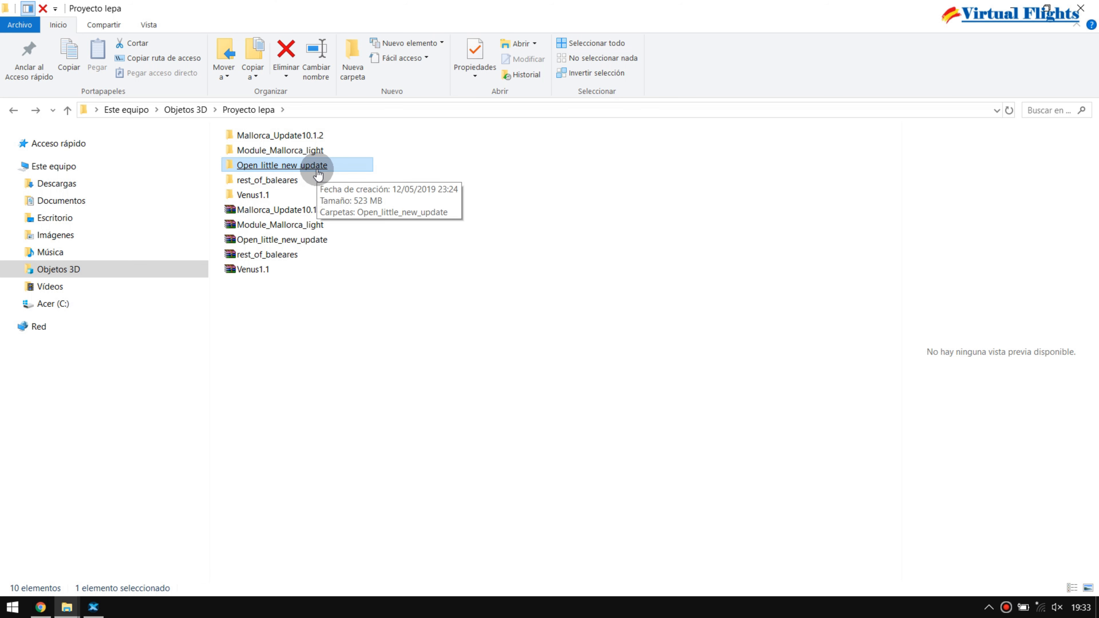
double_click(281, 165)
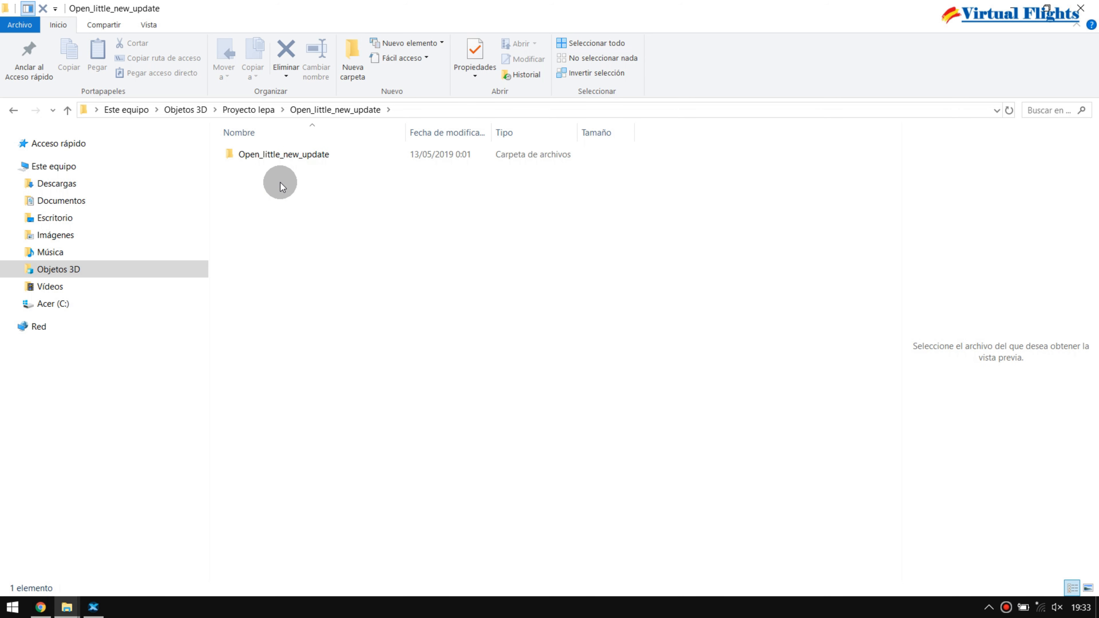
left_click(283, 155)
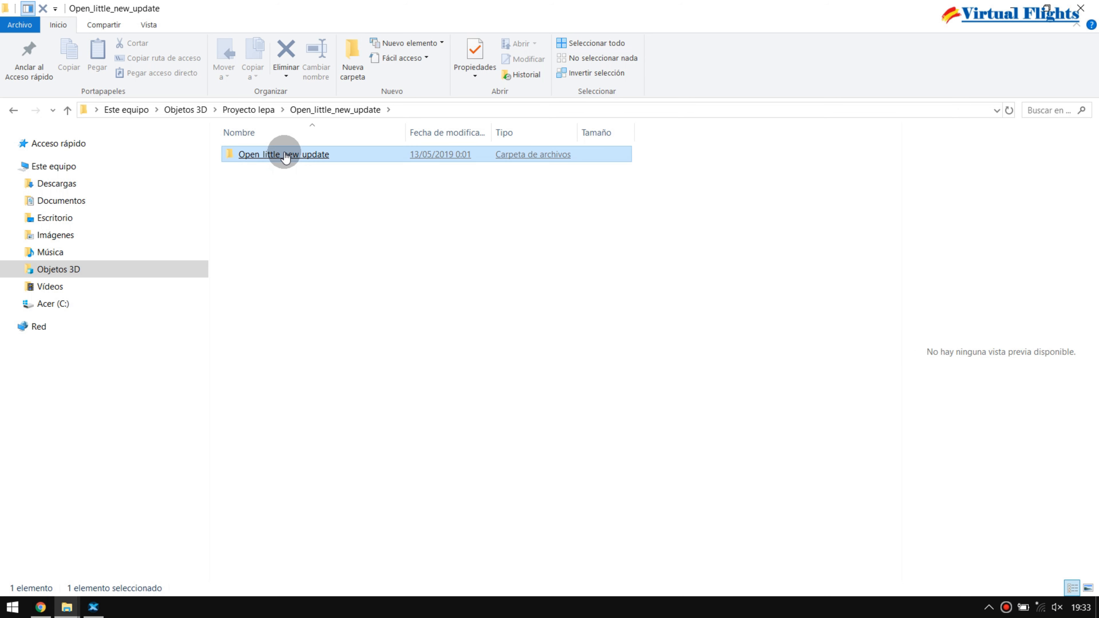
double_click(286, 155)
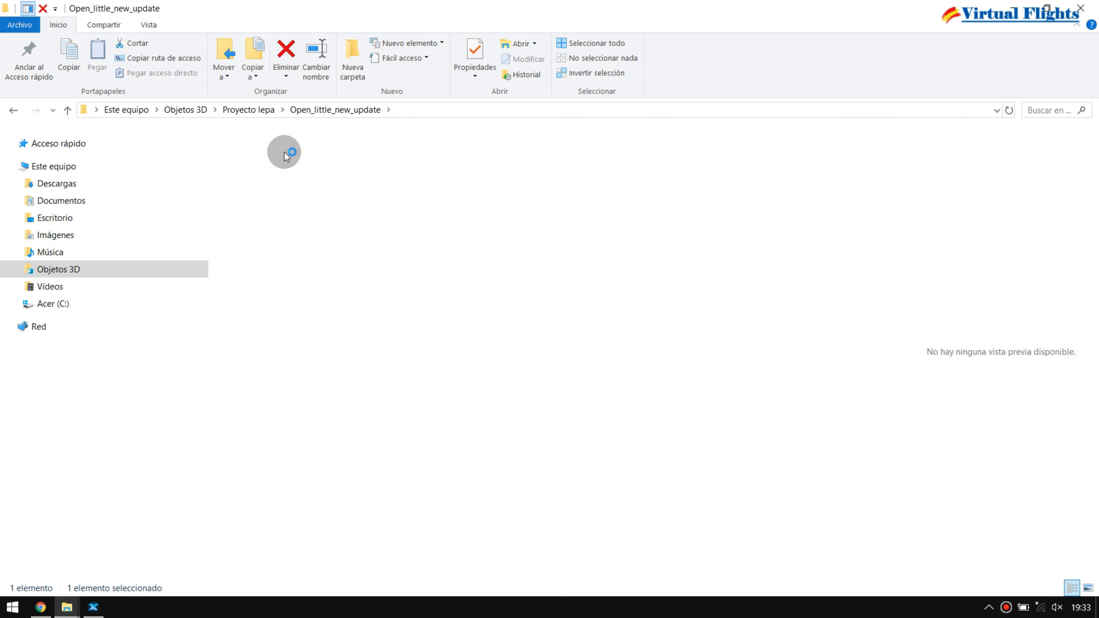
double_click(286, 156)
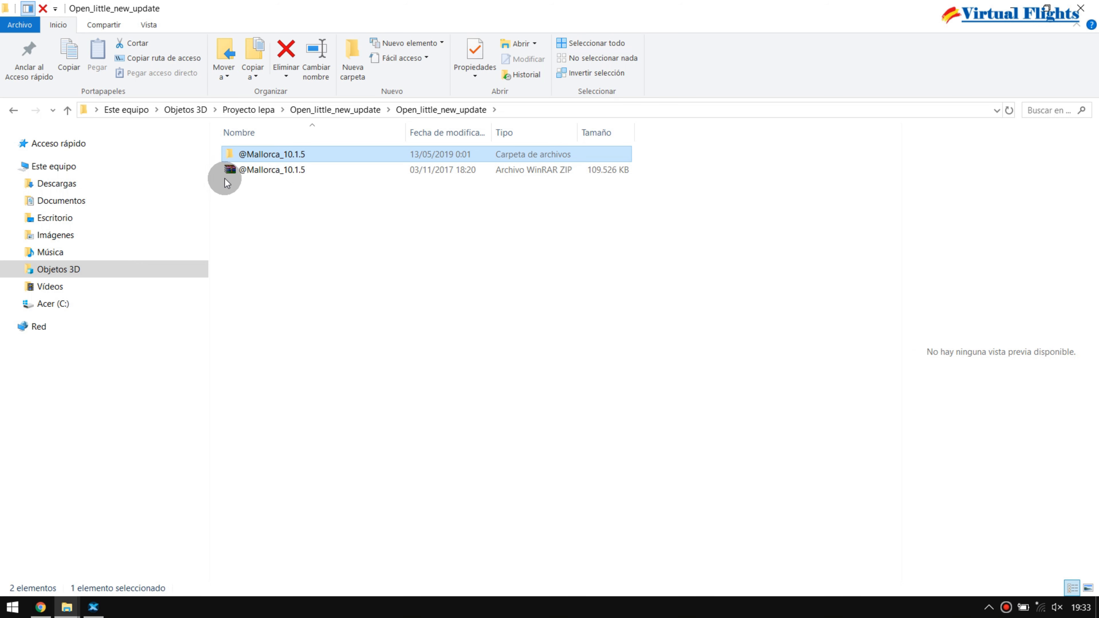
left_click(272, 170)
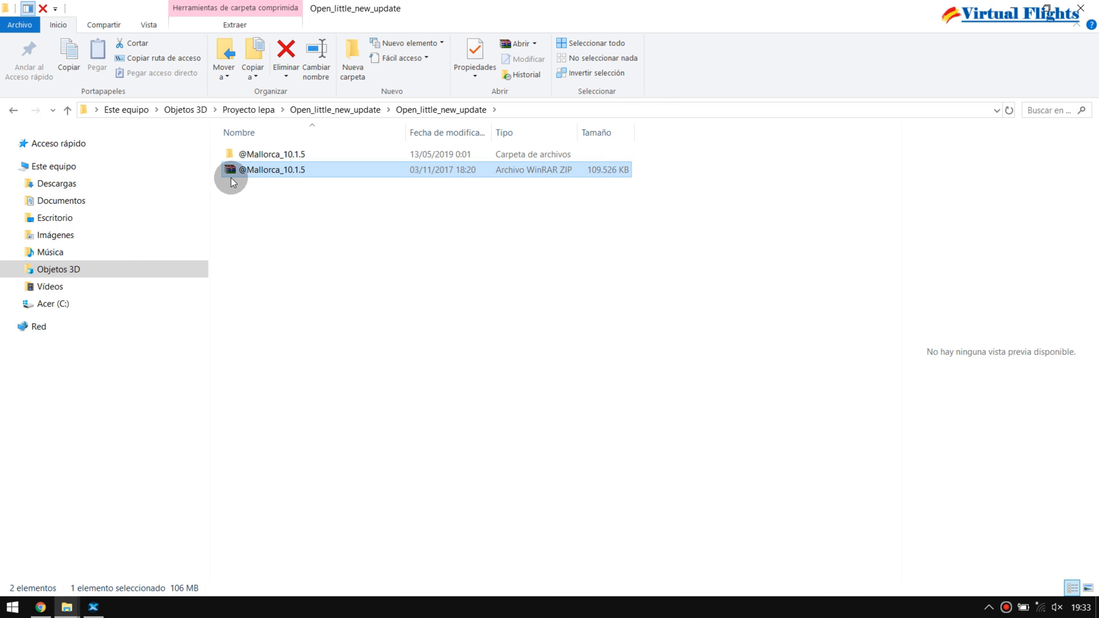
mouse_move(290, 196)
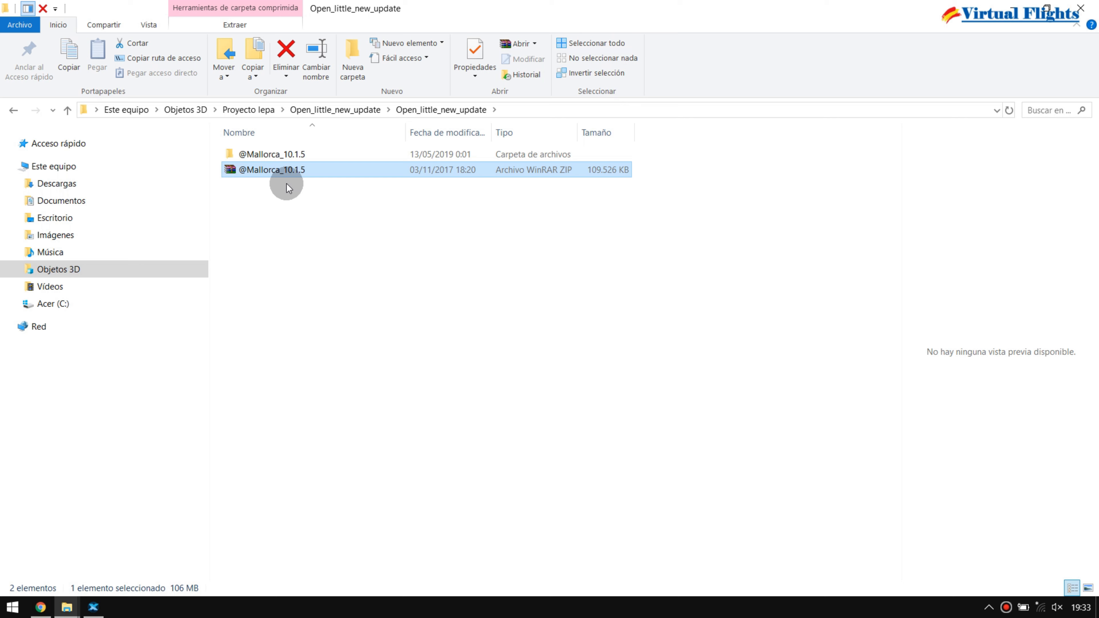
left_click(272, 155)
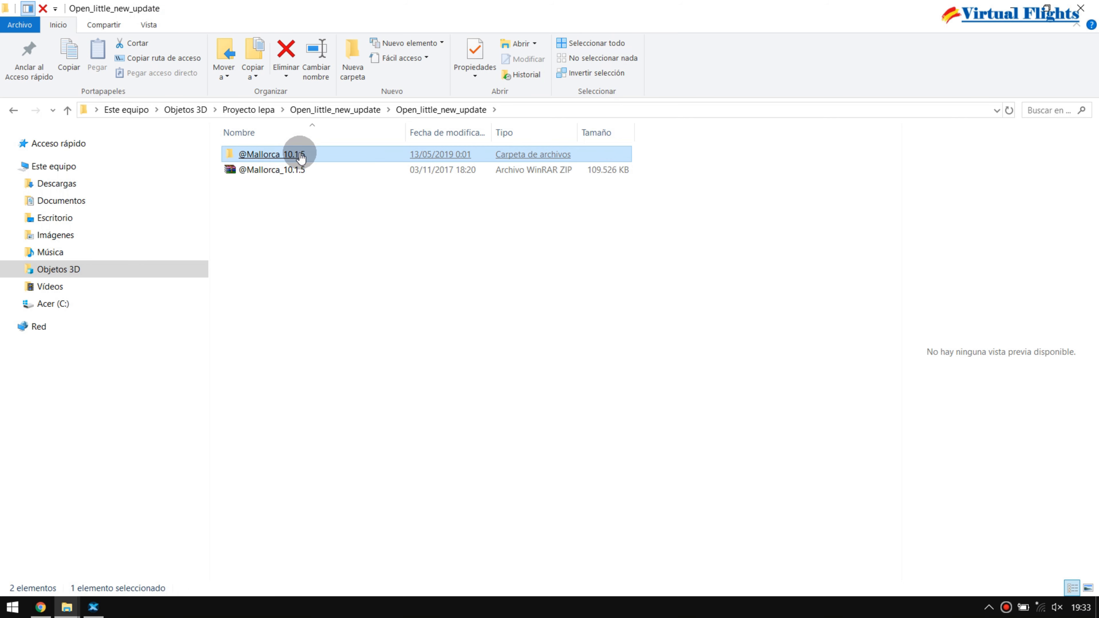
double_click(283, 154)
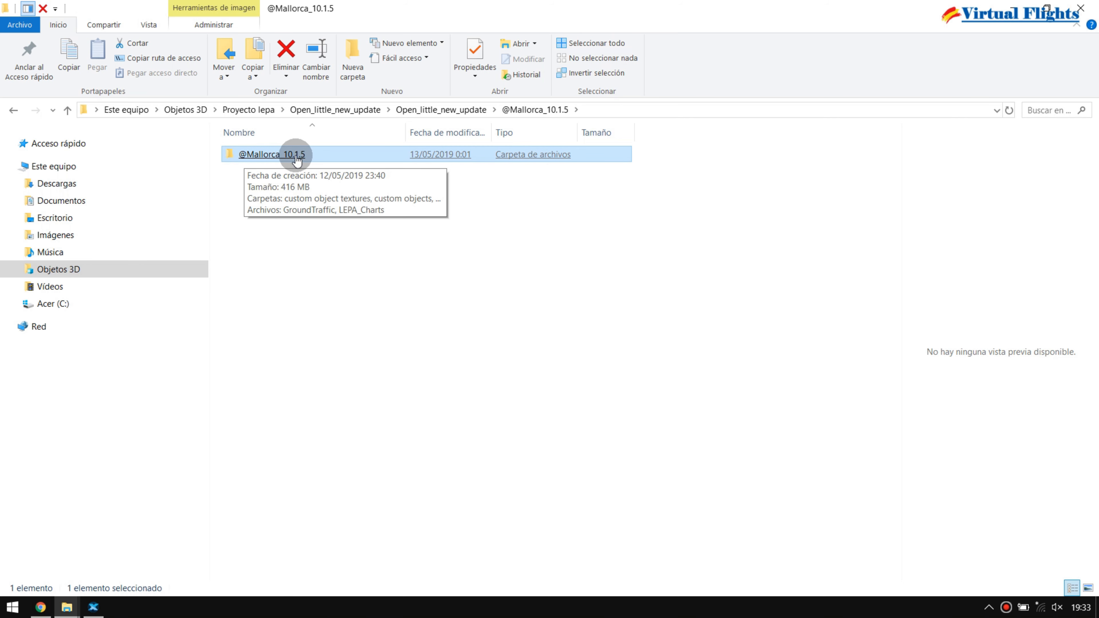
mouse_move(270, 157)
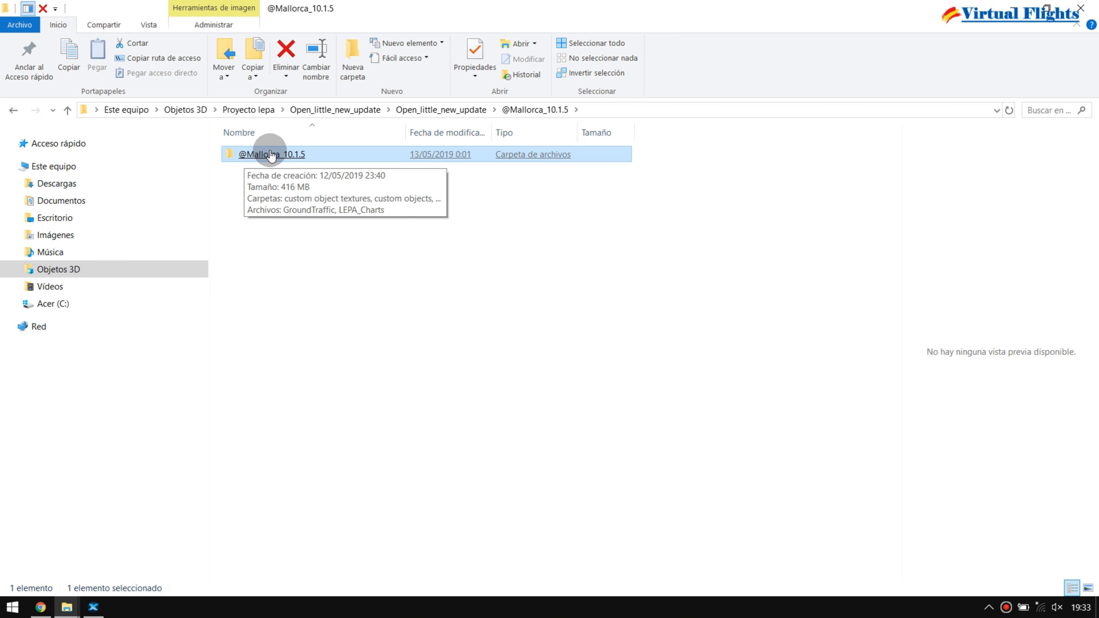
double_click(271, 154)
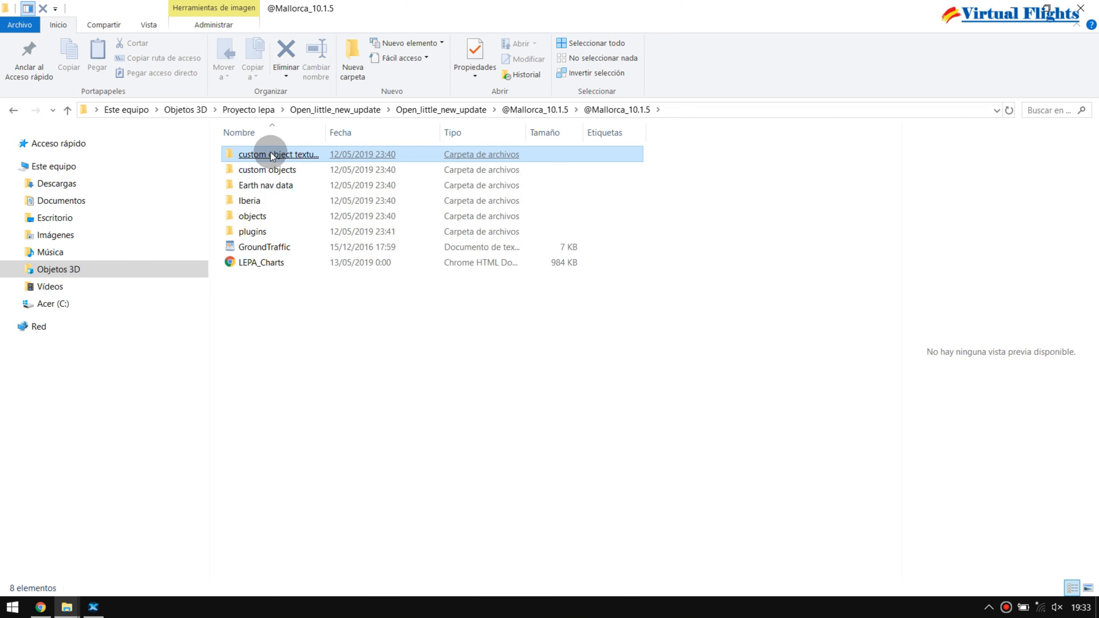
left_click(252, 231)
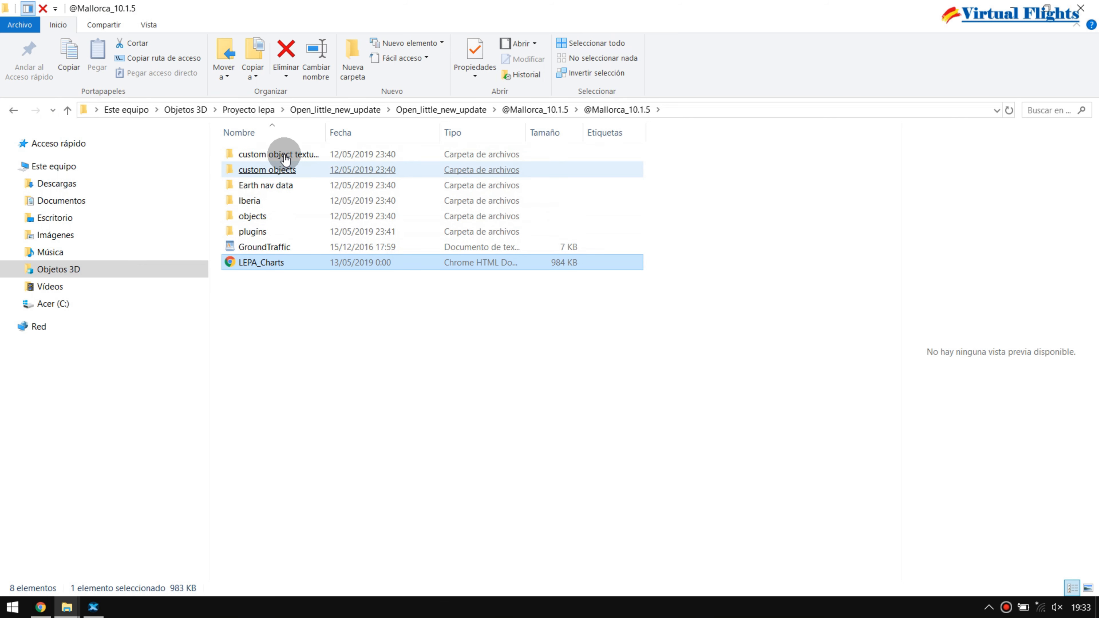
left_click(276, 154)
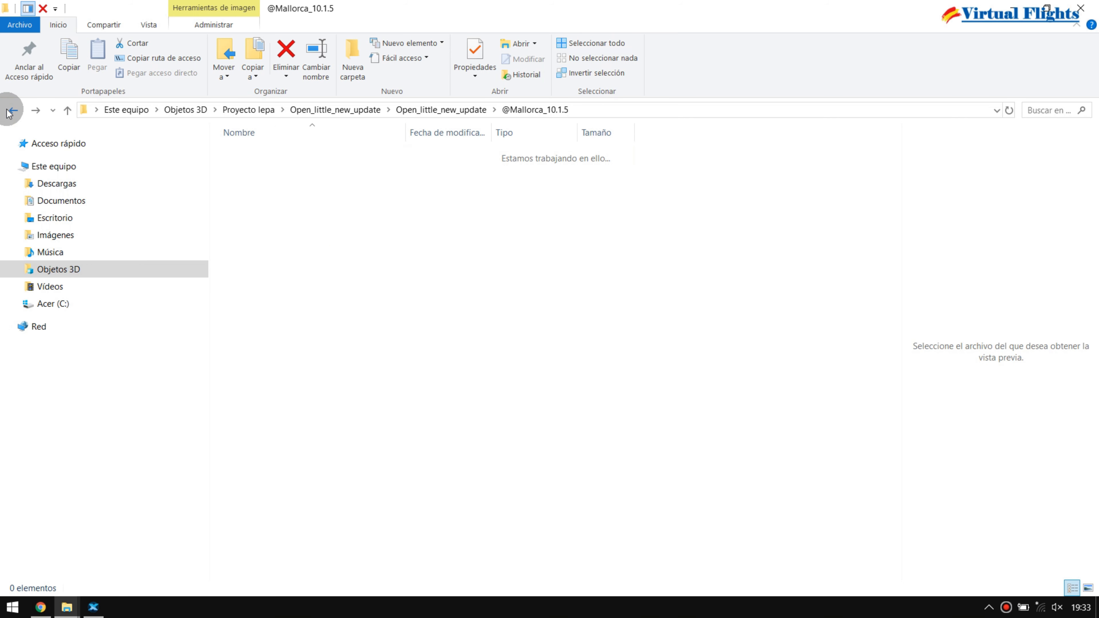
left_click(259, 155)
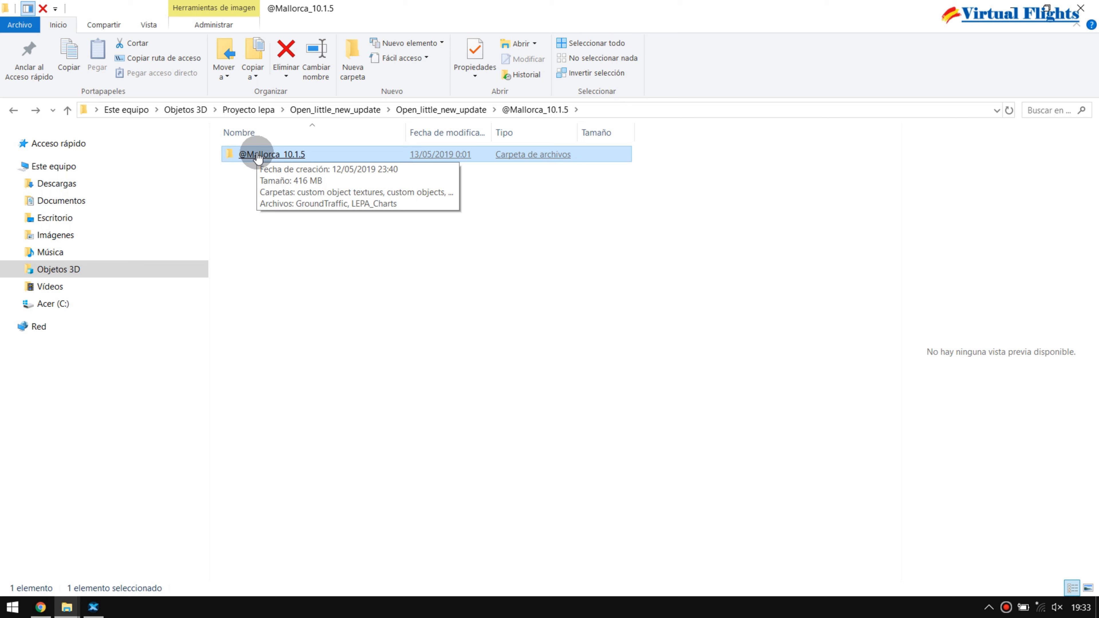
mouse_move(65, 608)
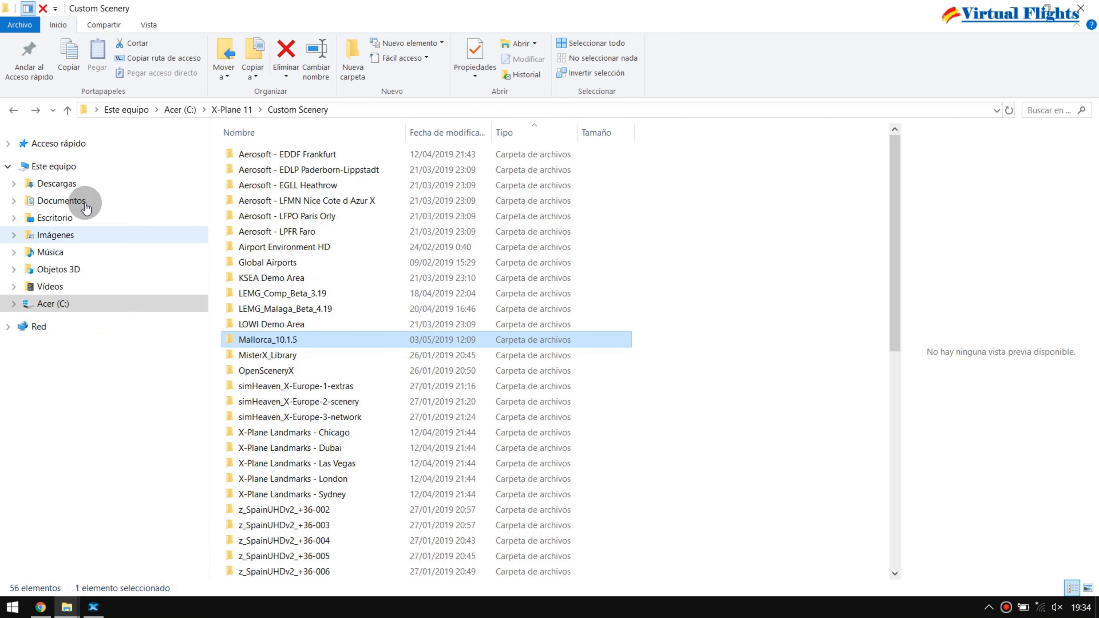
left_click(13, 110)
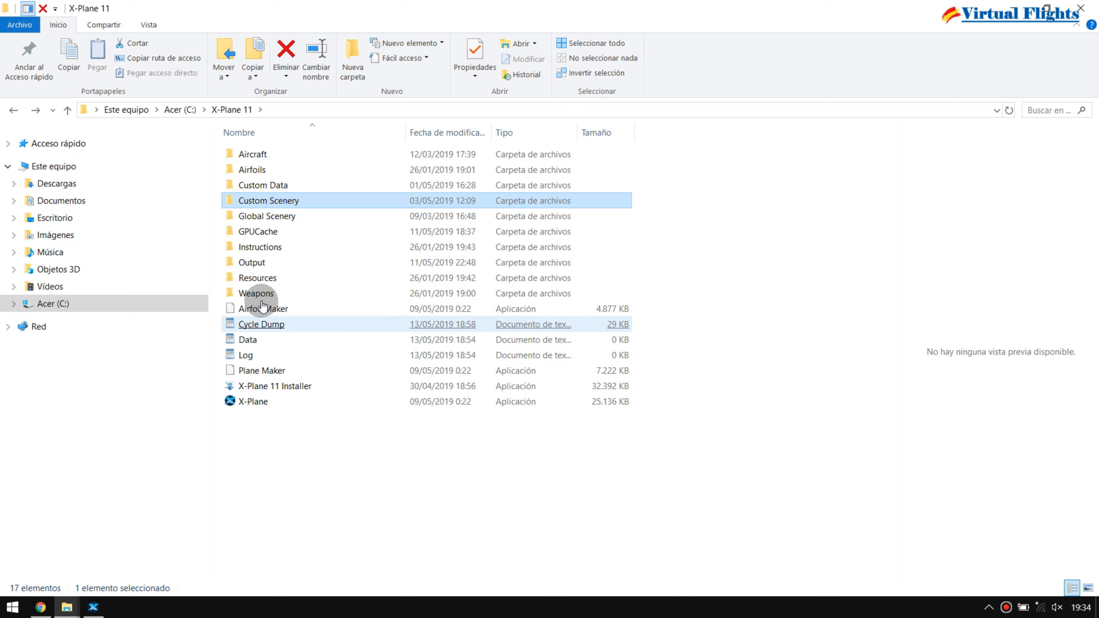
double_click(268, 201)
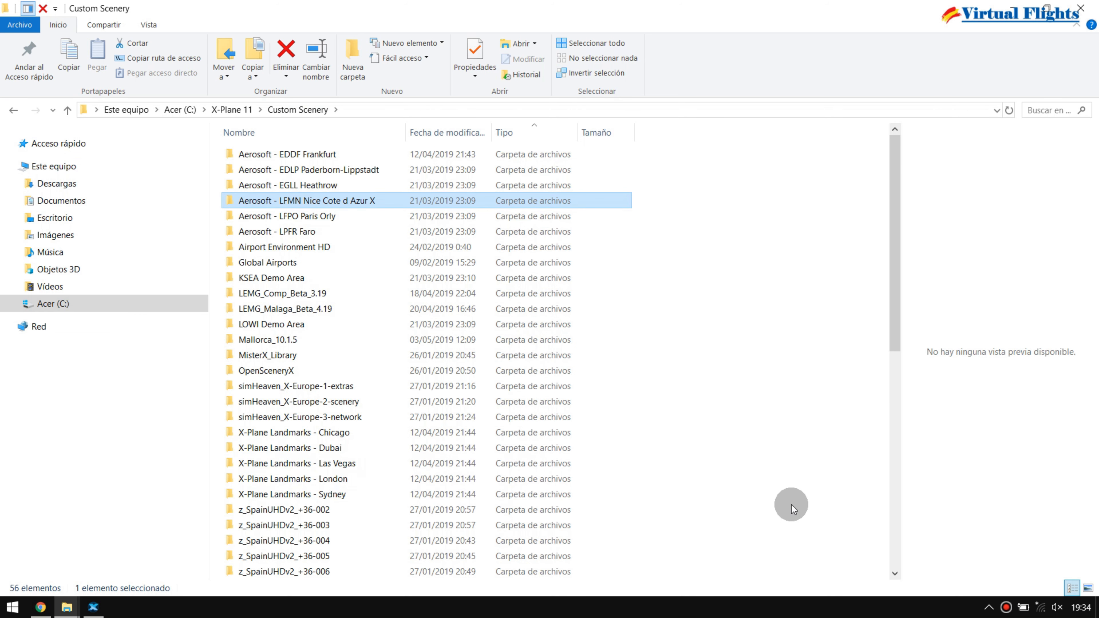
mouse_move(337, 256)
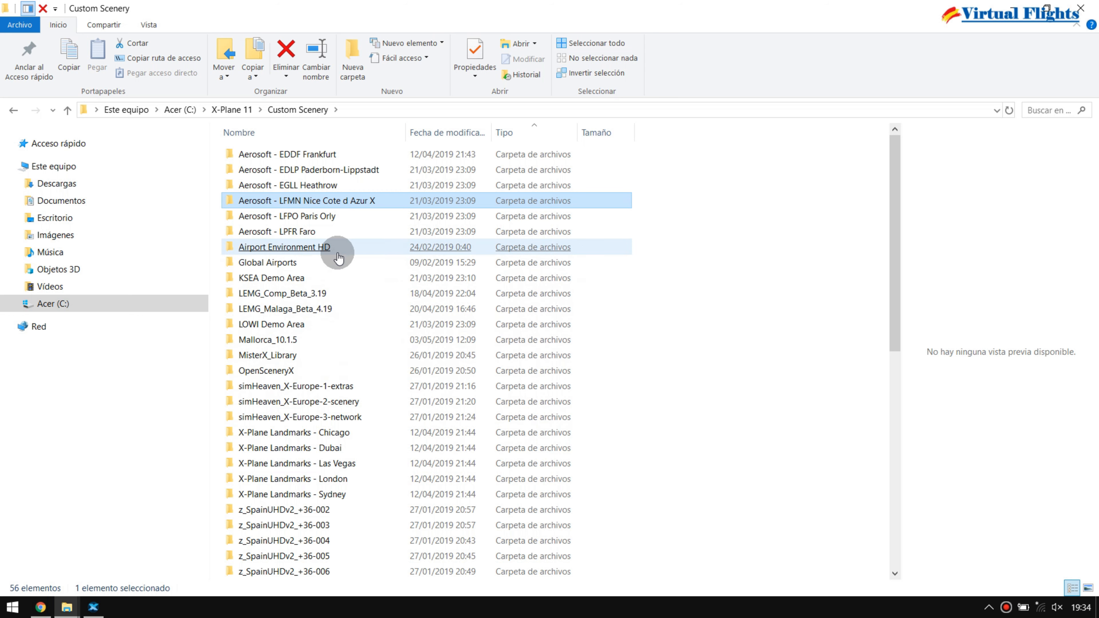
left_click(260, 309)
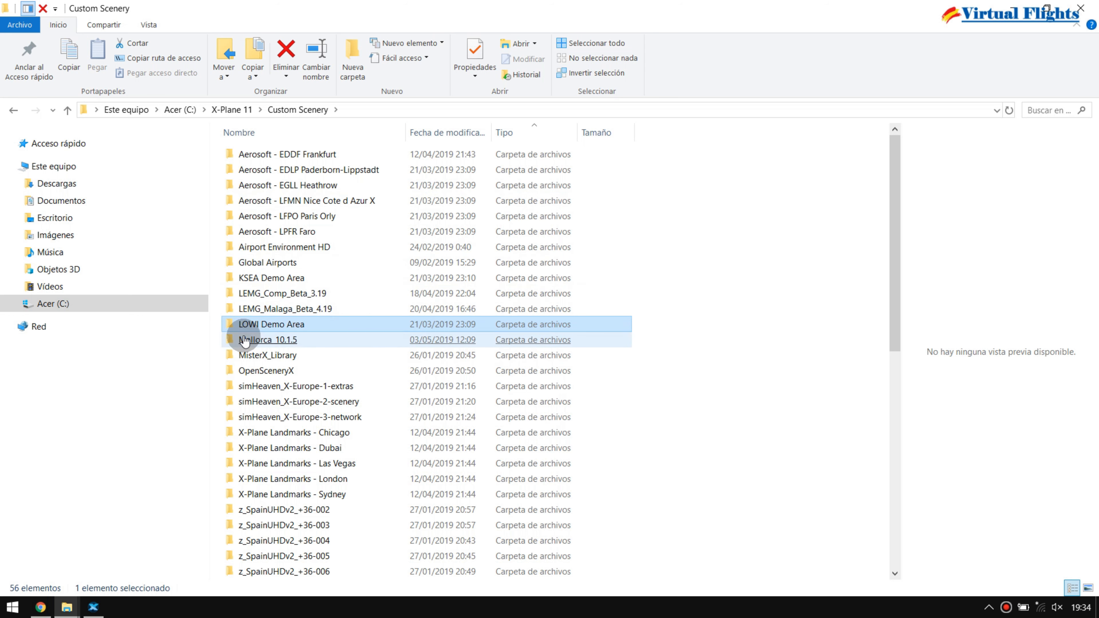
mouse_move(289, 348)
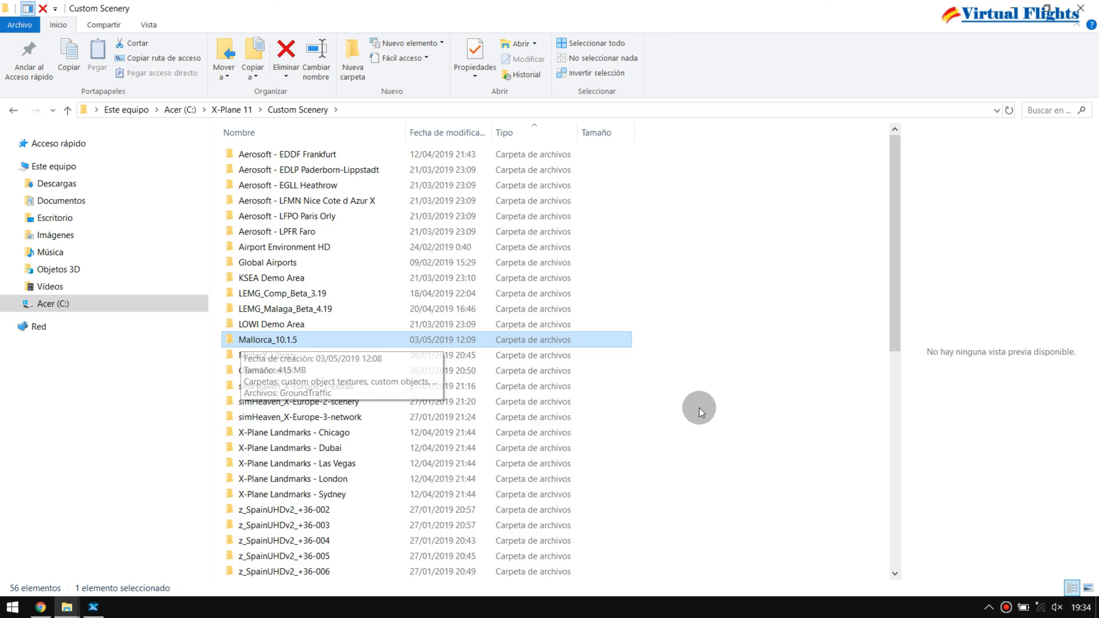
scroll("down", 3)
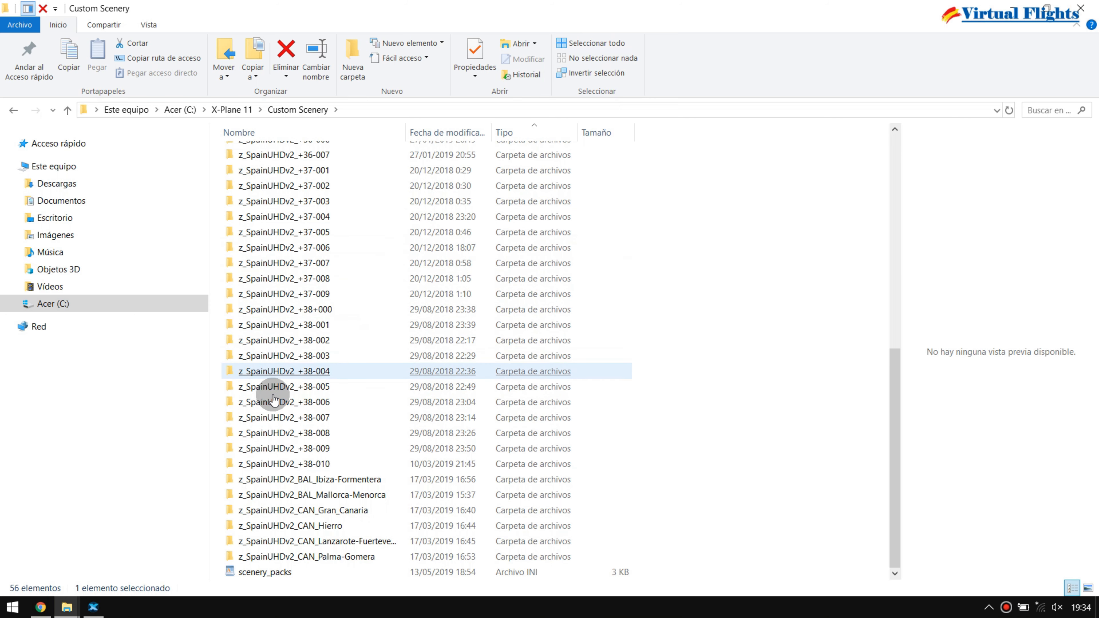
left_click(312, 480)
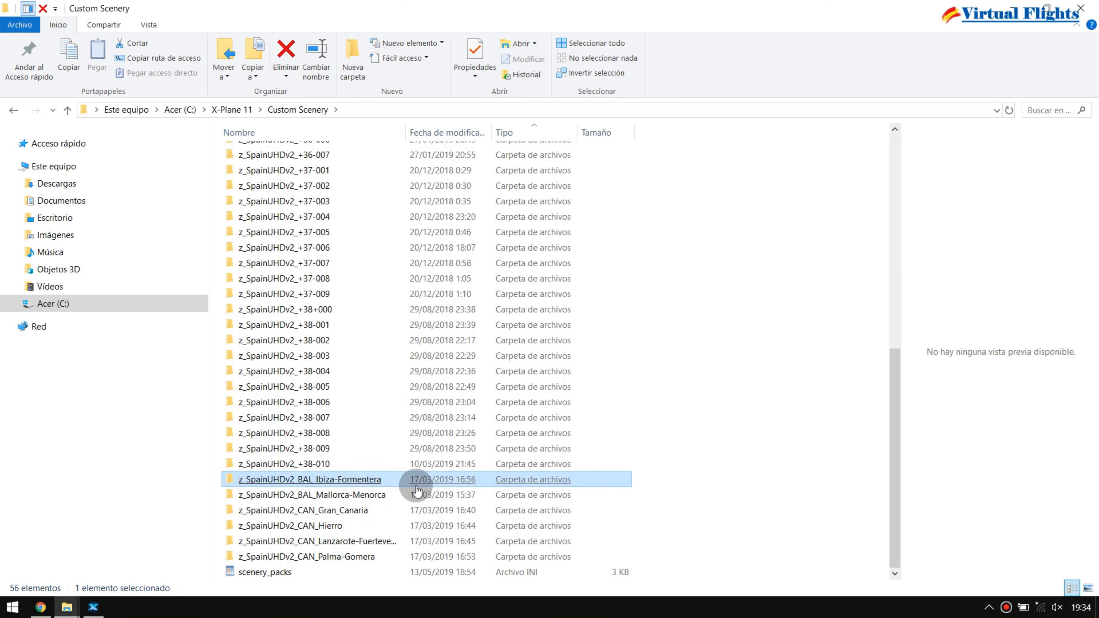
left_click(312, 495)
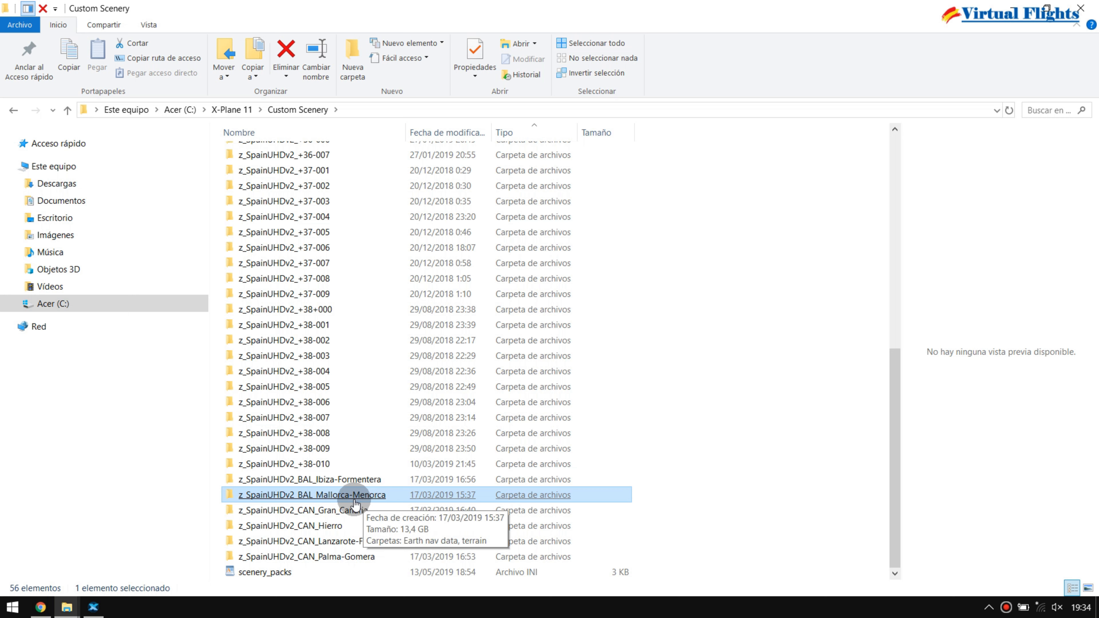
mouse_move(358, 503)
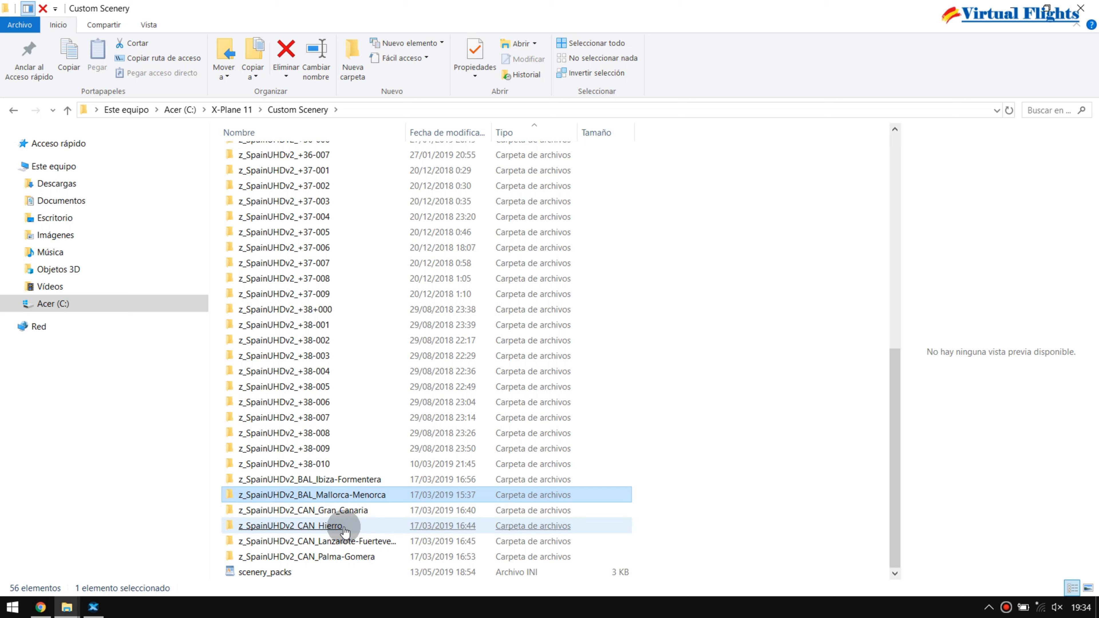
left_click(264, 572)
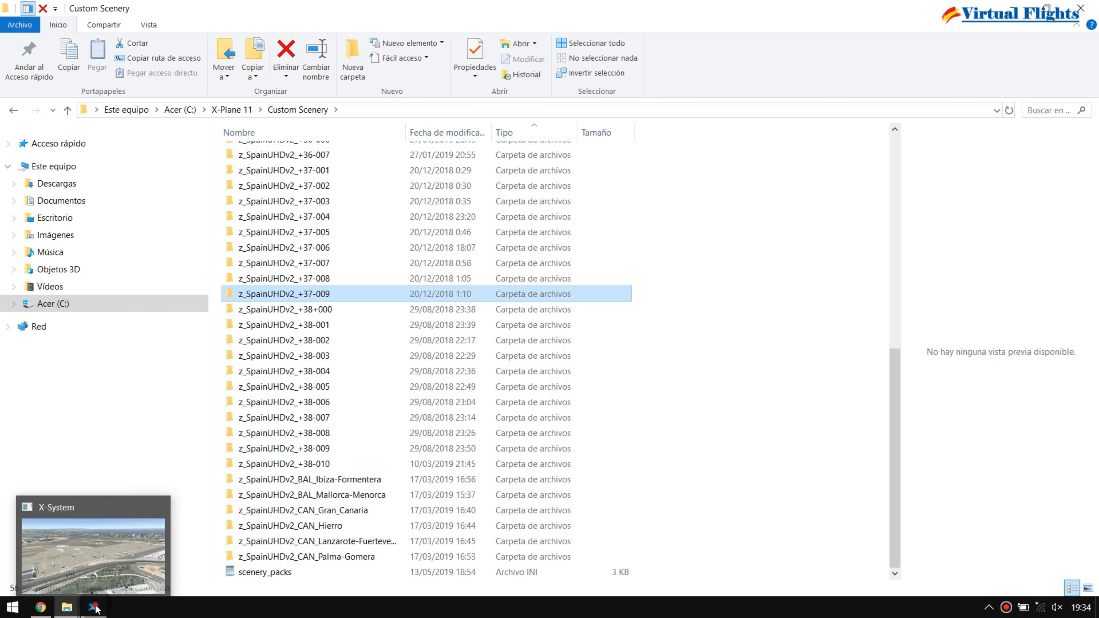
Step: Bring the running X-Plane 11 simulator showing Palma airport to the front
left_click(93, 607)
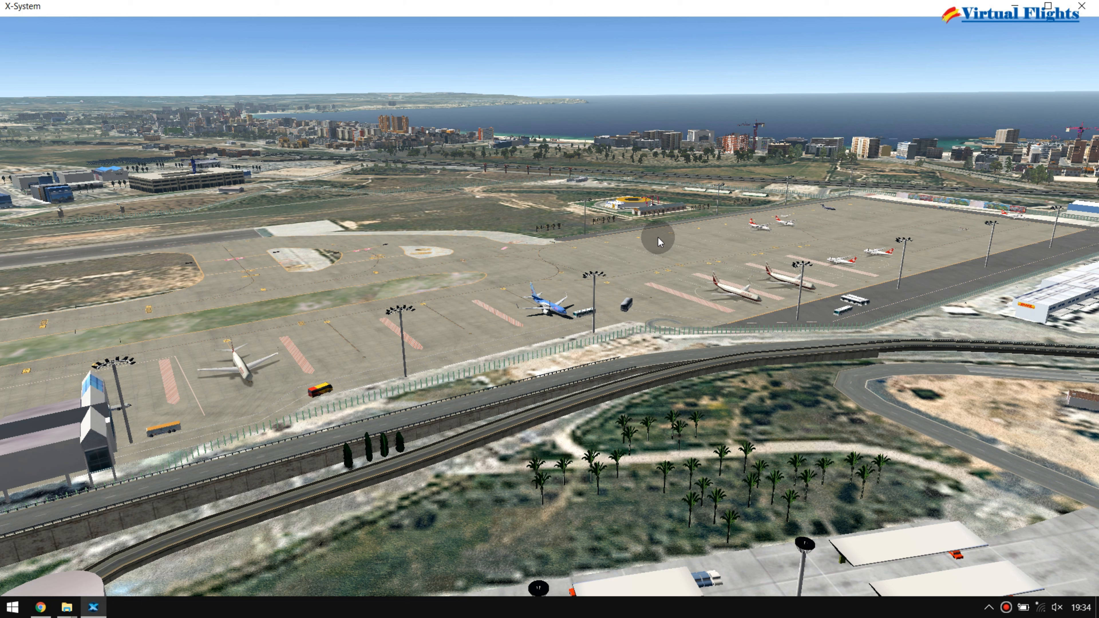
mouse_move(706, 149)
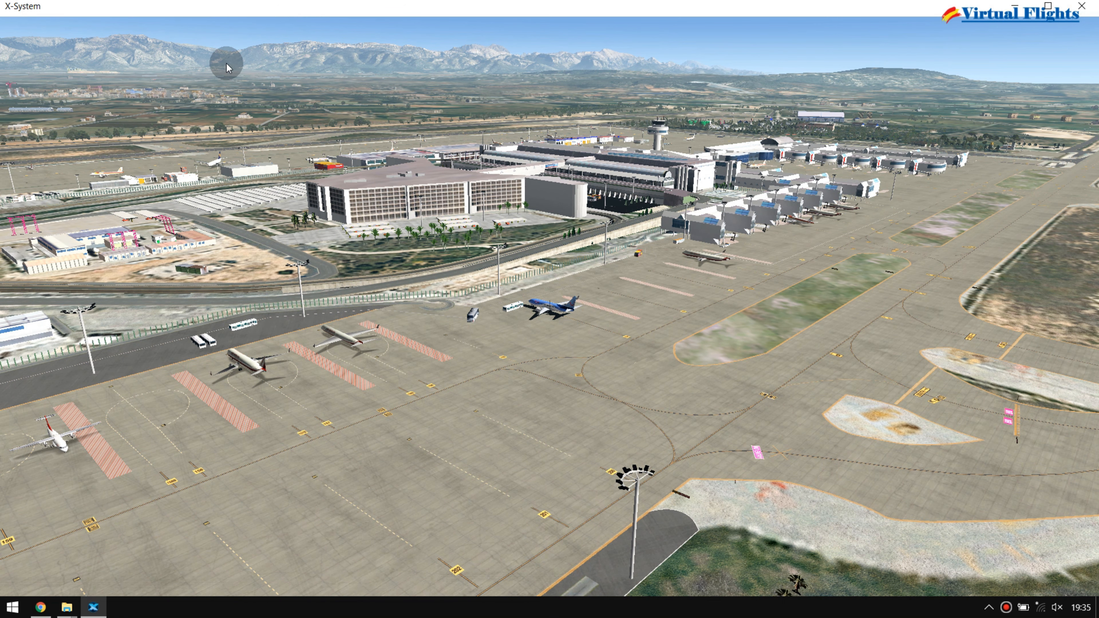
mouse_move(547, 69)
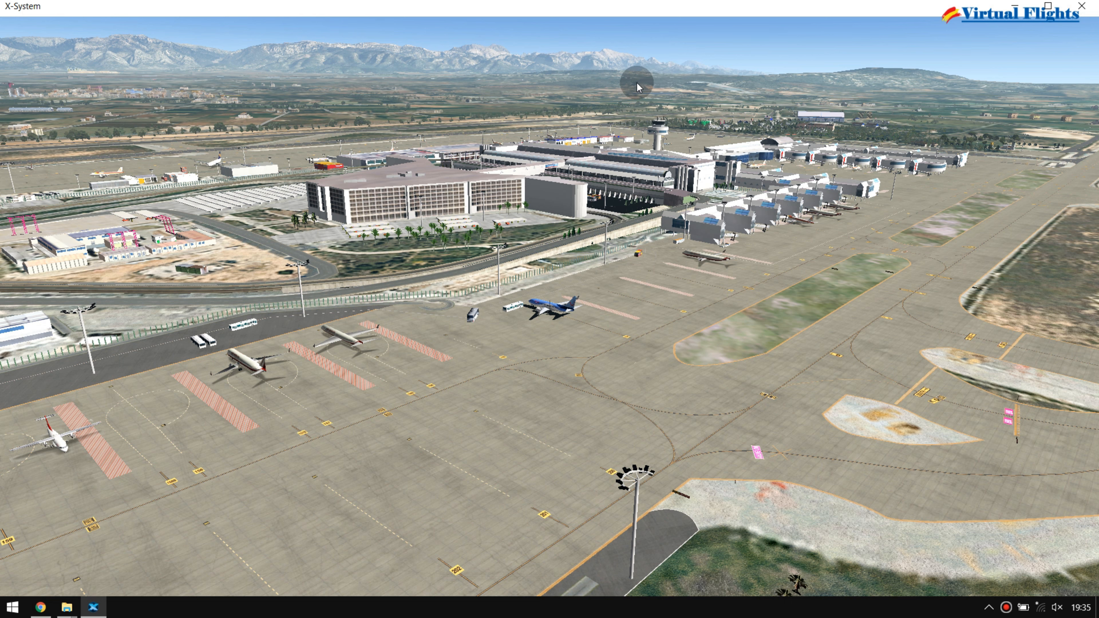
mouse_move(536, 99)
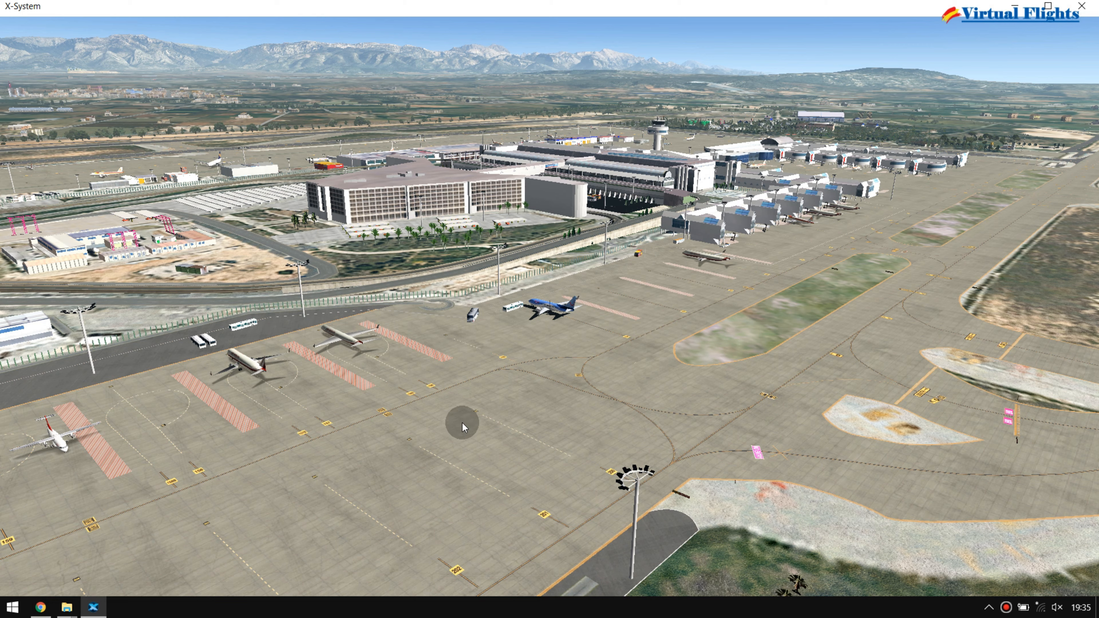
mouse_move(469, 436)
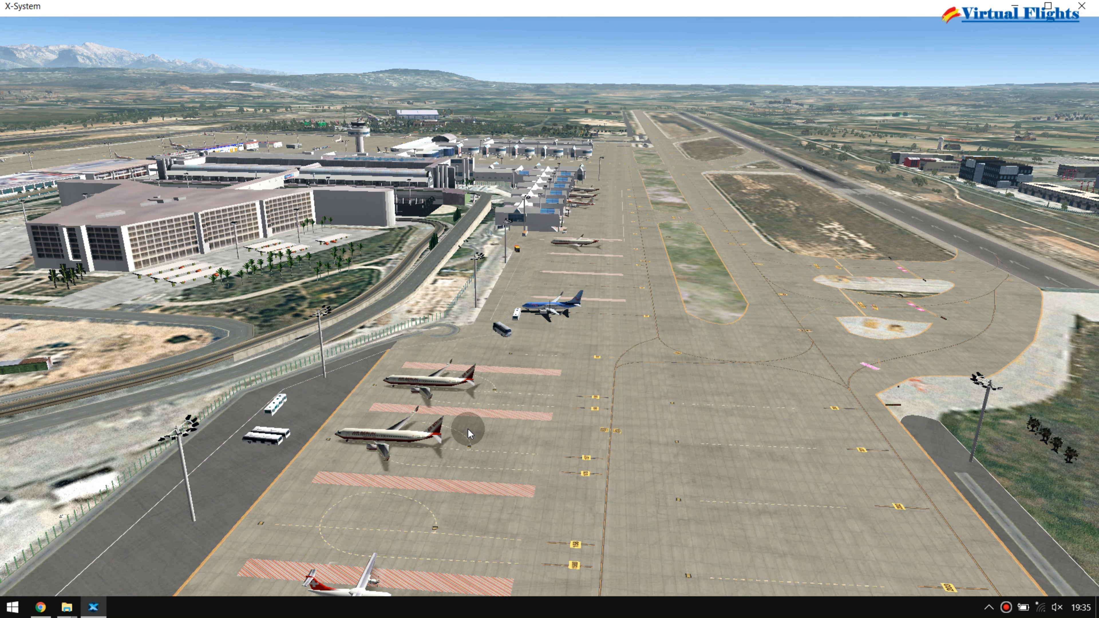
mouse_move(783, 208)
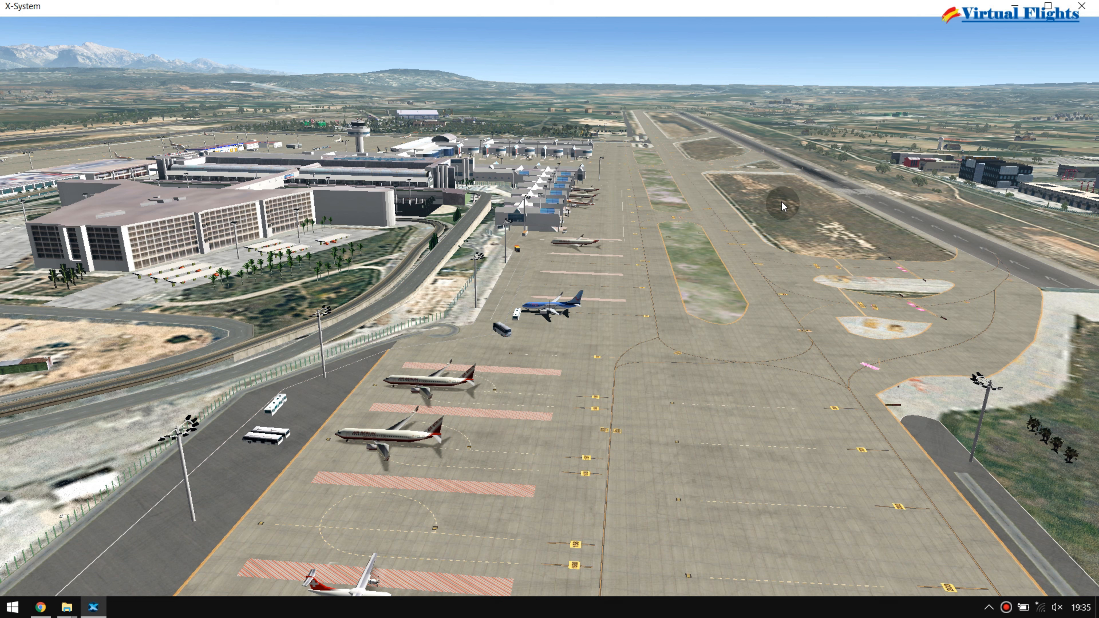
mouse_move(859, 247)
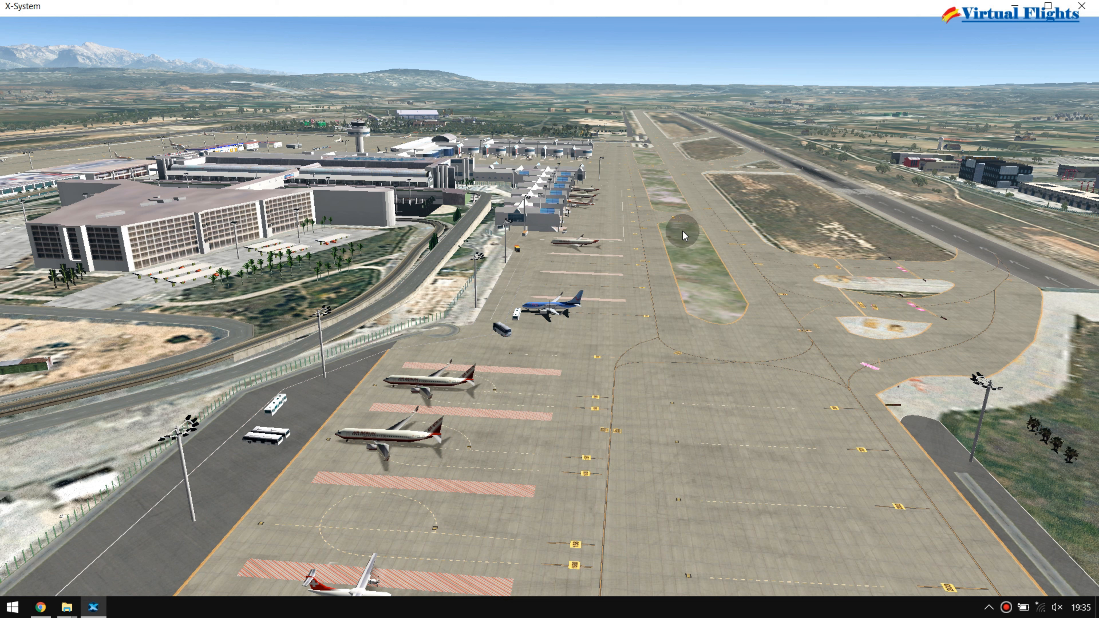
mouse_move(863, 240)
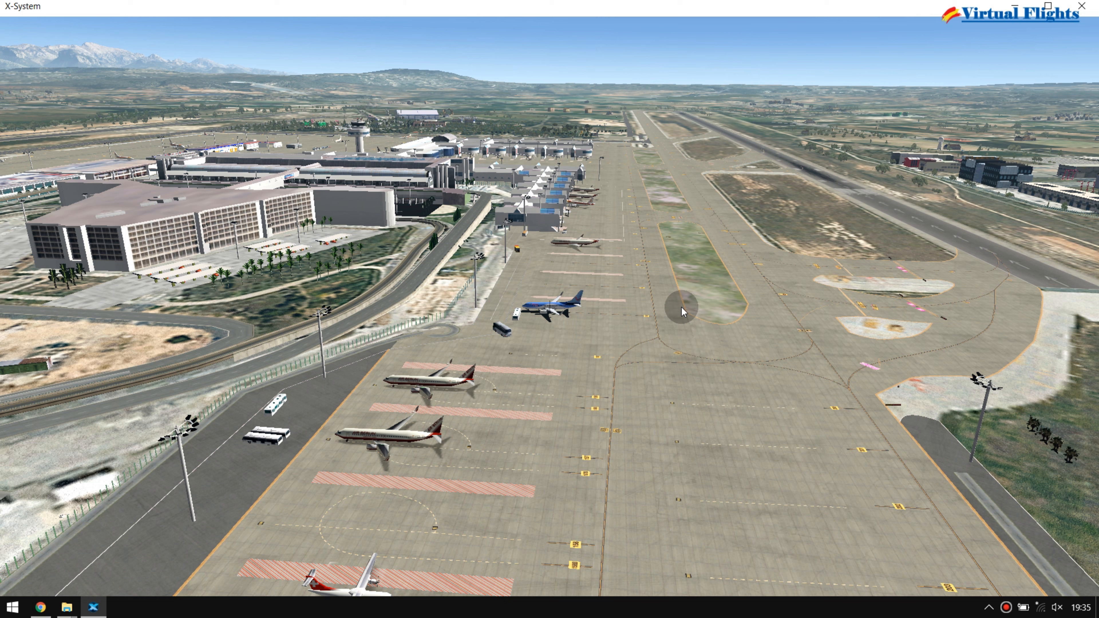
mouse_move(753, 400)
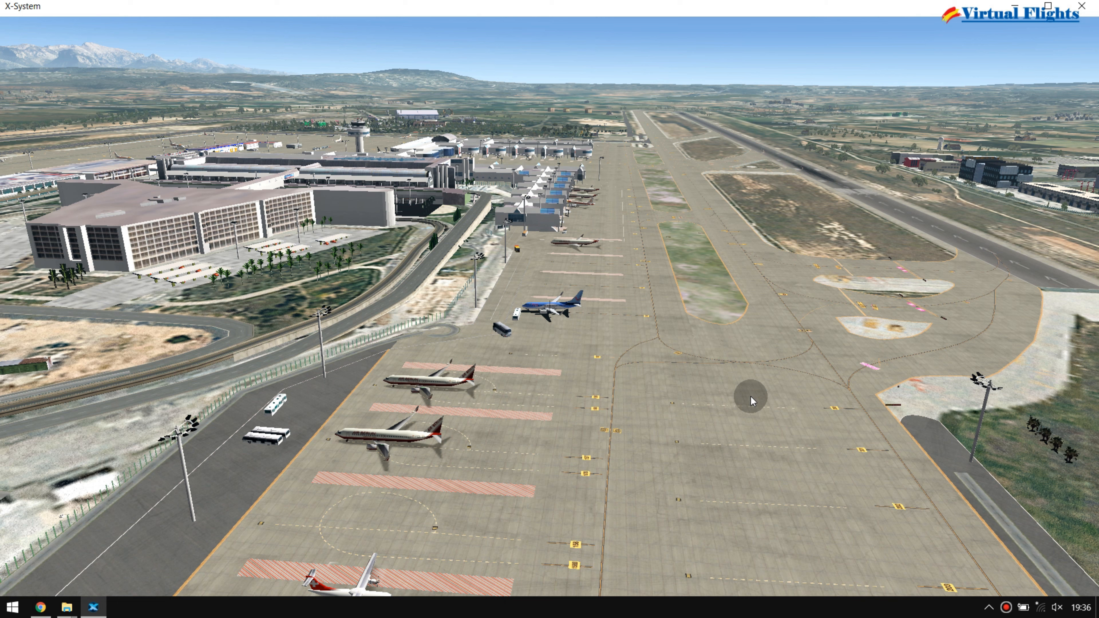
mouse_move(689, 509)
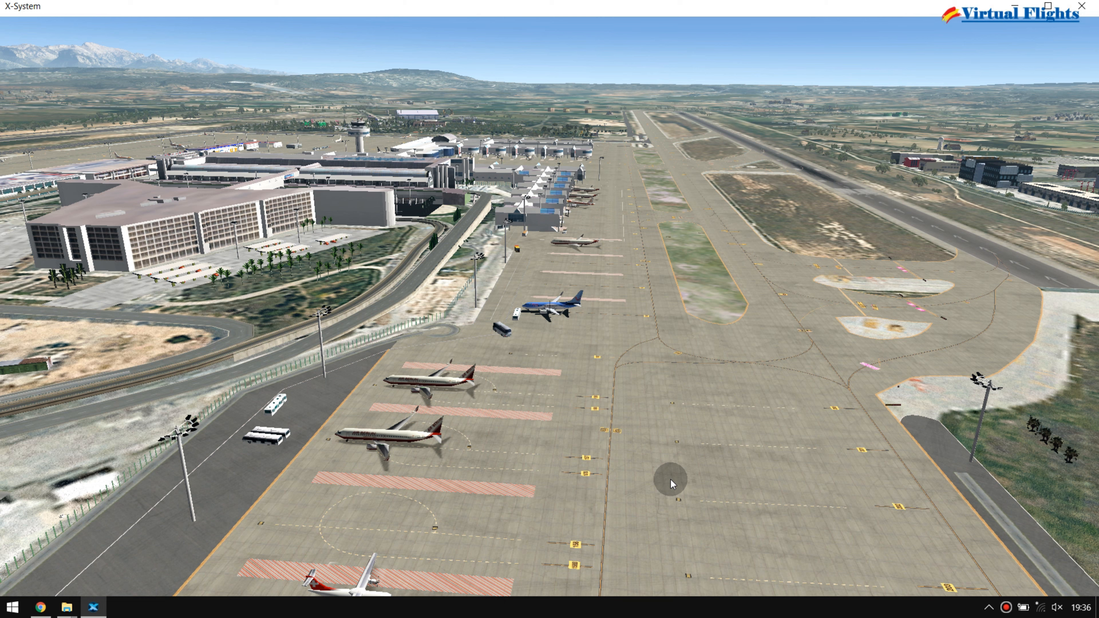
mouse_move(675, 488)
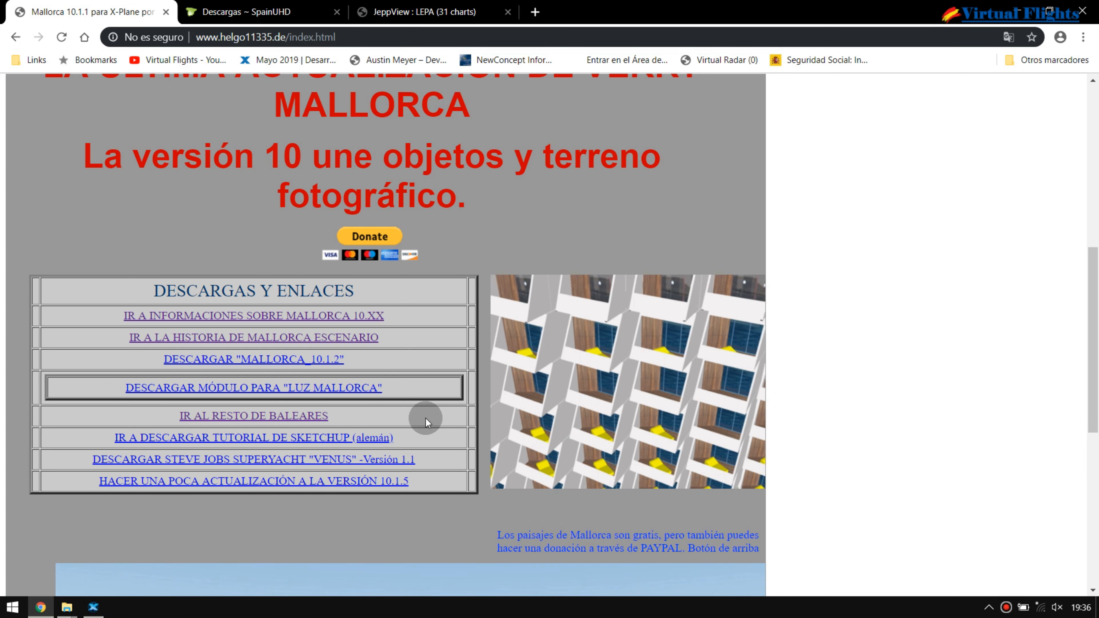
Step: Scroll the helgo11335.de Mallorca page down to the Open_little_new_update.zip link
scroll("down", 3)
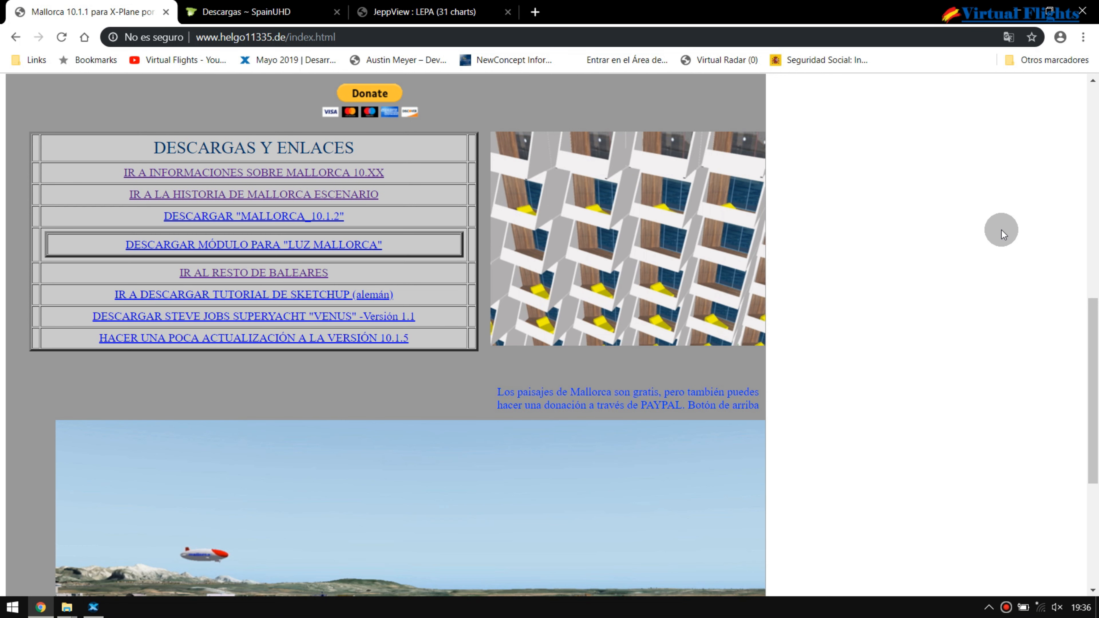
scroll("down", 3)
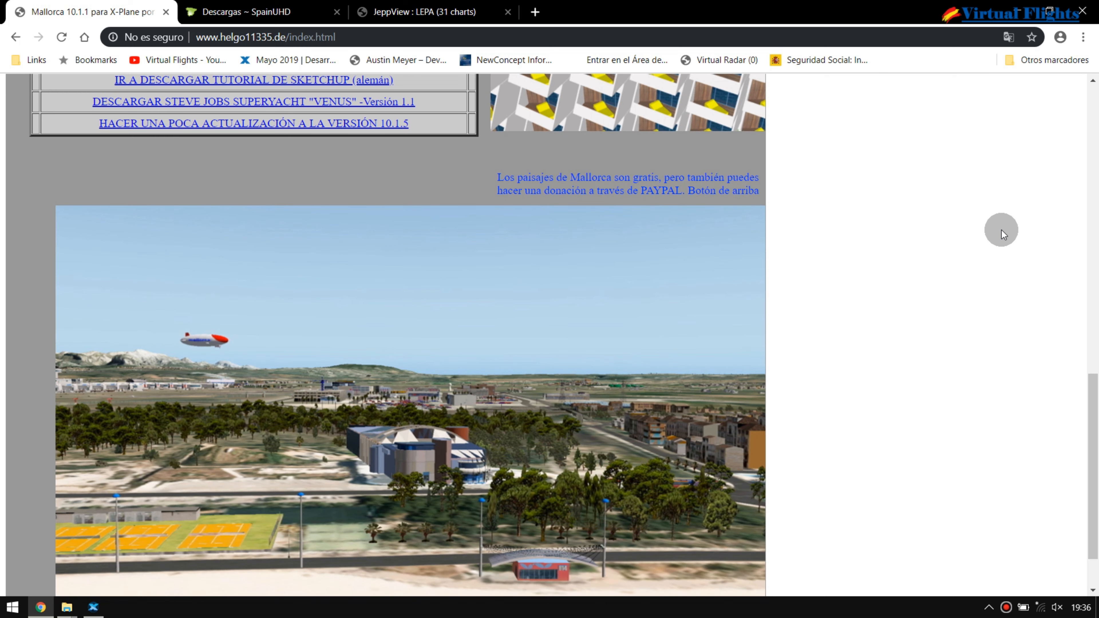
mouse_move(528, 309)
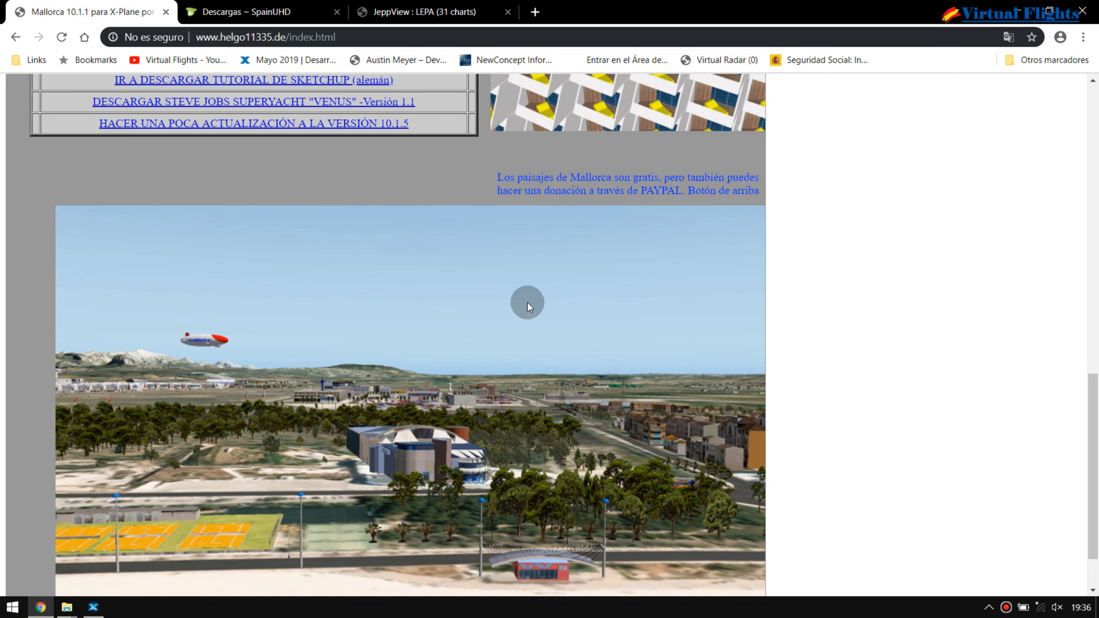
mouse_move(226, 342)
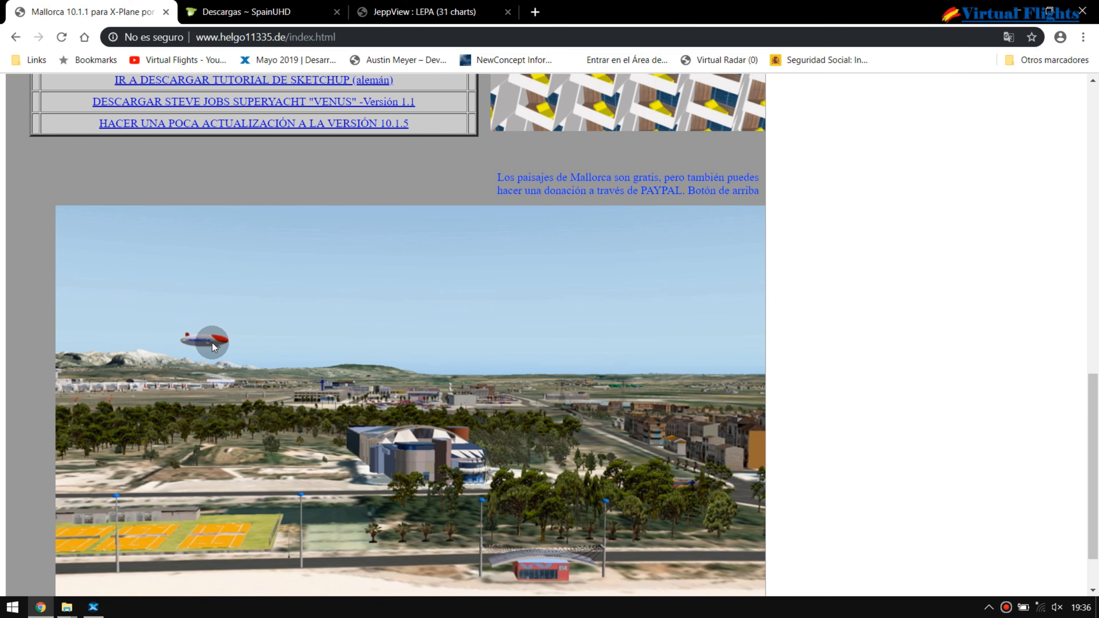
mouse_move(232, 340)
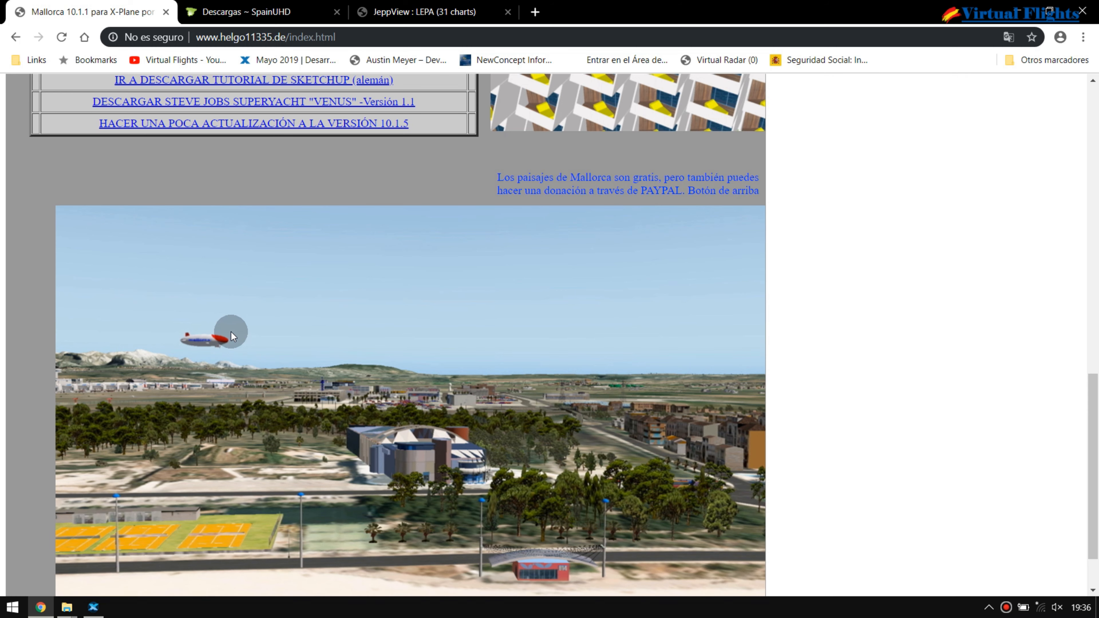
scroll("down", 3)
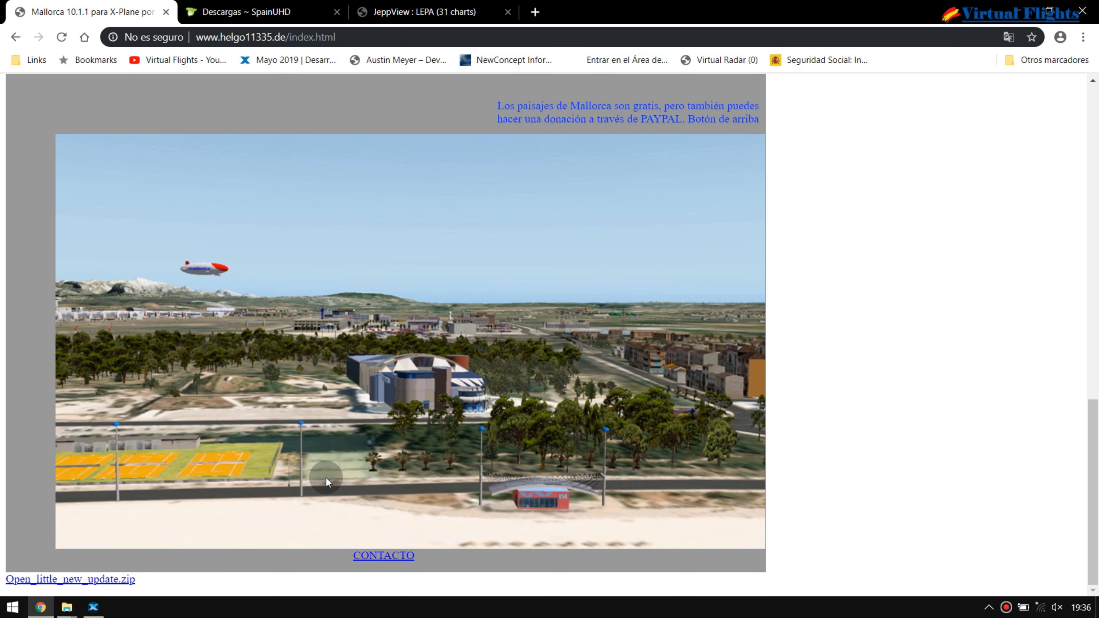
mouse_move(183, 238)
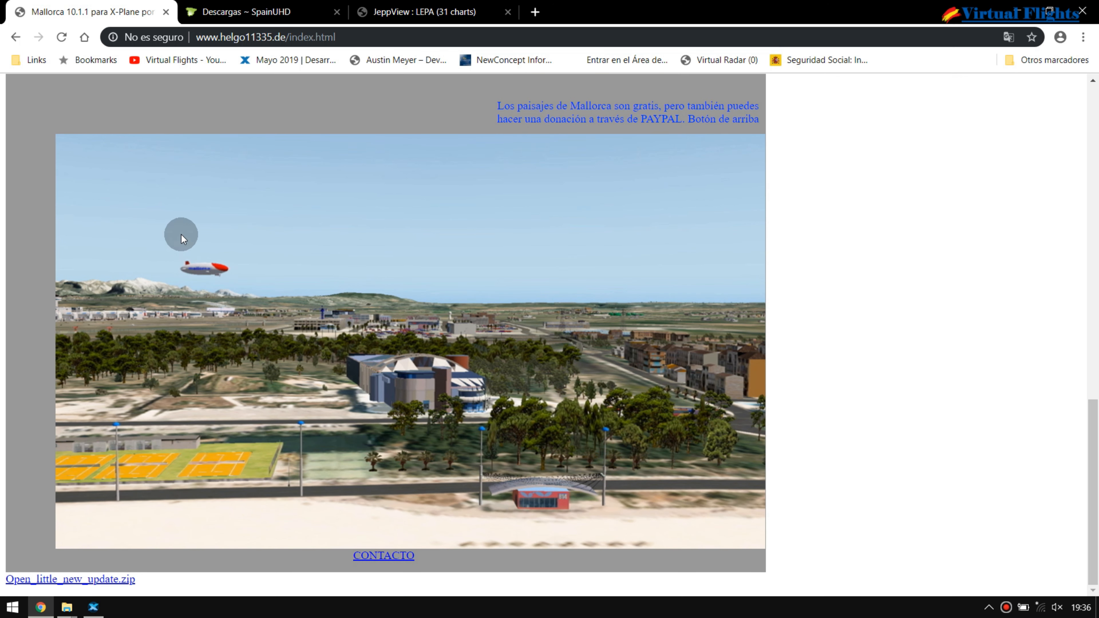
mouse_move(258, 273)
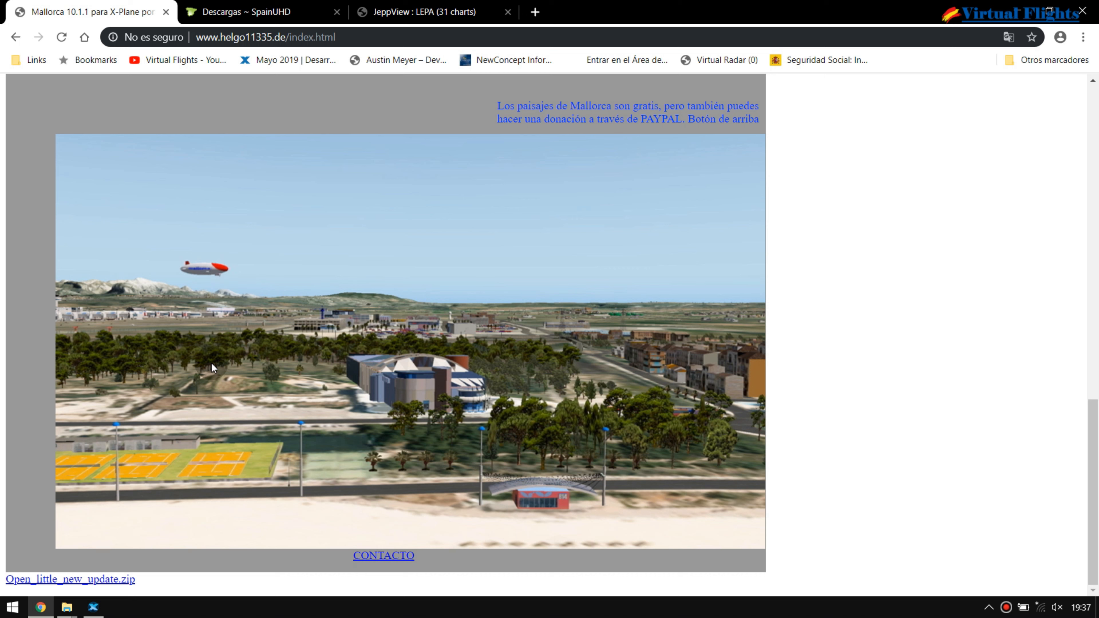
mouse_move(157, 368)
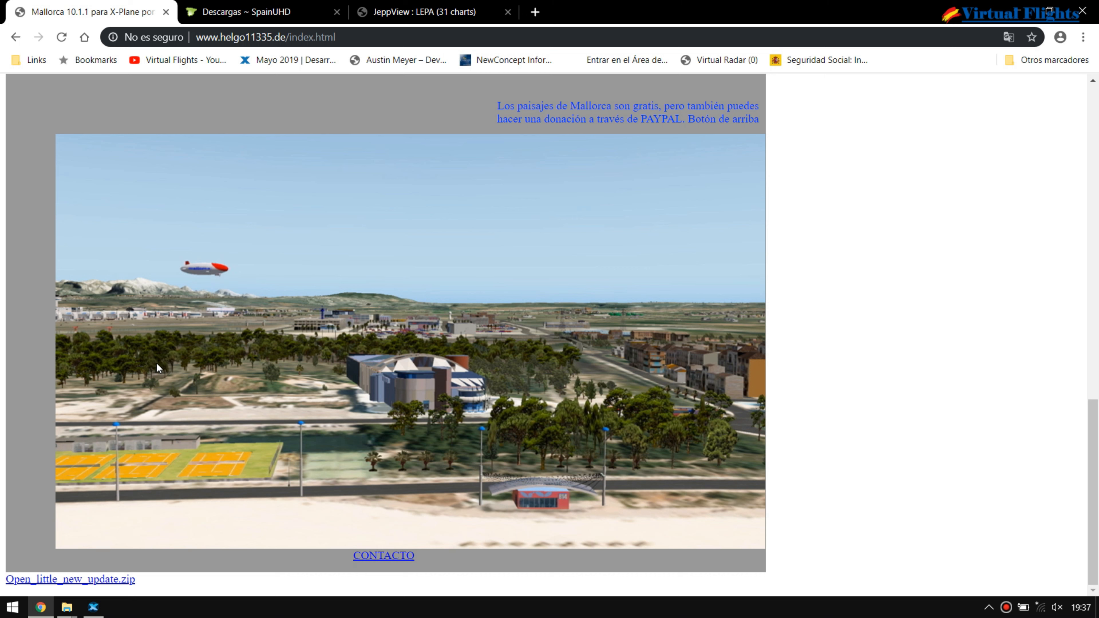
mouse_move(66, 608)
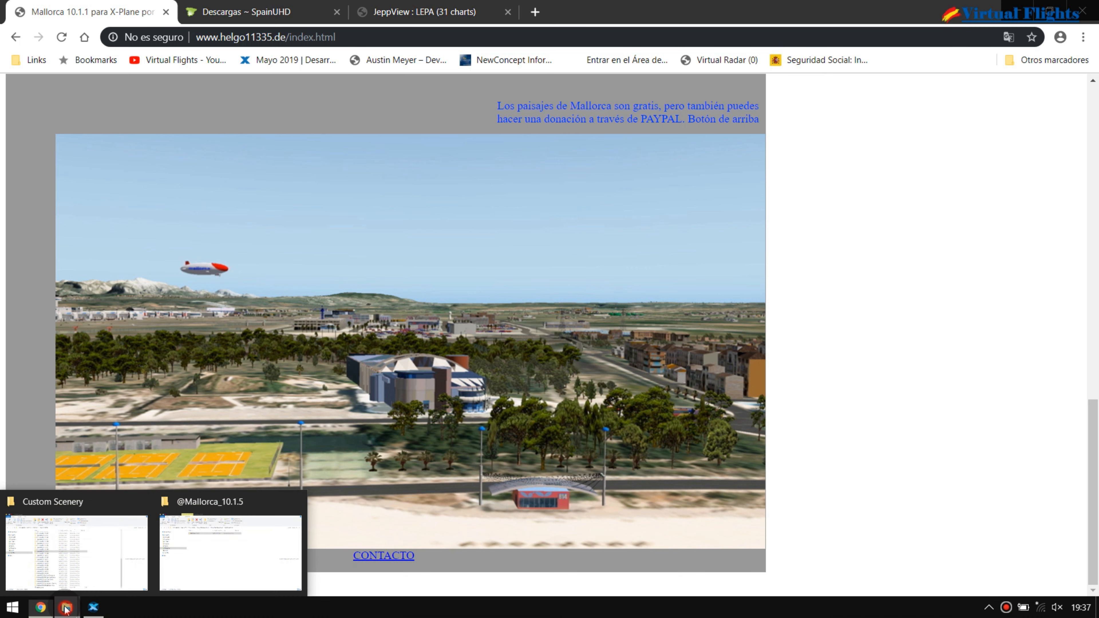
left_click(229, 555)
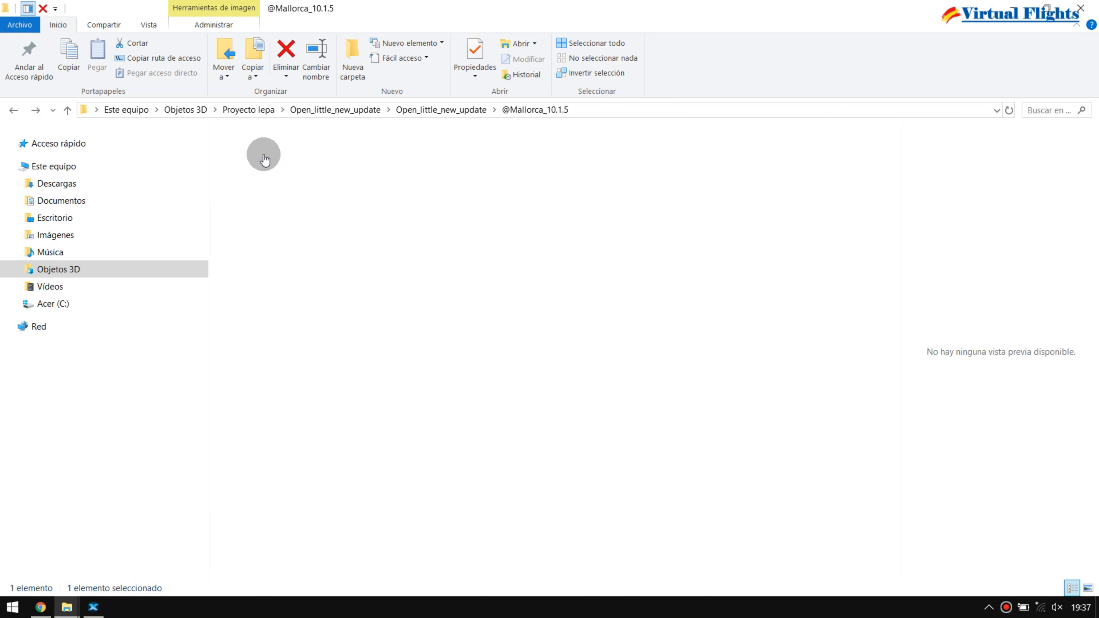
double_click(264, 154)
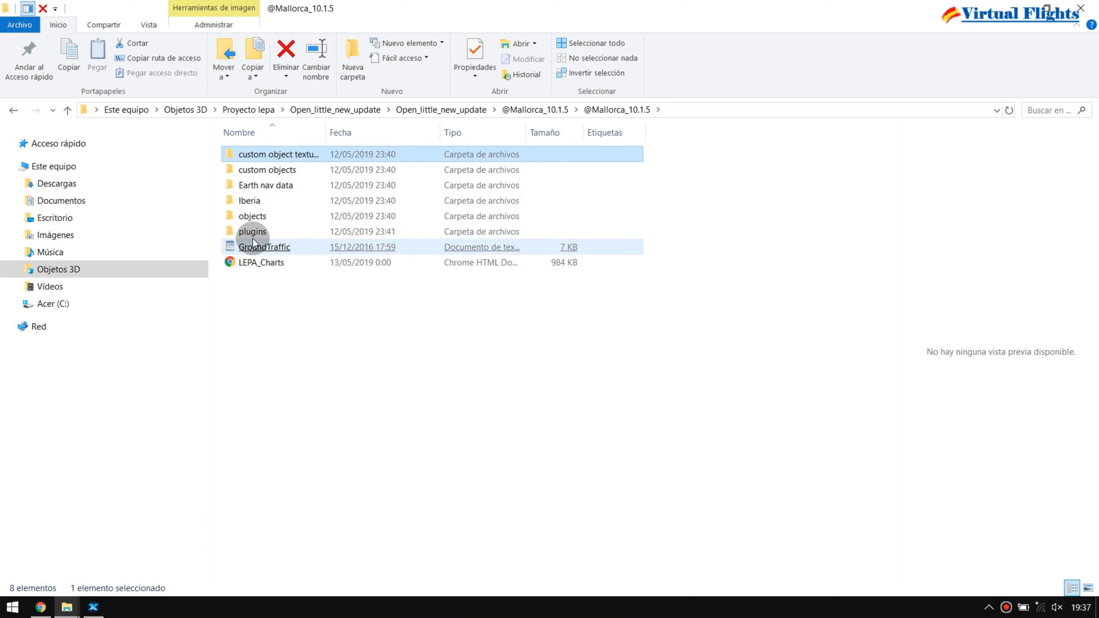
left_click(264, 247)
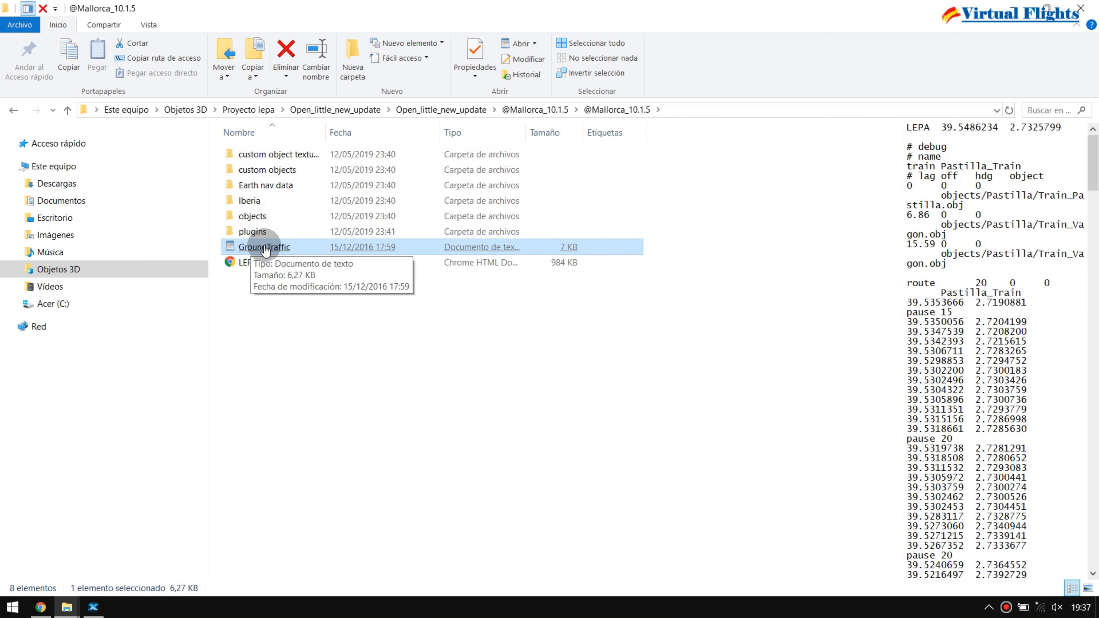
mouse_move(277, 262)
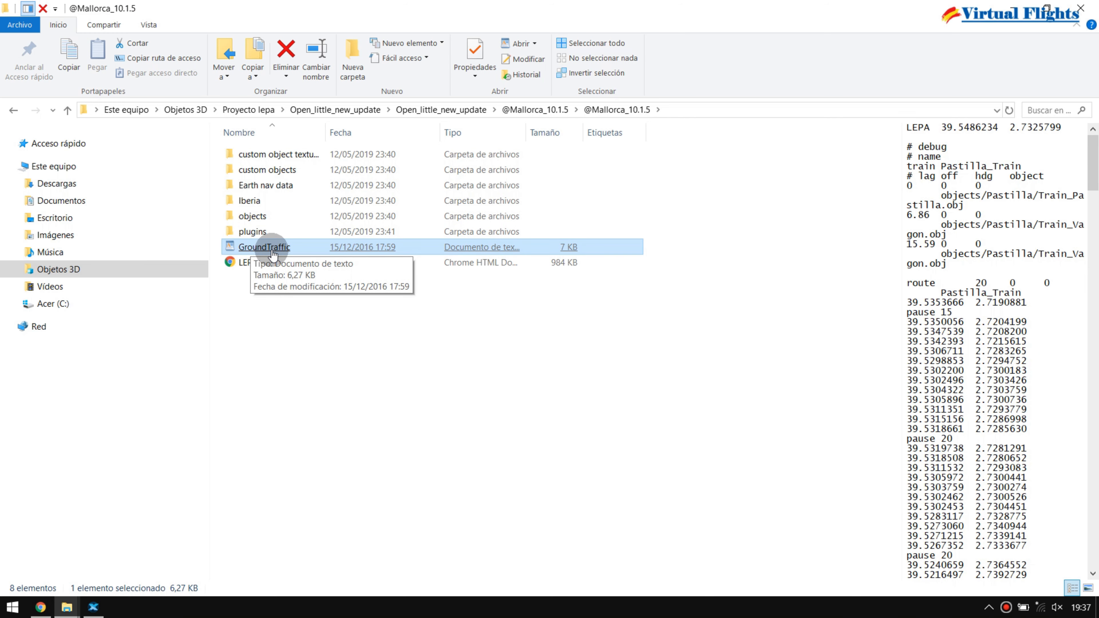
mouse_move(269, 254)
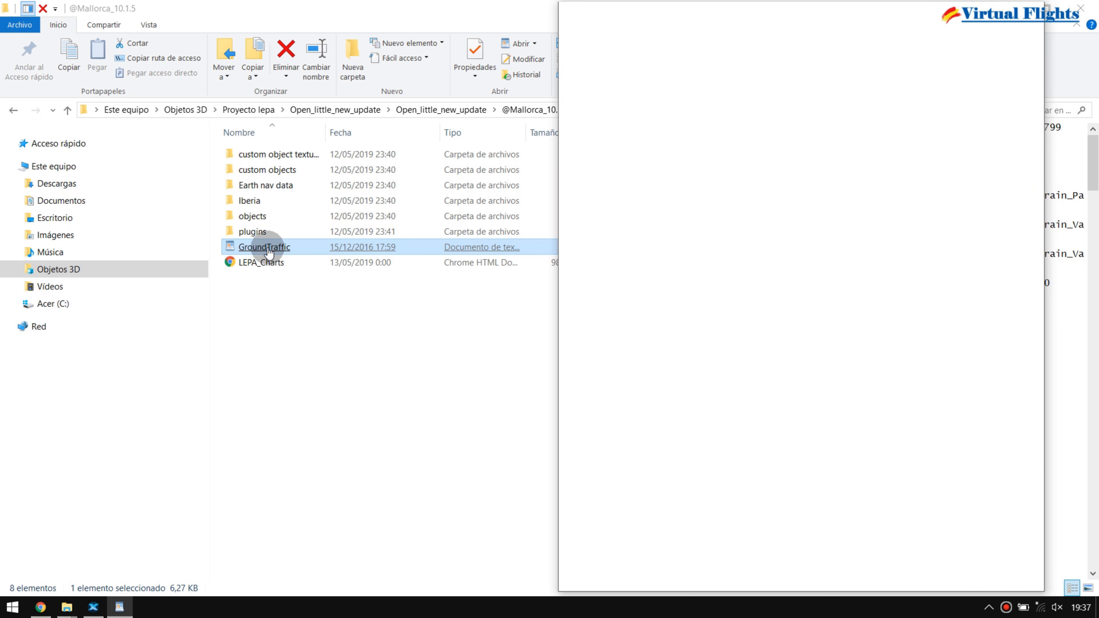
Step: Open GroundTraffic in WordPad and read down through the first vehicle routes
double_click(264, 247)
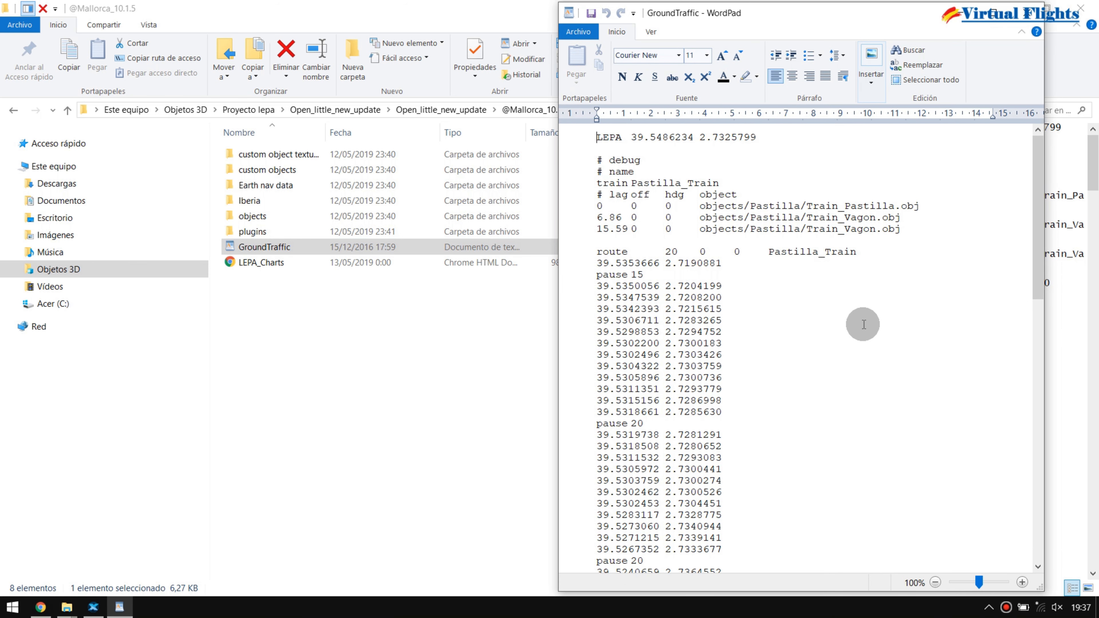
scroll("down", 3)
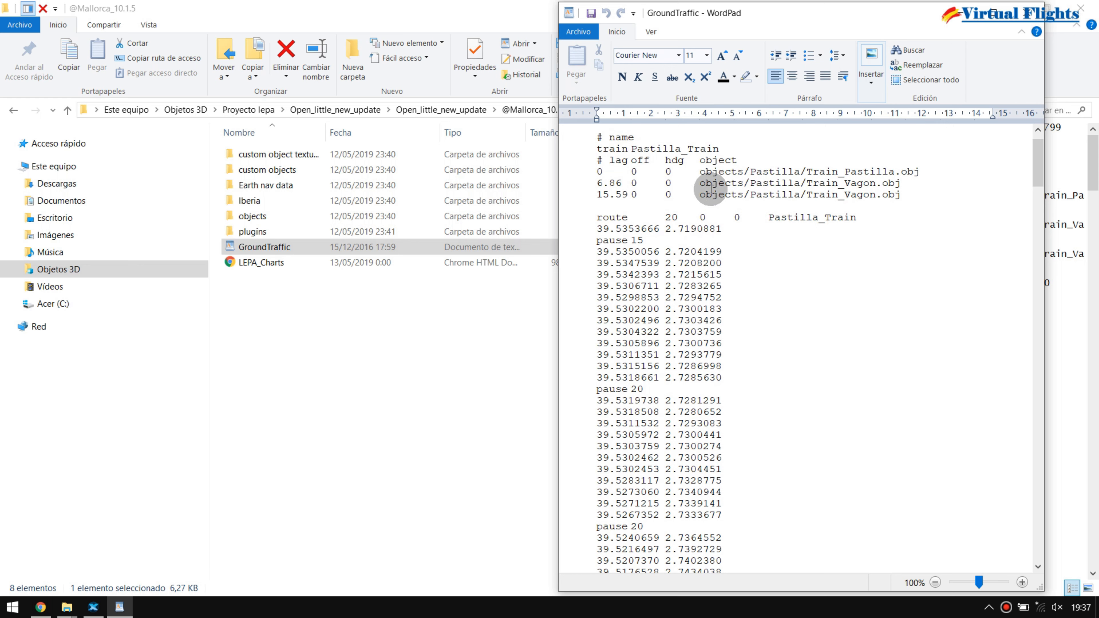
mouse_move(754, 320)
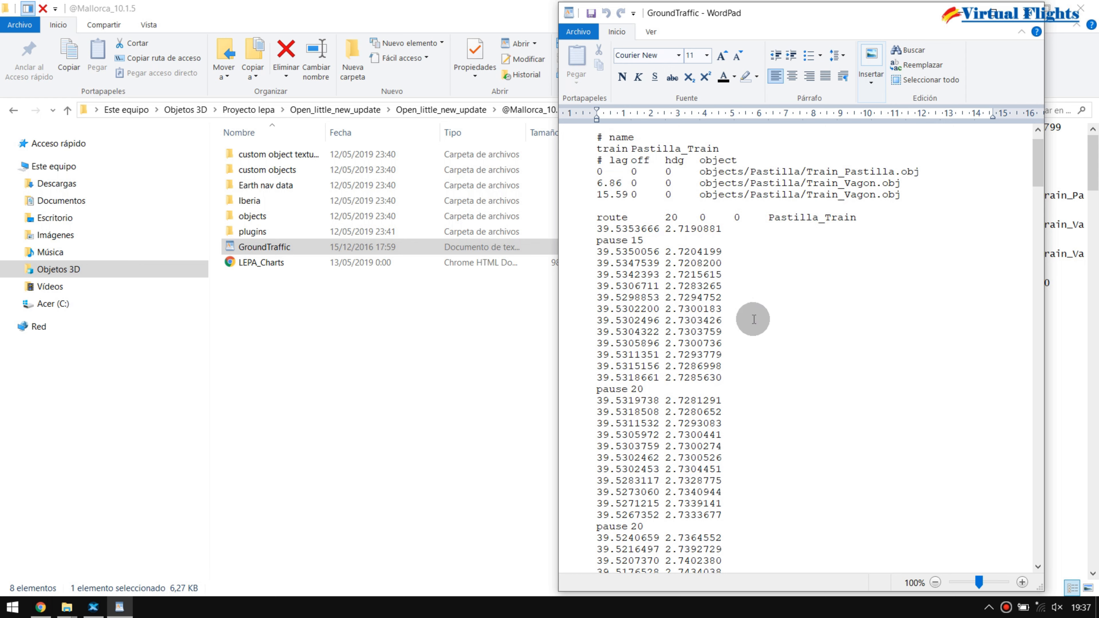
scroll("down", 3)
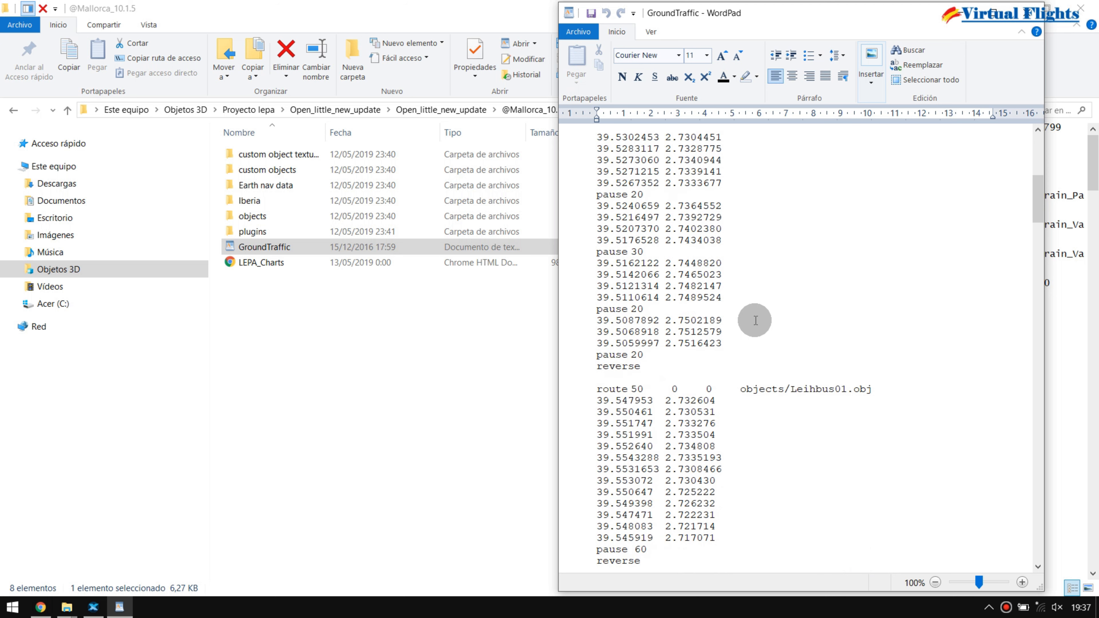
scroll("down", 3)
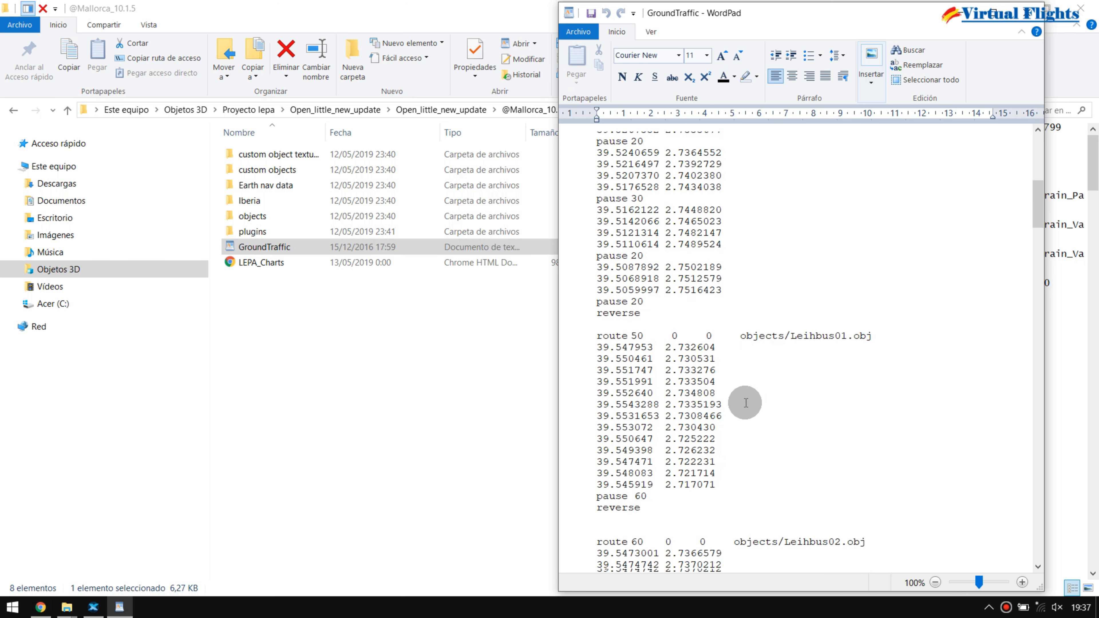
scroll("down", 3)
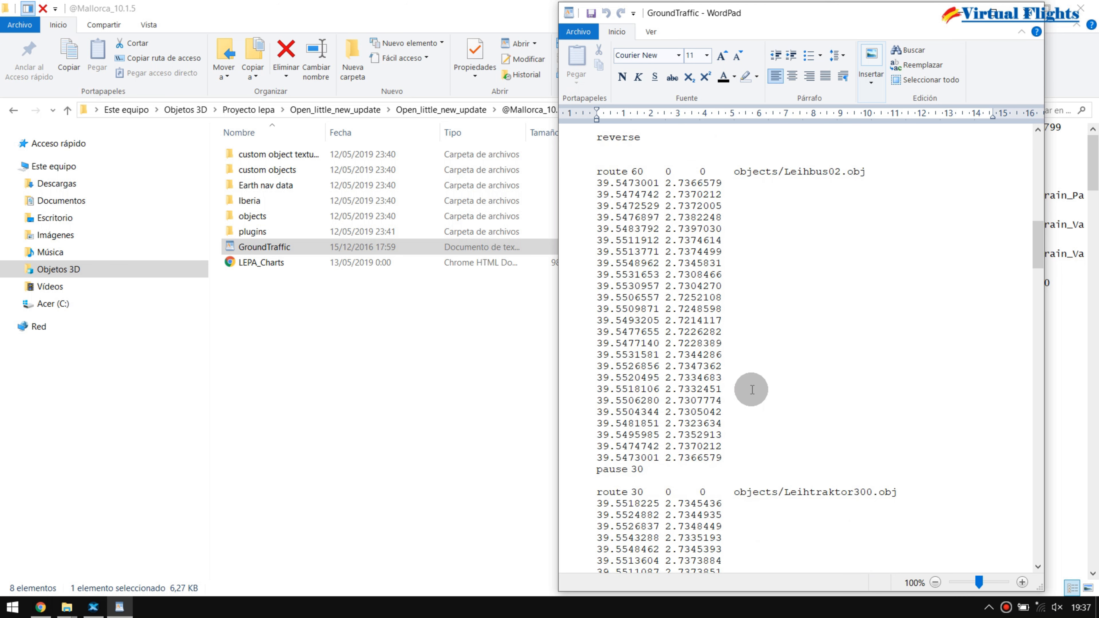
mouse_move(723, 399)
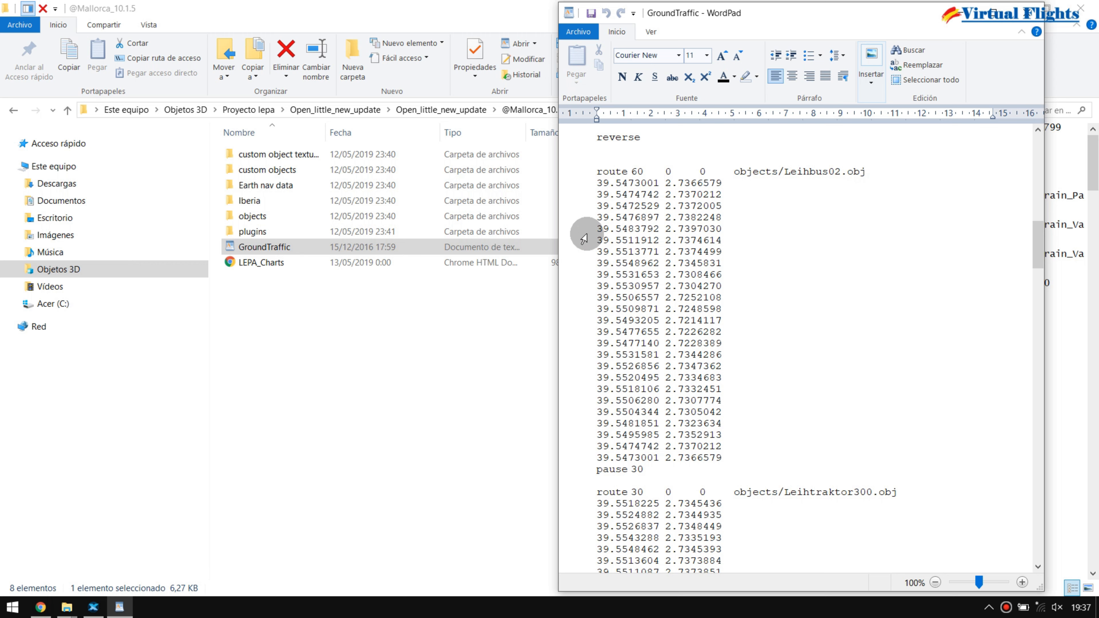
mouse_move(726, 400)
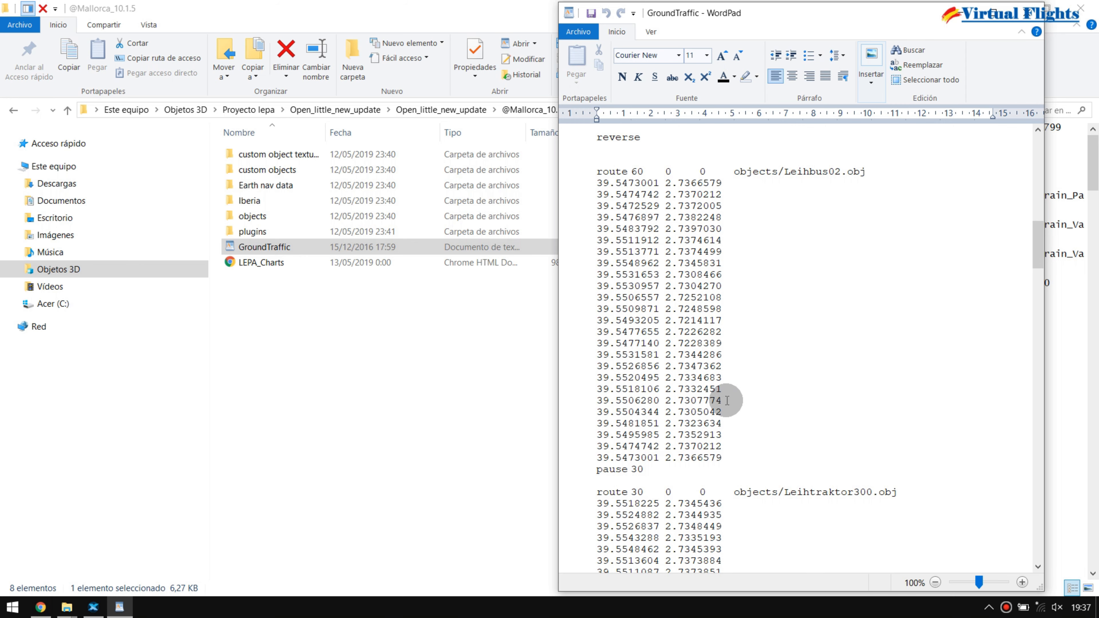
scroll("down", 3)
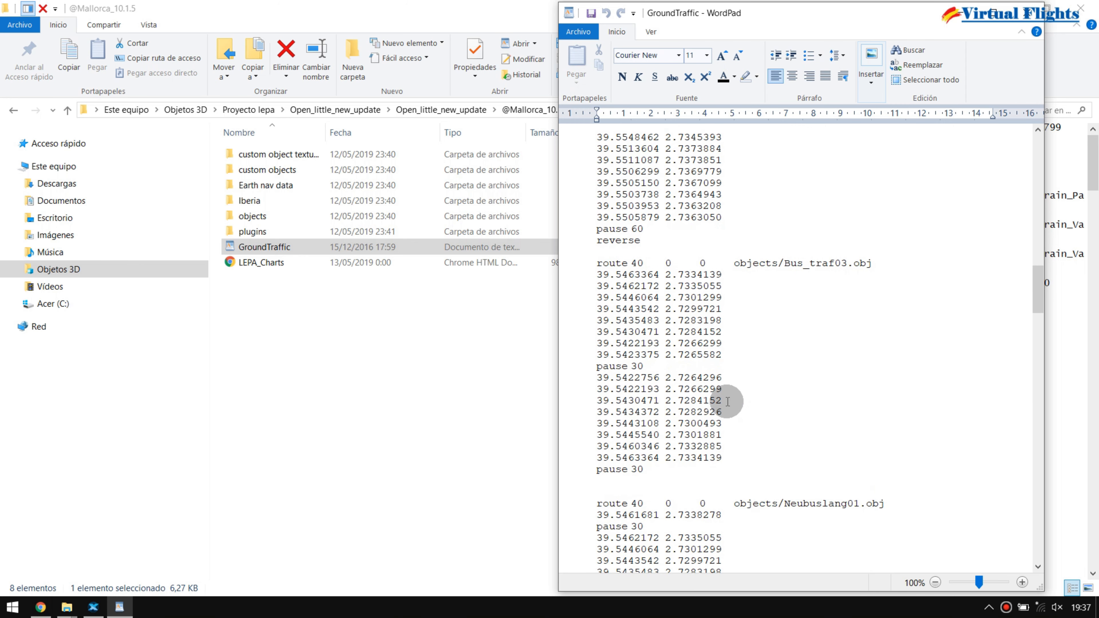
mouse_move(357, 461)
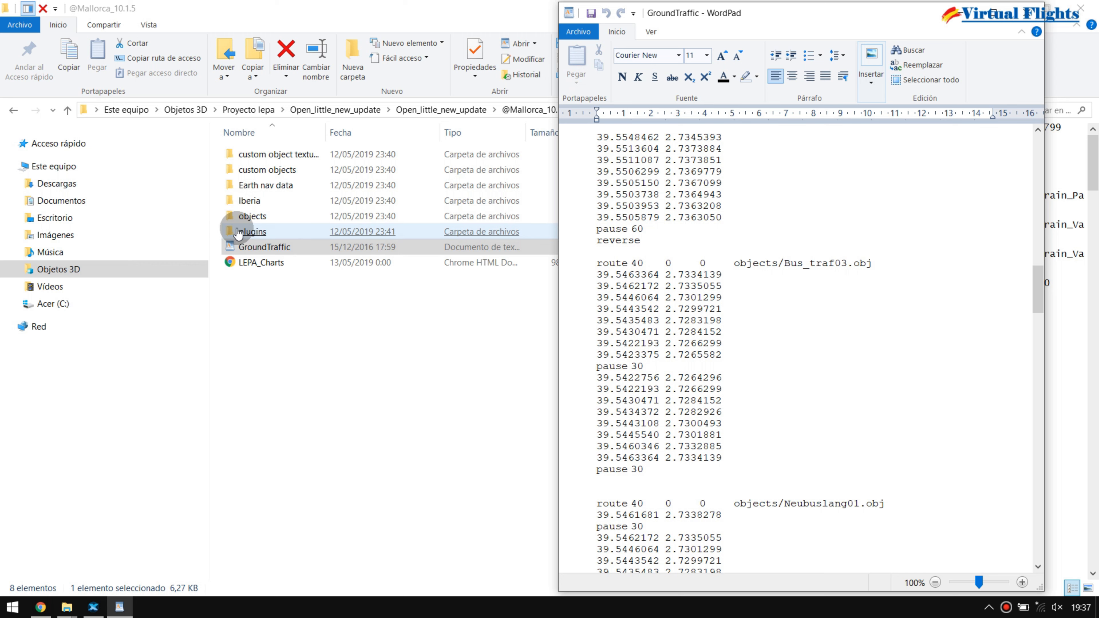
Step: Continue to the end of the file showing the Bomberos, EC_145T2, fuel truck and Zigarre routes
left_click(264, 247)
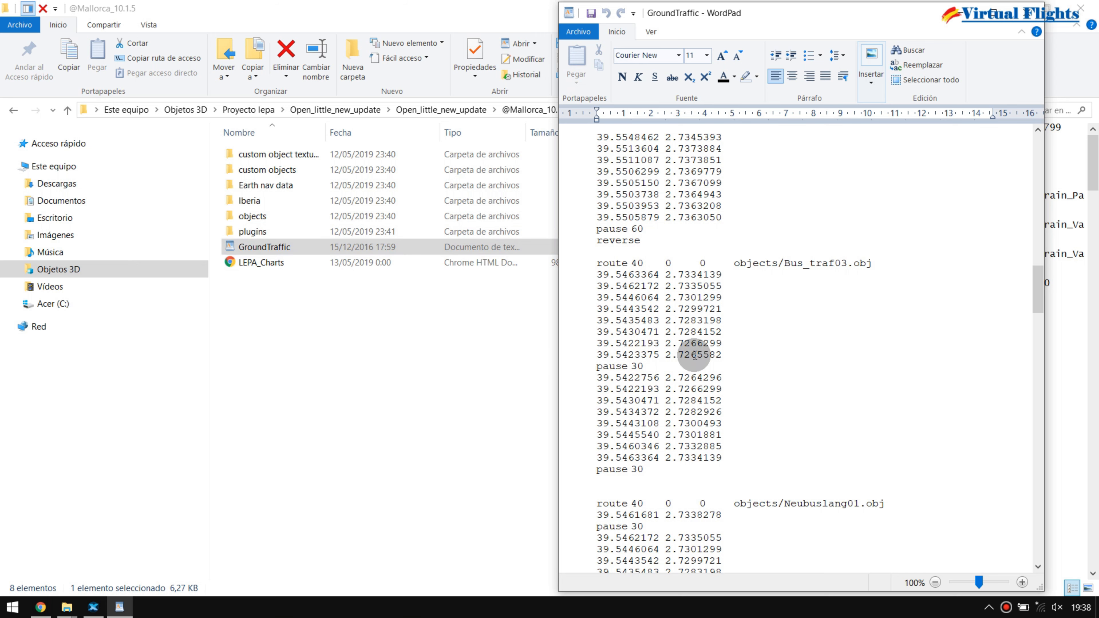
mouse_move(440, 486)
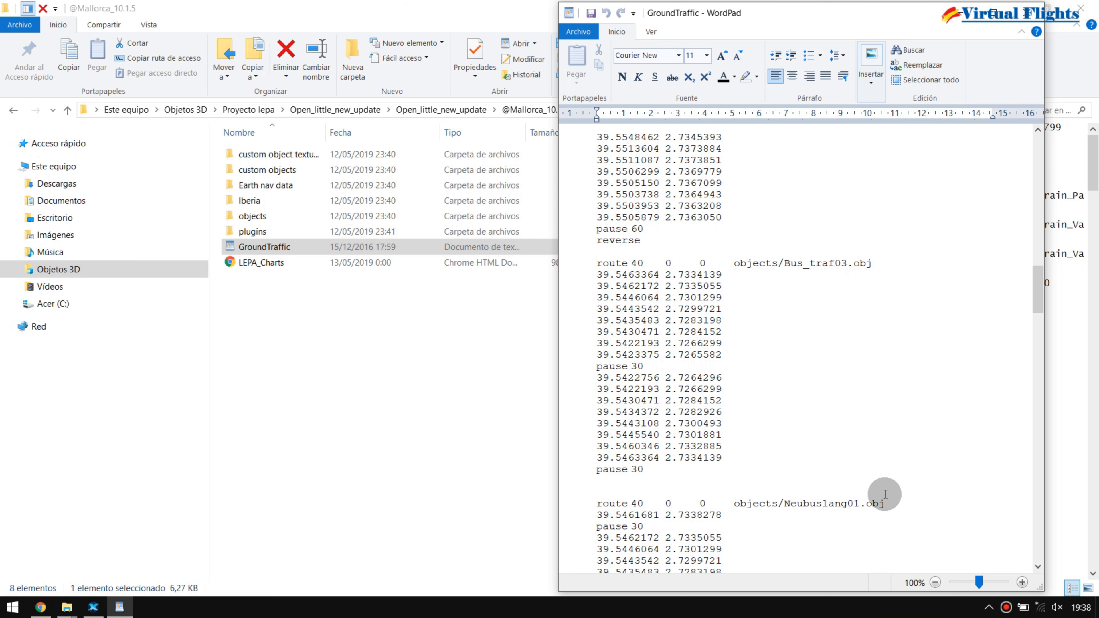
scroll("down", 3)
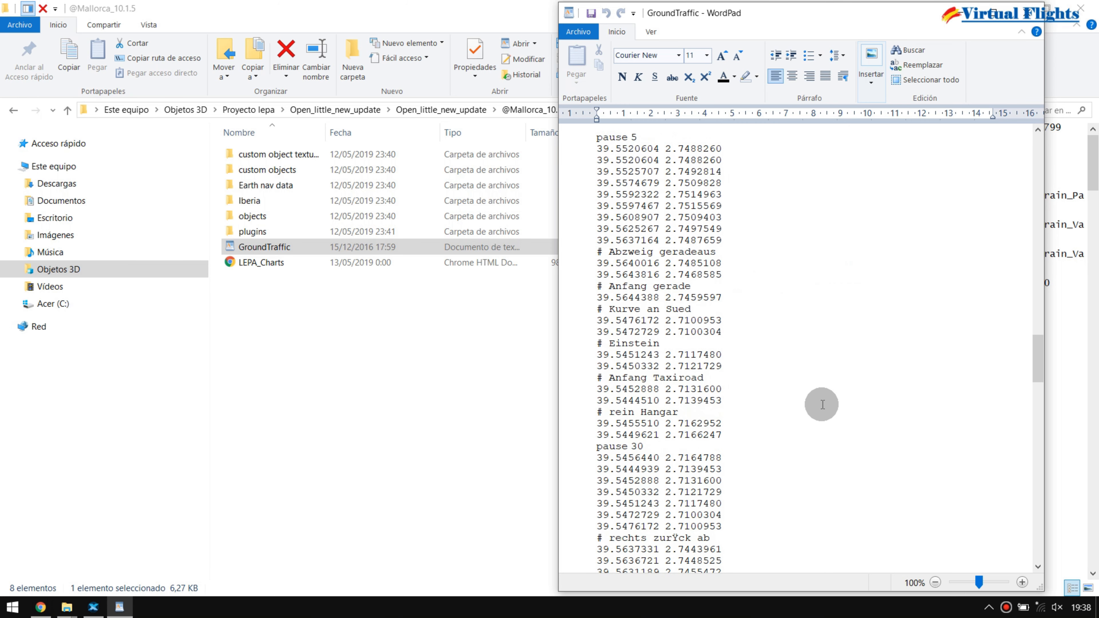
scroll("down", 3)
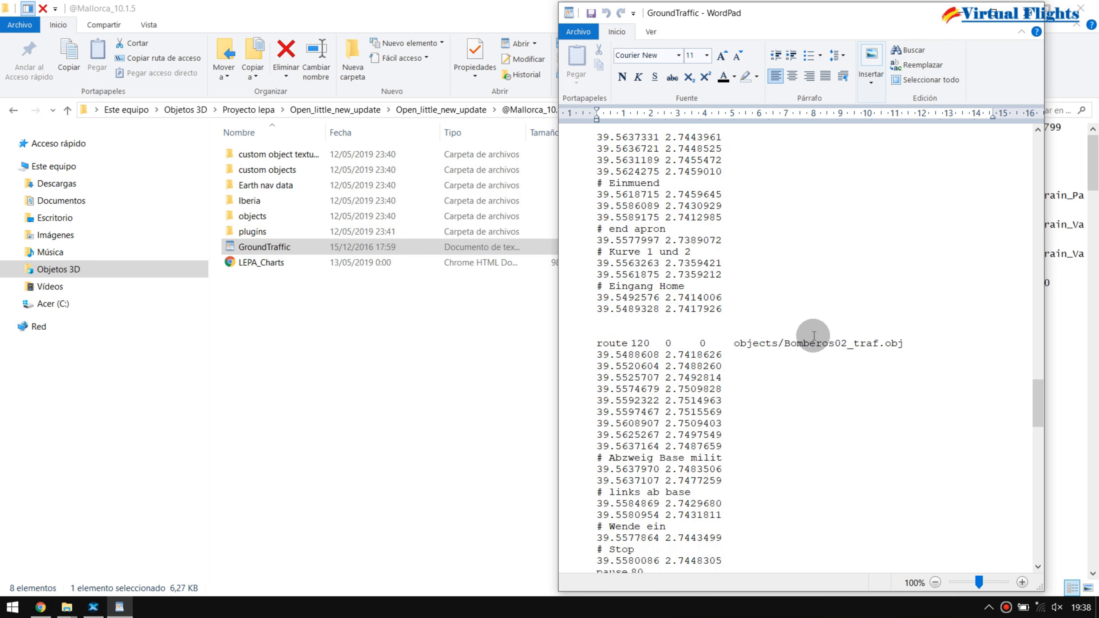
scroll("down", 3)
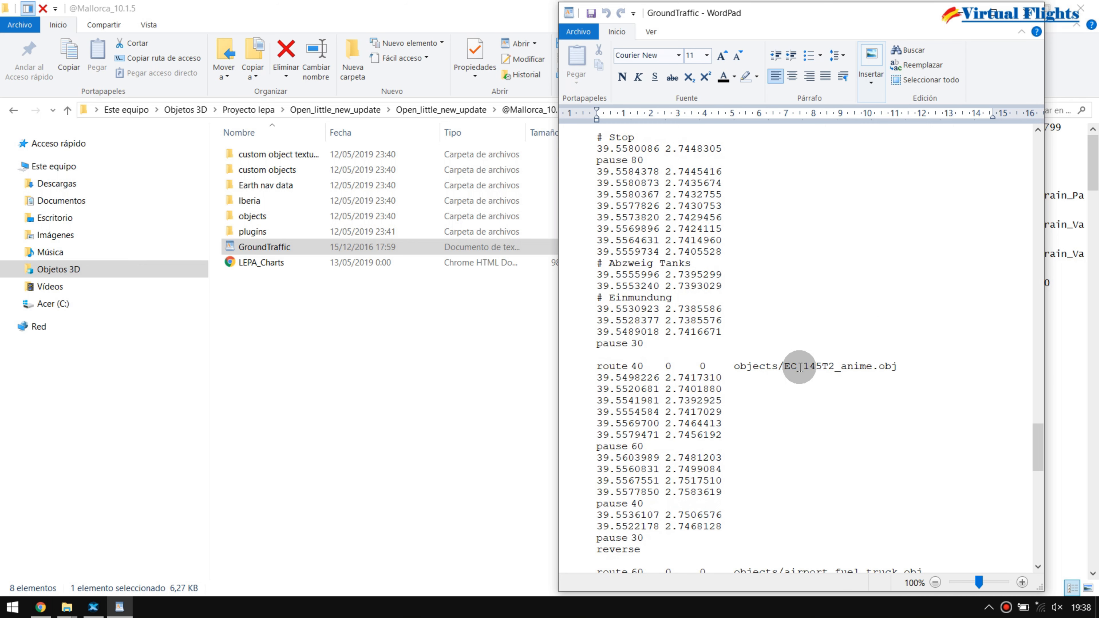
scroll("down", 3)
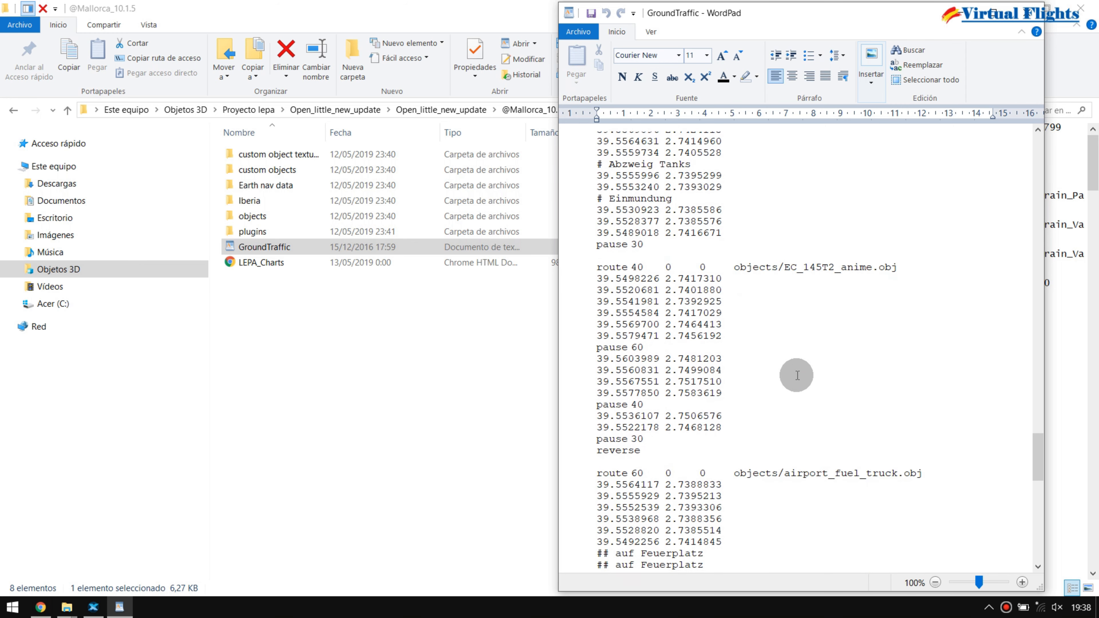
scroll("down", 3)
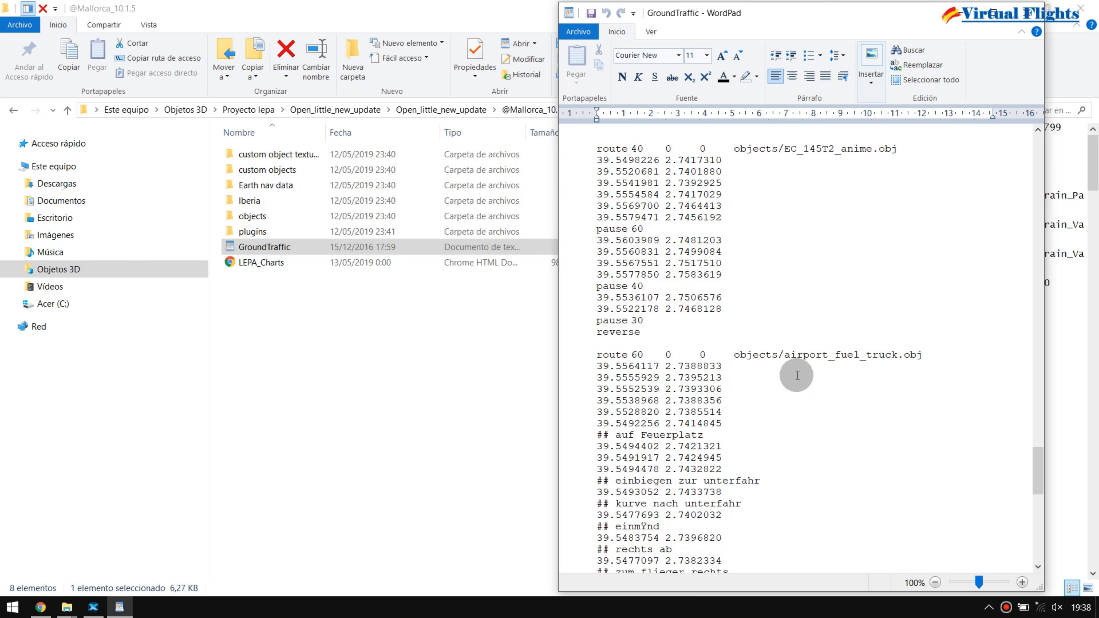
scroll("down", 3)
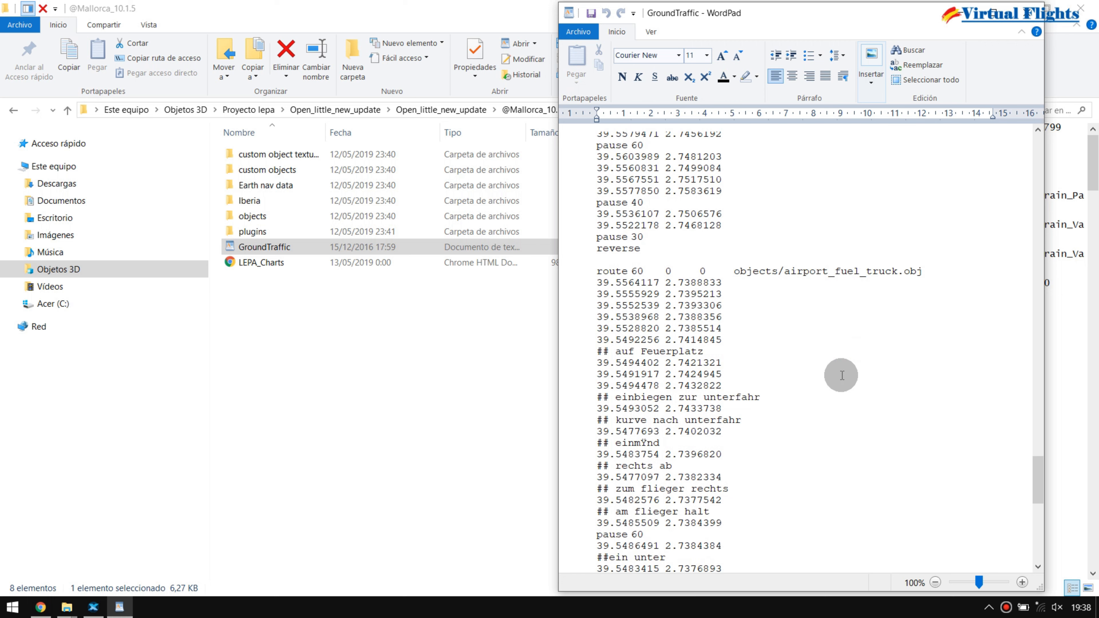
scroll("down", 3)
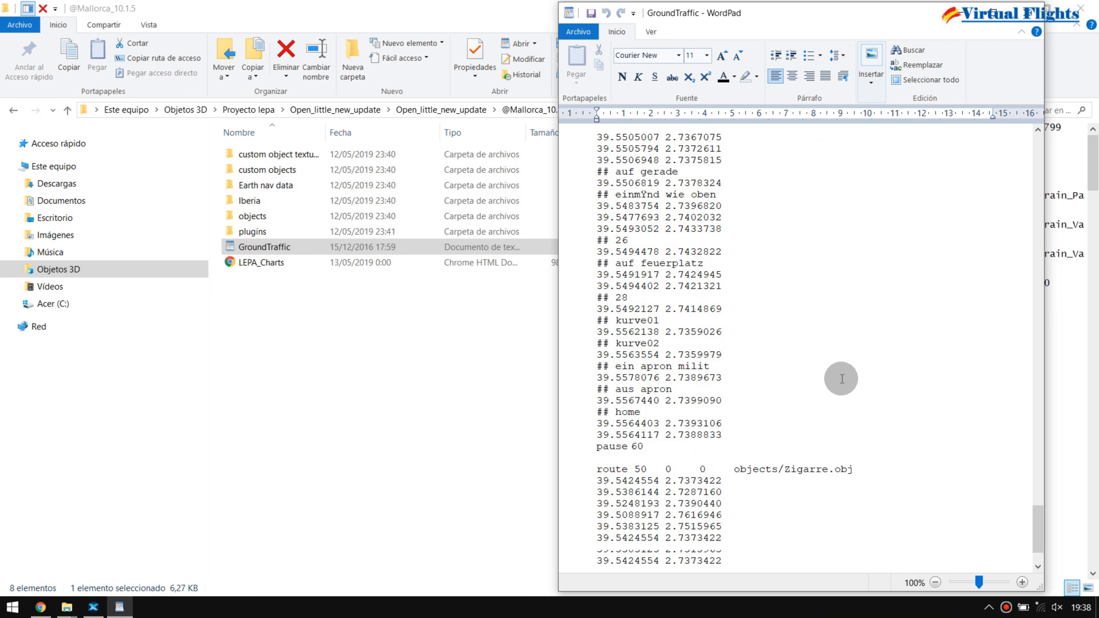
scroll("down", 3)
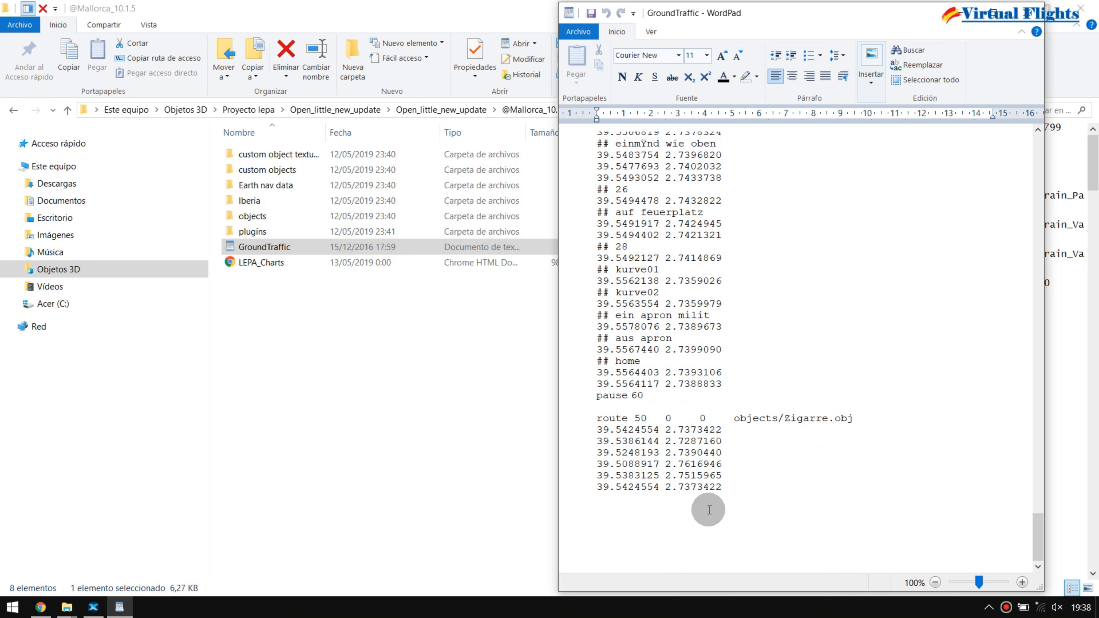
mouse_move(750, 489)
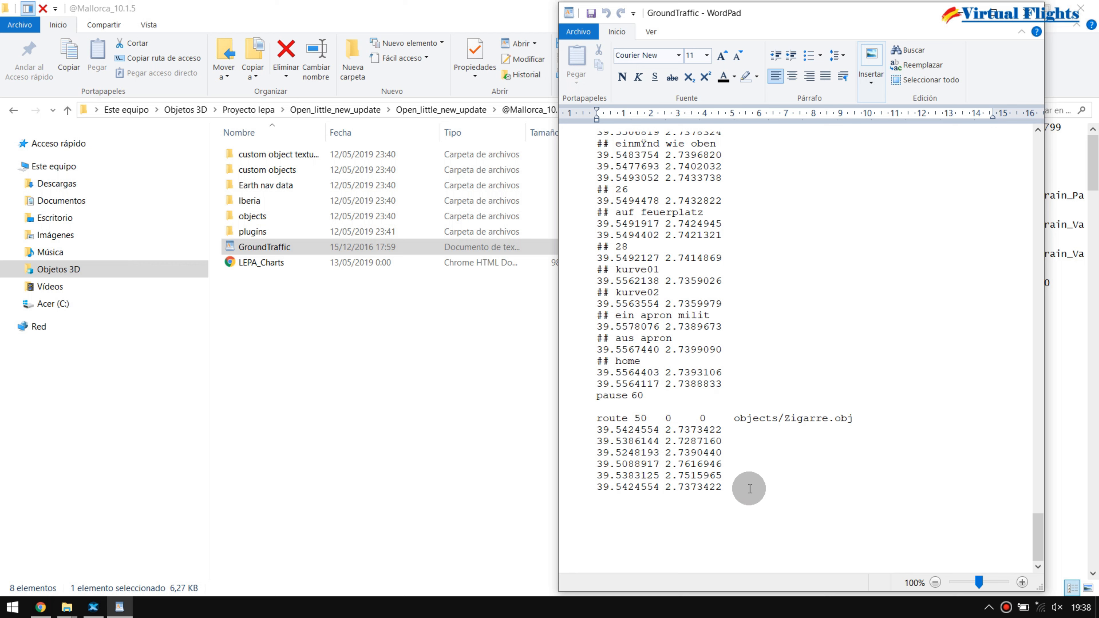
mouse_move(737, 476)
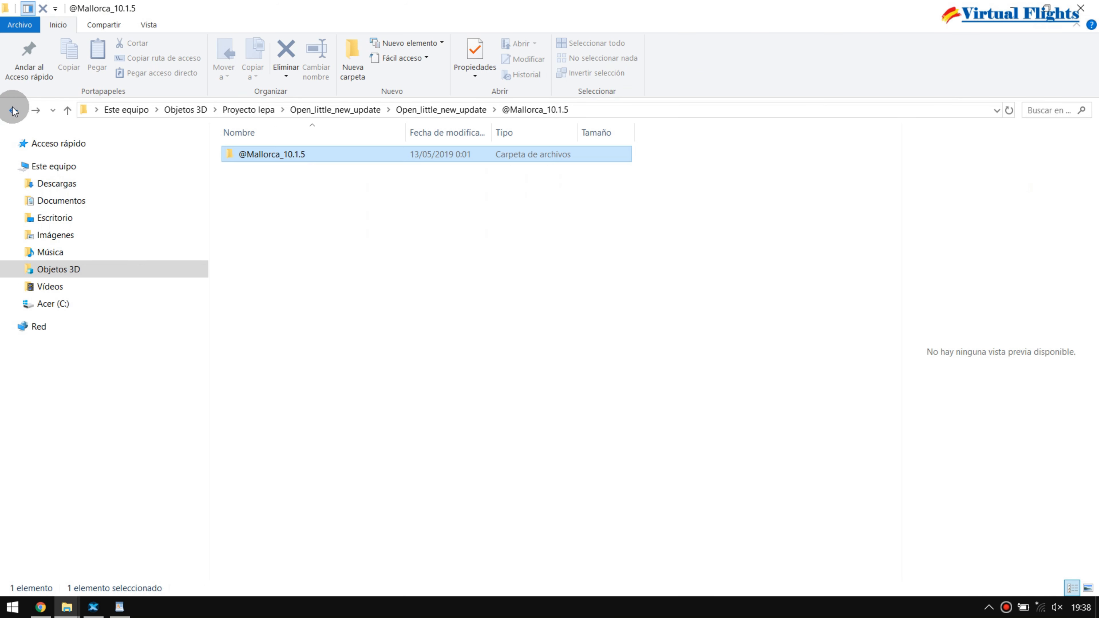
Step: Step back up to the outer Open_little_new_update folder and switch to X-Plane's airport view
left_click(14, 111)
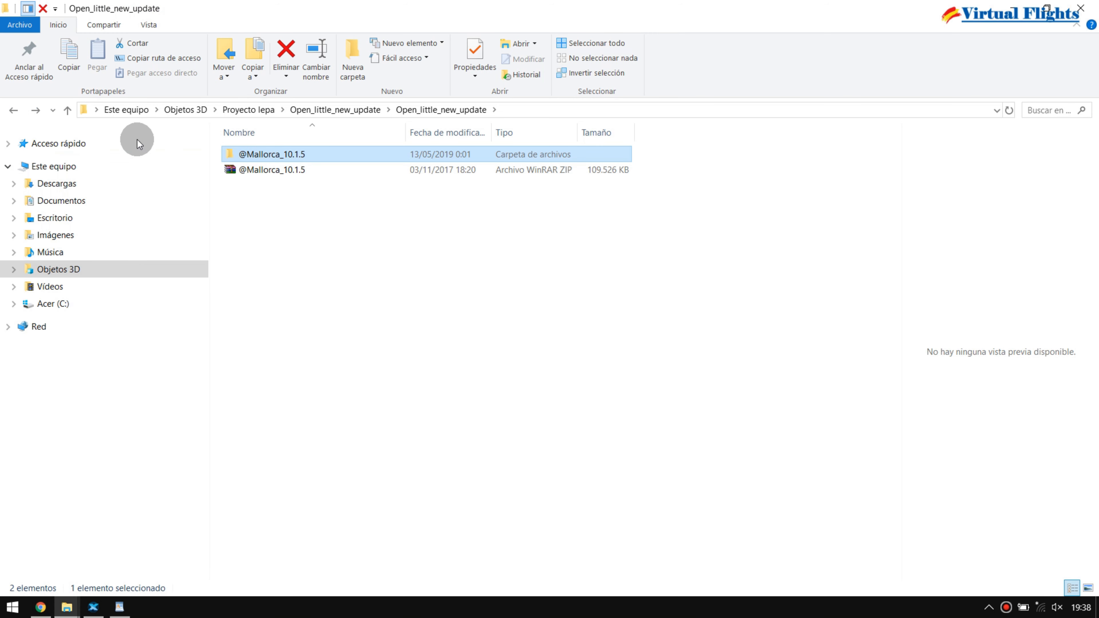
mouse_move(63, 170)
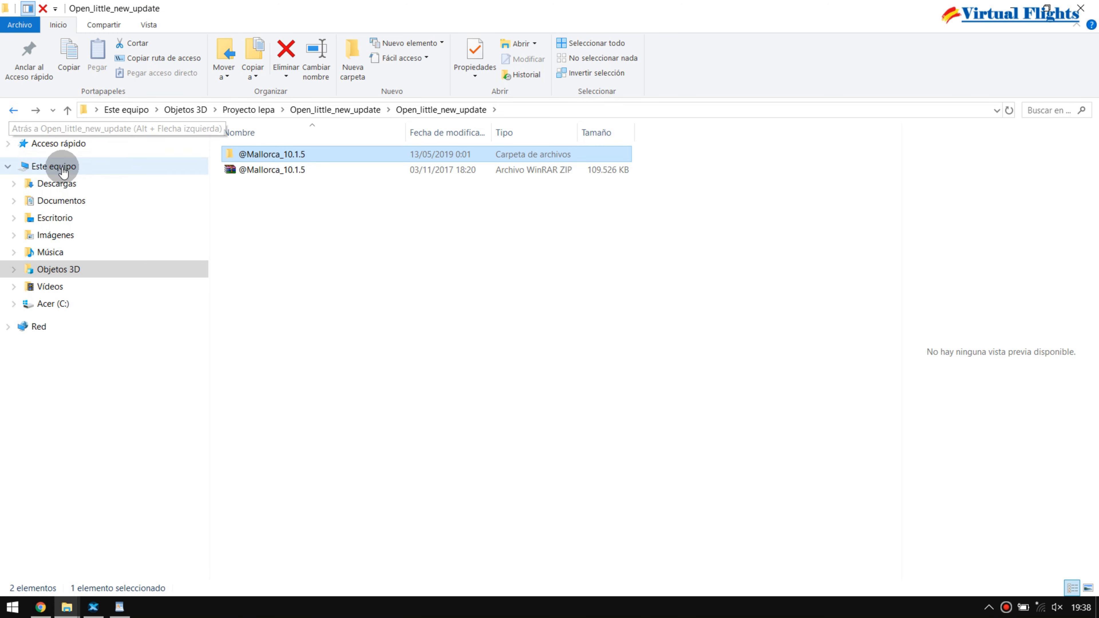
left_click(13, 111)
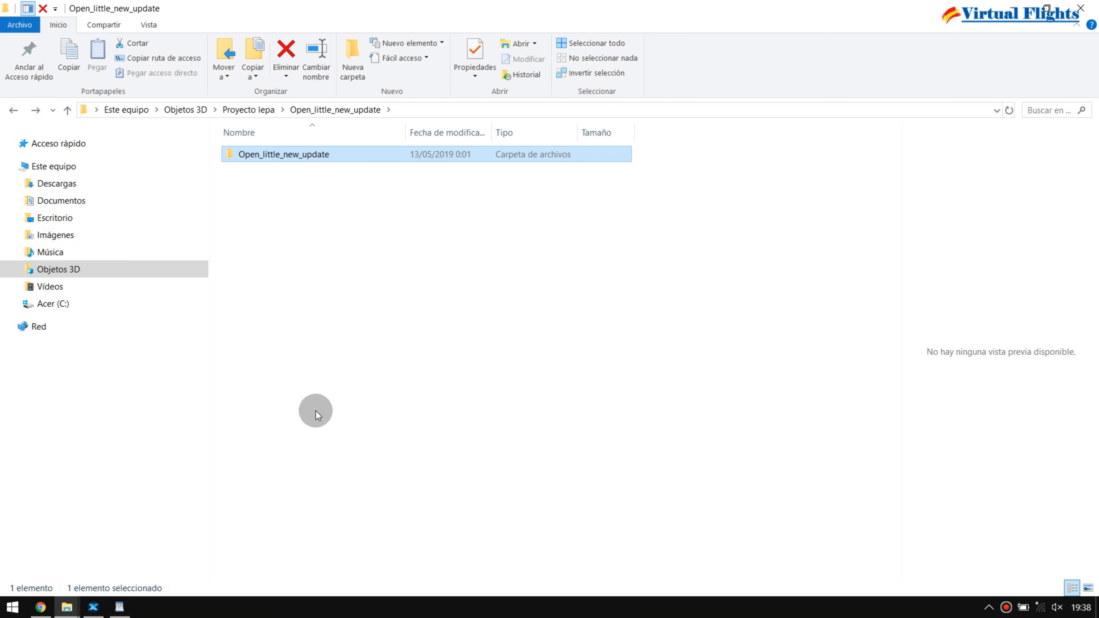
mouse_move(331, 429)
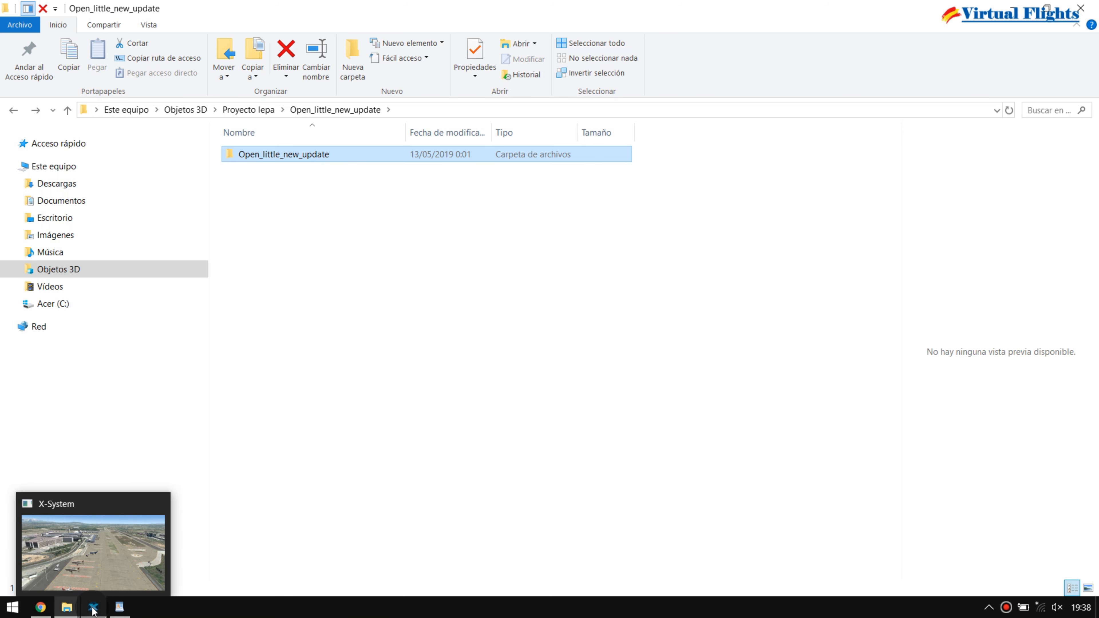
left_click(93, 607)
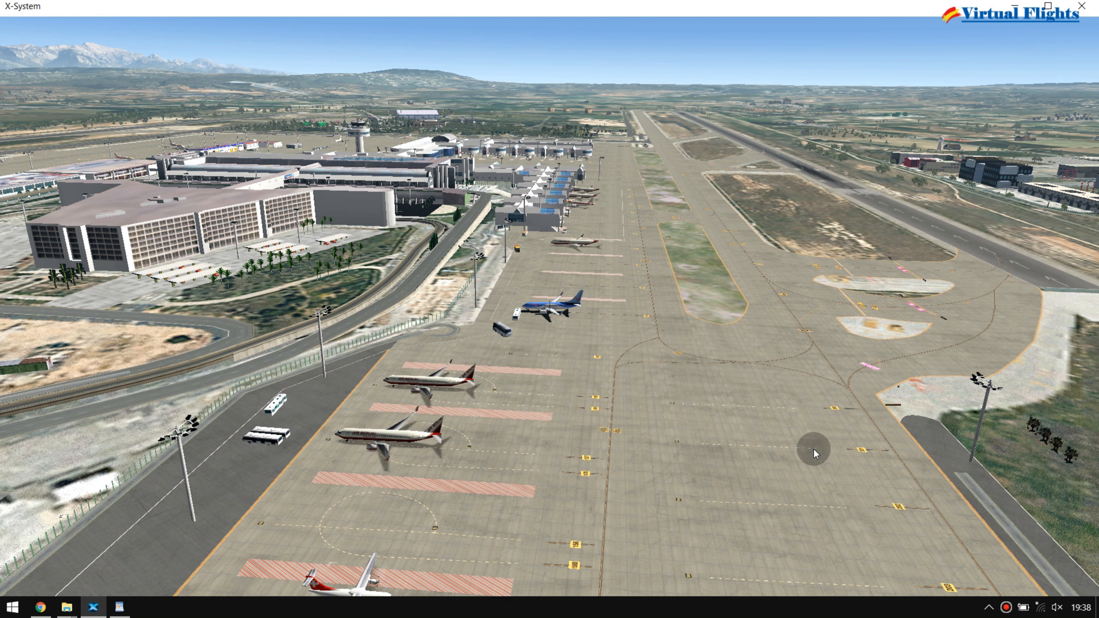